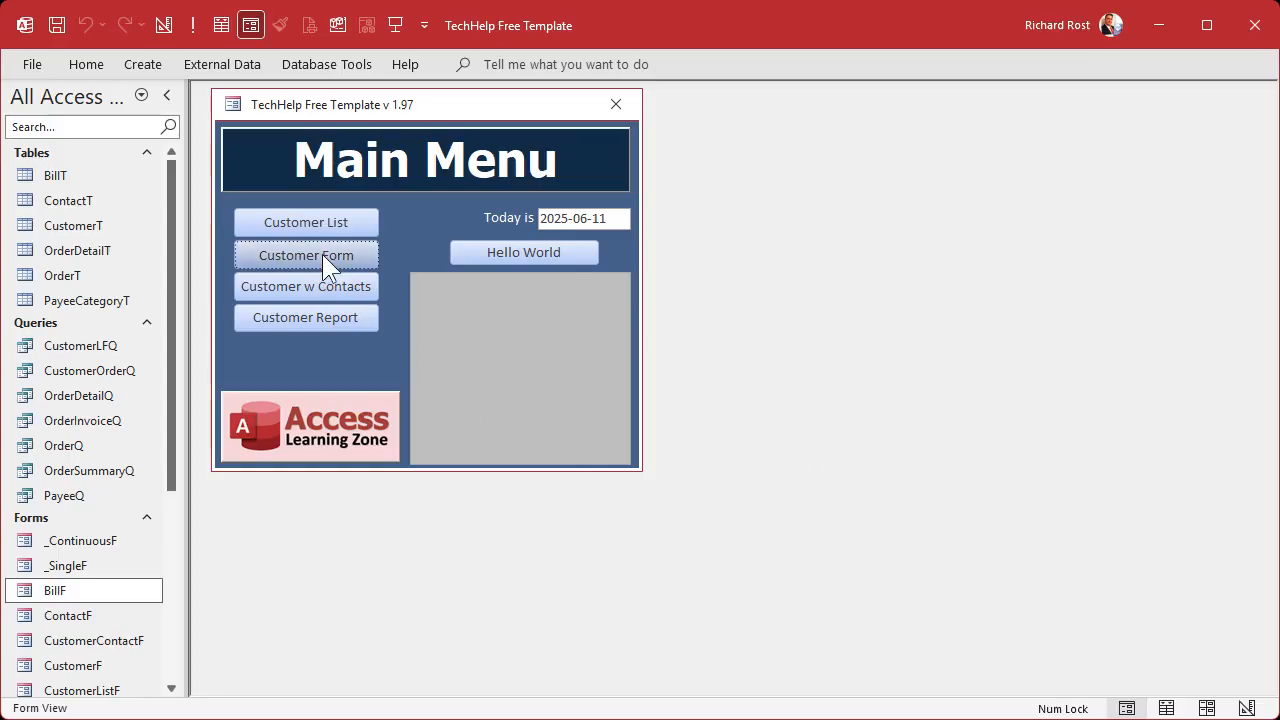
# Review the bill form, then switch the Main Menu to design view and select the Customer Report button.
pyautogui.click(304, 256)
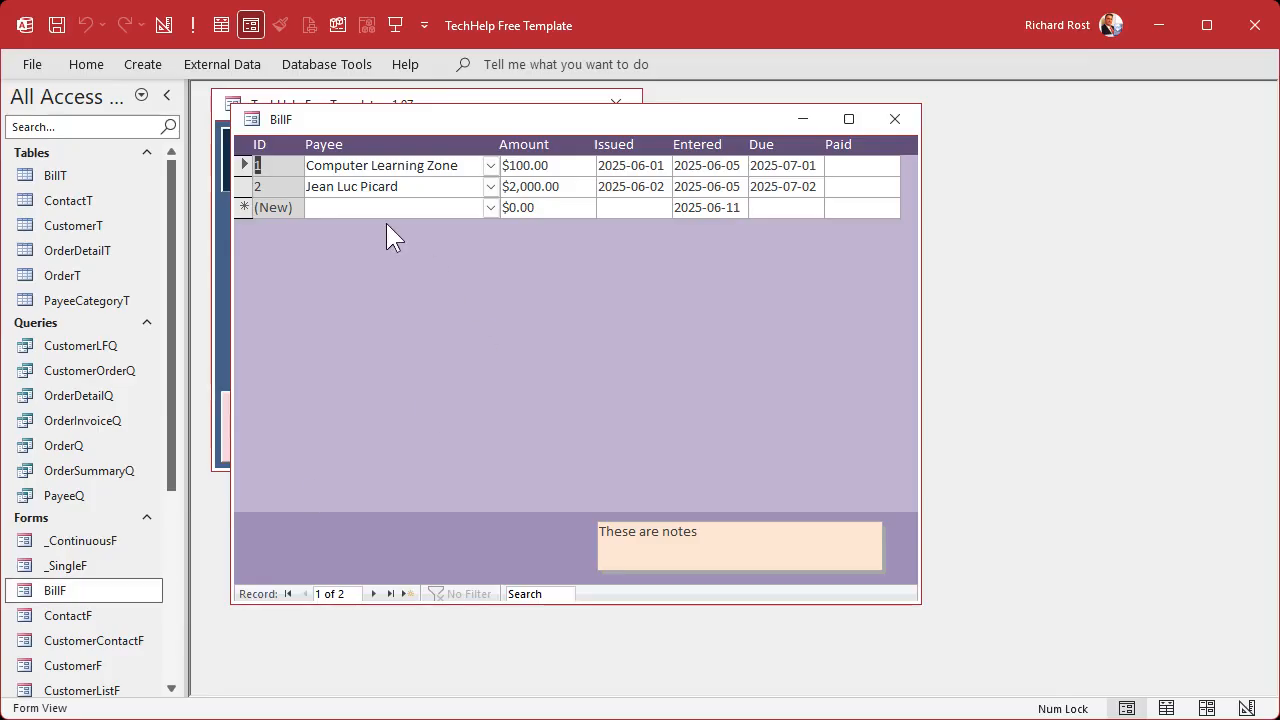
pyautogui.moveTo(610, 336)
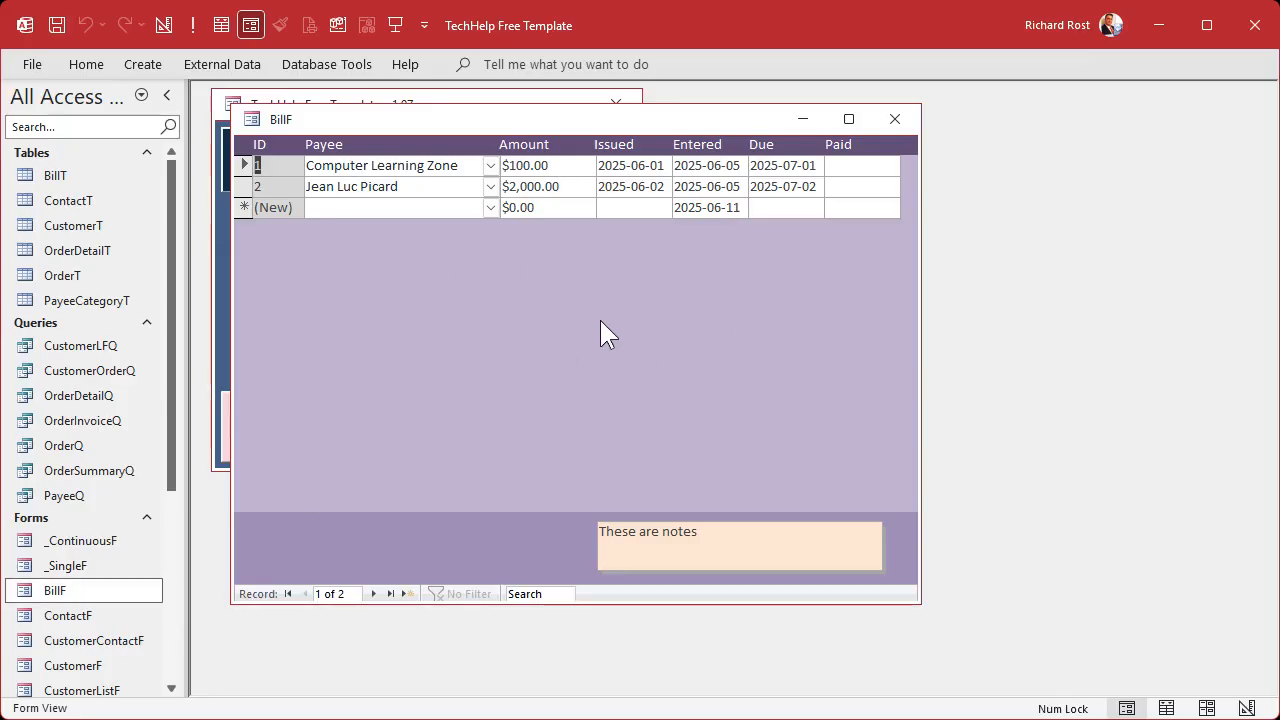
pyautogui.moveTo(592, 332)
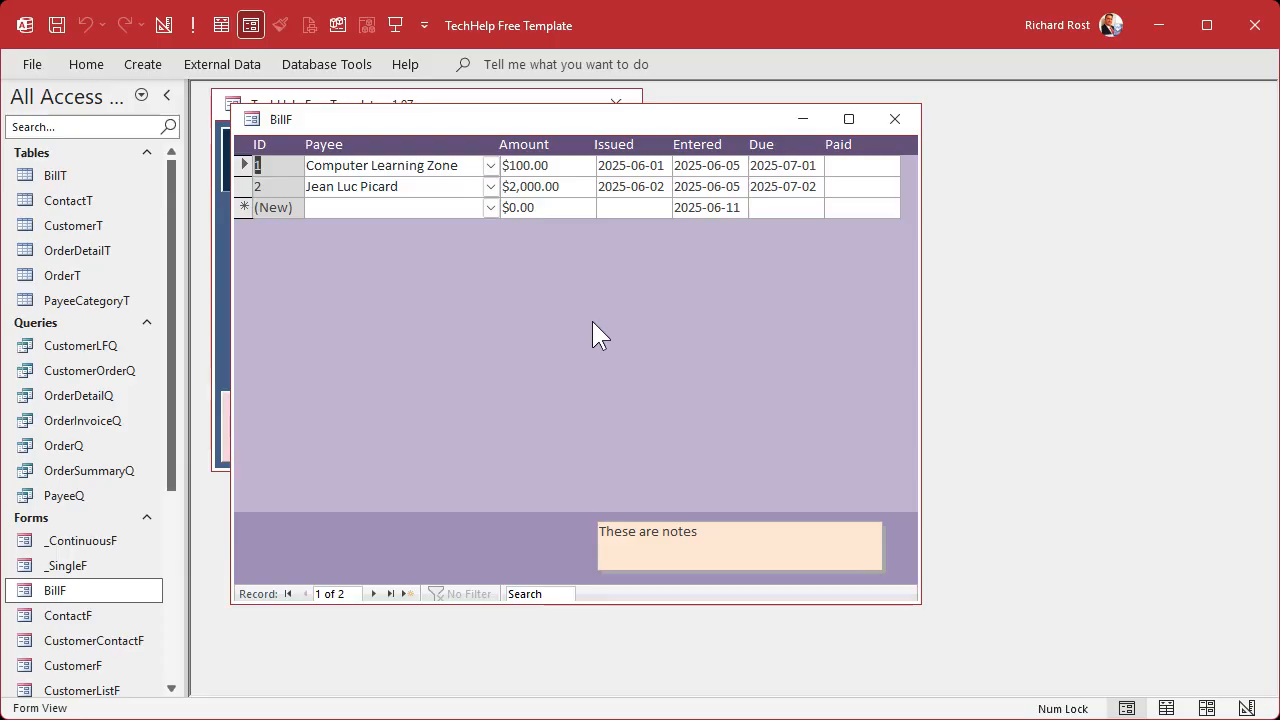
pyautogui.moveTo(456, 232)
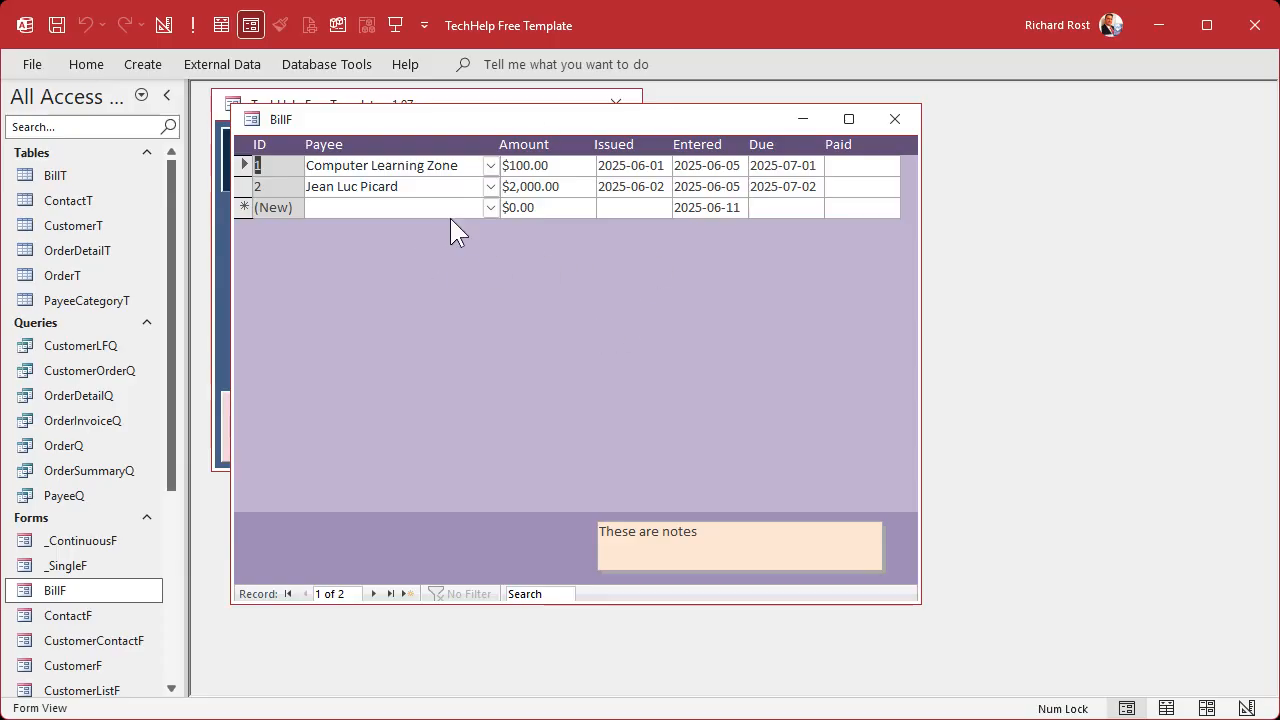
pyautogui.click(892, 120)
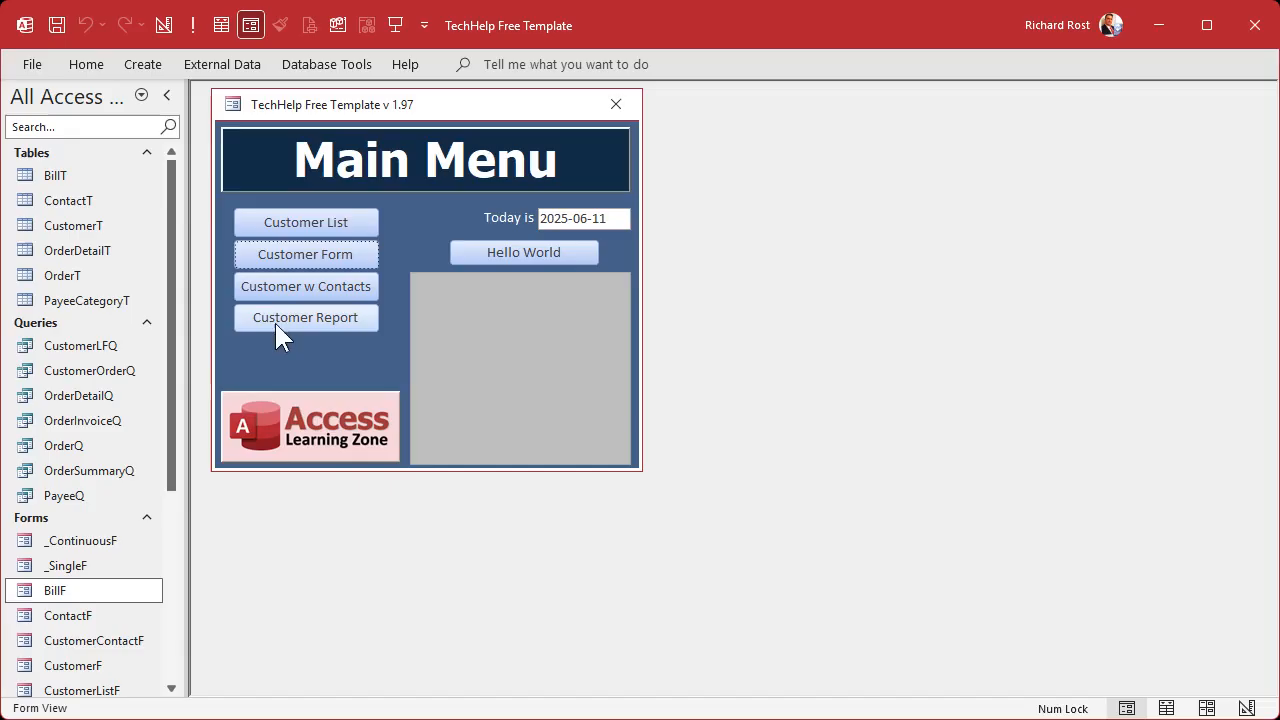
pyautogui.click(164, 24)
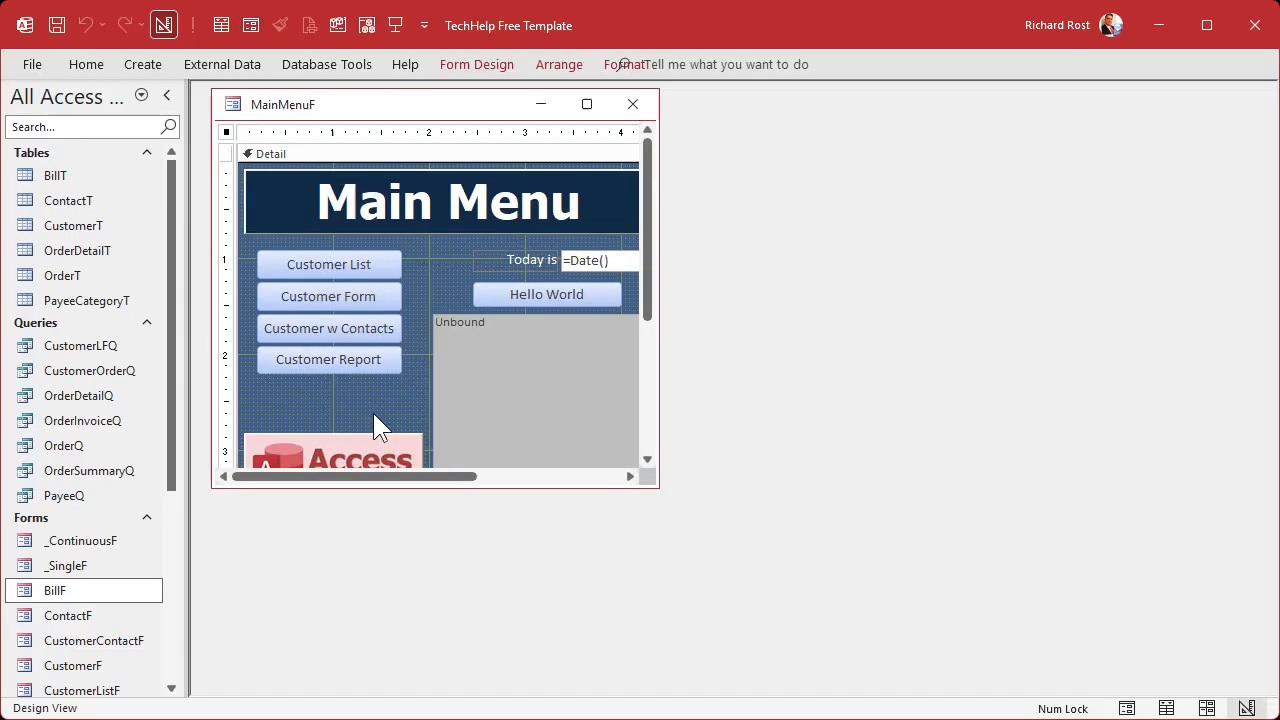
pyautogui.click(328, 360)
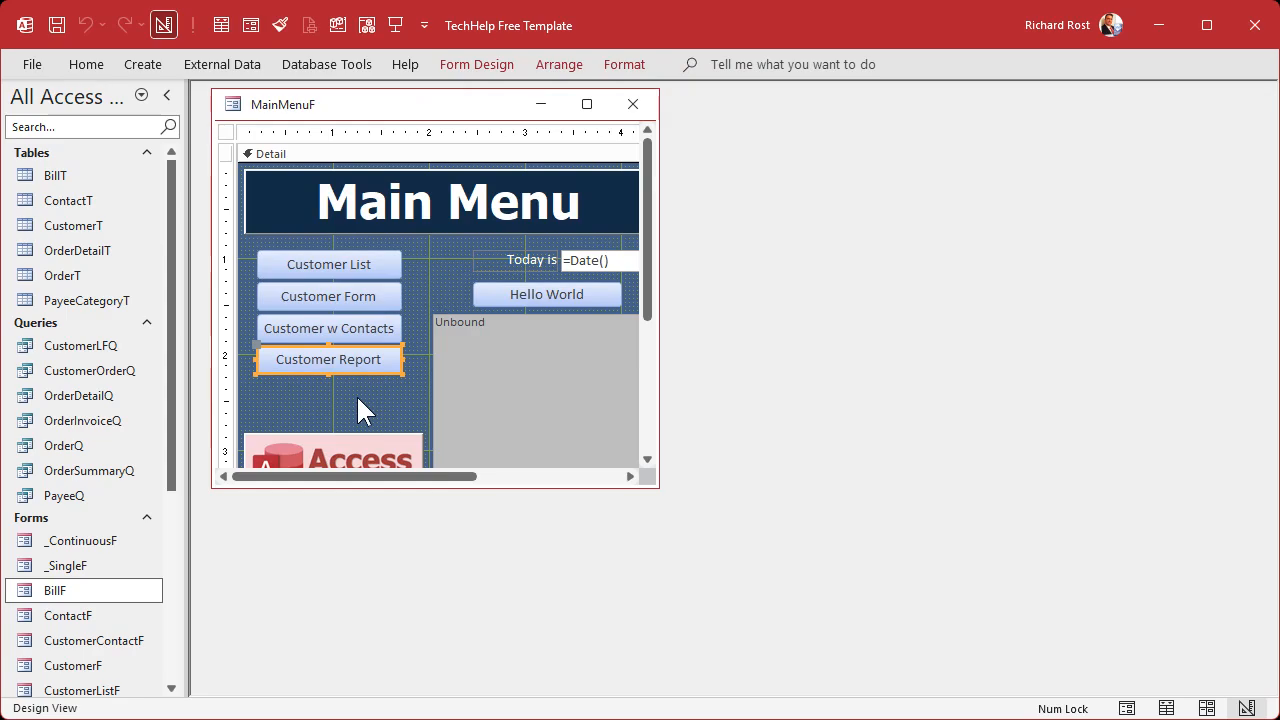
pyautogui.moveTo(524, 170)
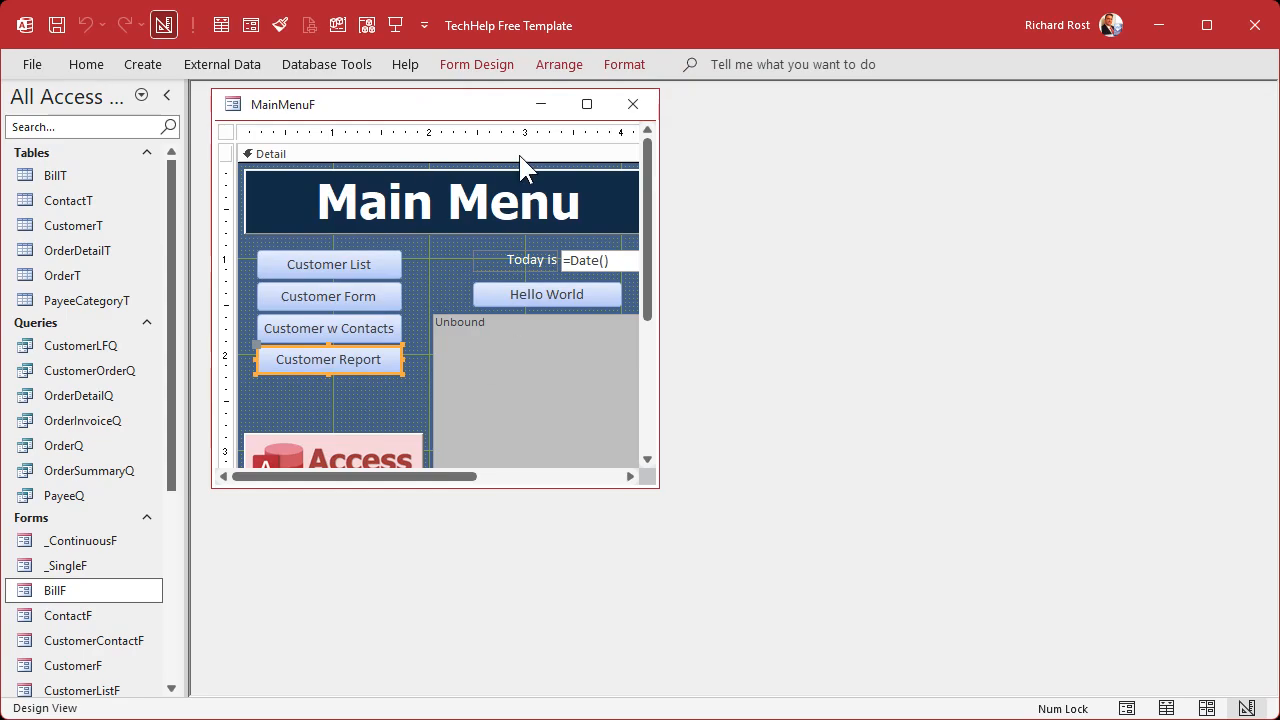
pyautogui.moveTo(590, 58)
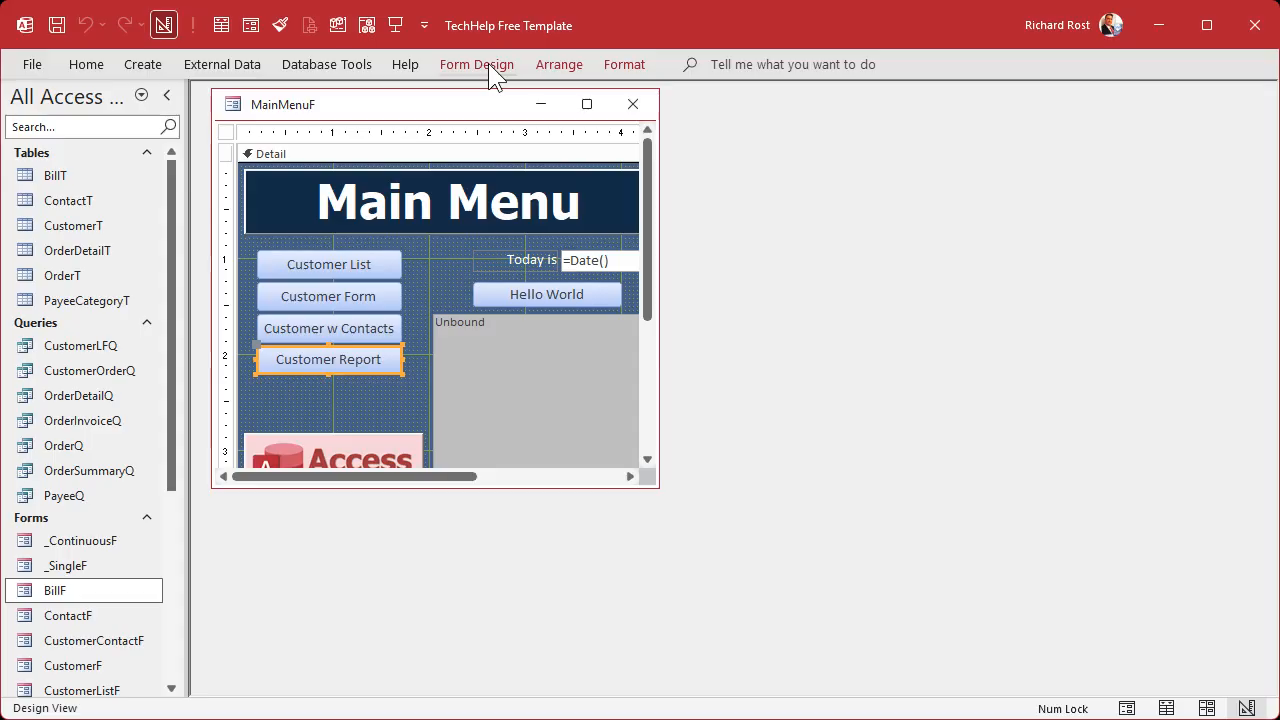
# Add a Payables button (PayablesBtn) via the wizard that opens BillF showing all records, then view the menu.
pyautogui.click(476, 64)
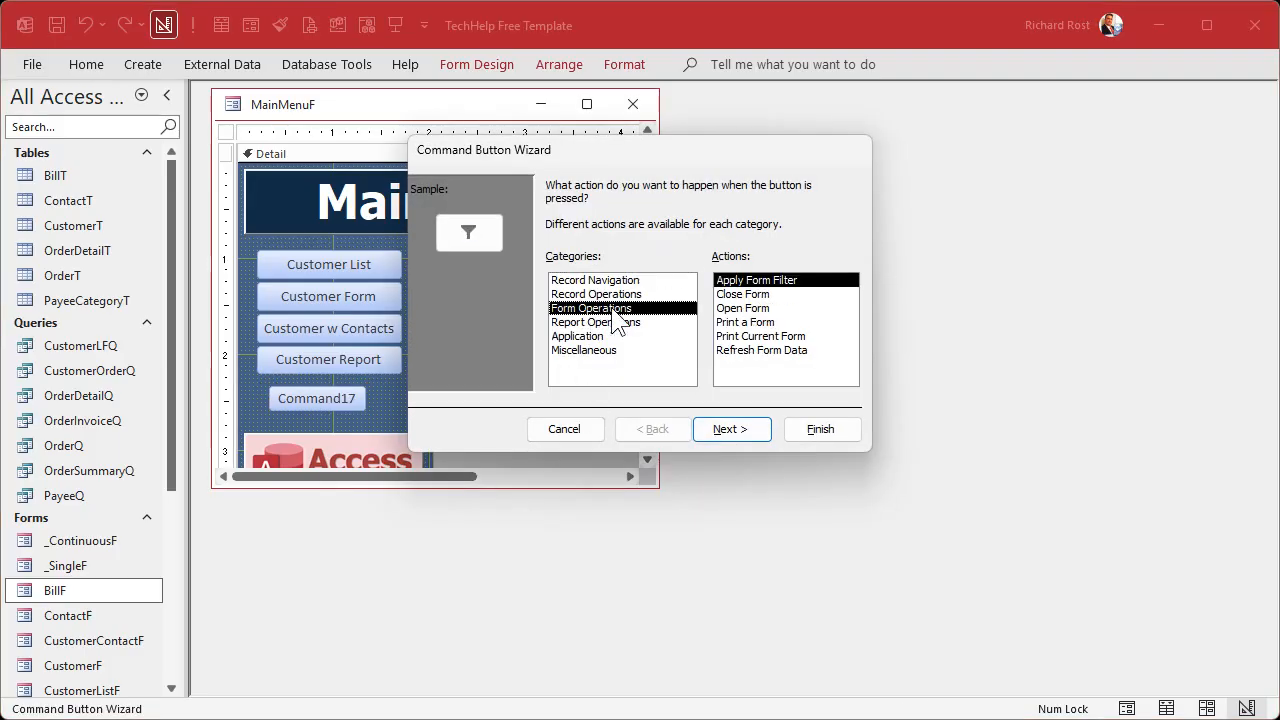
pyautogui.click(732, 428)
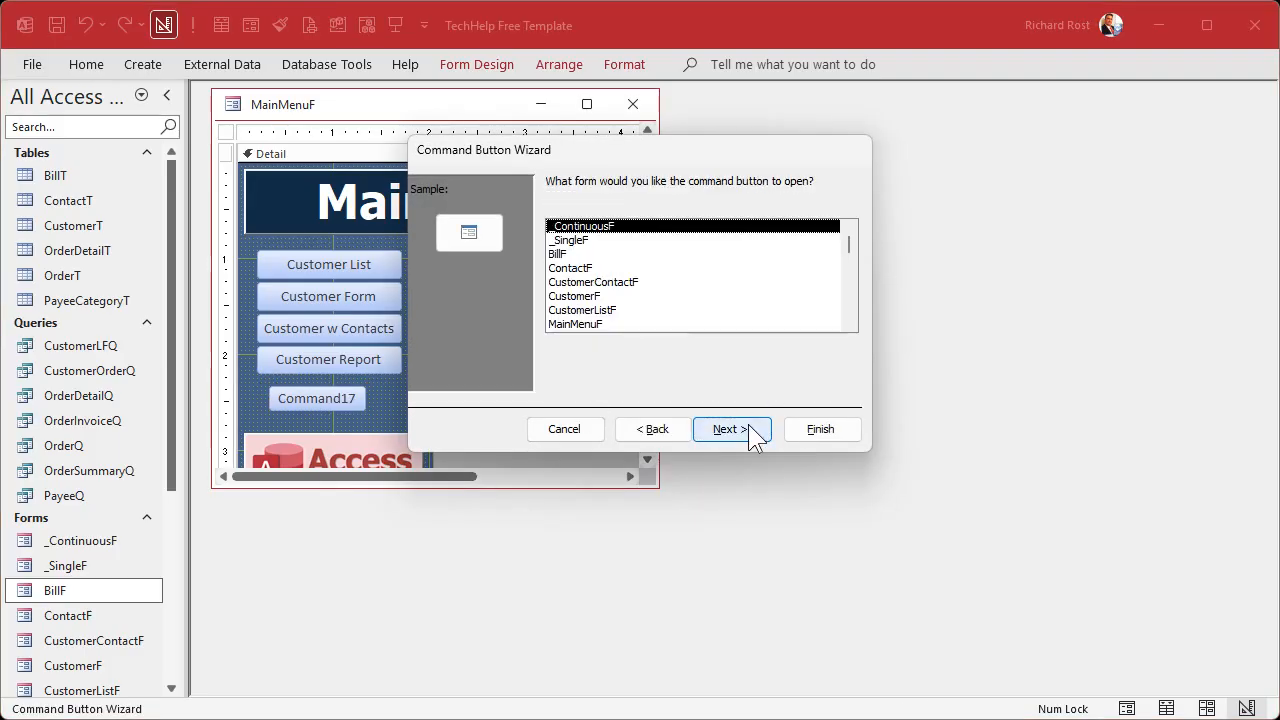
pyautogui.click(728, 428)
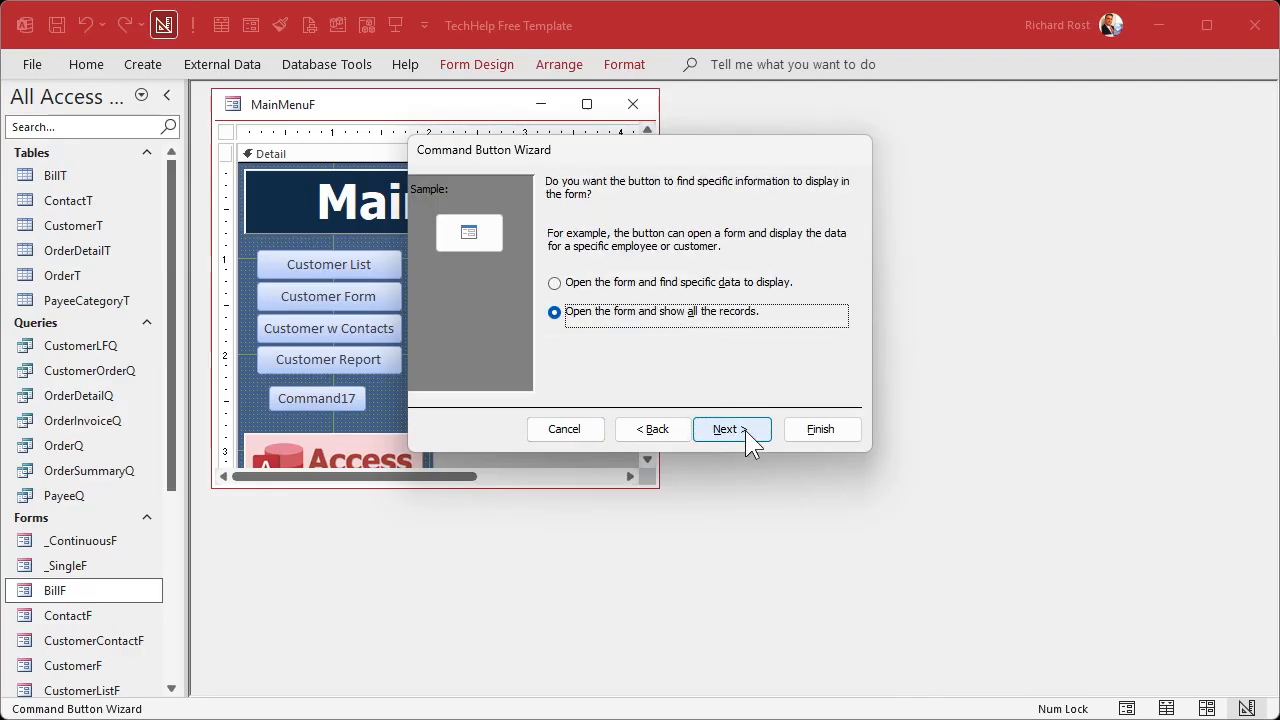
pyautogui.moveTo(752, 382)
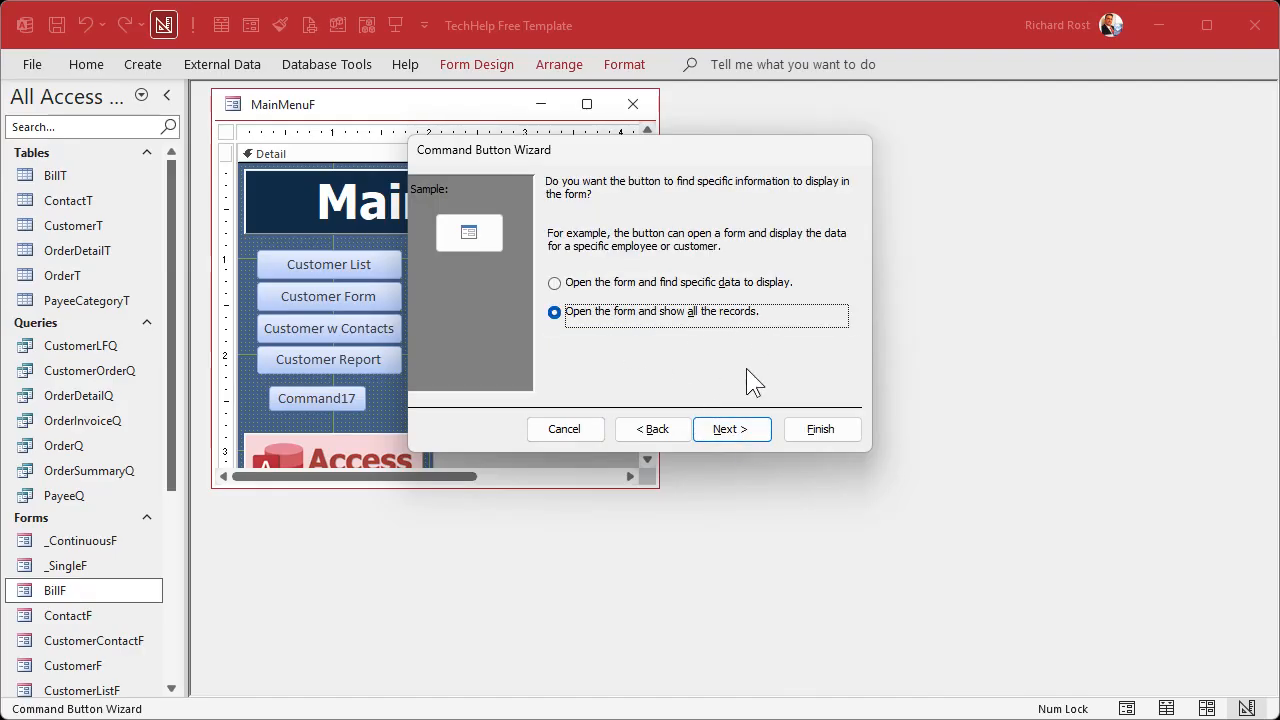
pyautogui.click(732, 428)
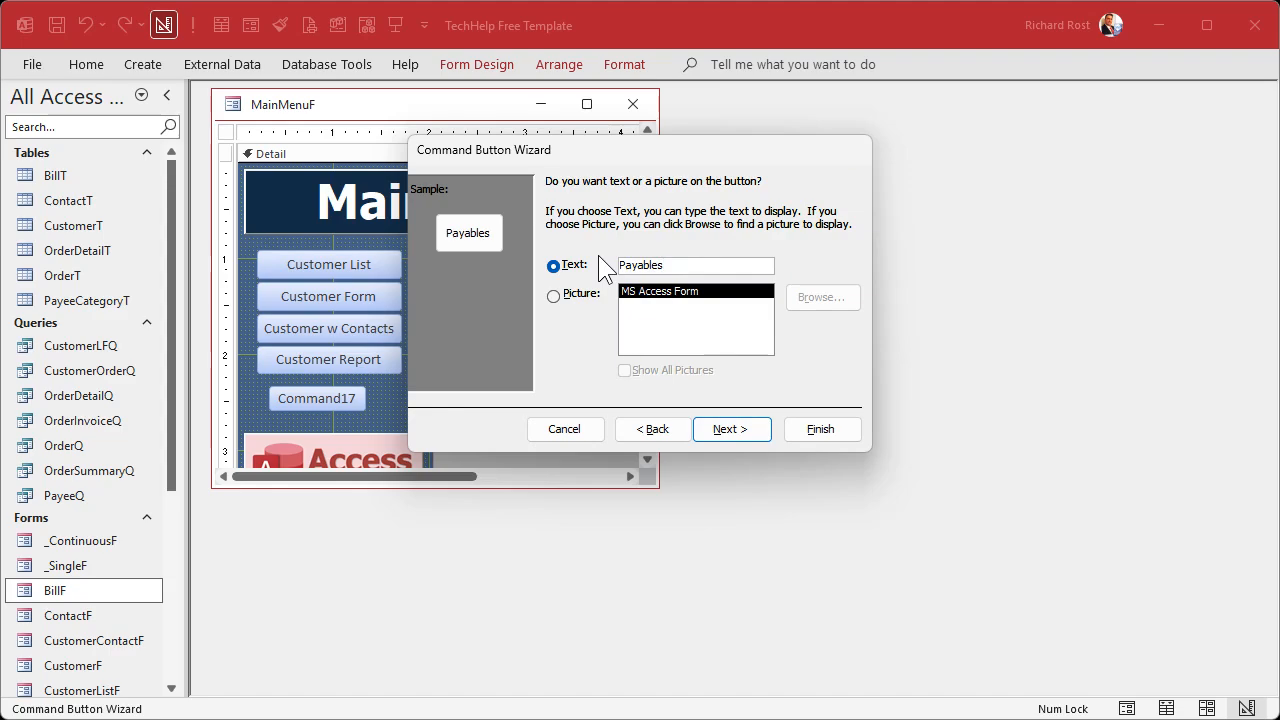
pyautogui.click(730, 428)
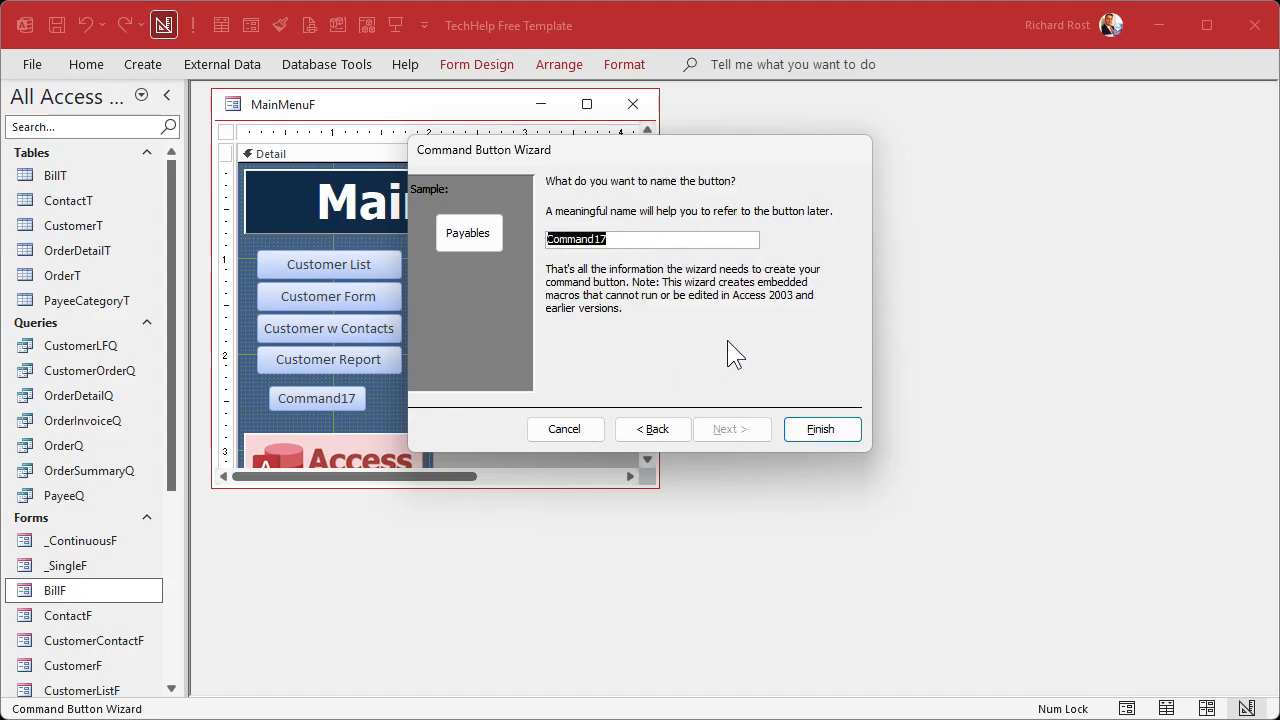
pyautogui.write('PayablesBtn')
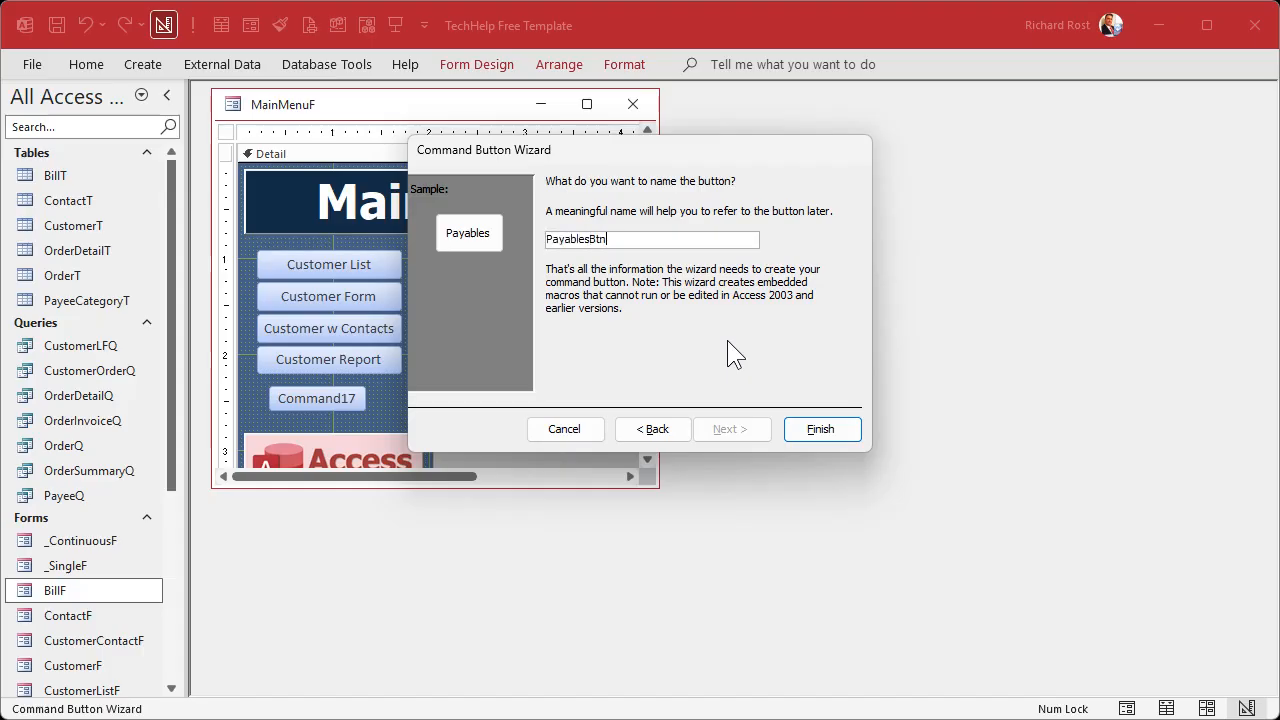
pyautogui.click(820, 428)
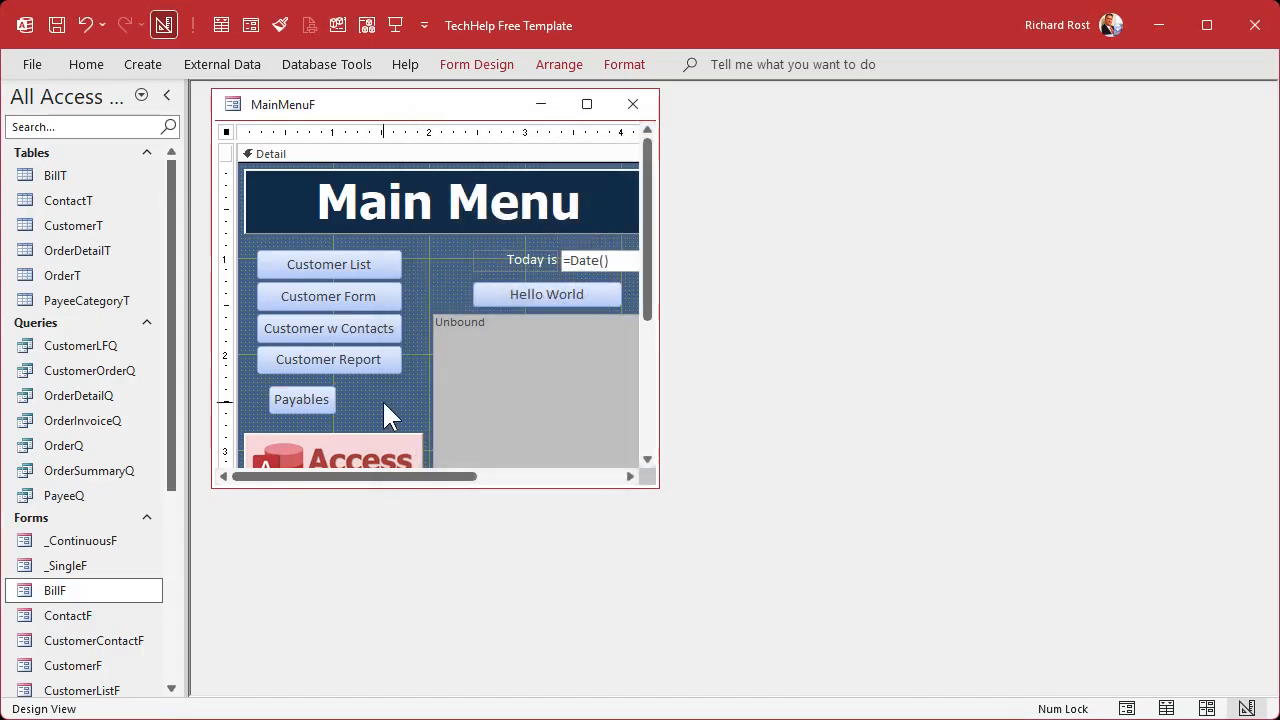
pyautogui.click(300, 400)
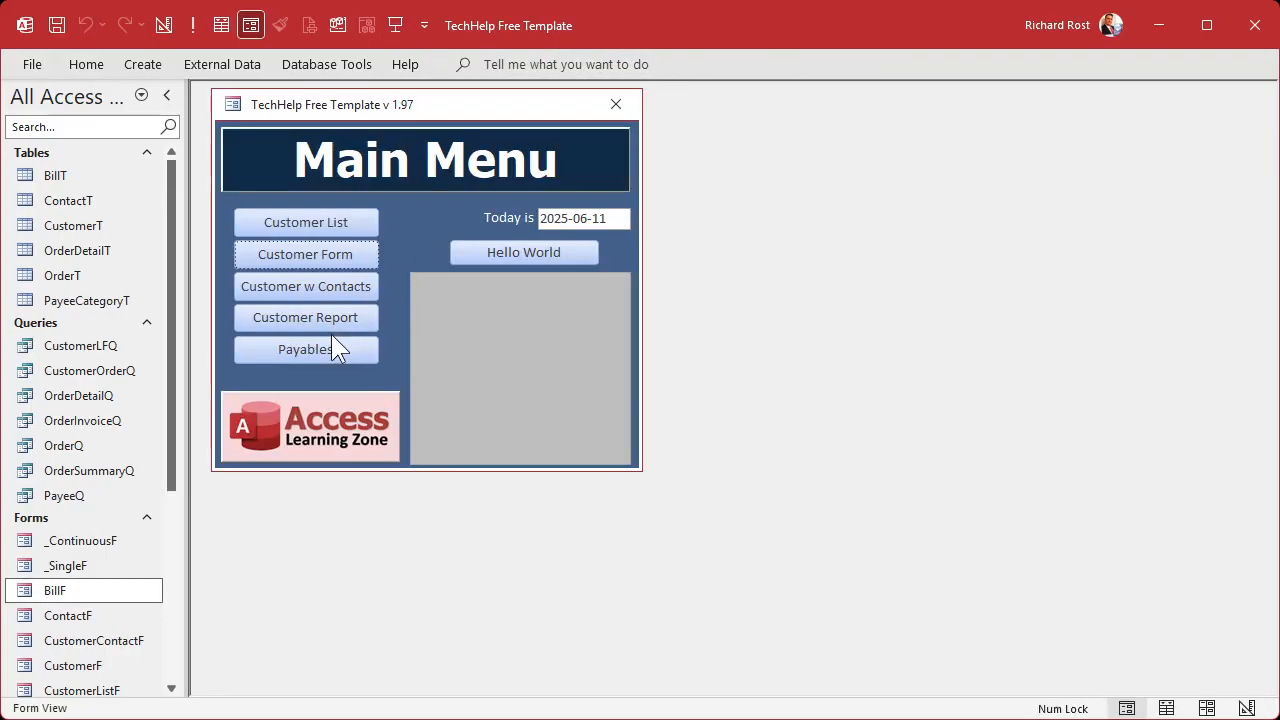
# Open the bills from the Payables button and set the first bill's due date to 2025-06-15.
pyautogui.click(304, 348)
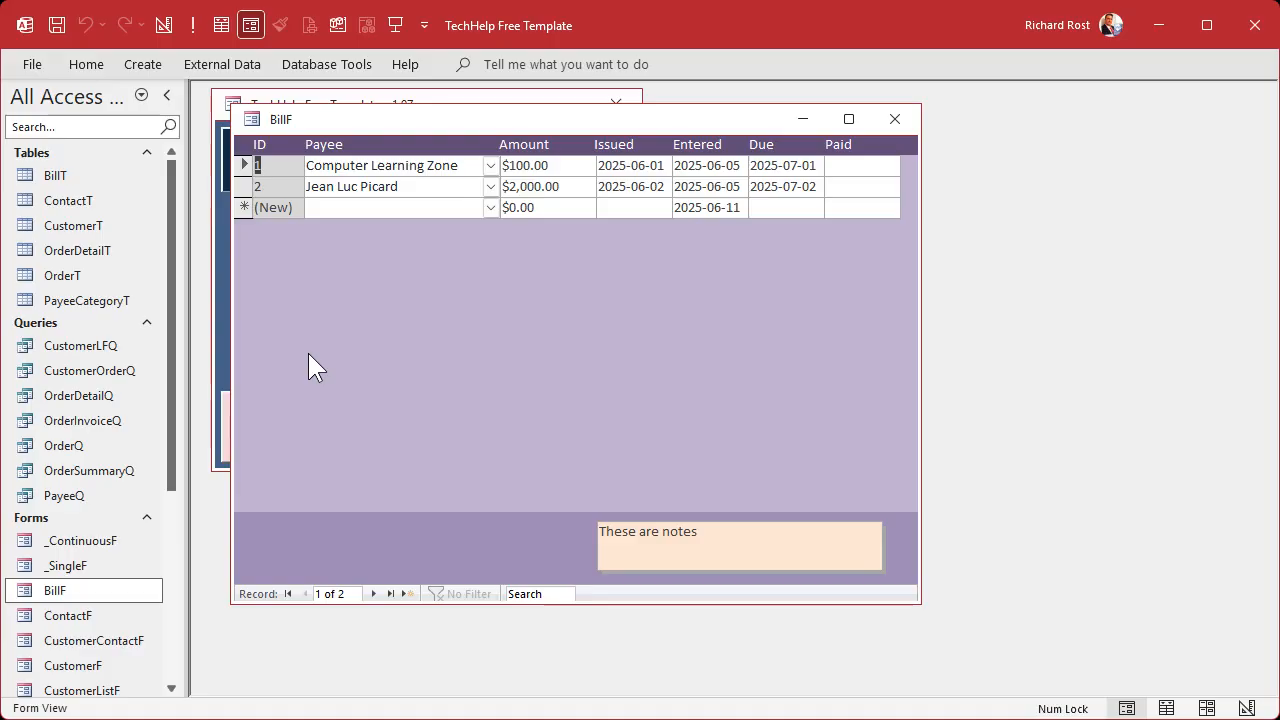
pyautogui.moveTo(544, 356)
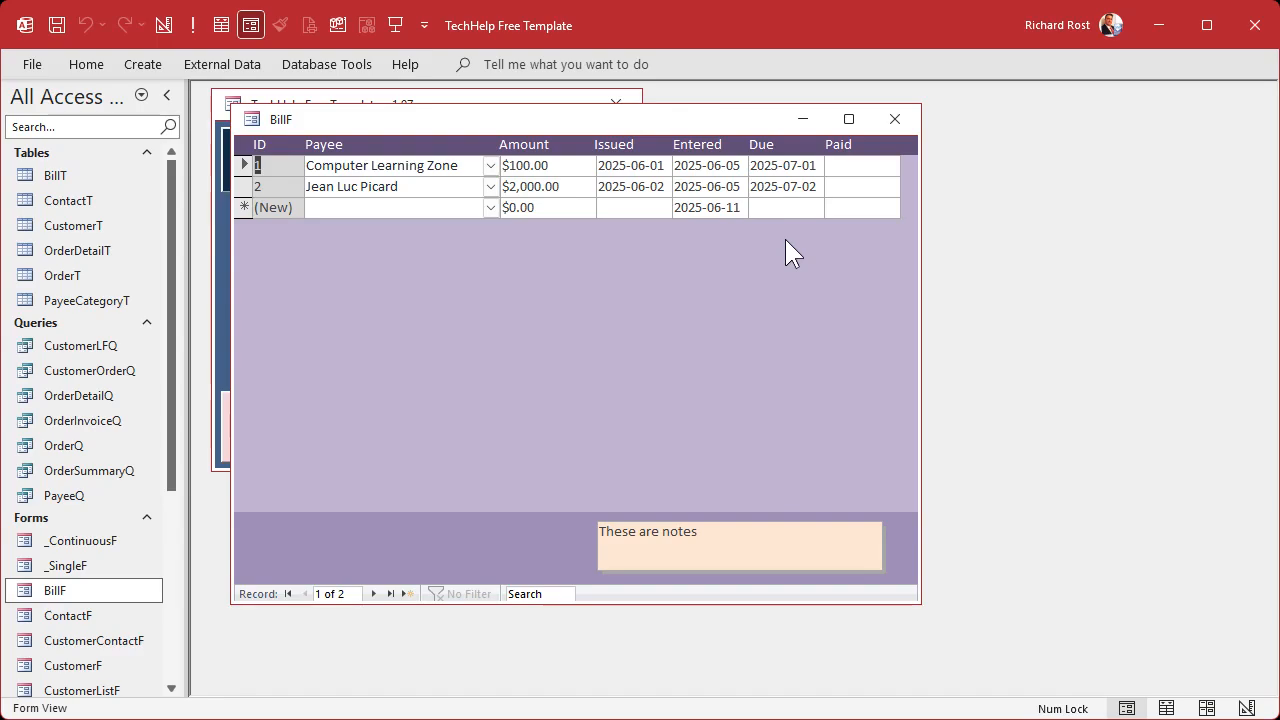
pyautogui.moveTo(804, 304)
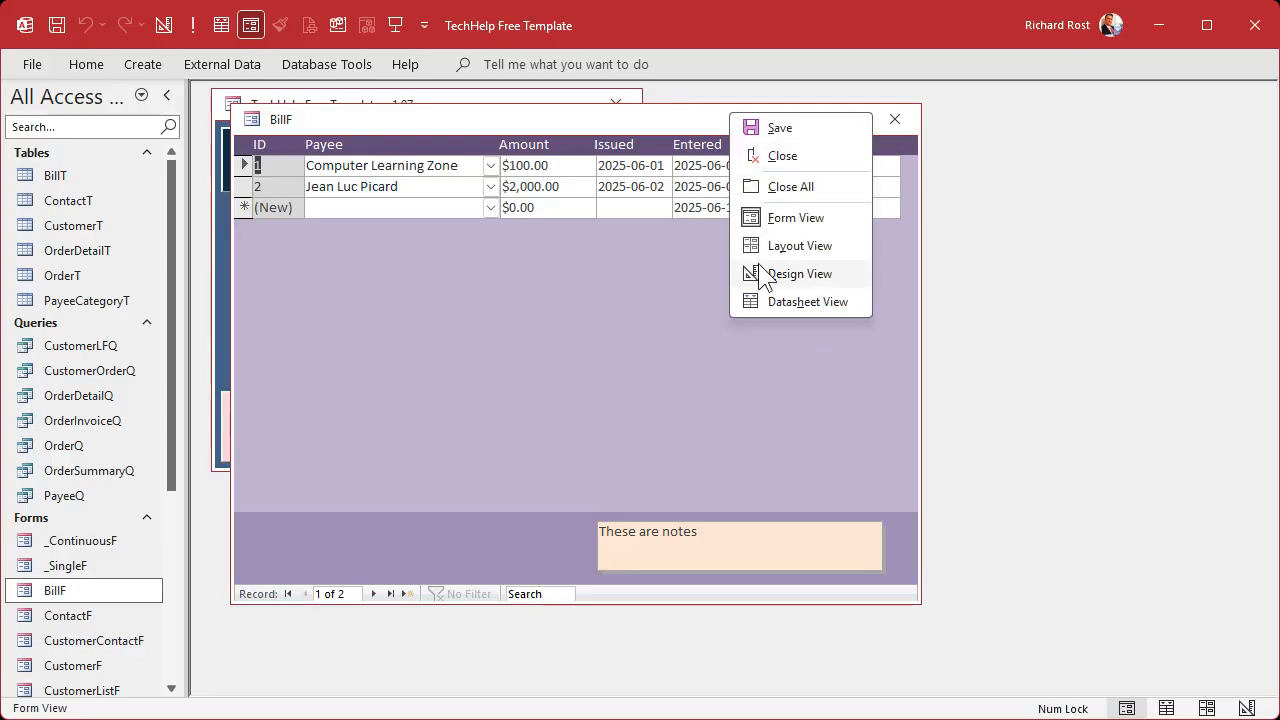
pyautogui.click(808, 300)
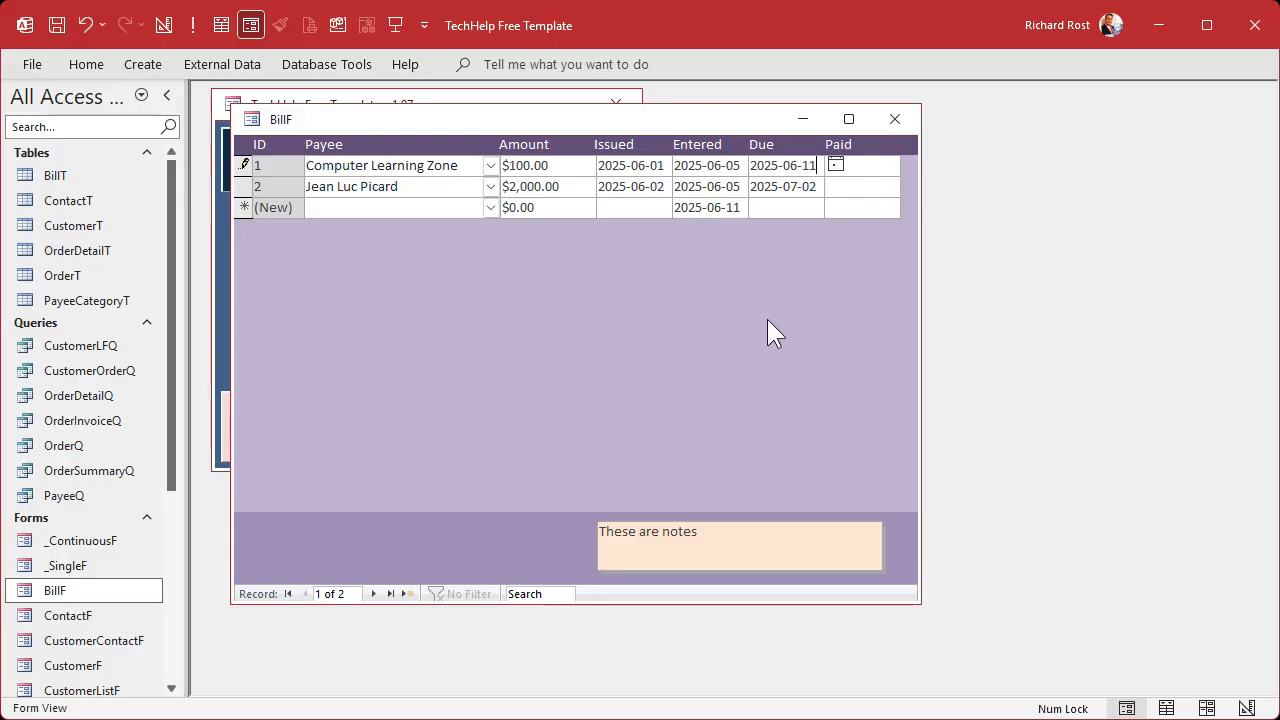
pyautogui.write('2025-06-15')
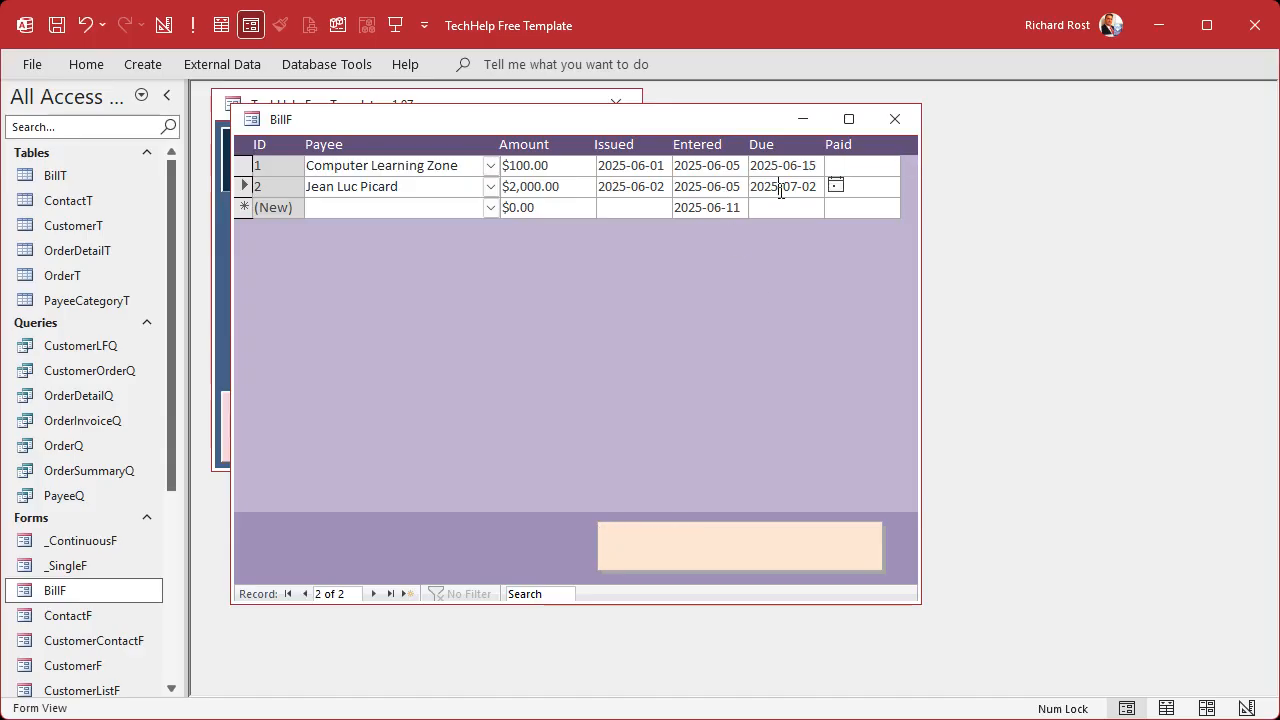
# Switch BillF to design view and bring up Conditional Formatting for the DueDate field.
pyautogui.rightClick(280, 120)
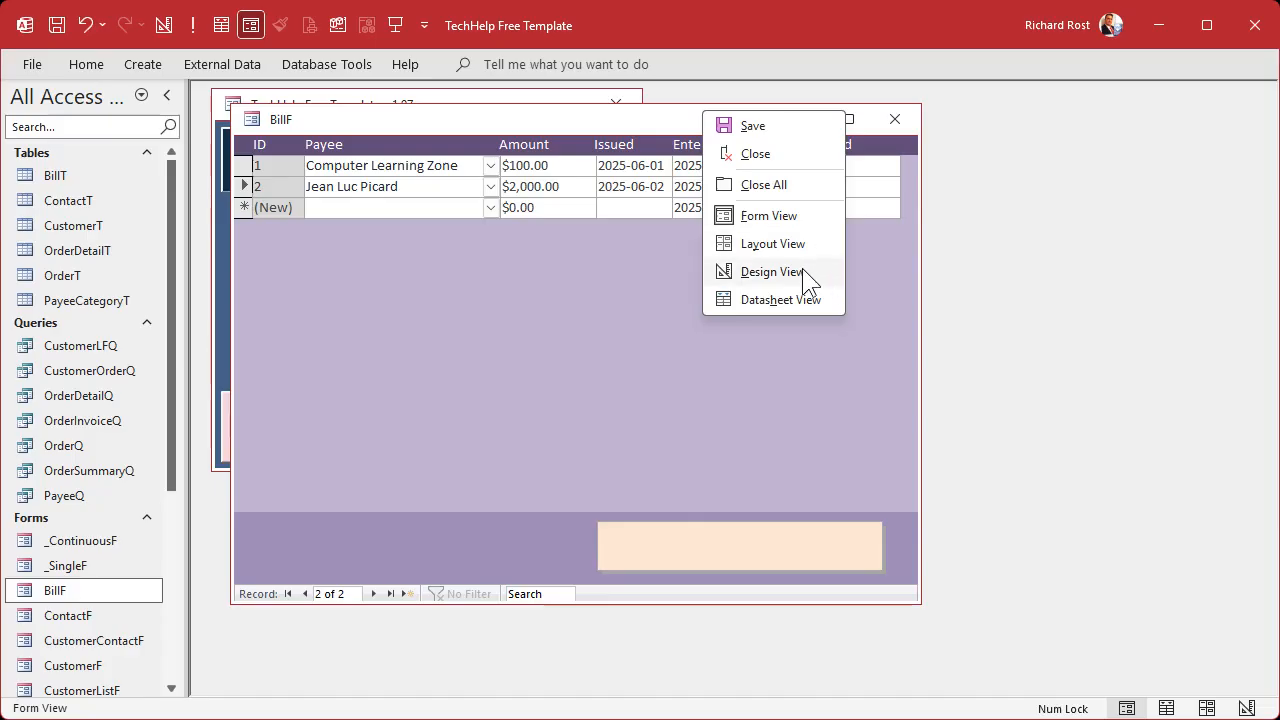
pyautogui.click(772, 272)
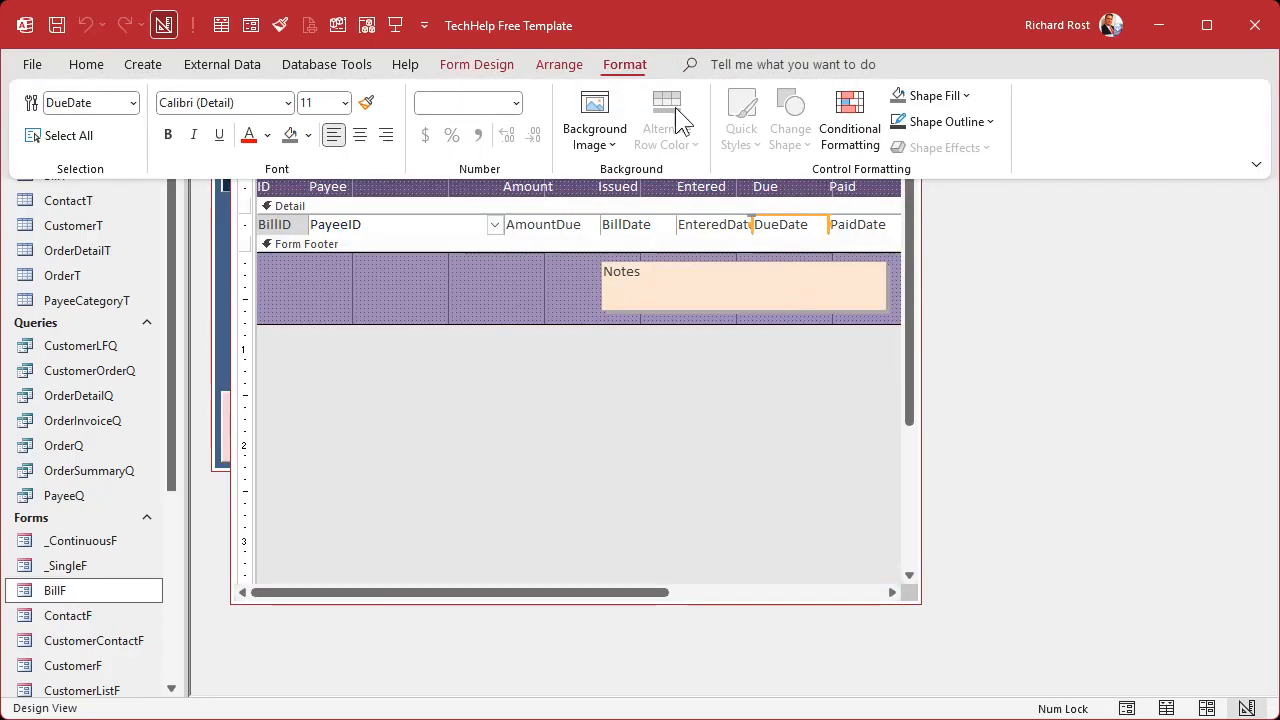
pyautogui.click(848, 118)
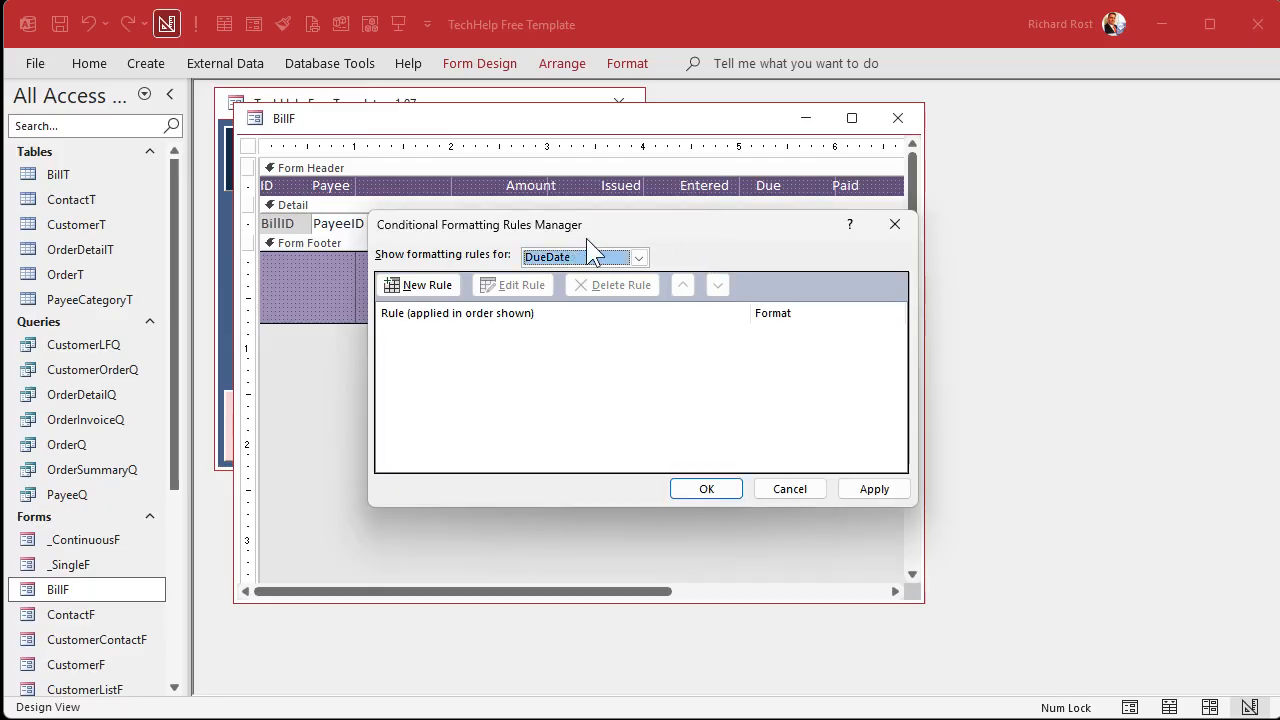
pyautogui.moveTo(610, 244)
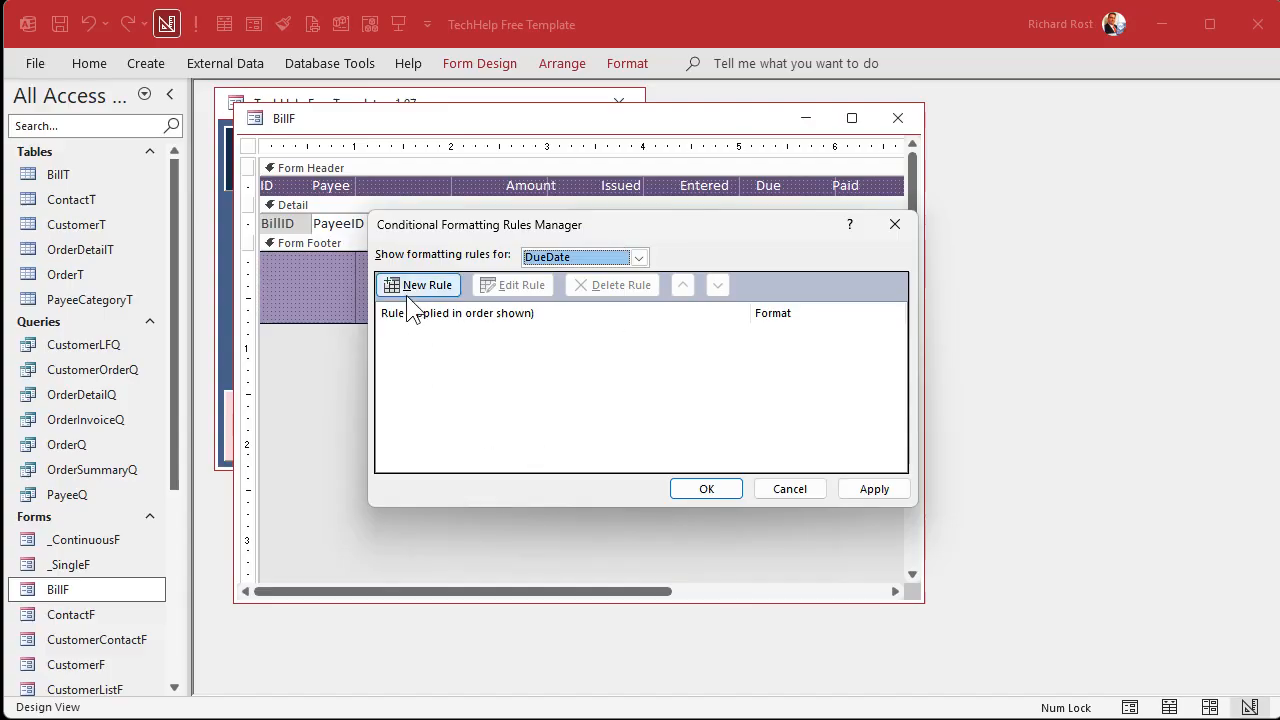
# Add a rule making the due date red when its value is less than Date()+7.
pyautogui.click(424, 284)
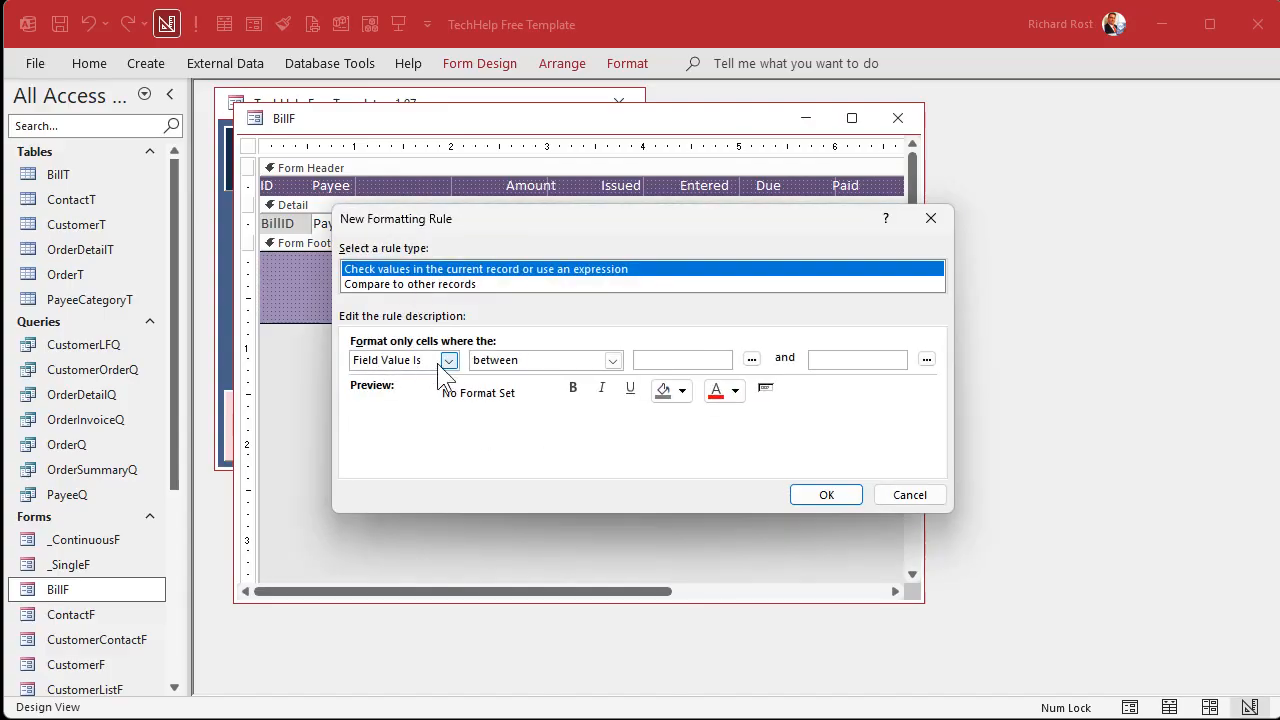
pyautogui.click(612, 360)
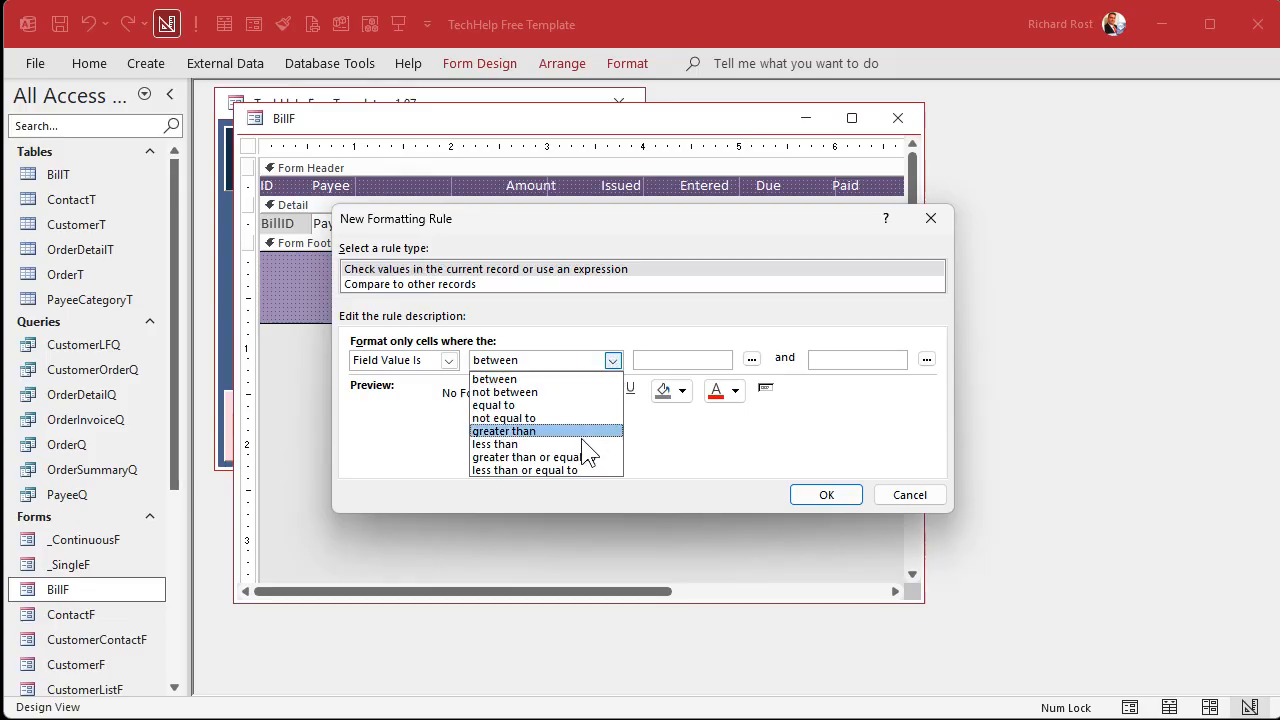
pyautogui.click(496, 444)
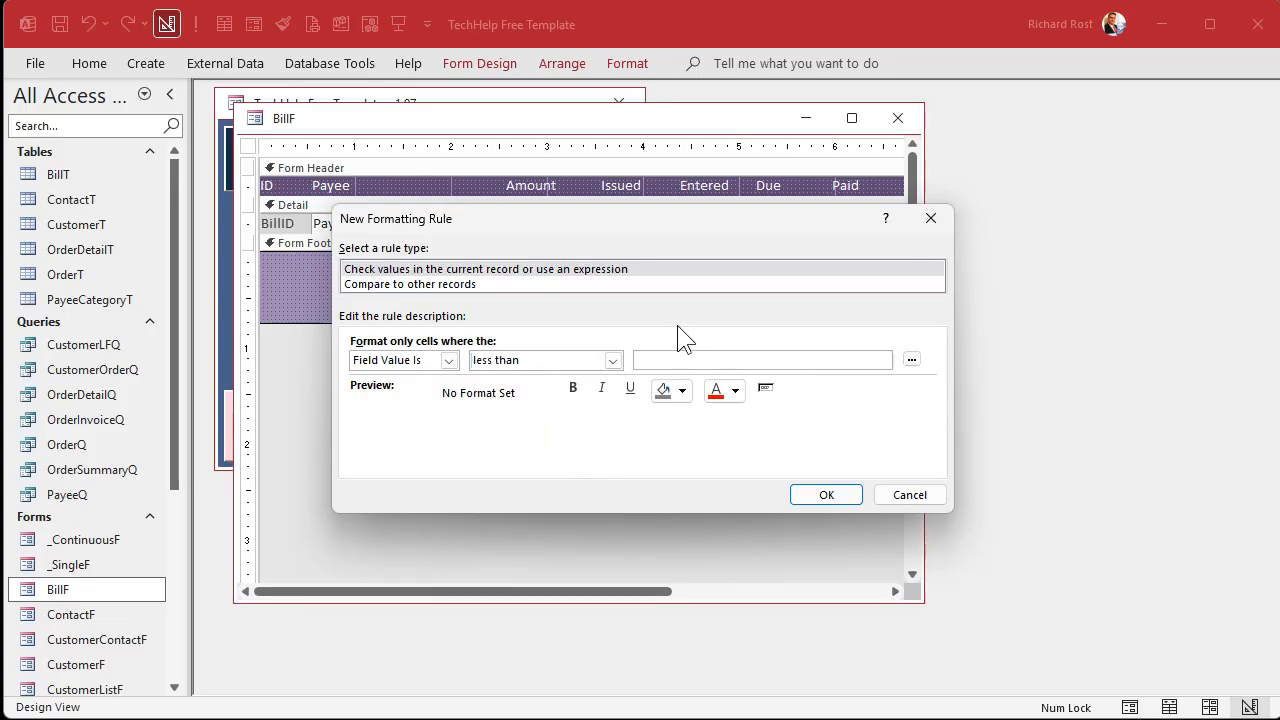
pyautogui.write('Date')
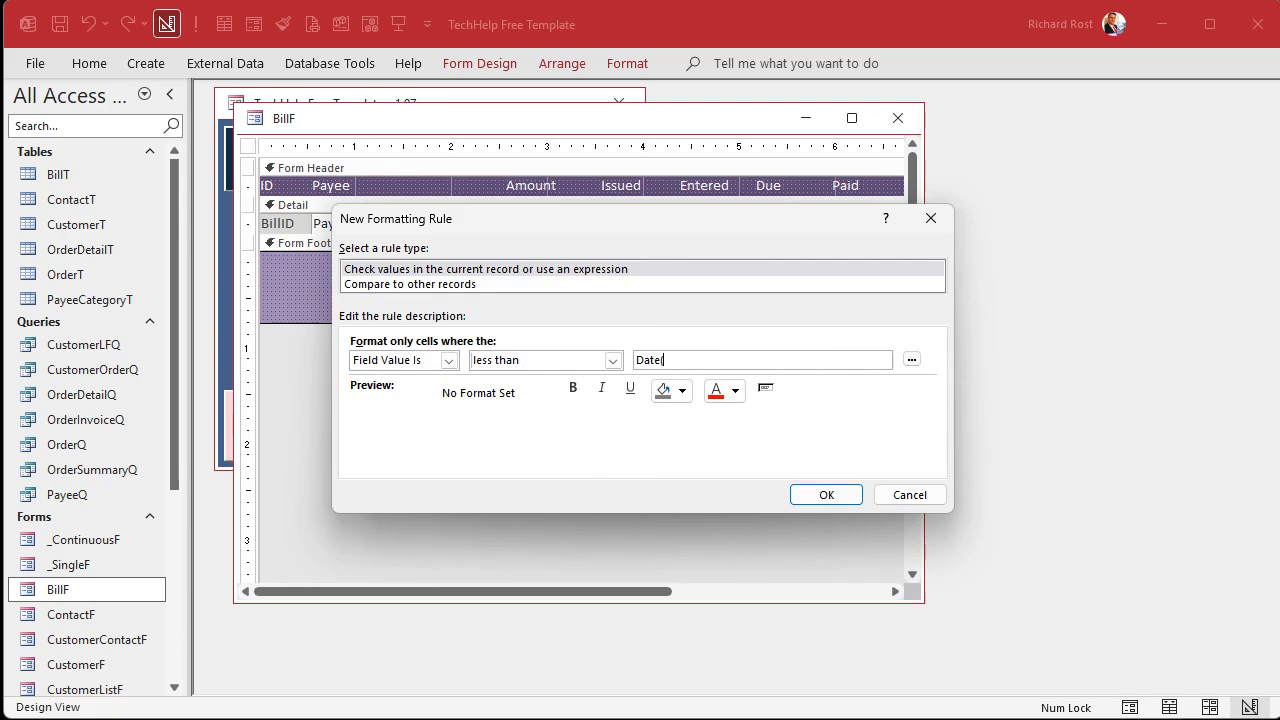
pyautogui.write('()+7')
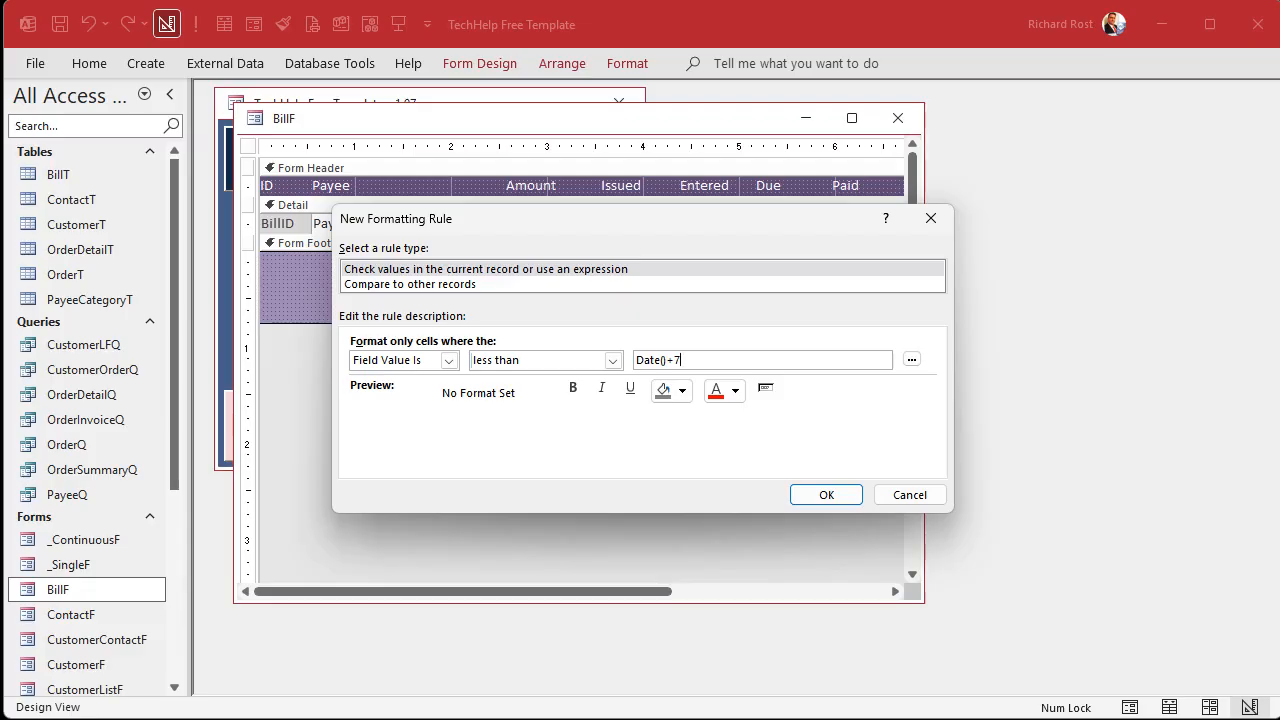
pyautogui.moveTo(704, 486)
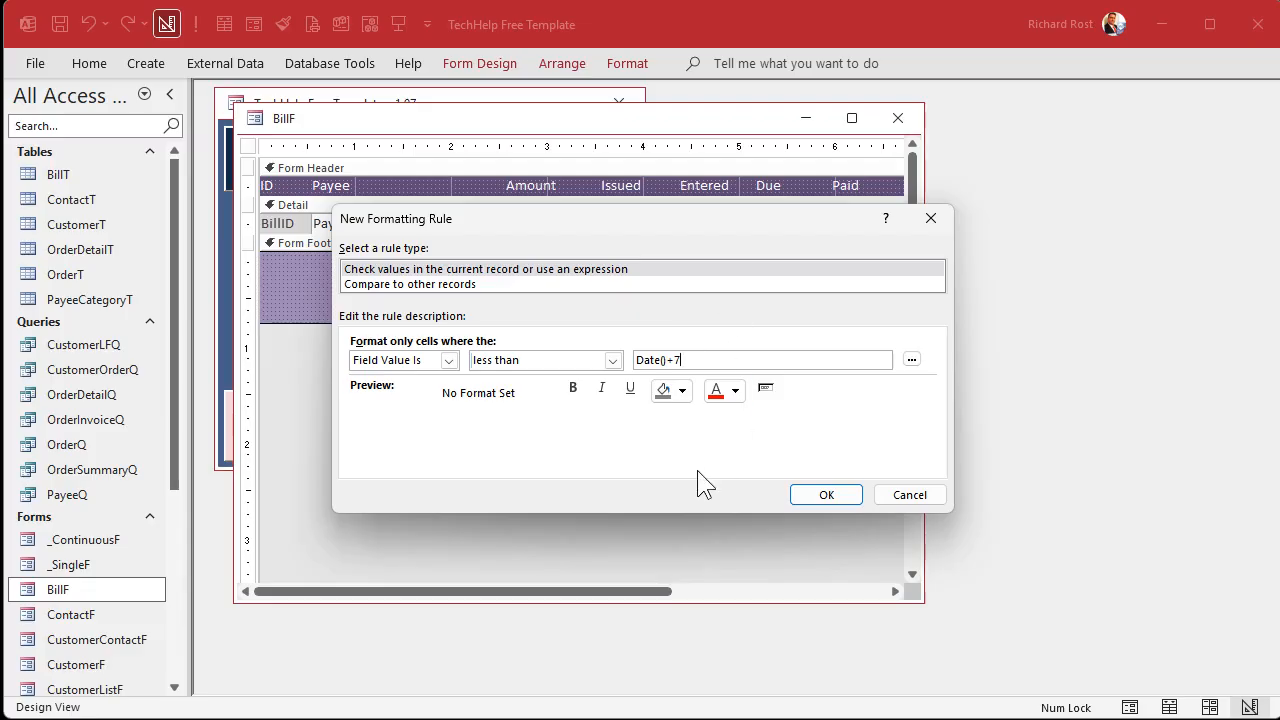
pyautogui.click(682, 390)
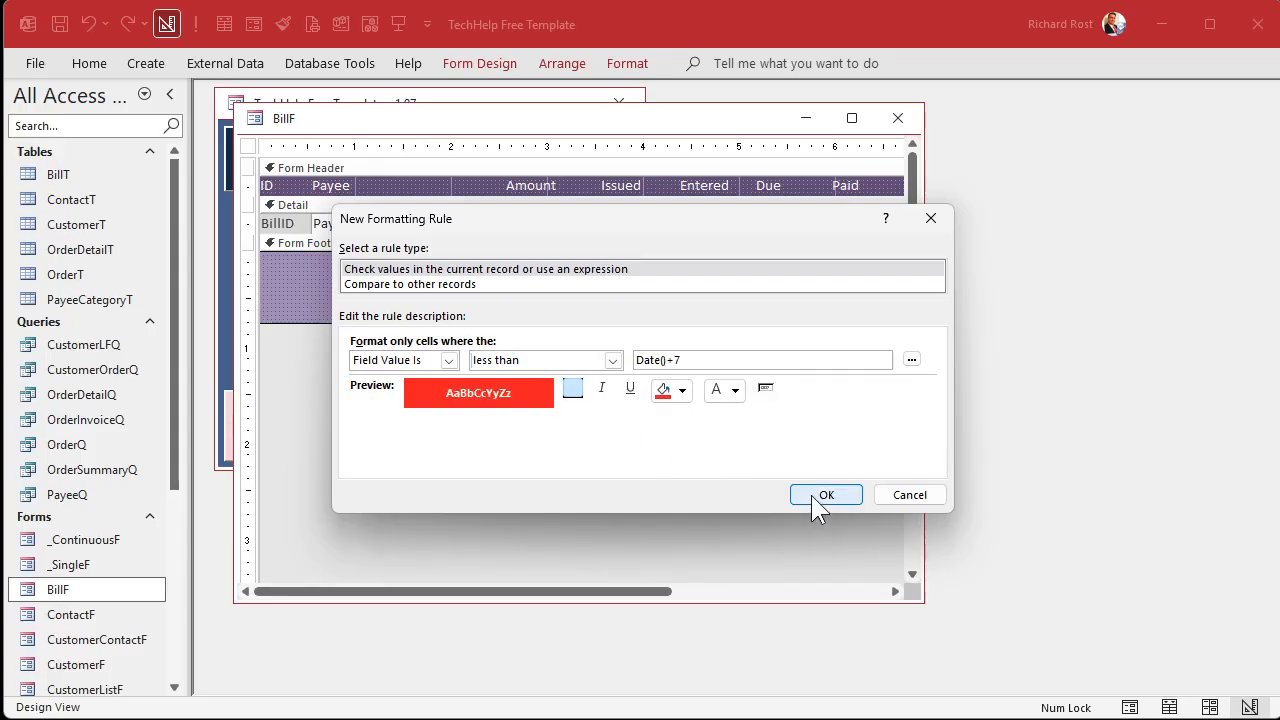
pyautogui.click(826, 494)
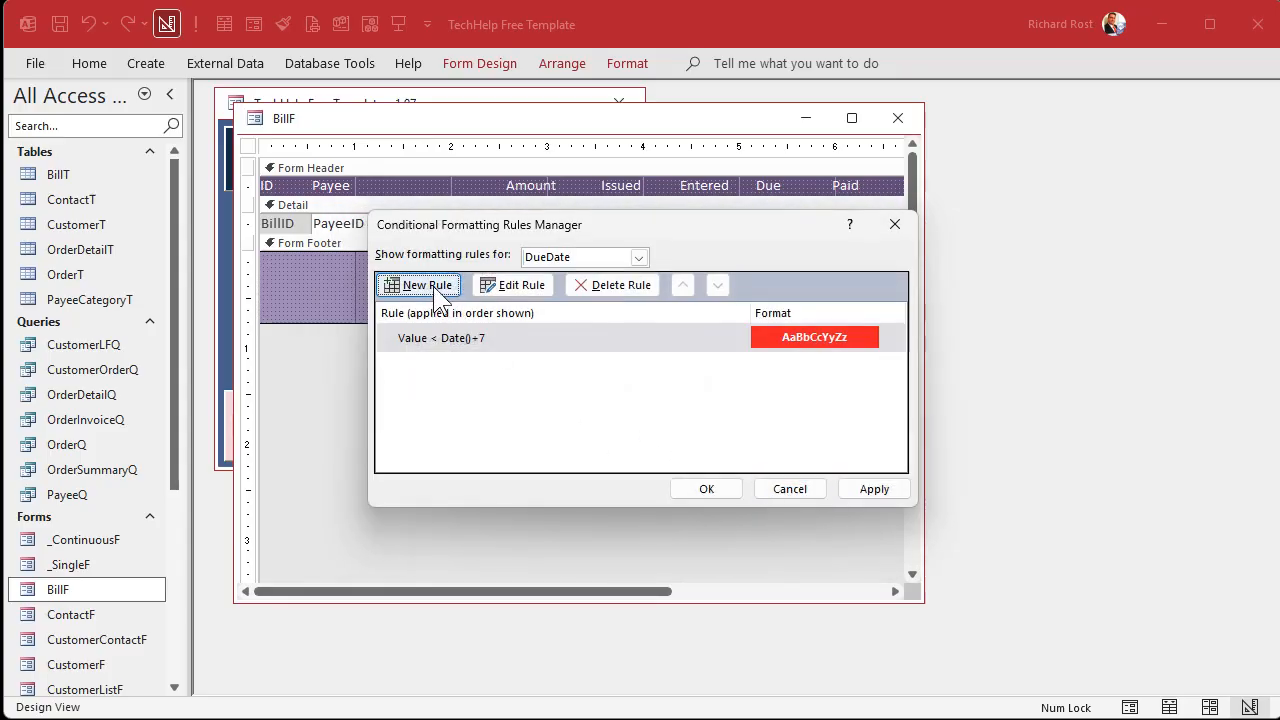
# Add a second less-than Date() rule for the due date, then switch to form view.
pyautogui.click(424, 284)
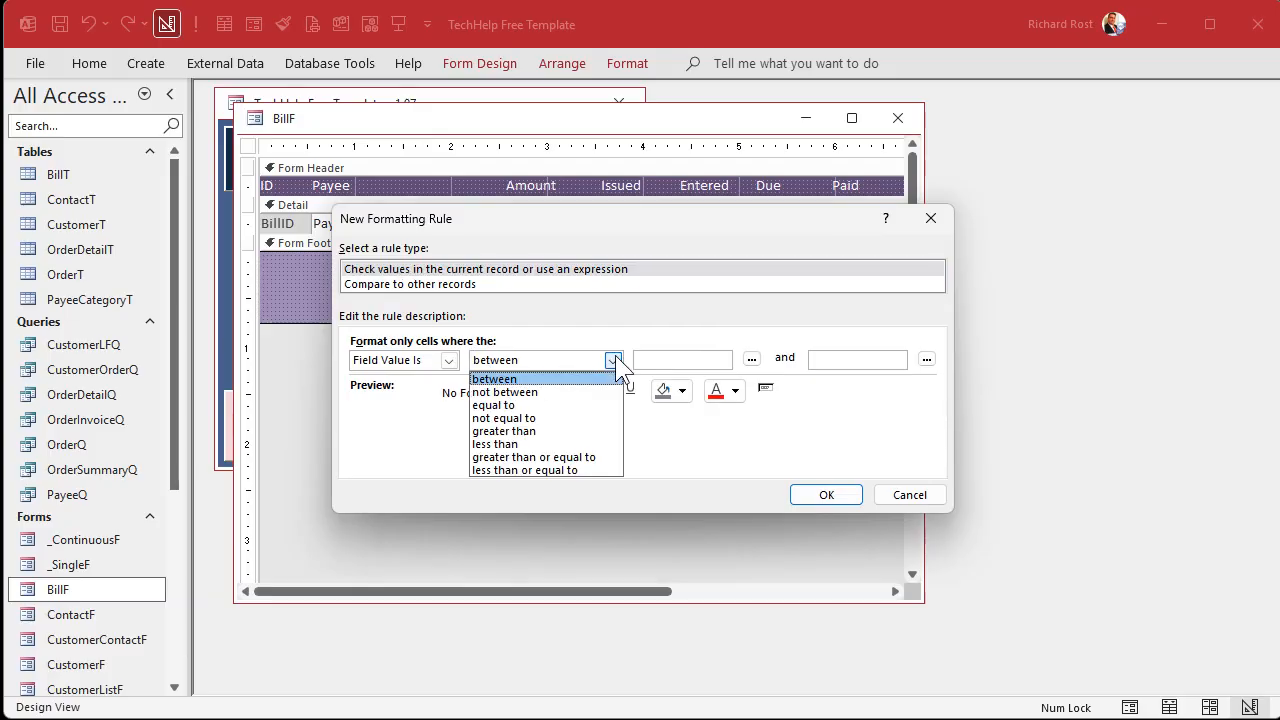
pyautogui.click(496, 444)
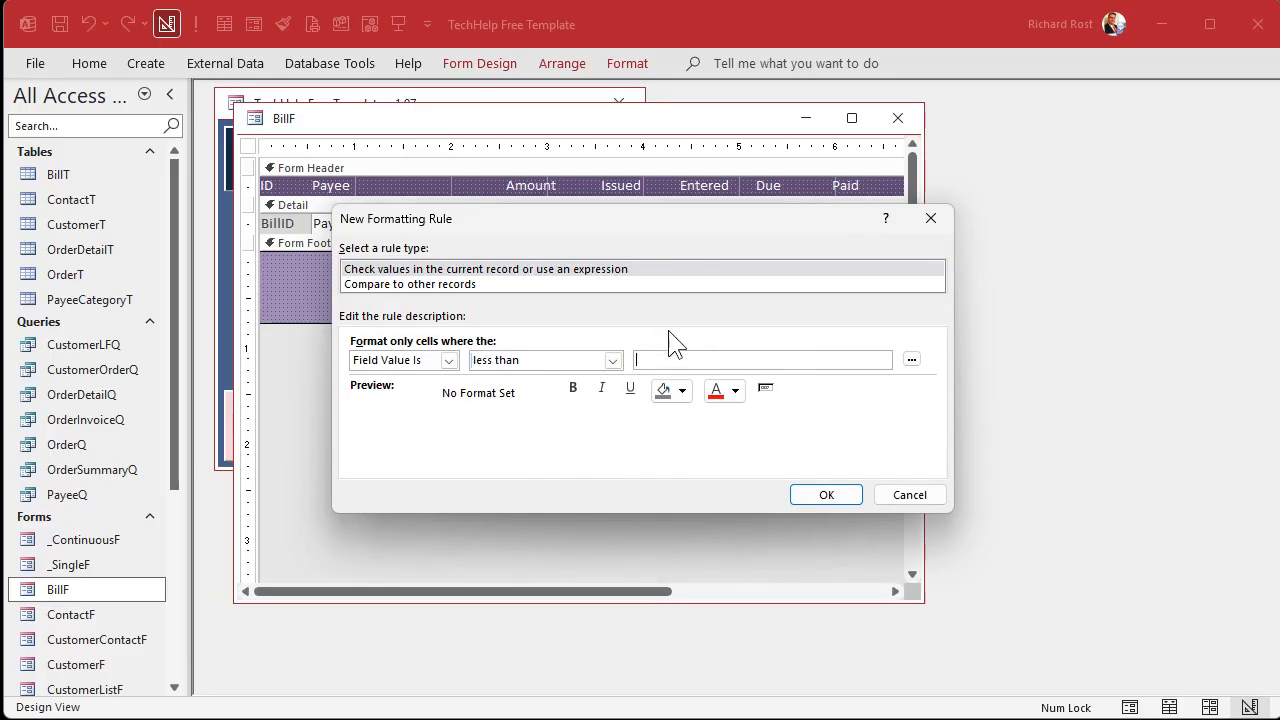
pyautogui.write('Date()')
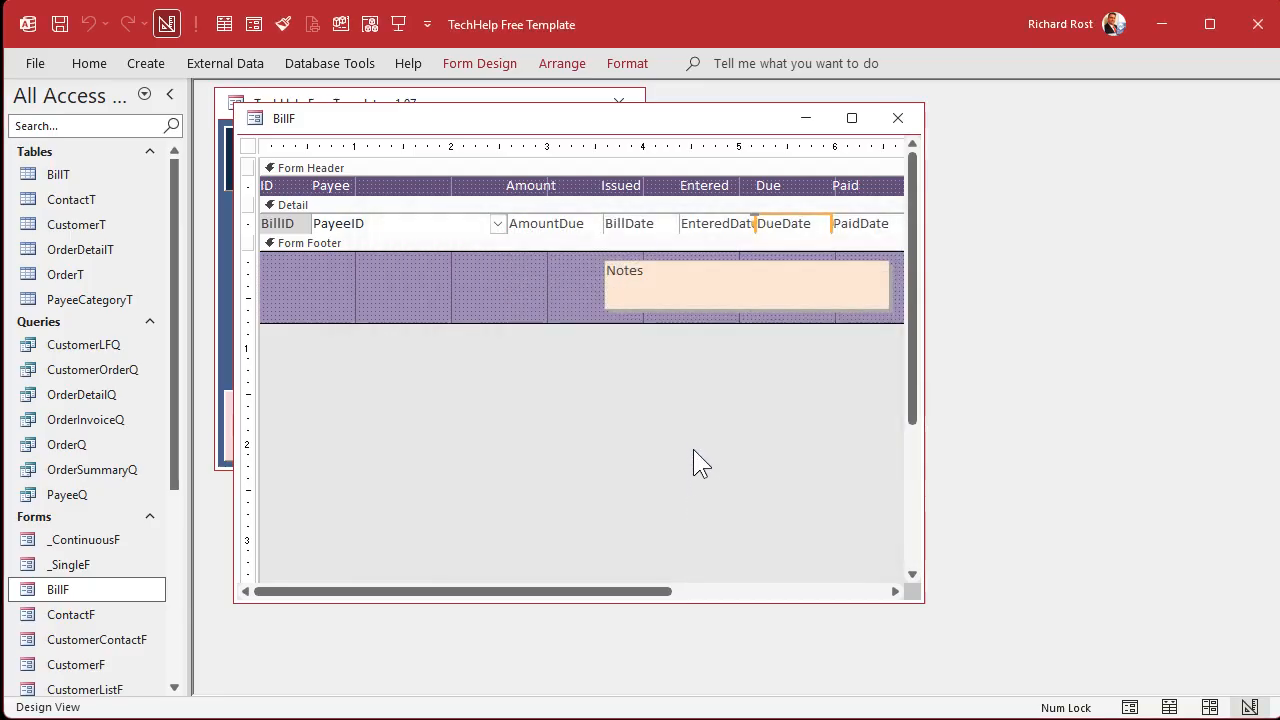
pyautogui.click(252, 24)
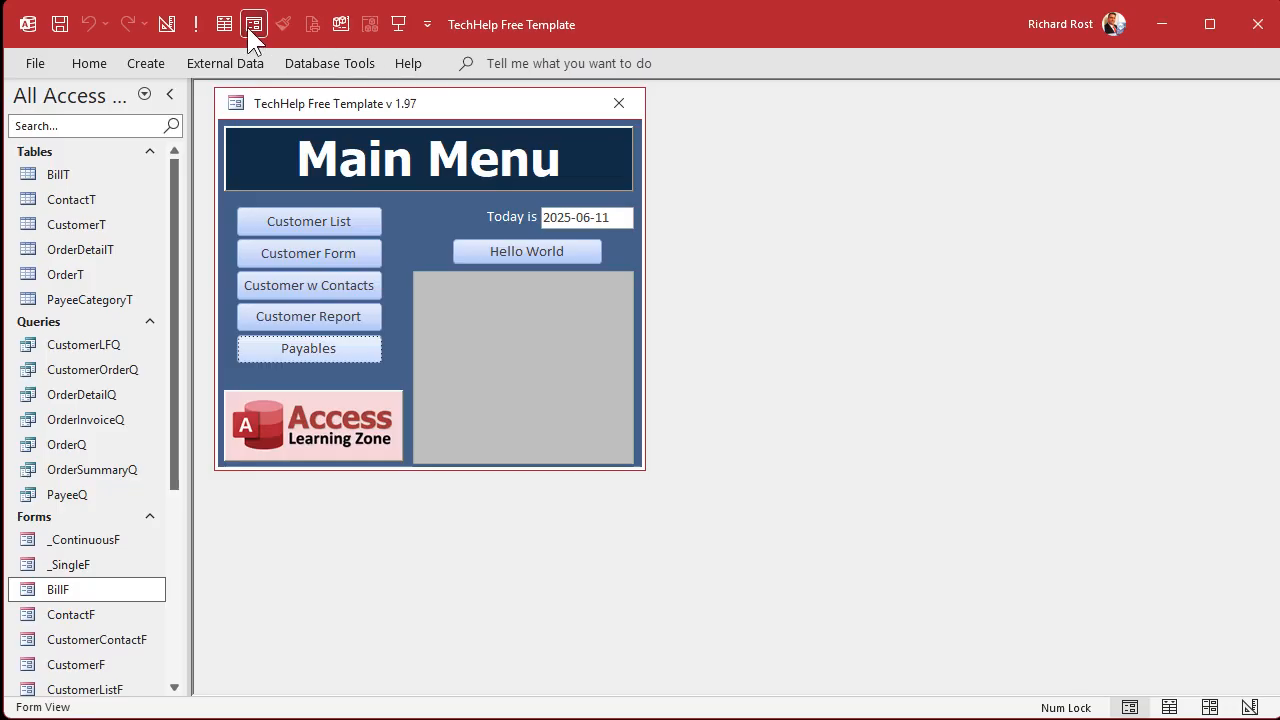
# Record the first bill's paid date as 2025-06-11, then return to the bill form's design.
pyautogui.click(308, 348)
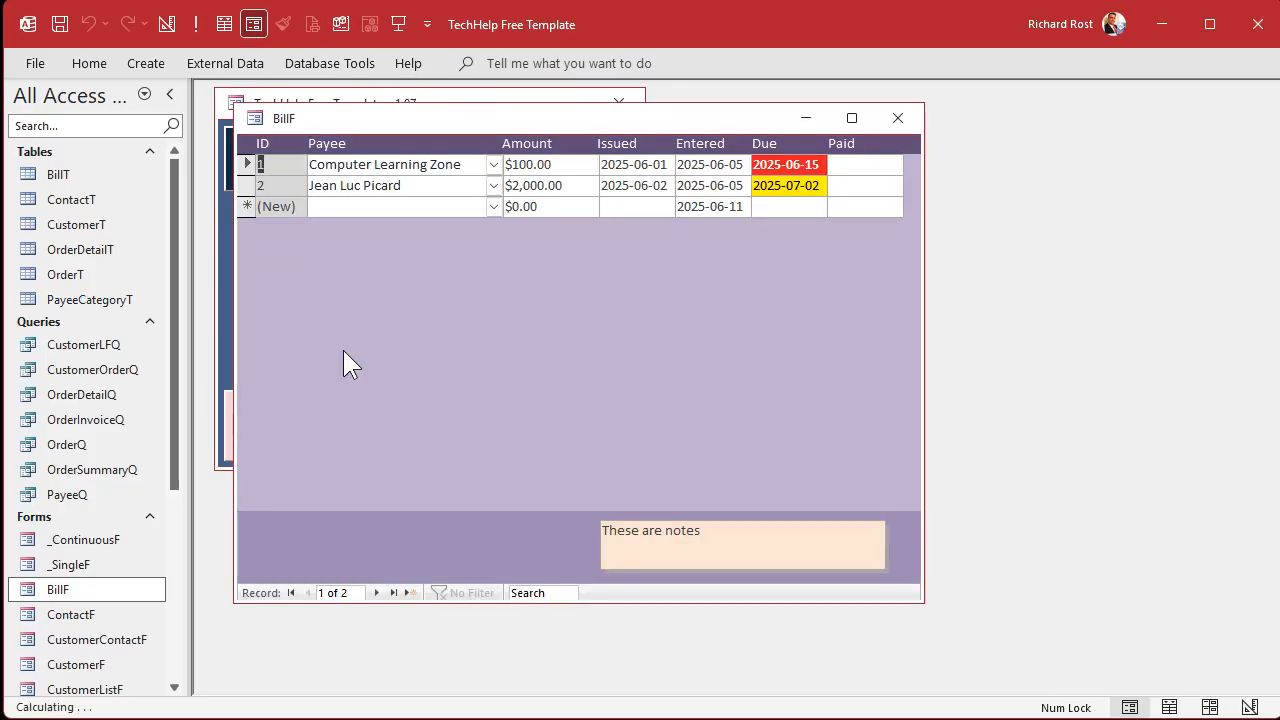
pyautogui.moveTo(680, 358)
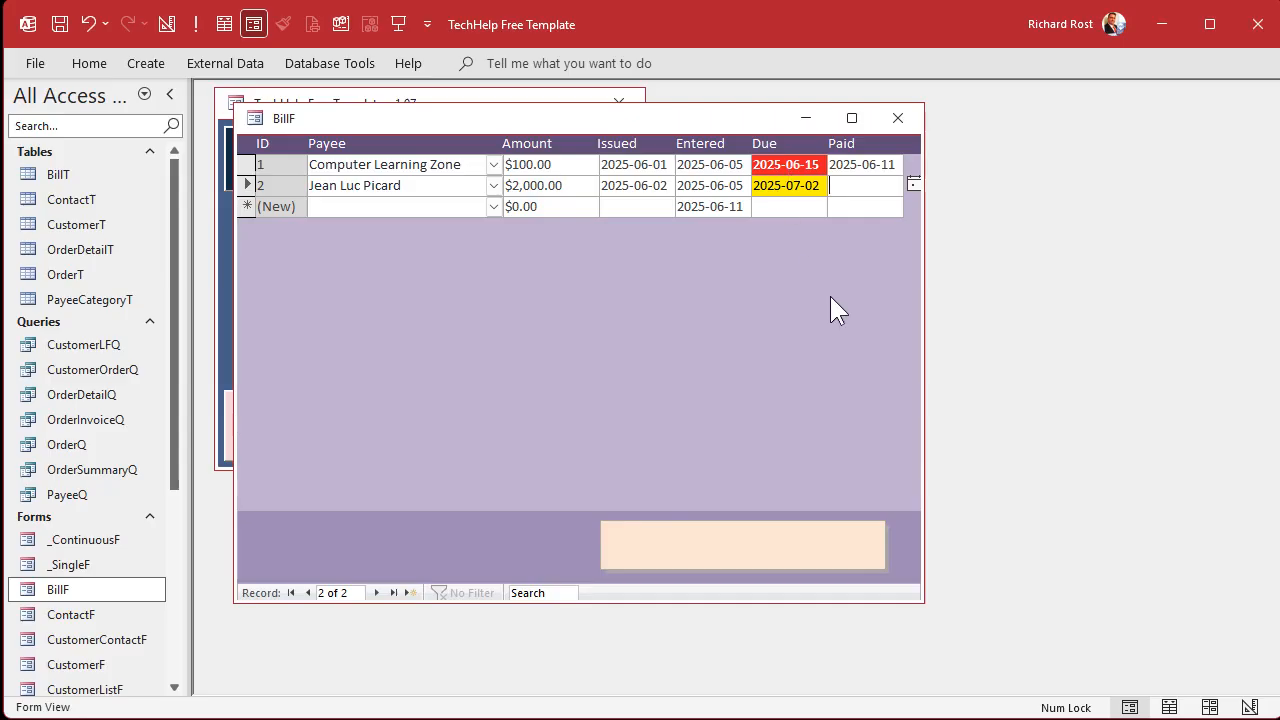
pyautogui.moveTo(790, 308)
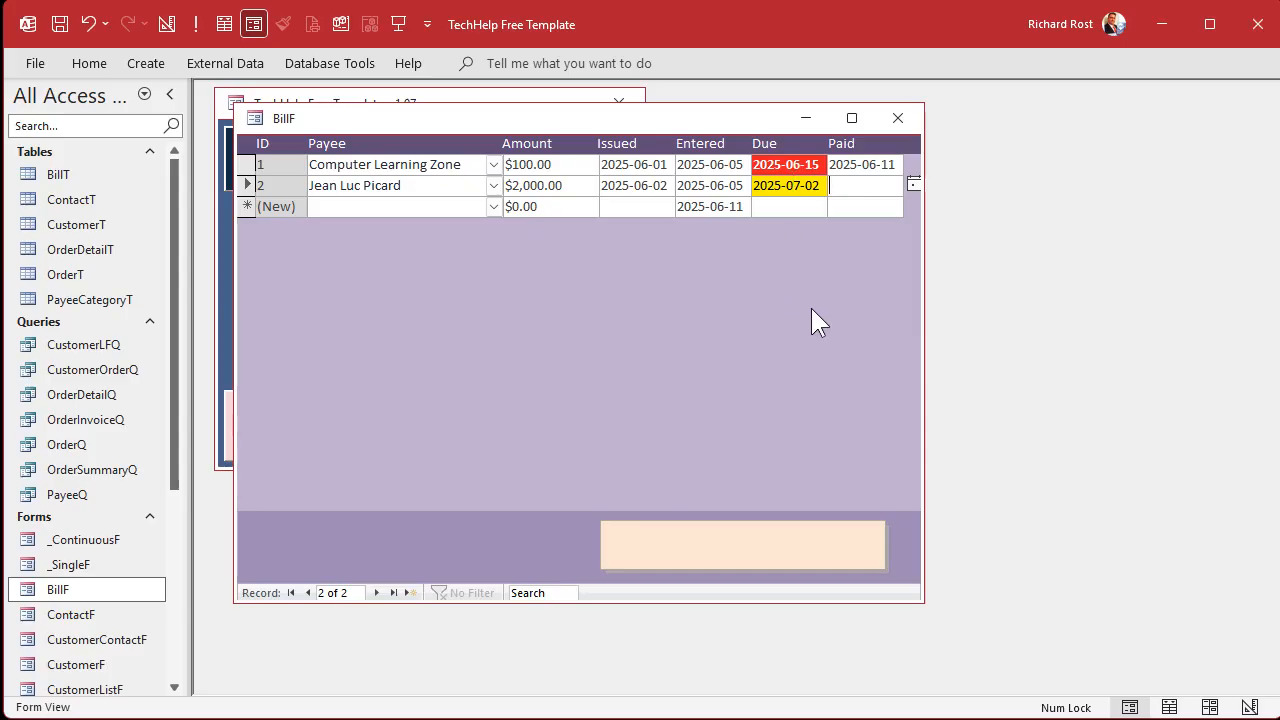
pyautogui.moveTo(868, 264)
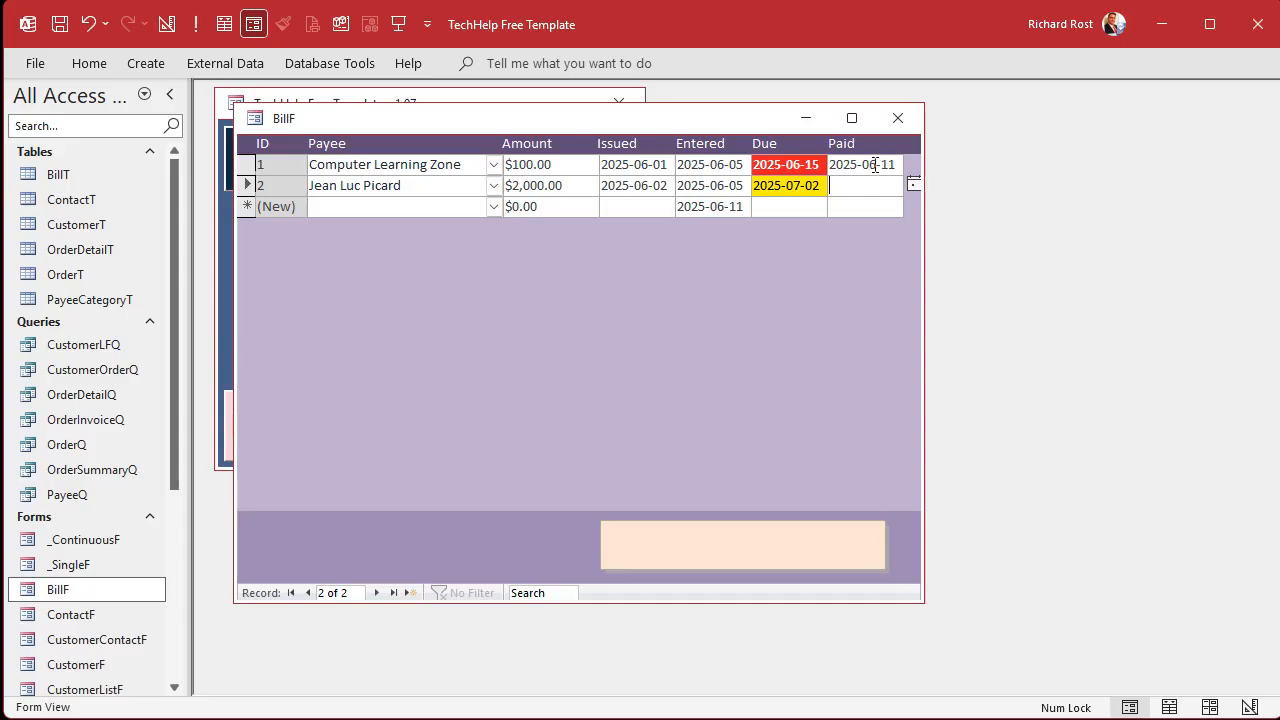
pyautogui.click(1248, 708)
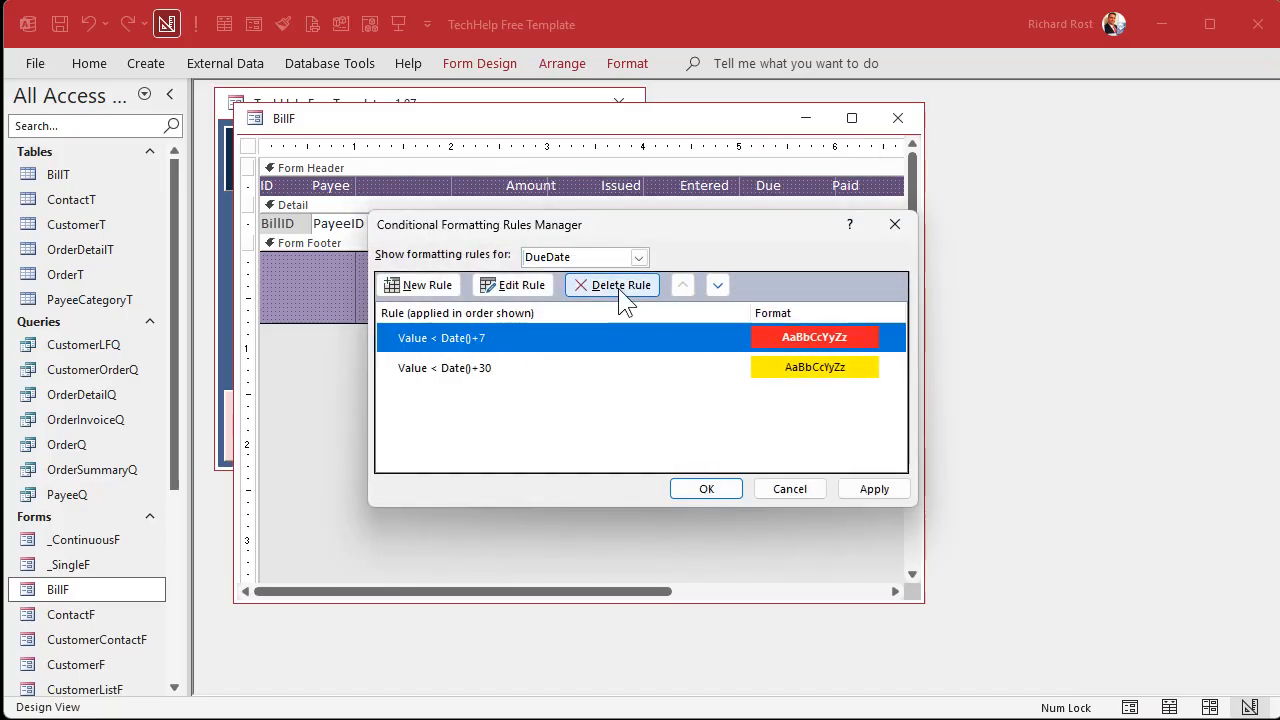
# Replace the due-date rules with the red expression IsNull(PaidDate) AND DueDate<Date()+7 and apply it.
pyautogui.click(620, 284)
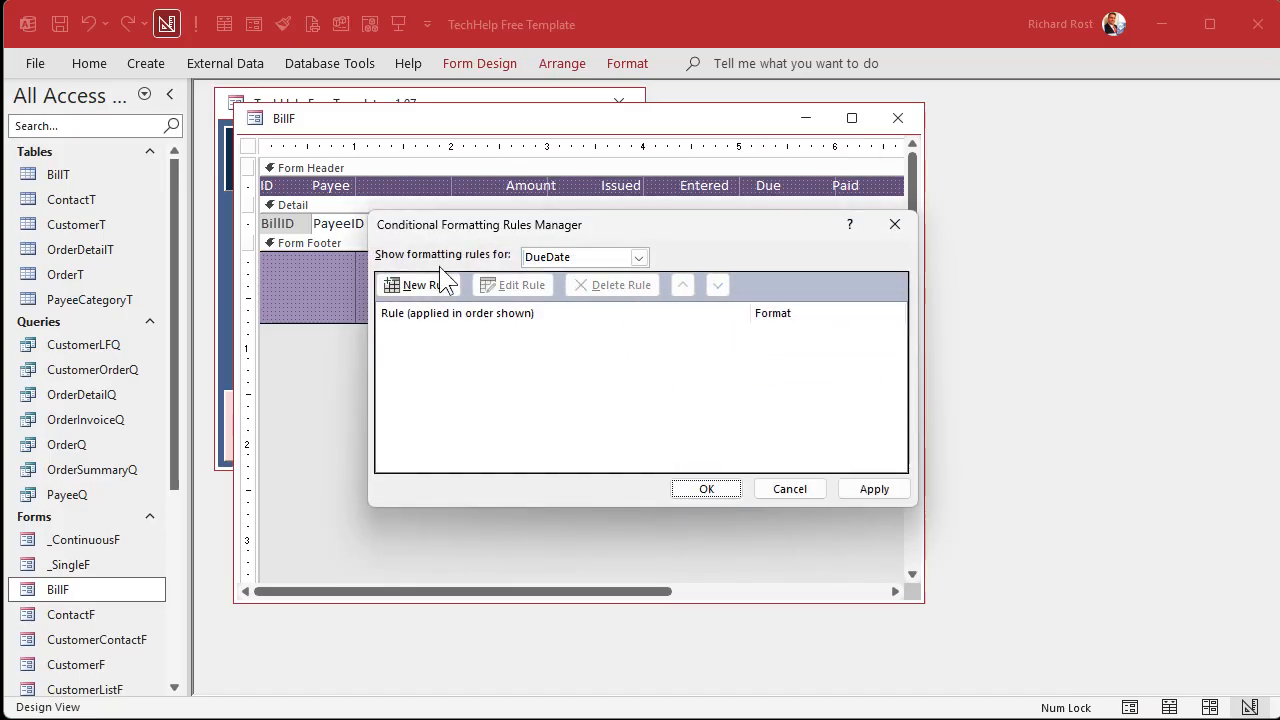
pyautogui.click(412, 284)
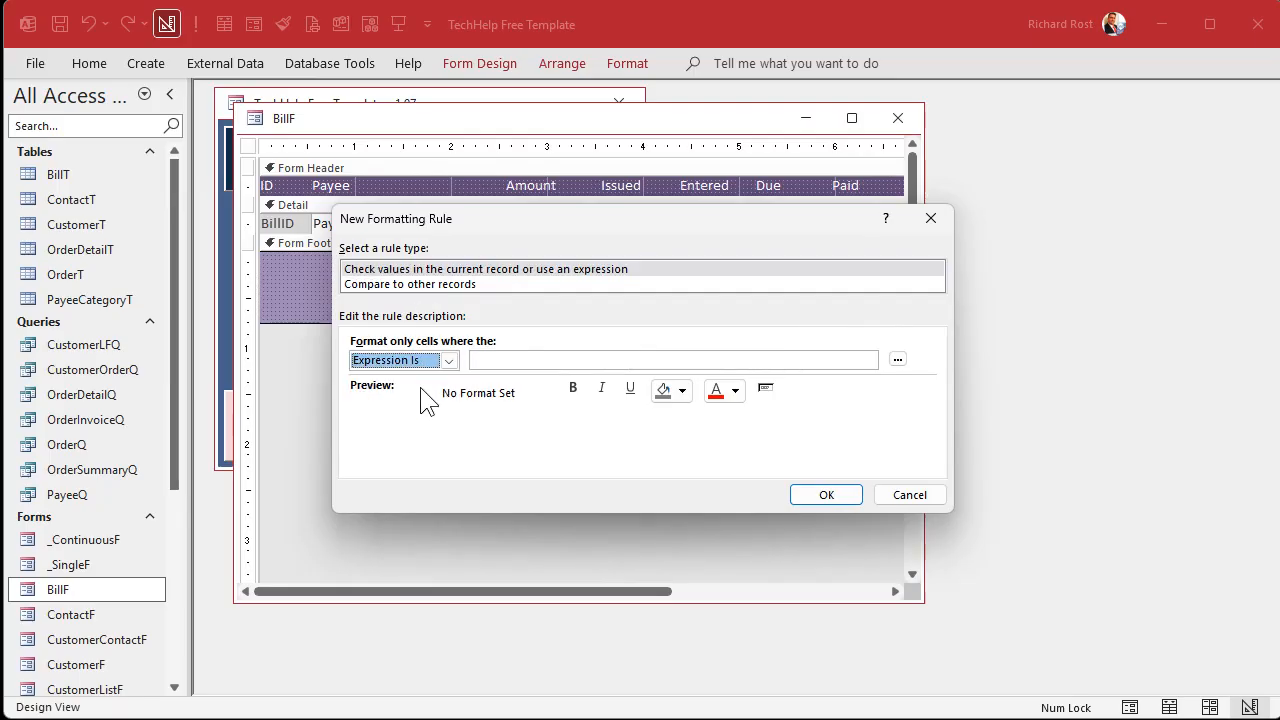
pyautogui.click(670, 360)
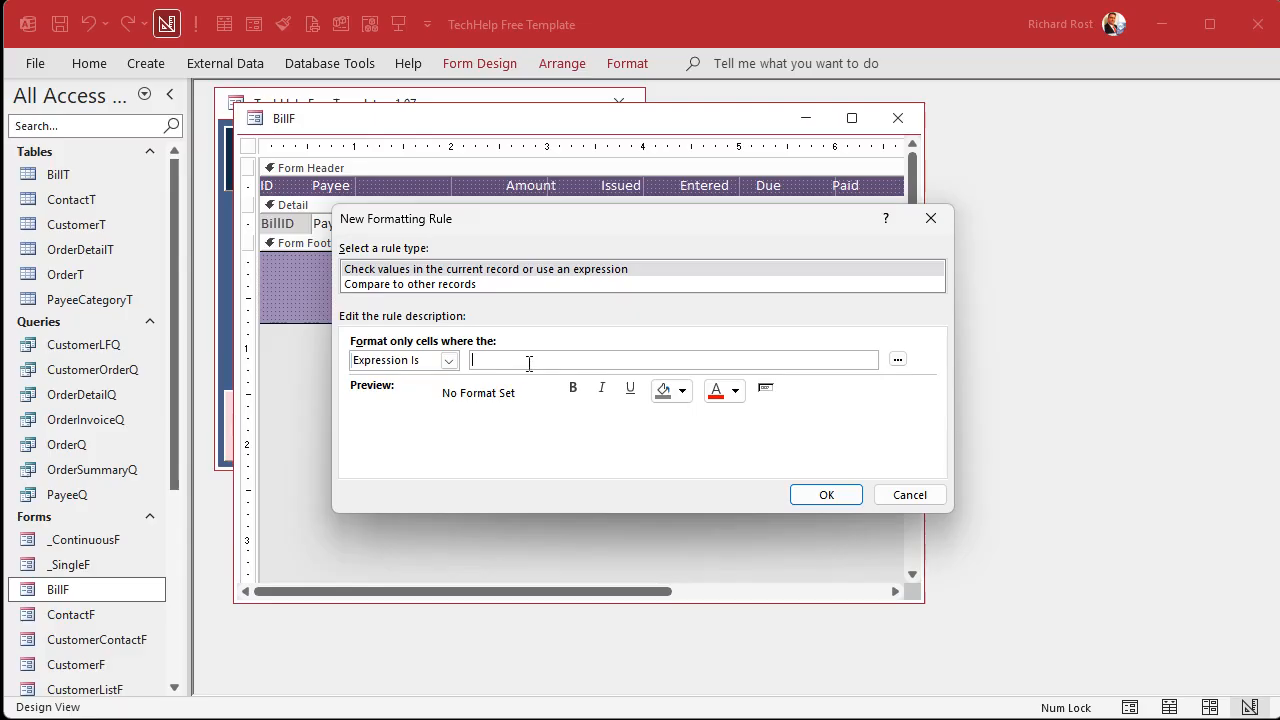
pyautogui.moveTo(584, 448)
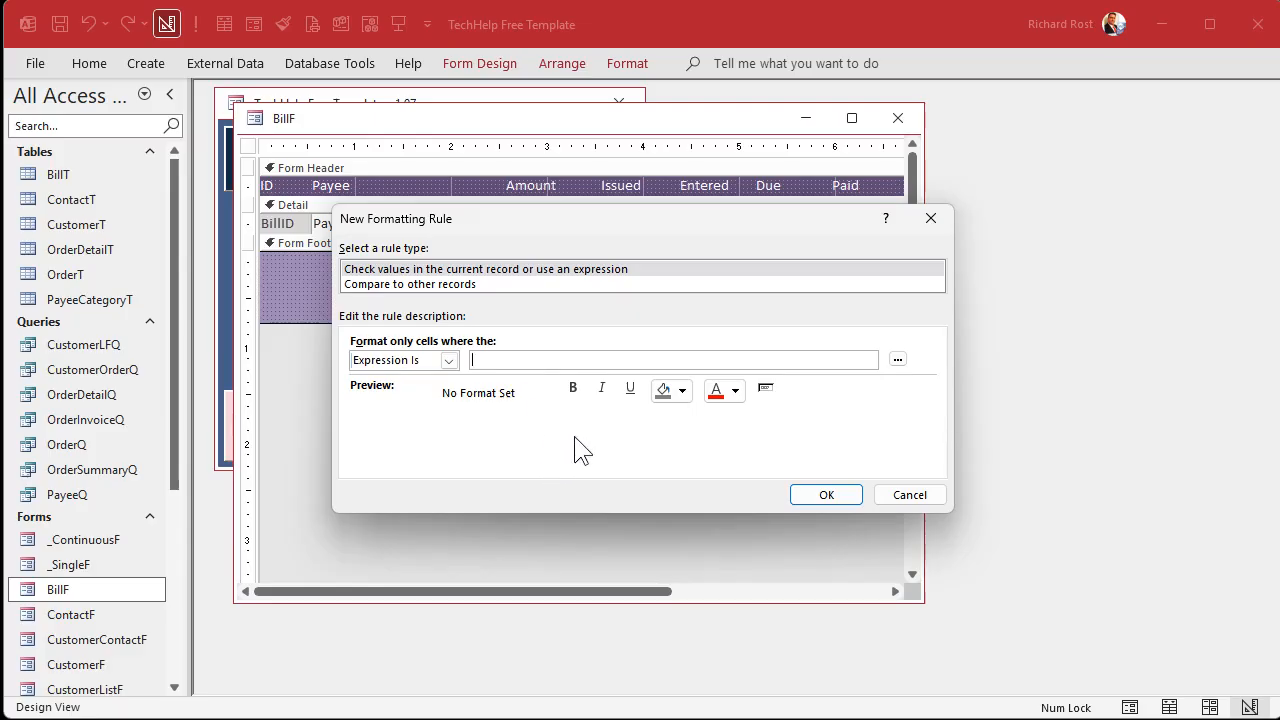
pyautogui.moveTo(504, 440)
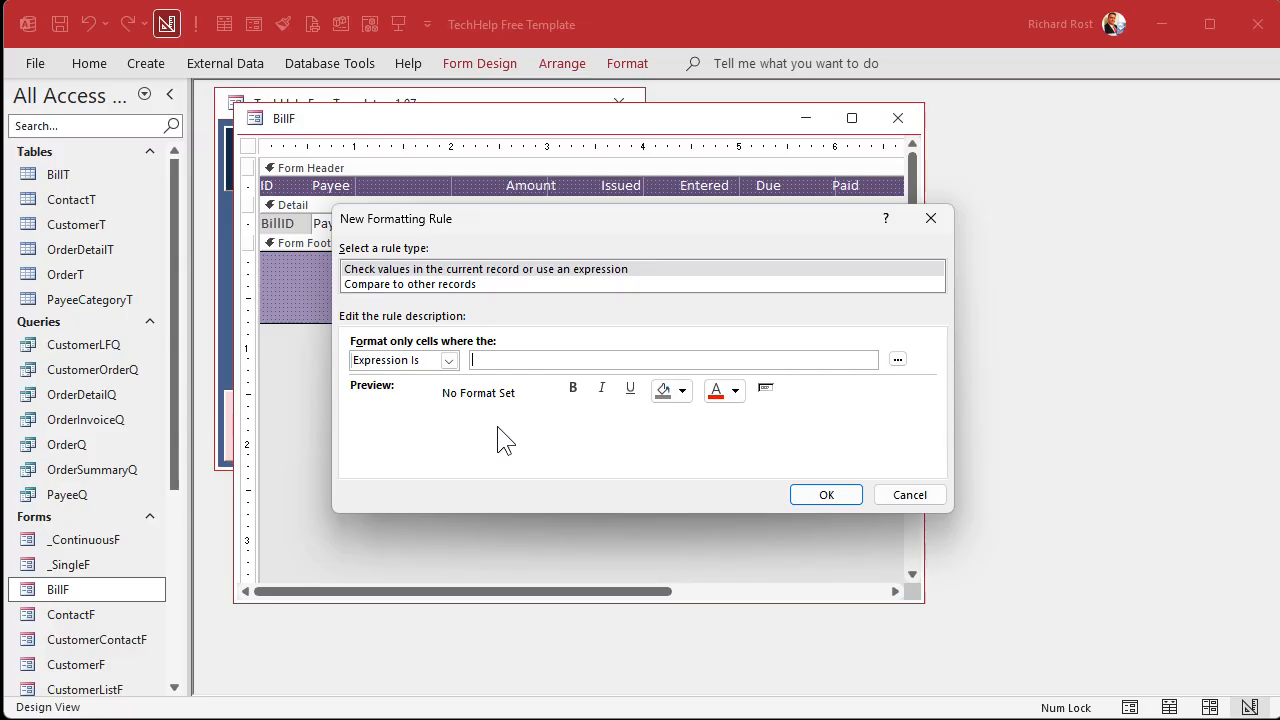
pyautogui.moveTo(572, 508)
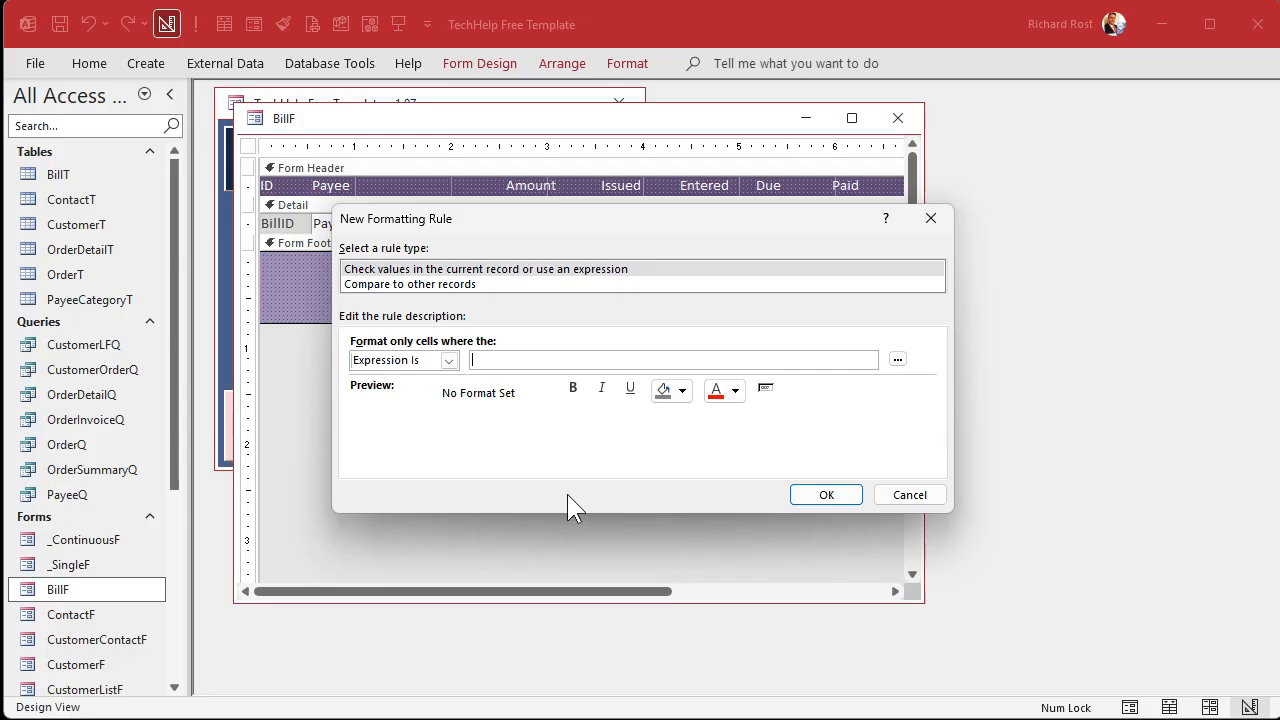
pyautogui.write('Is')
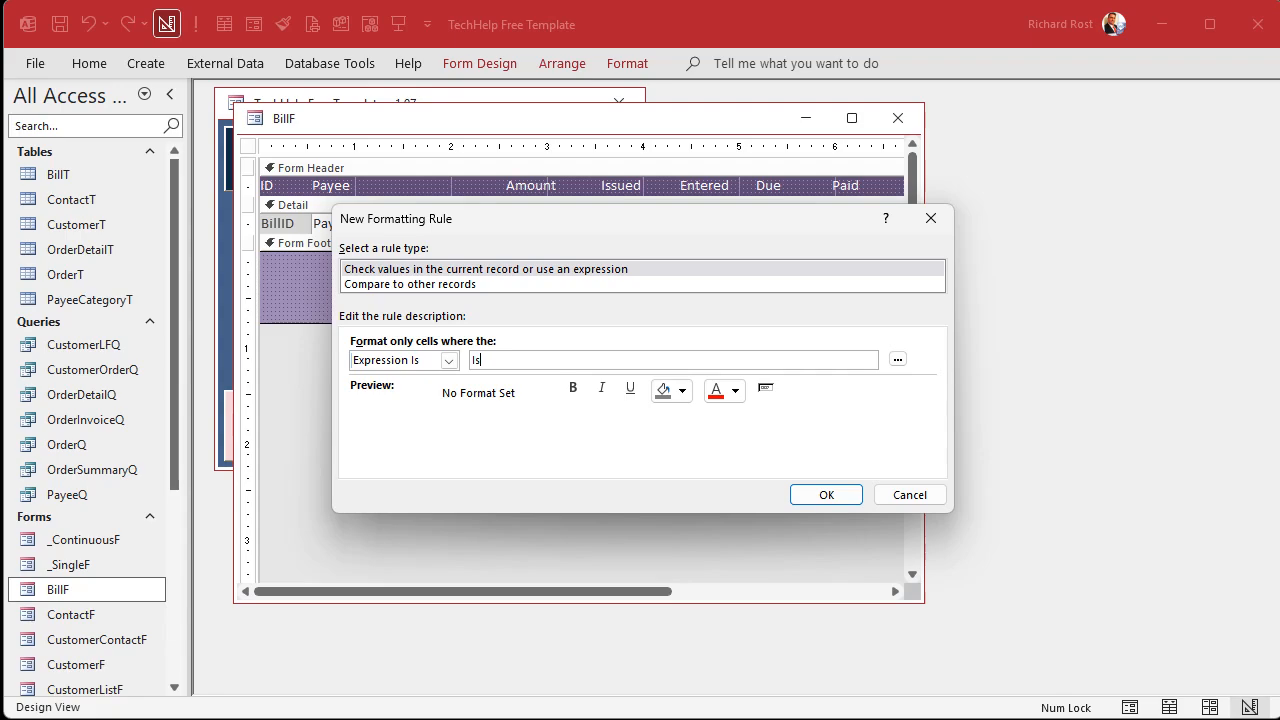
pyautogui.write('Null(')
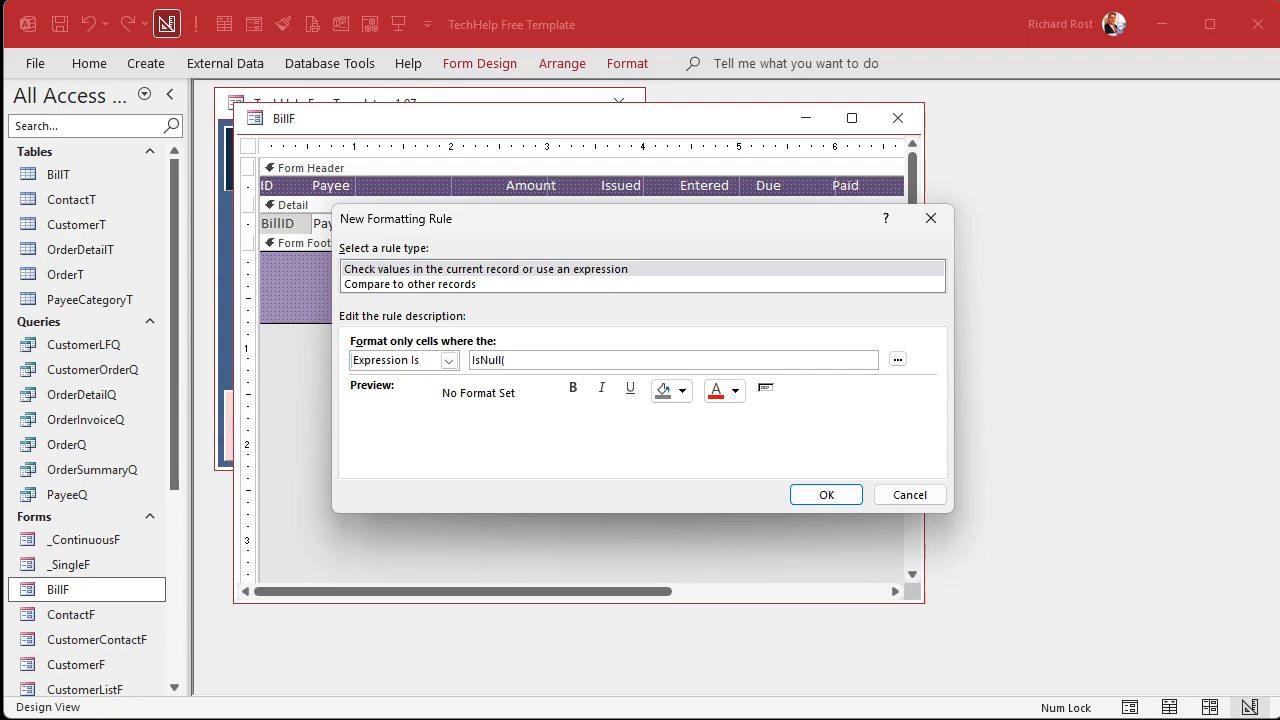
pyautogui.write('PaidDa')
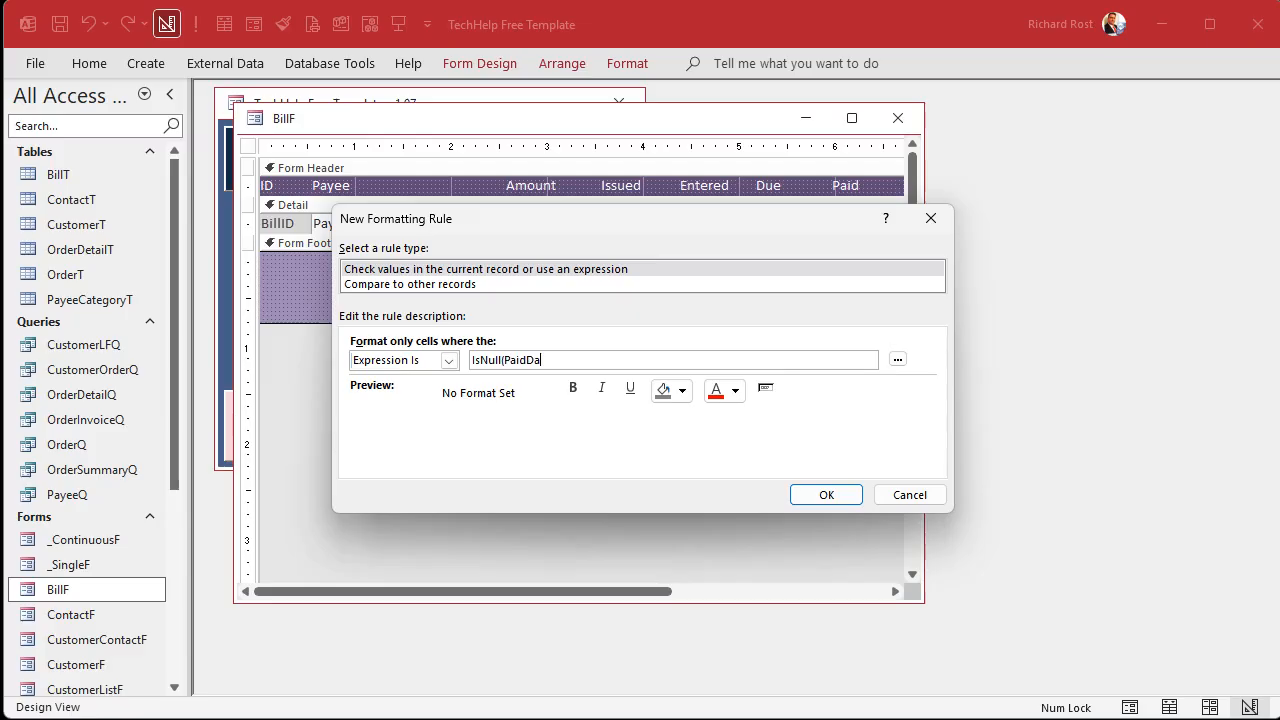
pyautogui.write('te) AND')
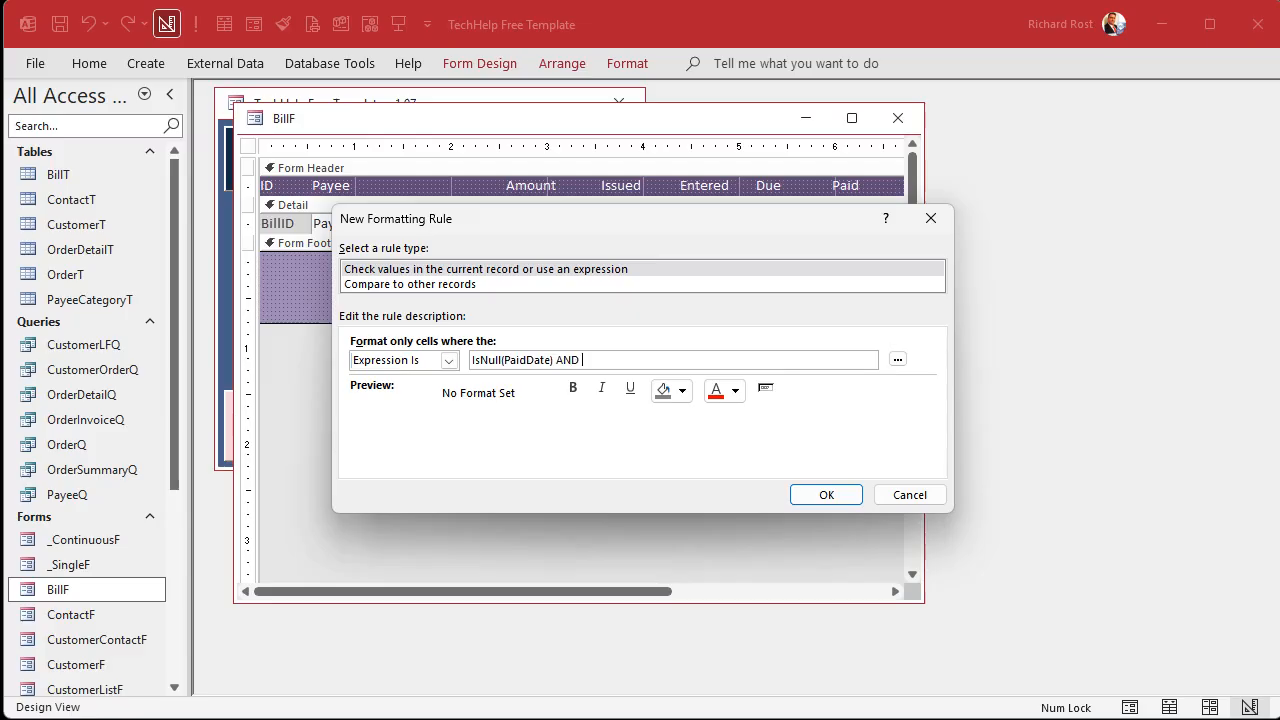
pyautogui.write('DueDate')
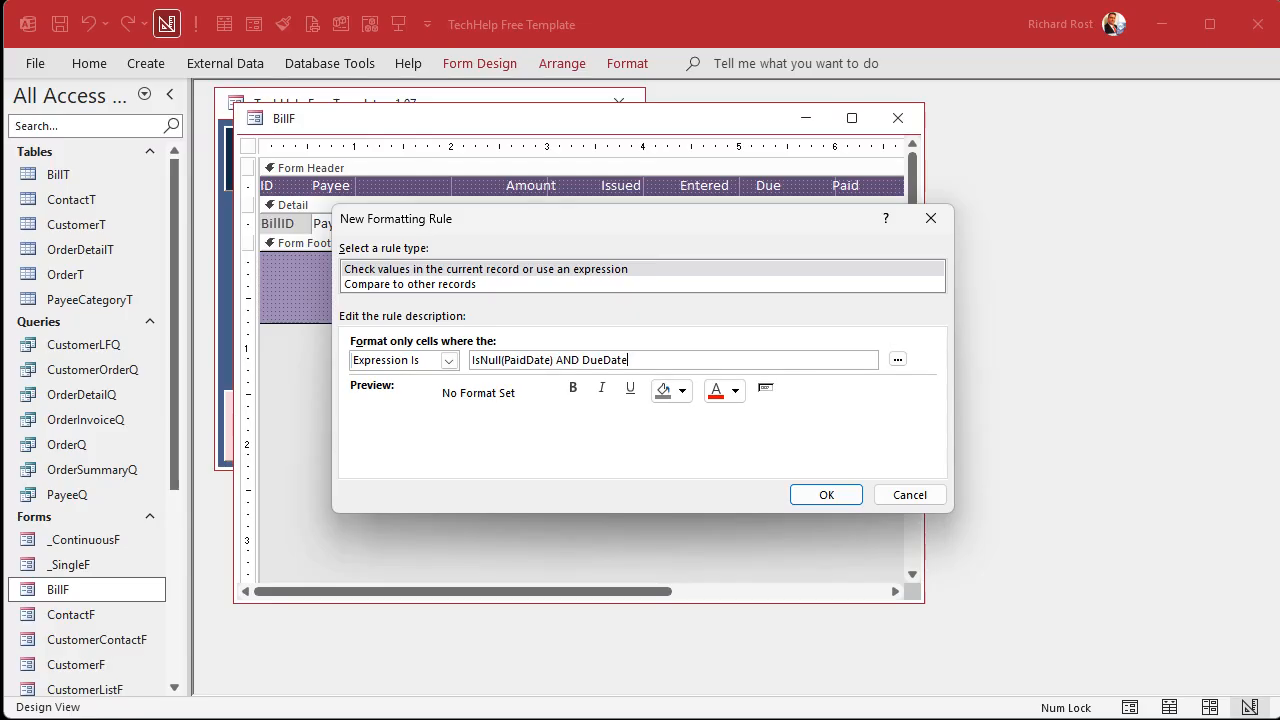
pyautogui.write('<Da')
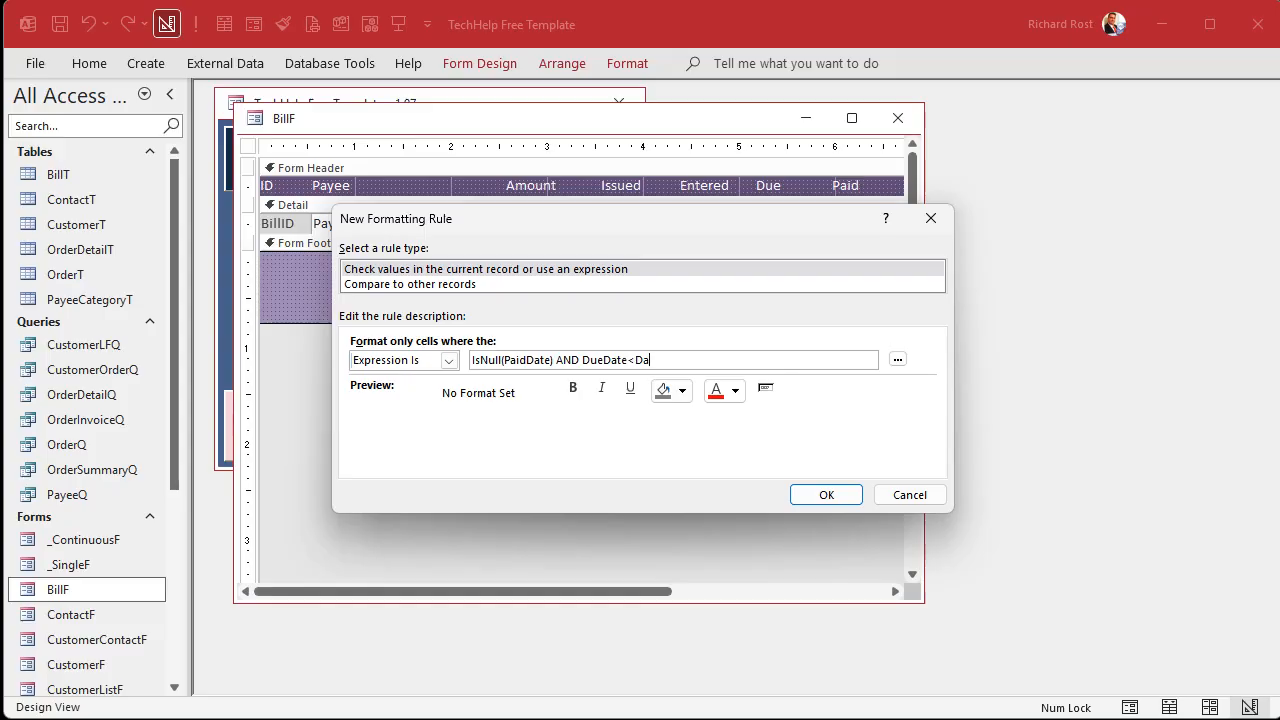
pyautogui.write('te()')
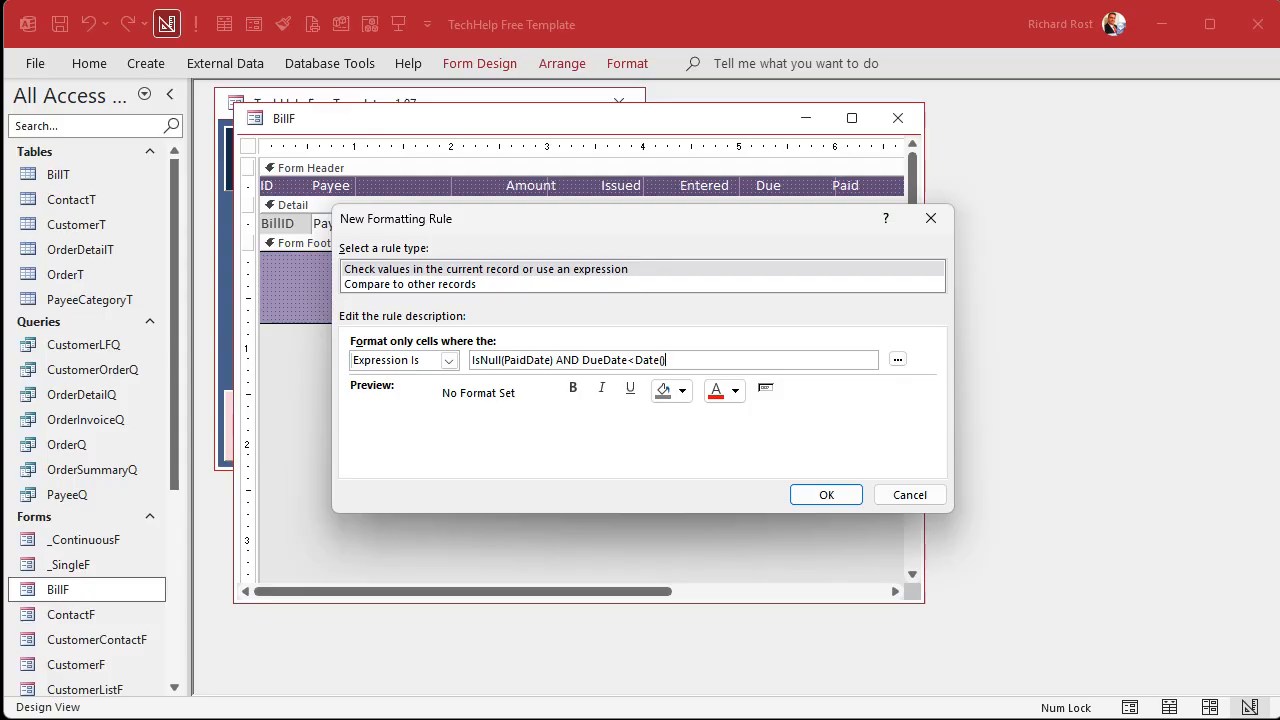
pyautogui.write('+7')
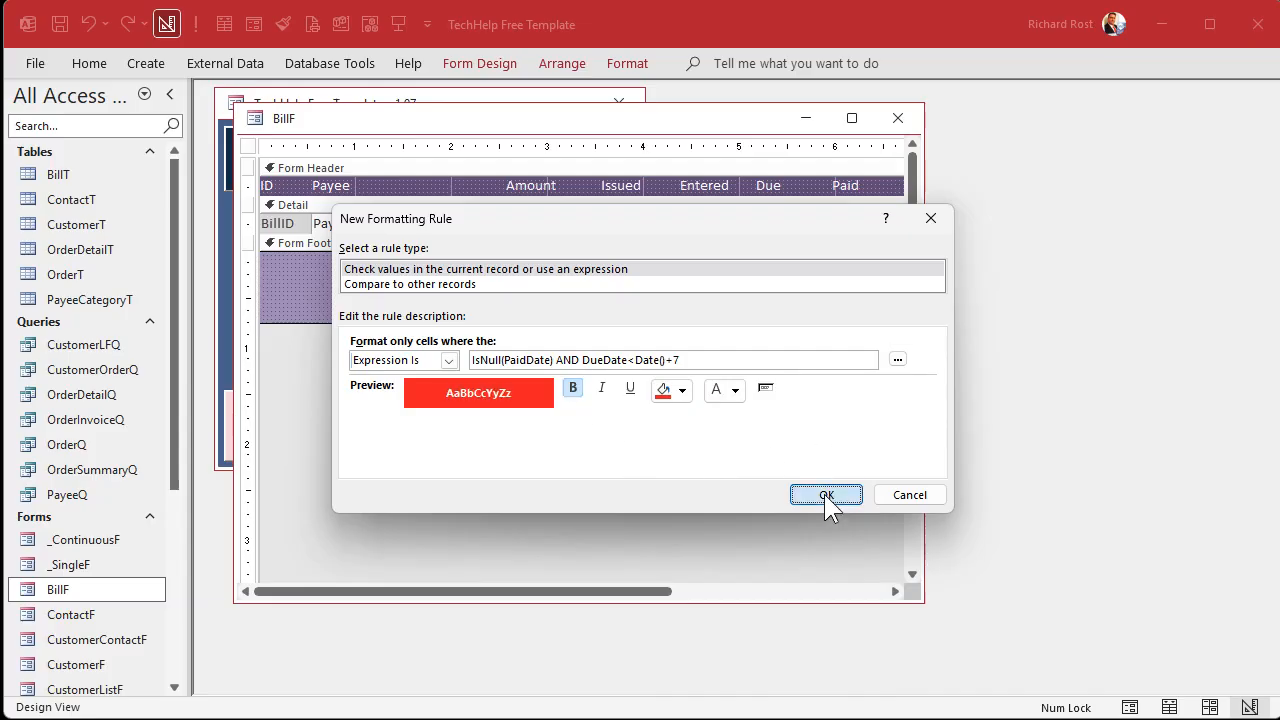
pyautogui.click(826, 494)
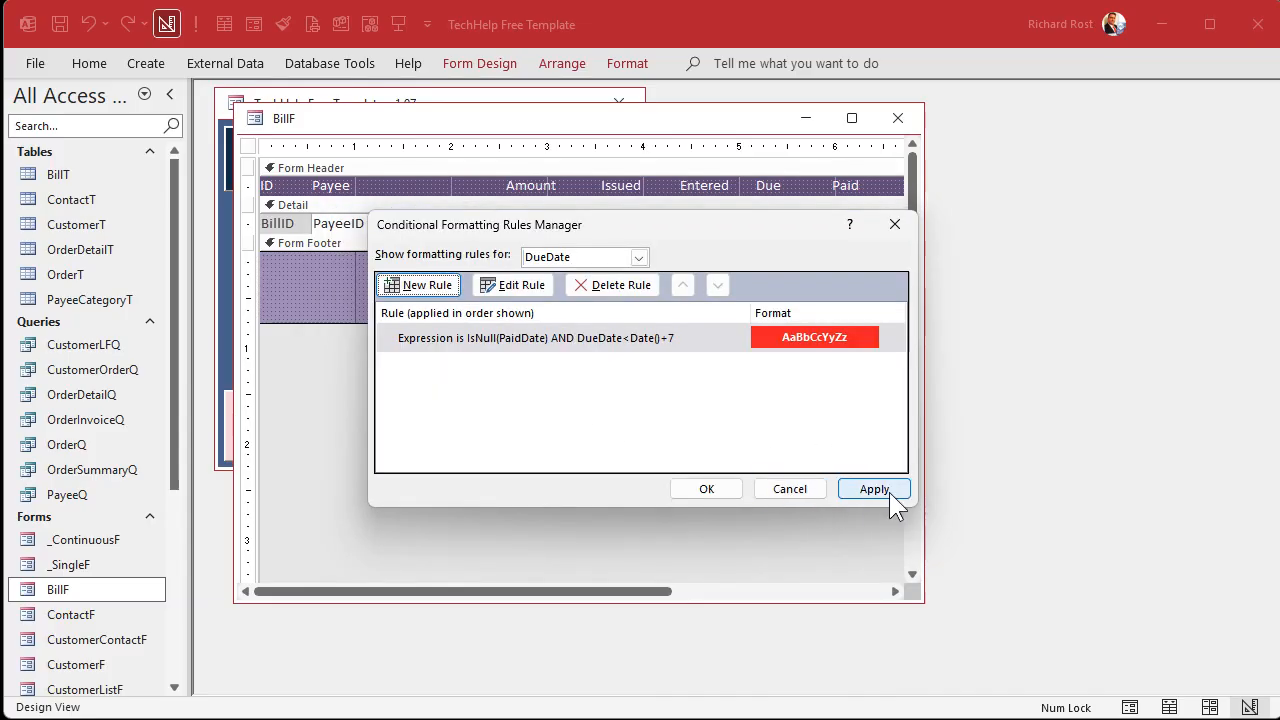
pyautogui.click(706, 488)
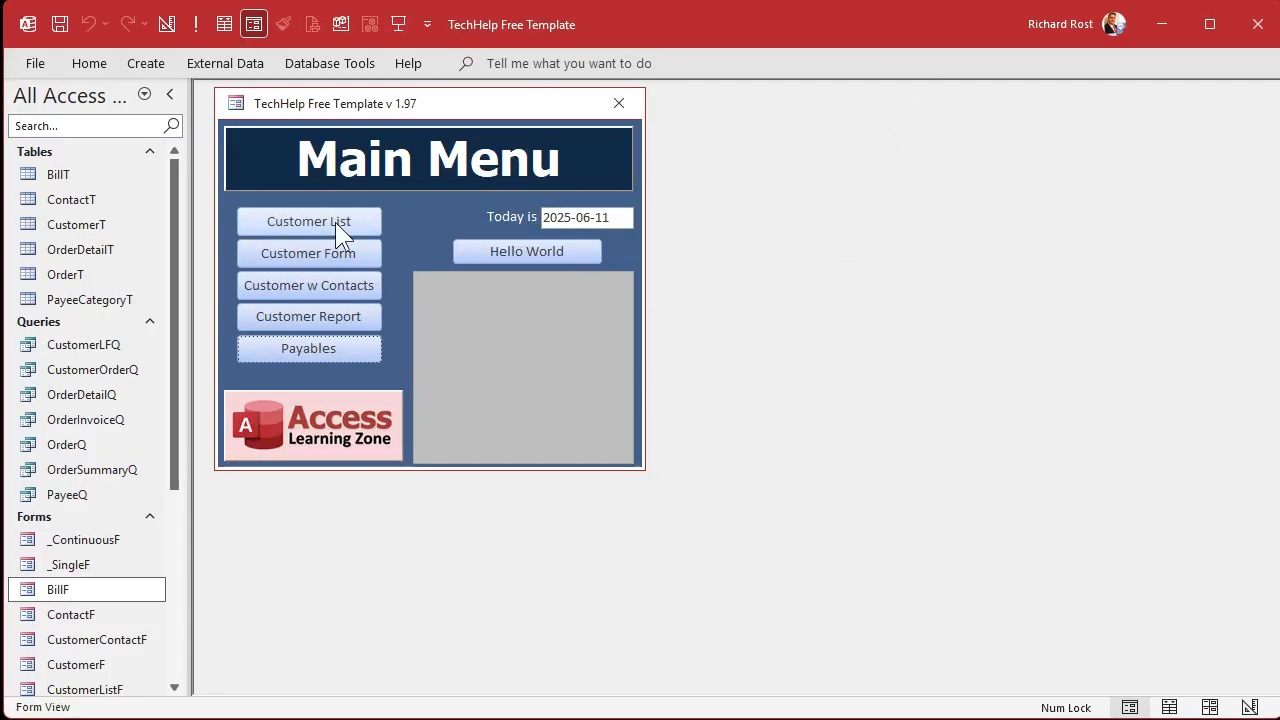
# Check the due-date highlighting in form view, then return to design view with the DueDate box selected.
pyautogui.click(308, 348)
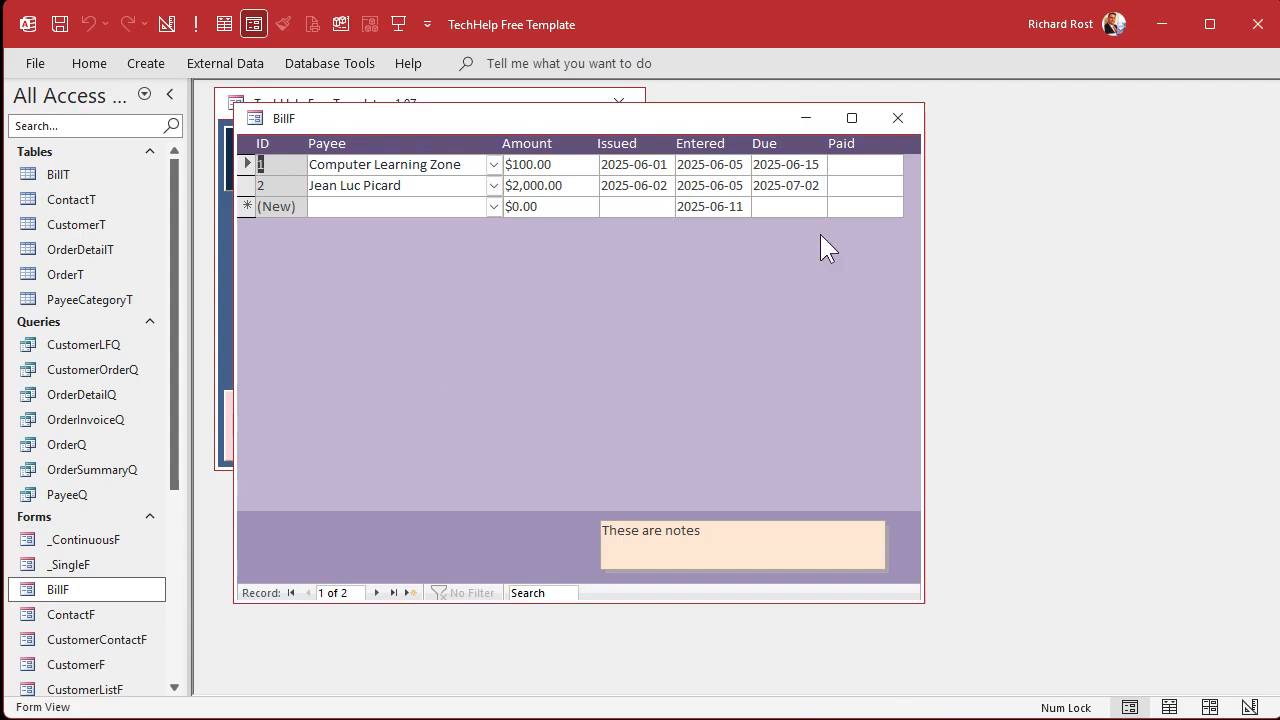
pyautogui.click(864, 164)
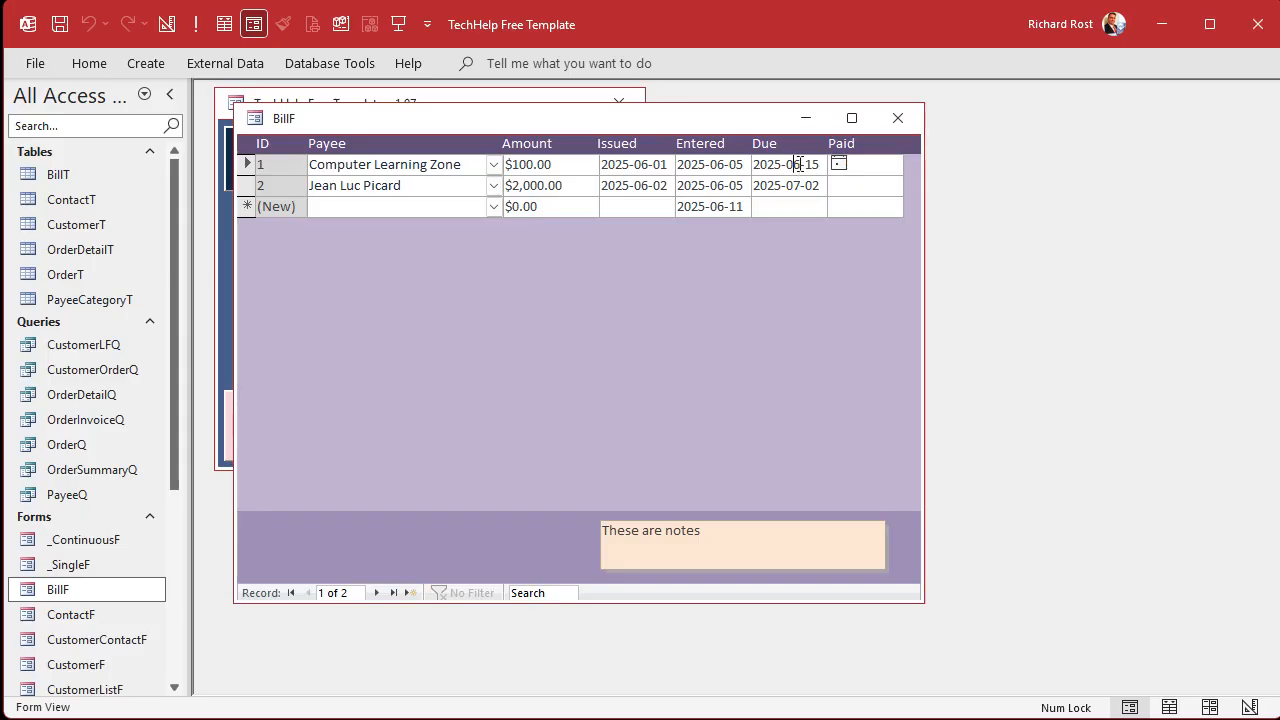
pyautogui.moveTo(784, 252)
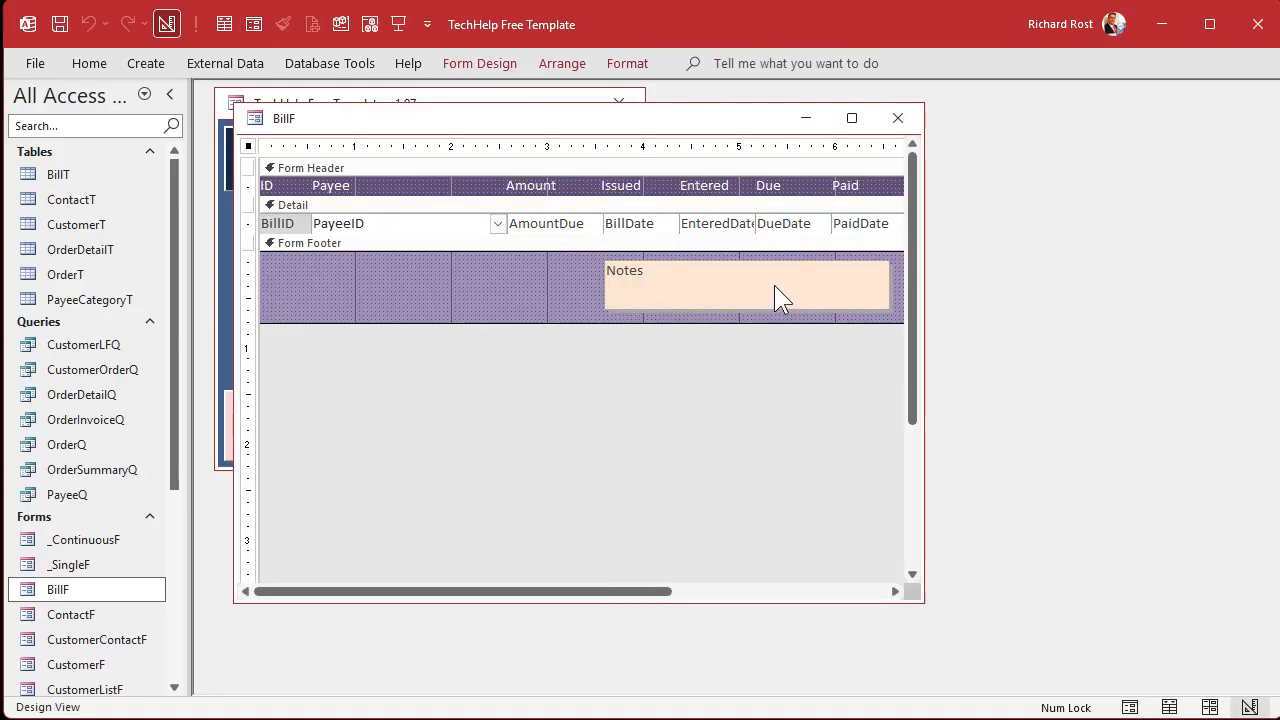
pyautogui.click(790, 224)
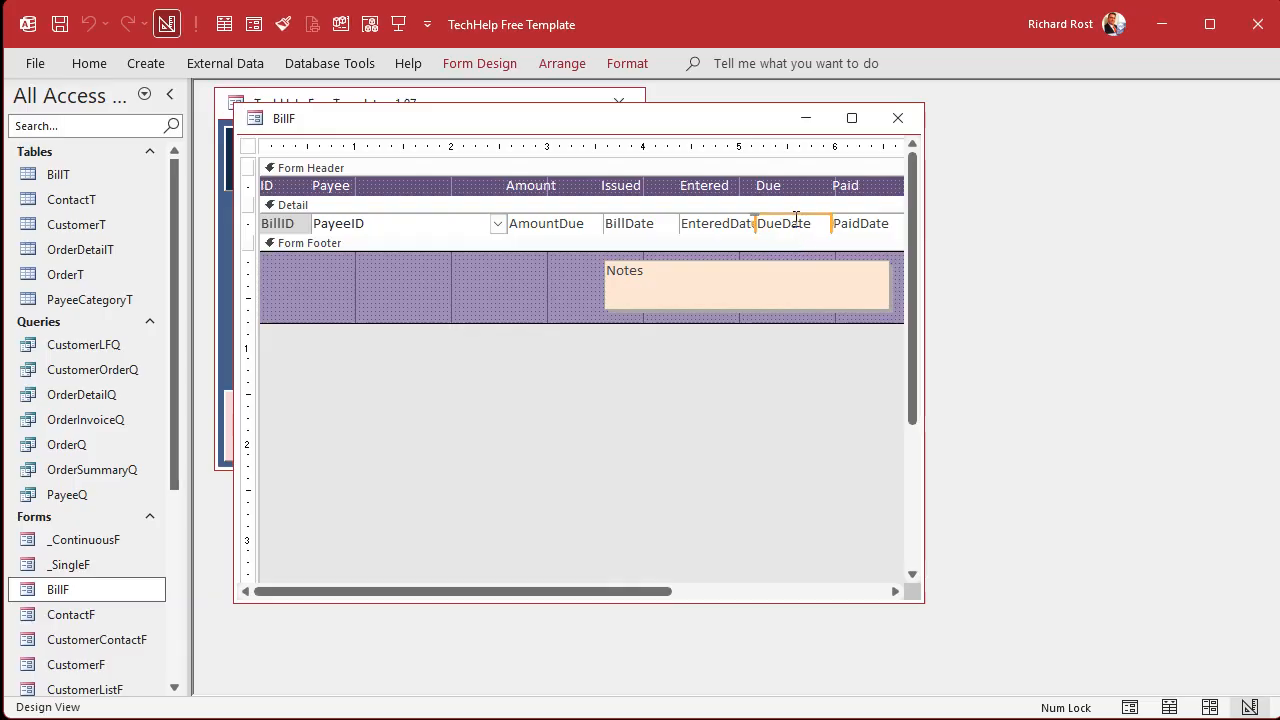
pyautogui.click(628, 62)
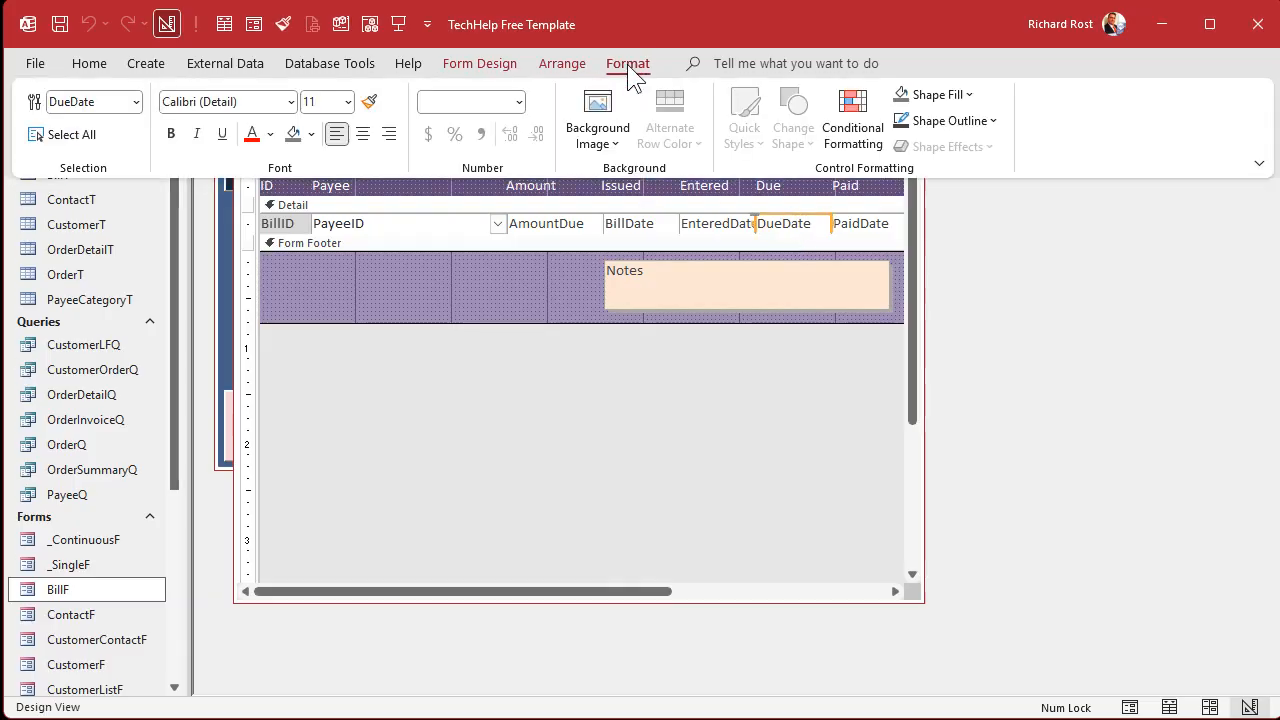
# Edit the red rule to IsNull([PaidDate]) And [DueDate]<Date()+7 with bracketed field names.
pyautogui.click(852, 120)
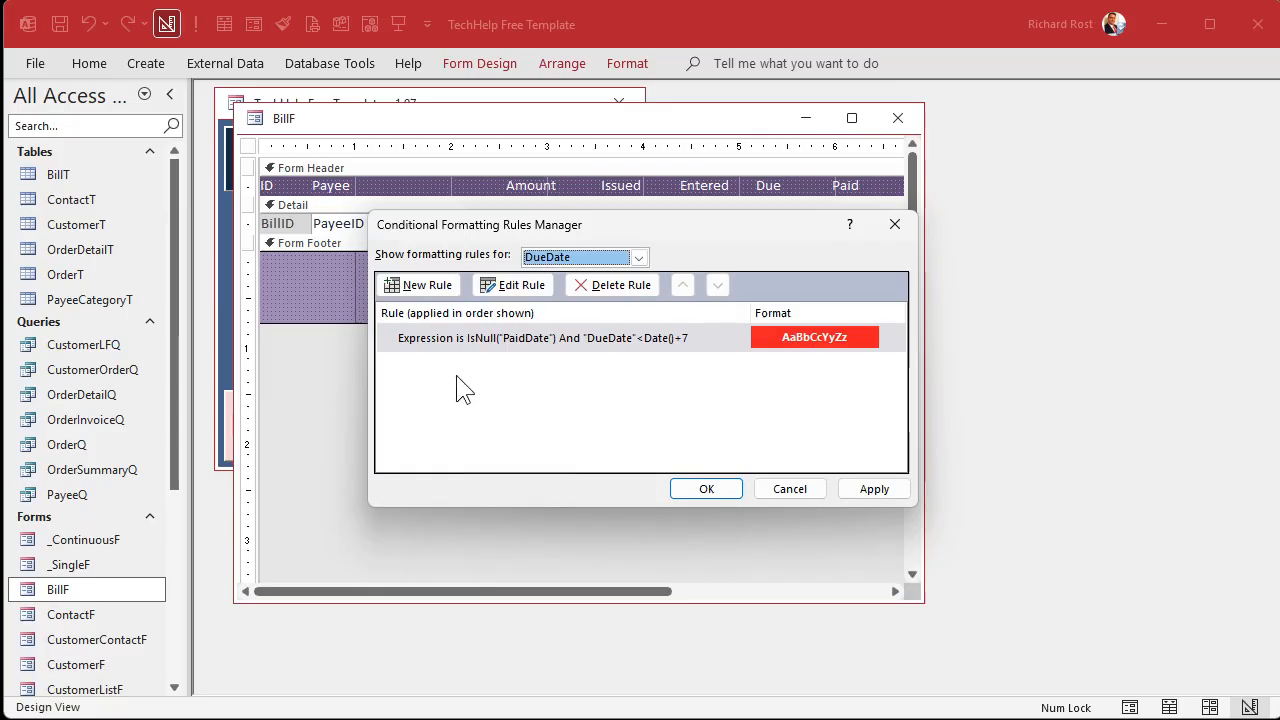
pyautogui.moveTo(584, 352)
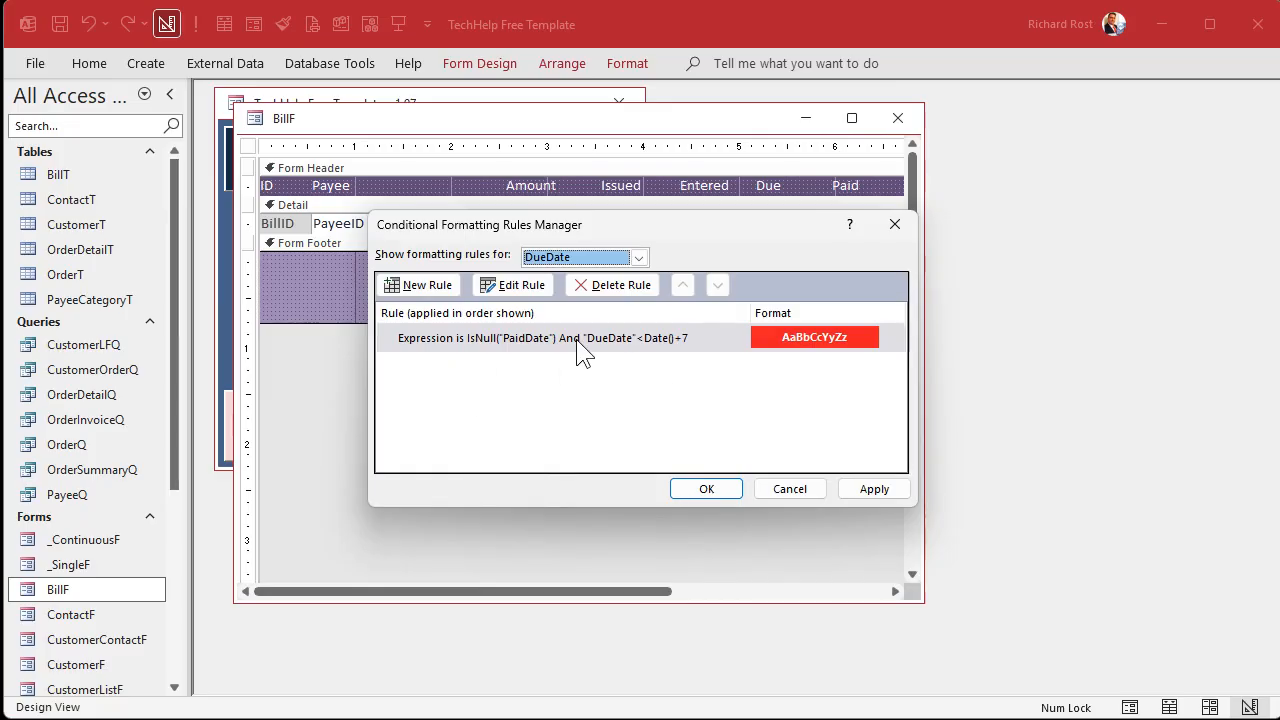
pyautogui.click(512, 284)
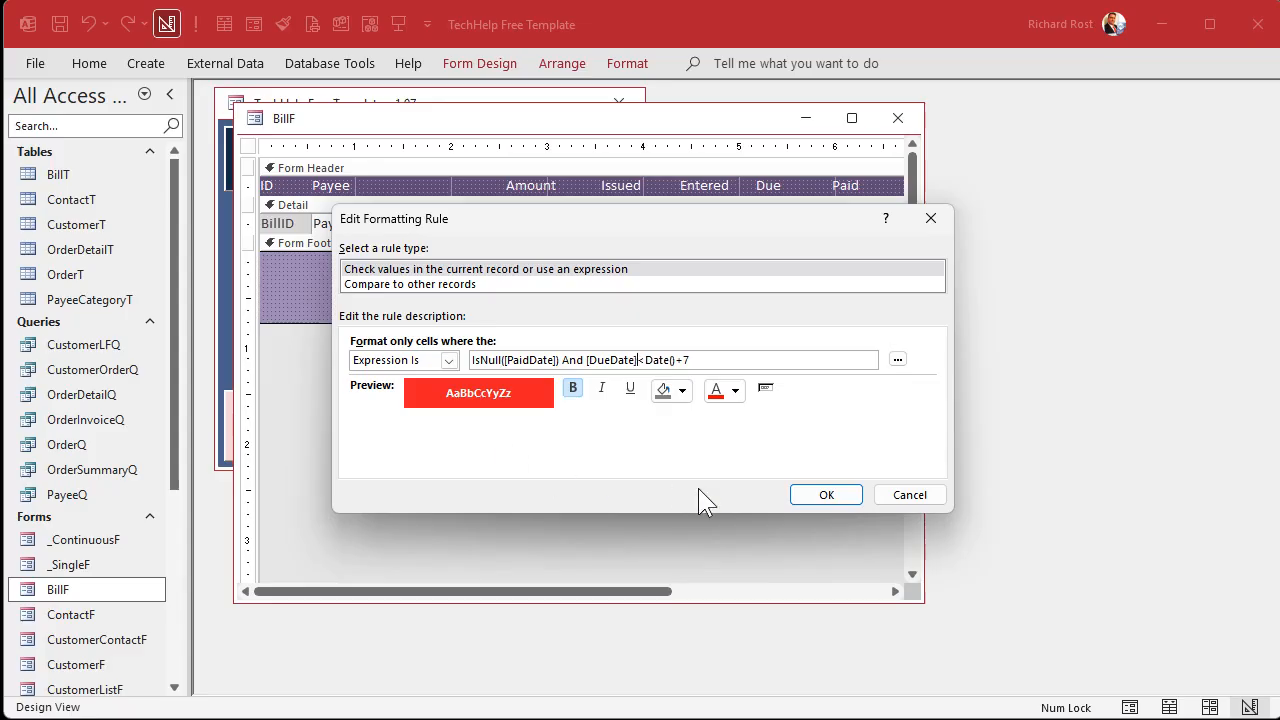
pyautogui.click(826, 494)
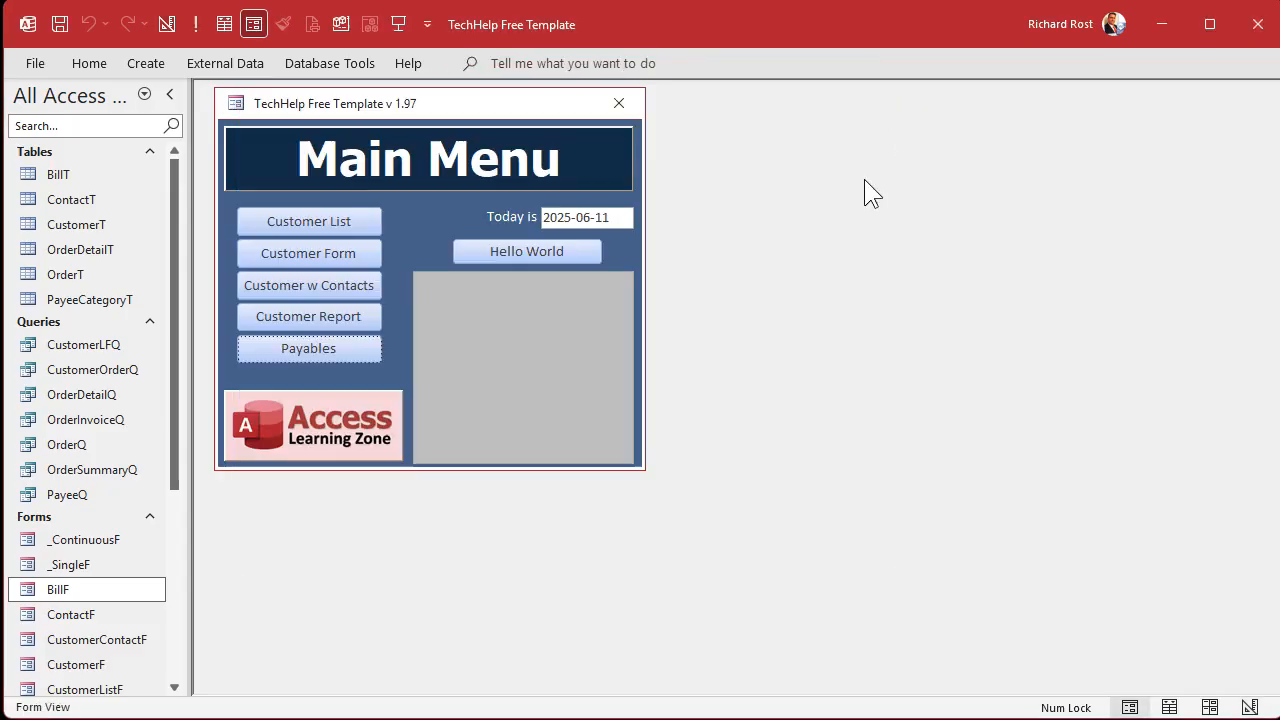
# Bring the BillF window back in front of the Main Menu.
pyautogui.click(308, 348)
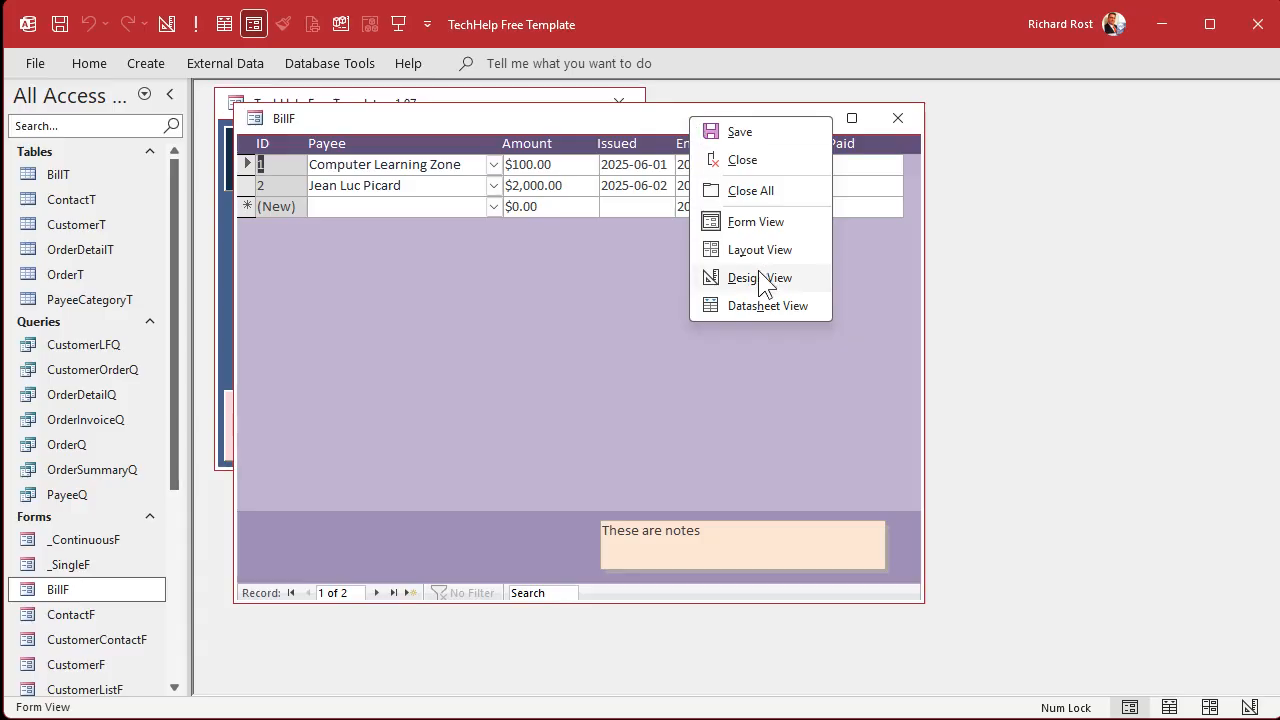
# Review the existing red 7-day overdue rule in the bill form's conditional formatting without changing it.
pyautogui.click(760, 278)
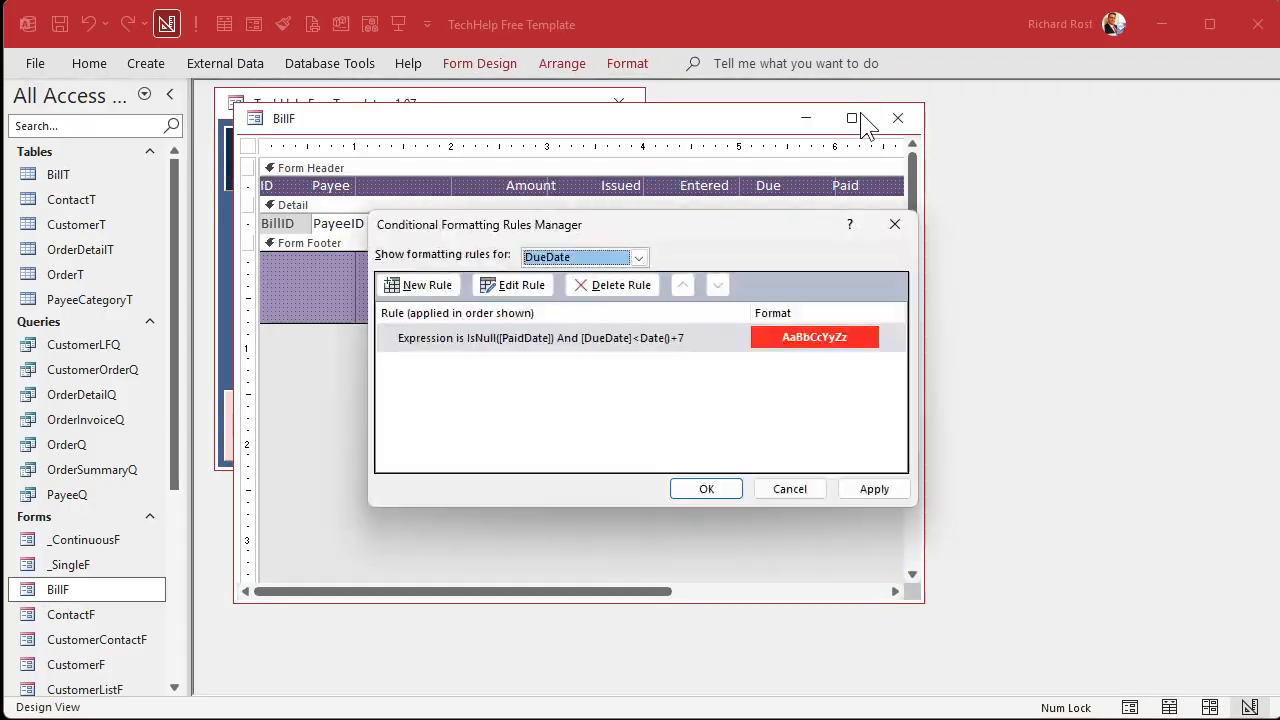
pyautogui.click(520, 284)
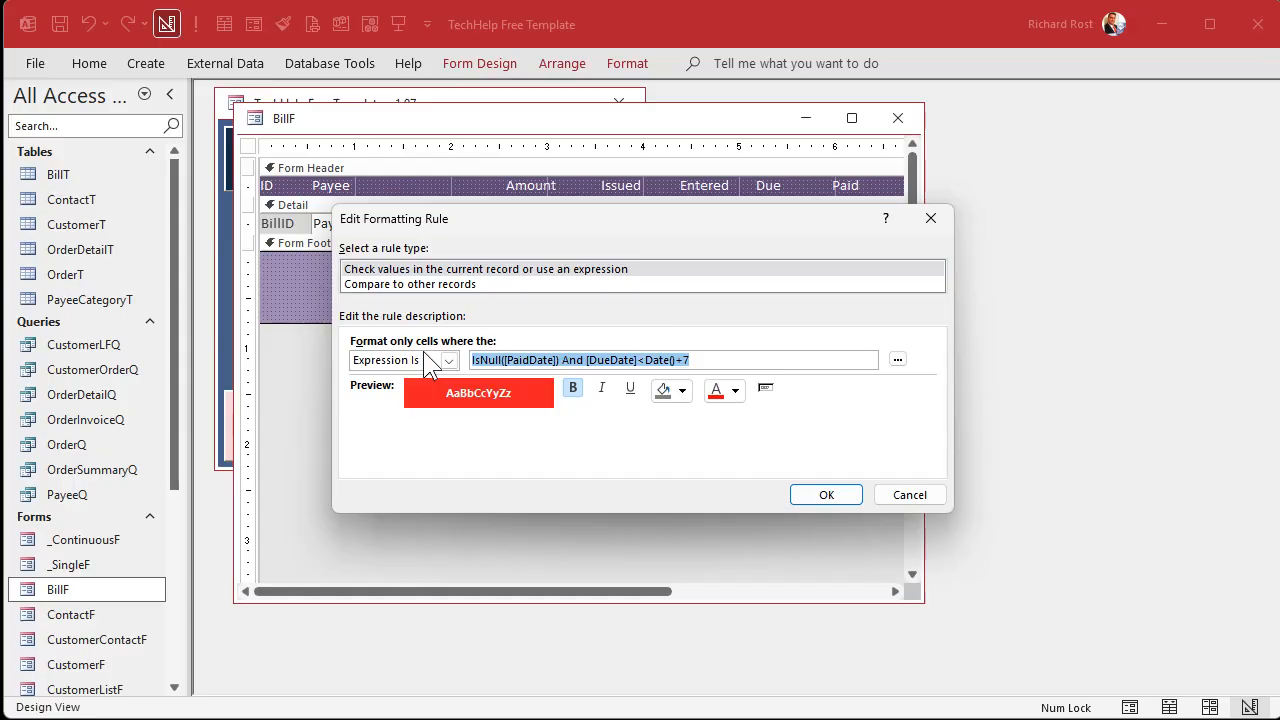
pyautogui.click(826, 494)
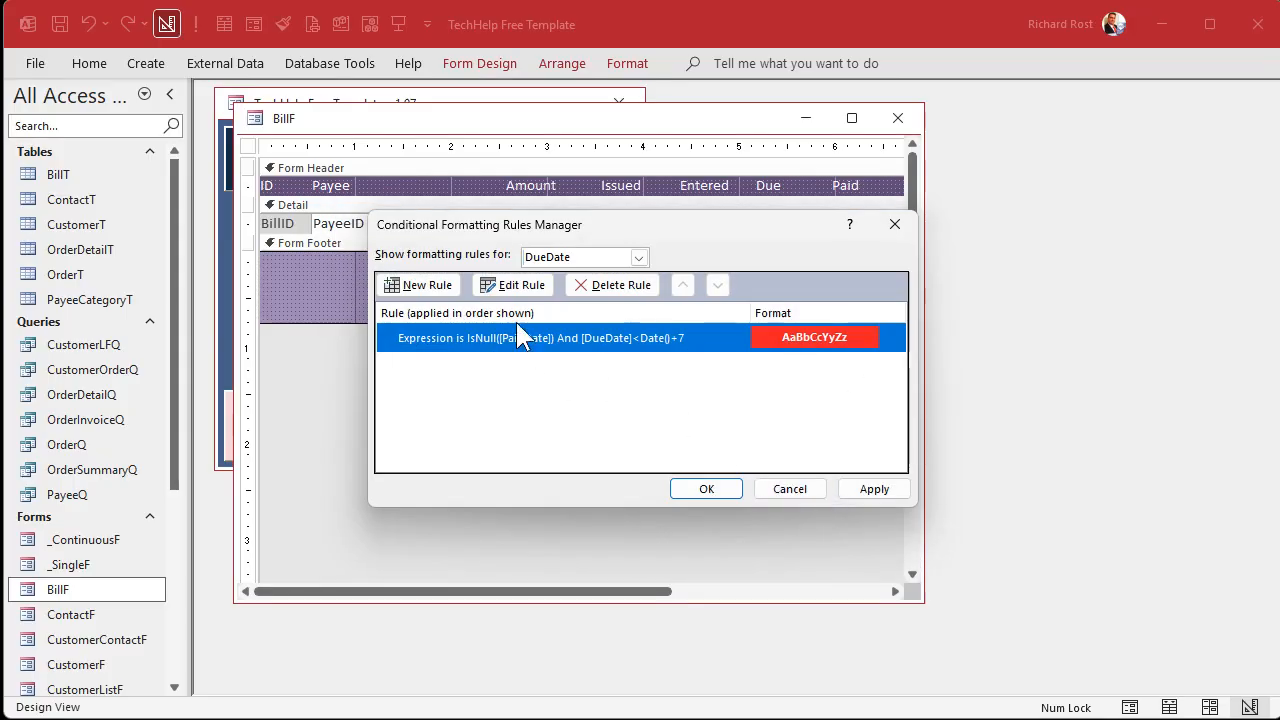
# Add a second rule, Expression Is IsNull([PaidDate]) And [DueDate]<Date()+30, with a yellow fill.
pyautogui.click(426, 284)
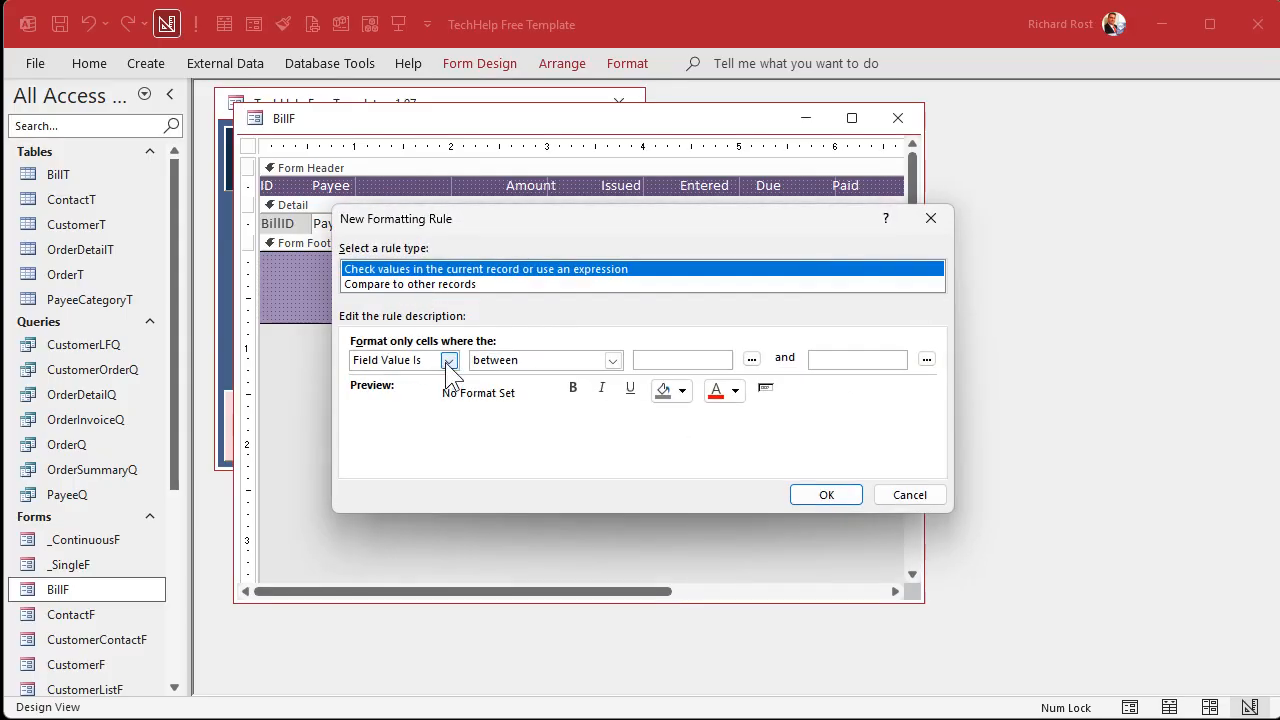
pyautogui.click(448, 360)
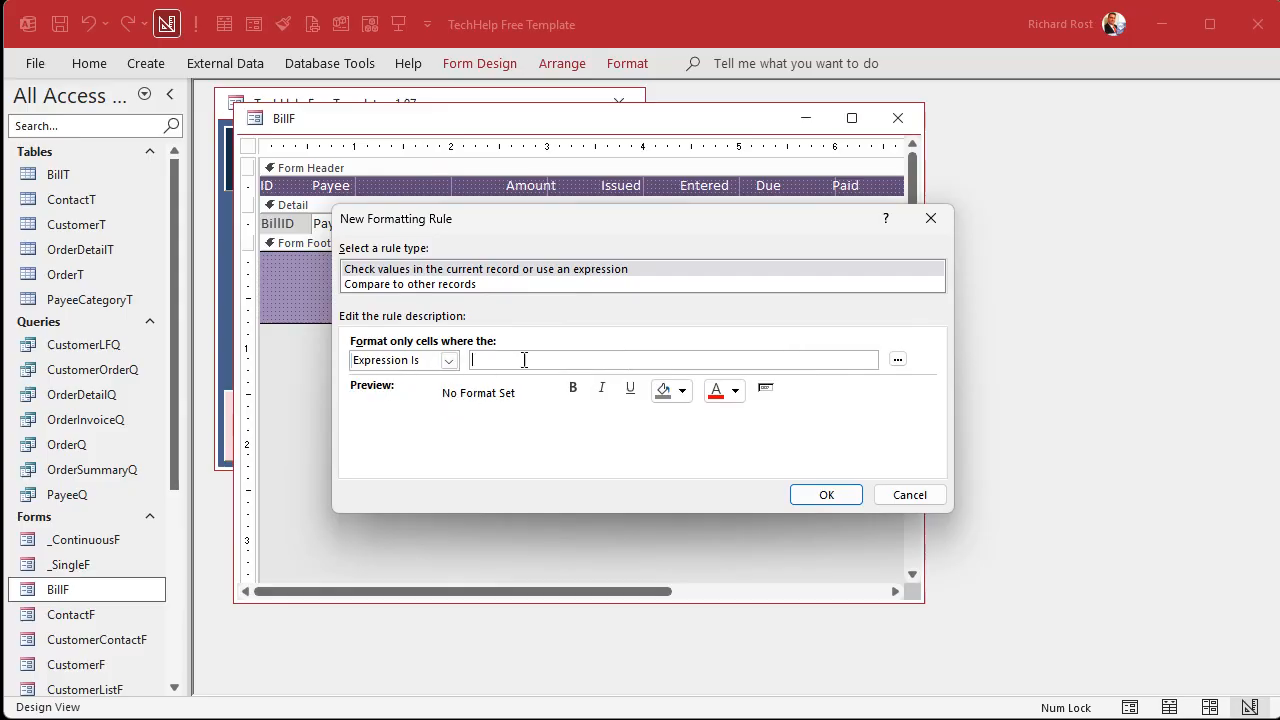
pyautogui.write('IsNull([PaidDate]) And [DueDate]<Date()+7')
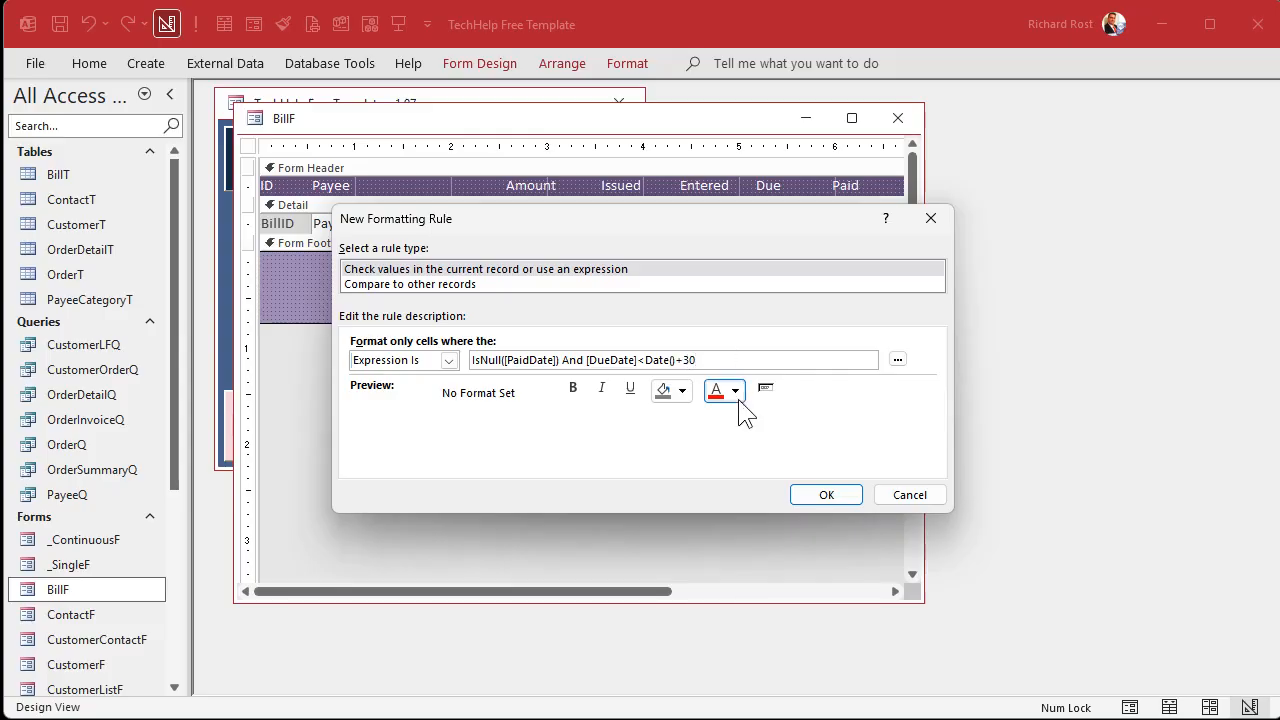
pyautogui.click(736, 390)
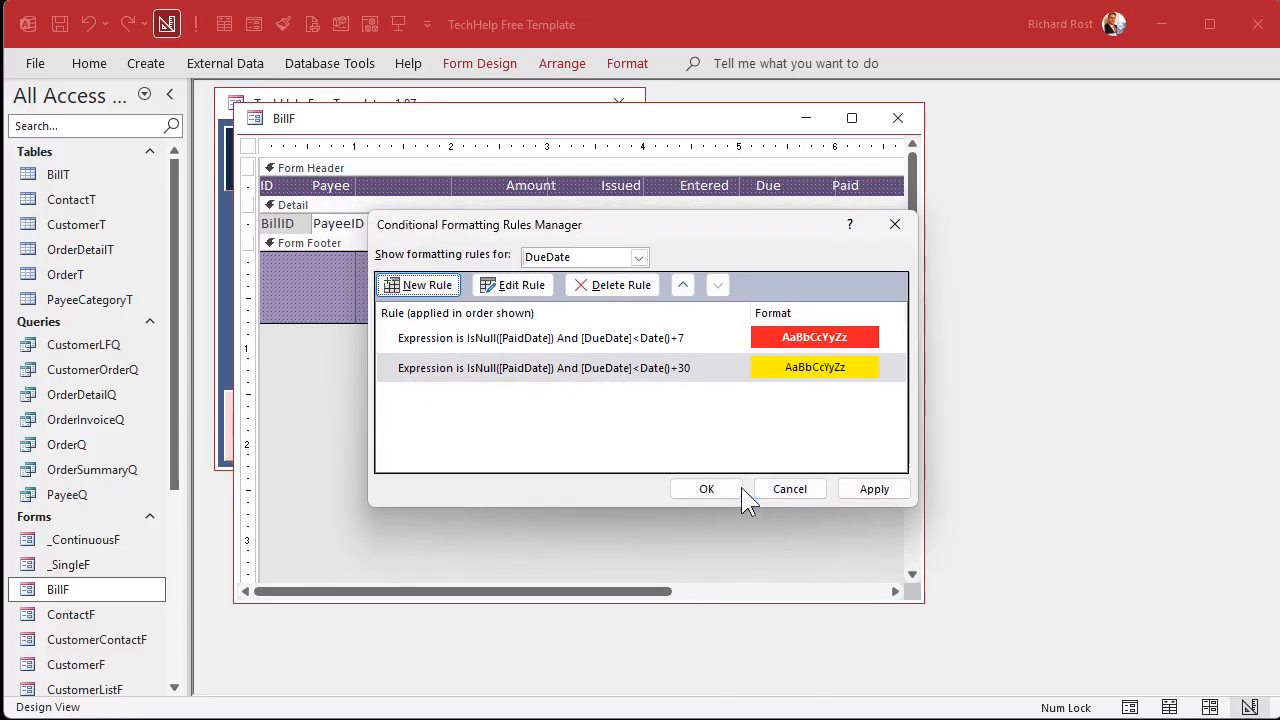
pyautogui.click(706, 488)
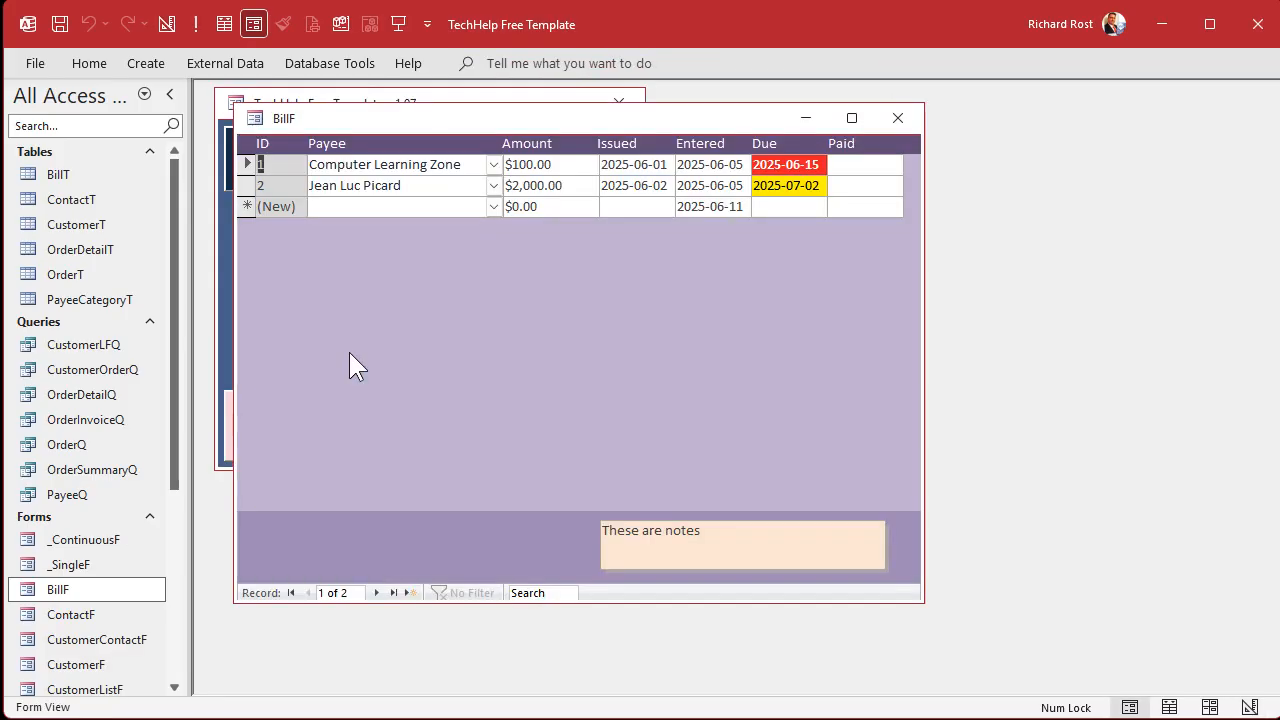
# Enter a paid date of 2025-06-11 for the second bill.
pyautogui.click(864, 184)
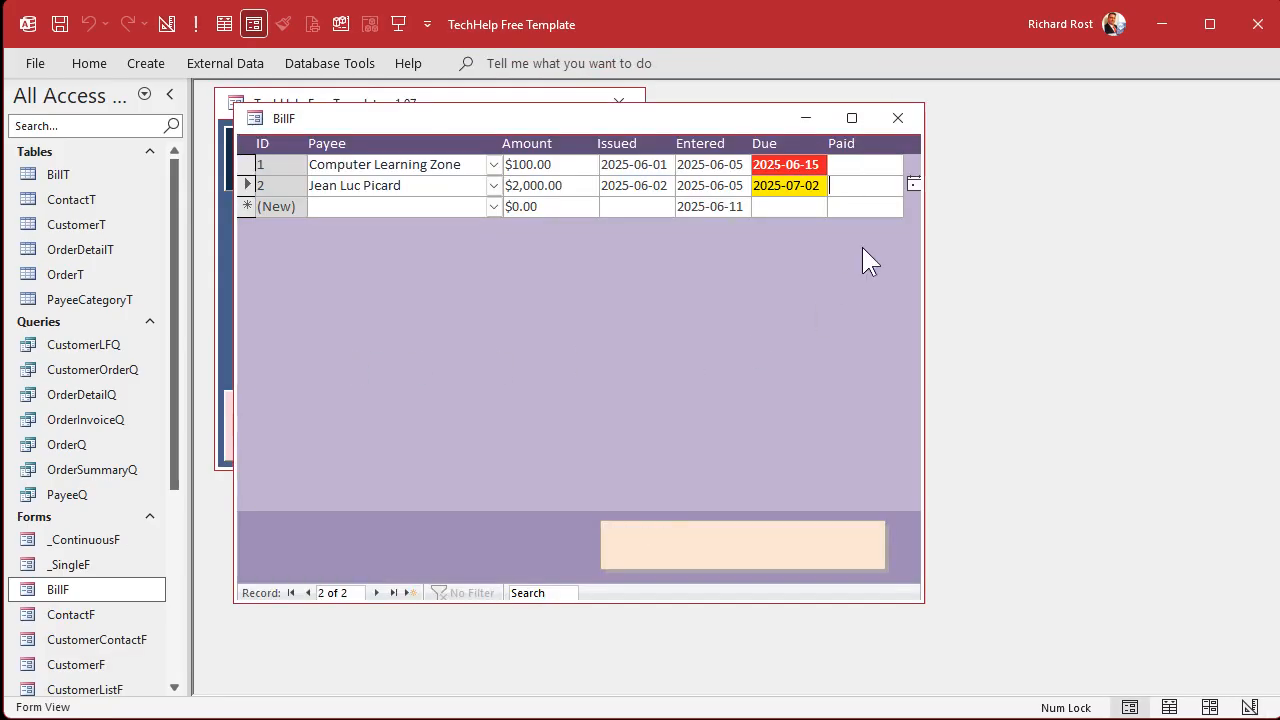
pyautogui.write('2025-06-11')
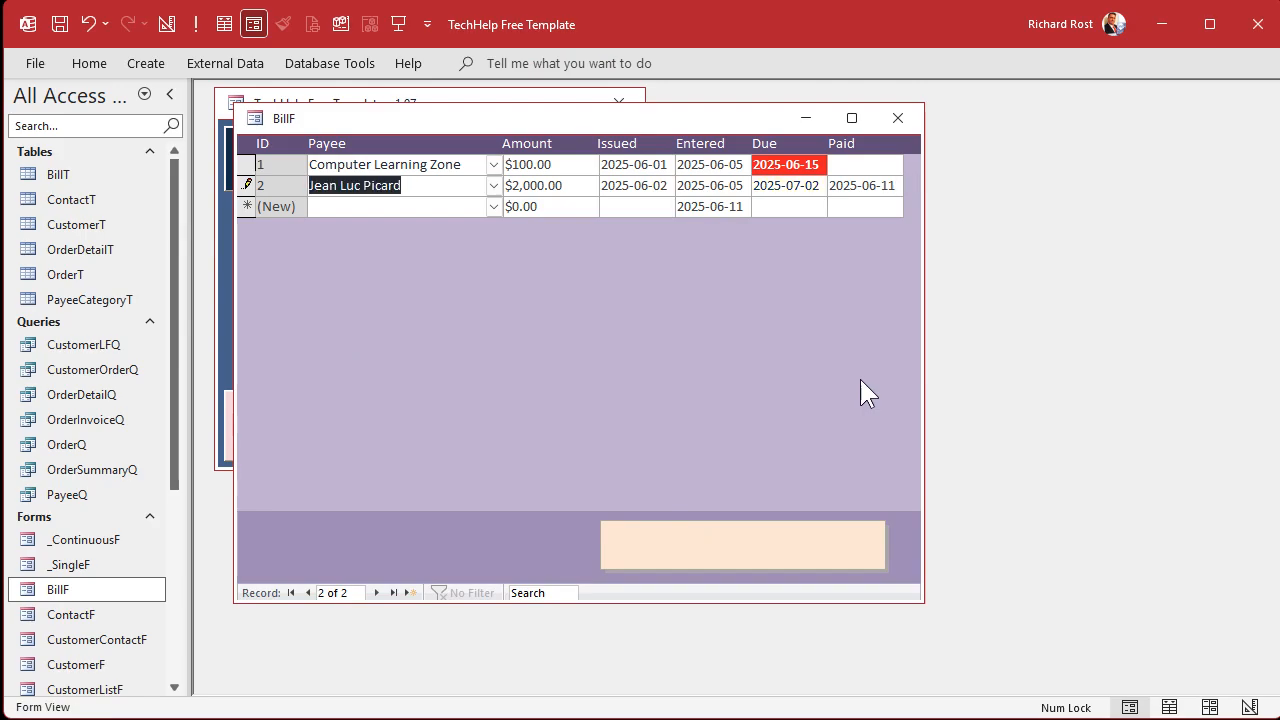
# Check BillF's design, close the Property Sheet and return to Form View with the overdue date in red.
pyautogui.rightClick(284, 118)
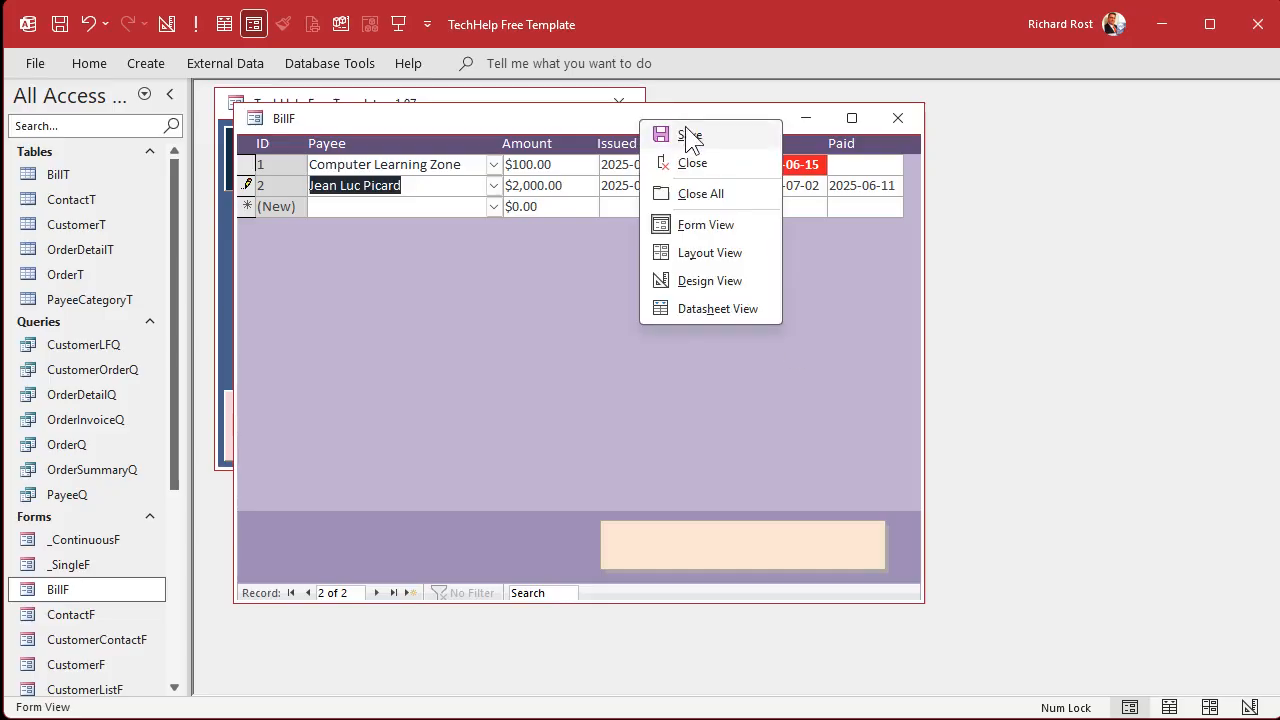
pyautogui.click(708, 280)
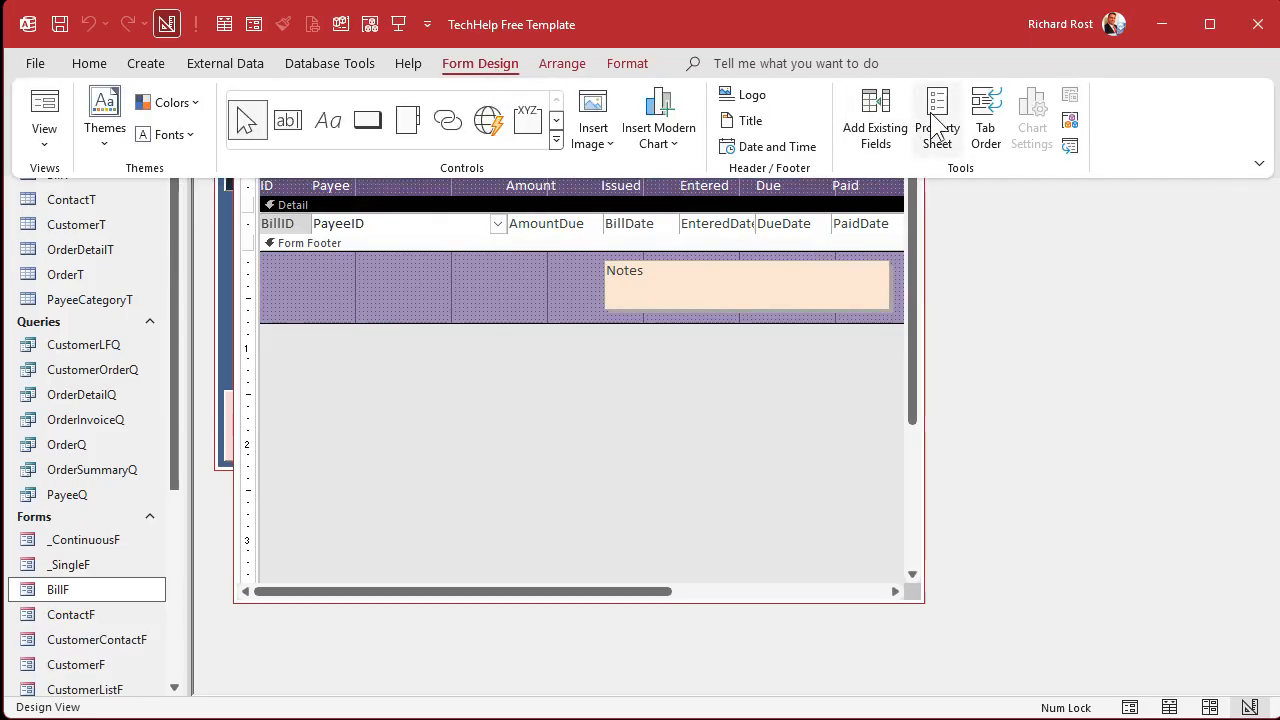
pyautogui.click(984, 118)
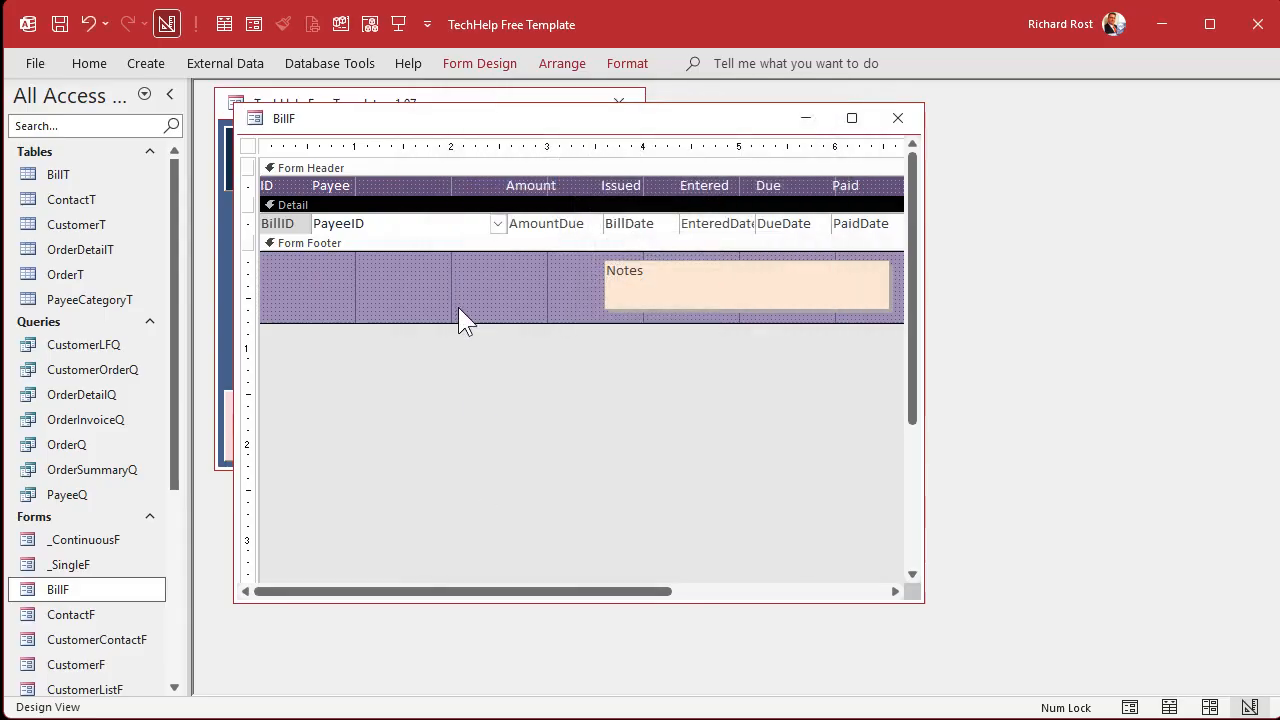
pyautogui.click(400, 224)
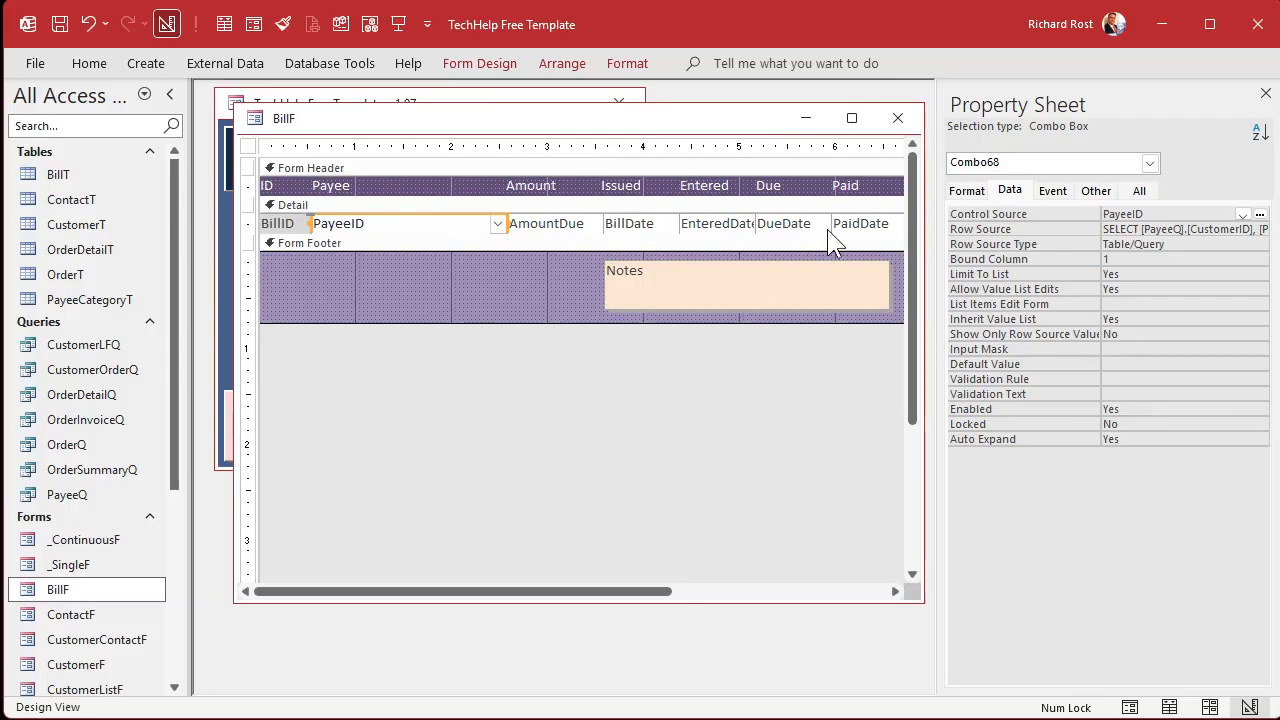
pyautogui.click(1138, 190)
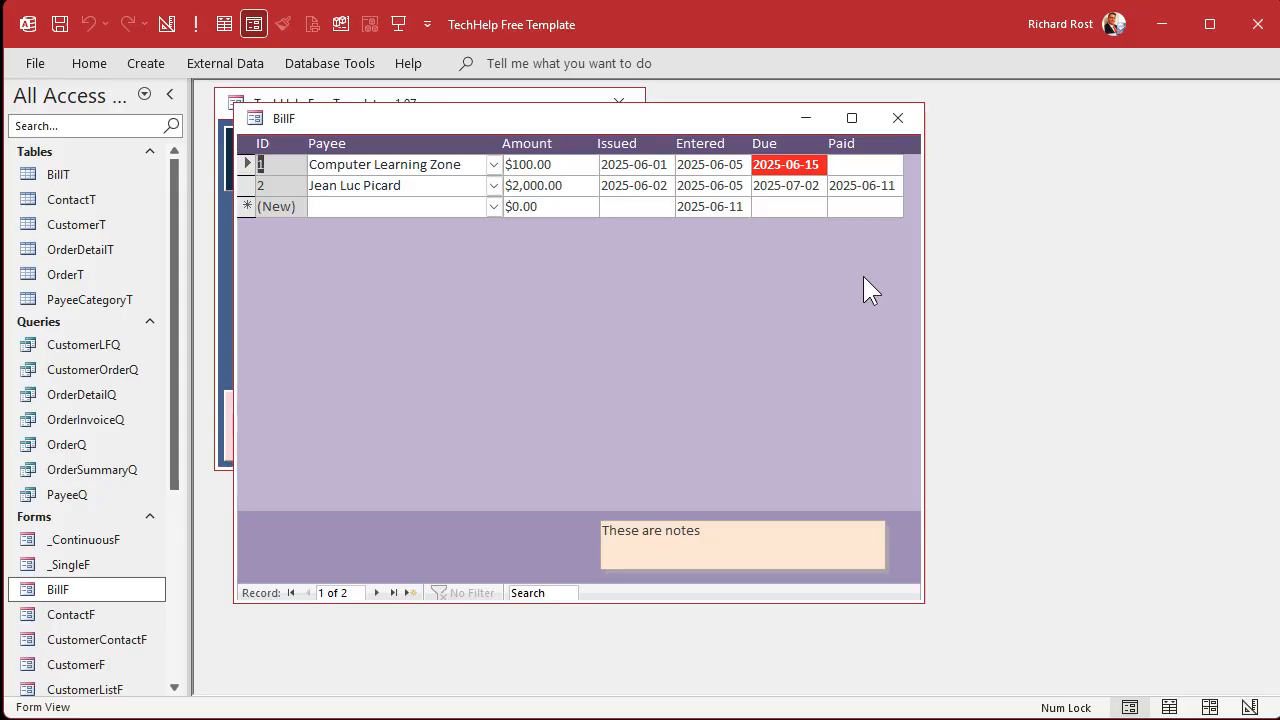
pyautogui.moveTo(680, 104)
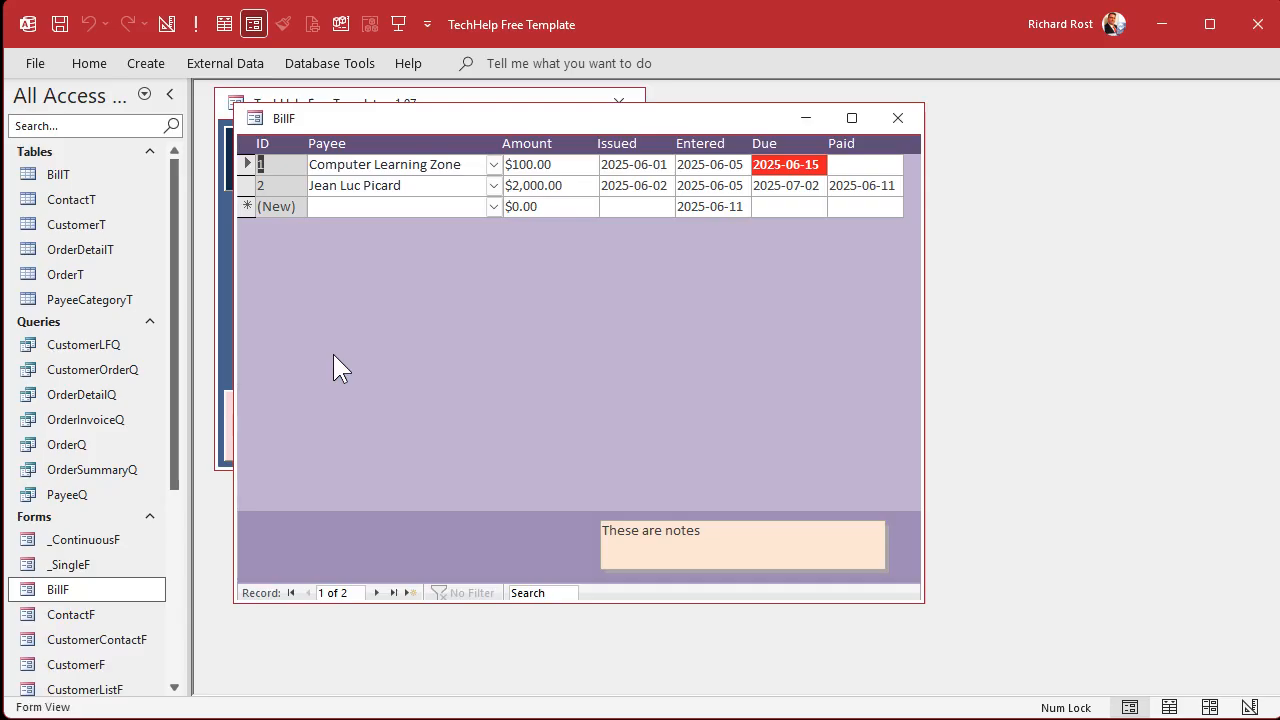
pyautogui.moveTo(824, 150)
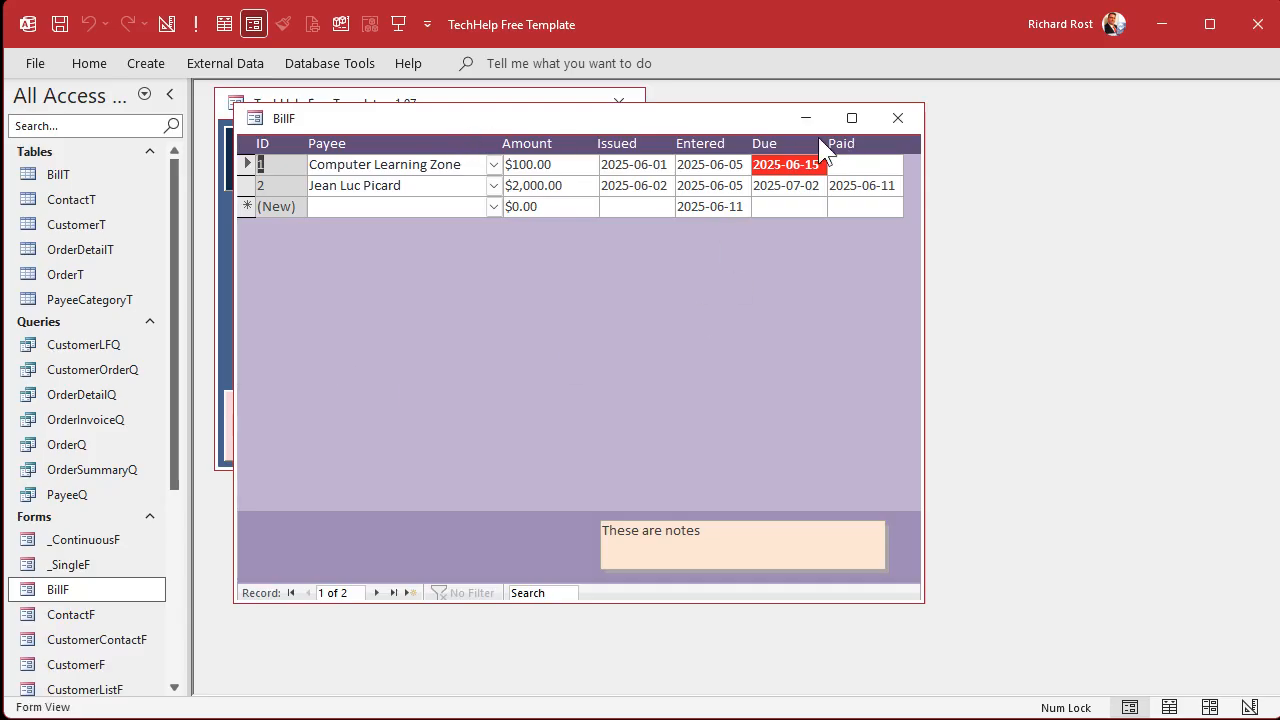
pyautogui.moveTo(364, 550)
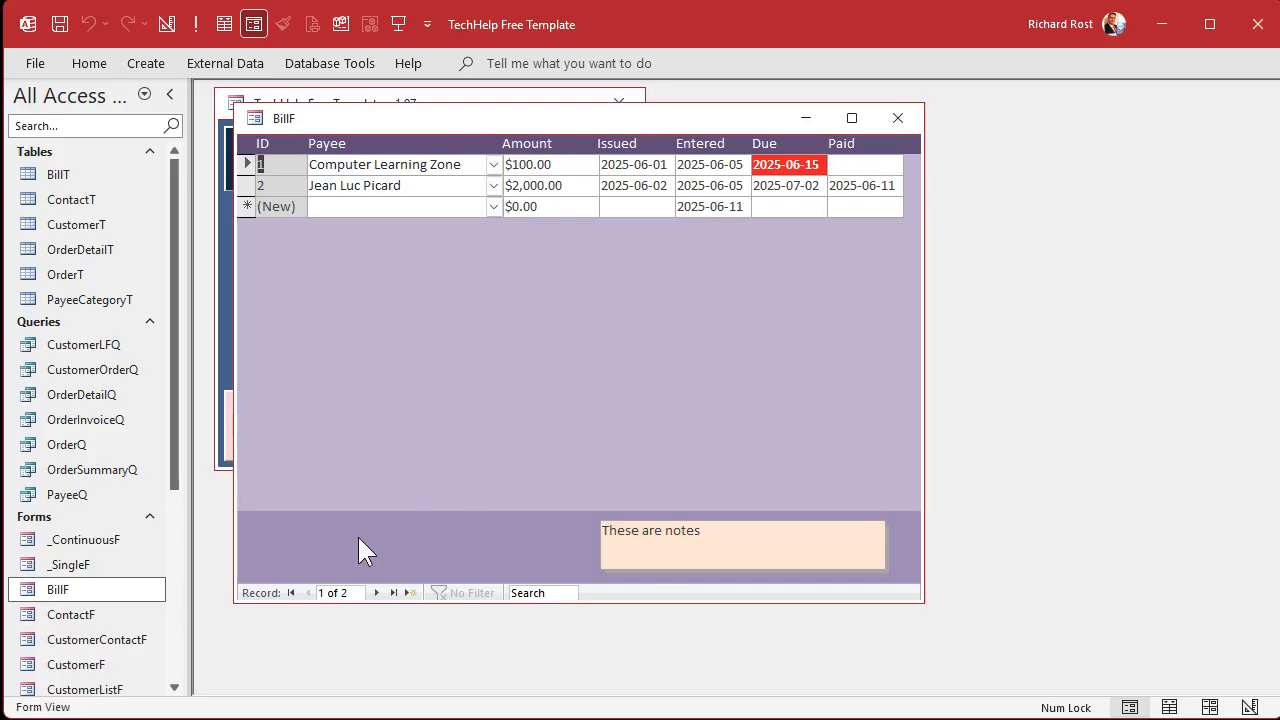
pyautogui.moveTo(370, 370)
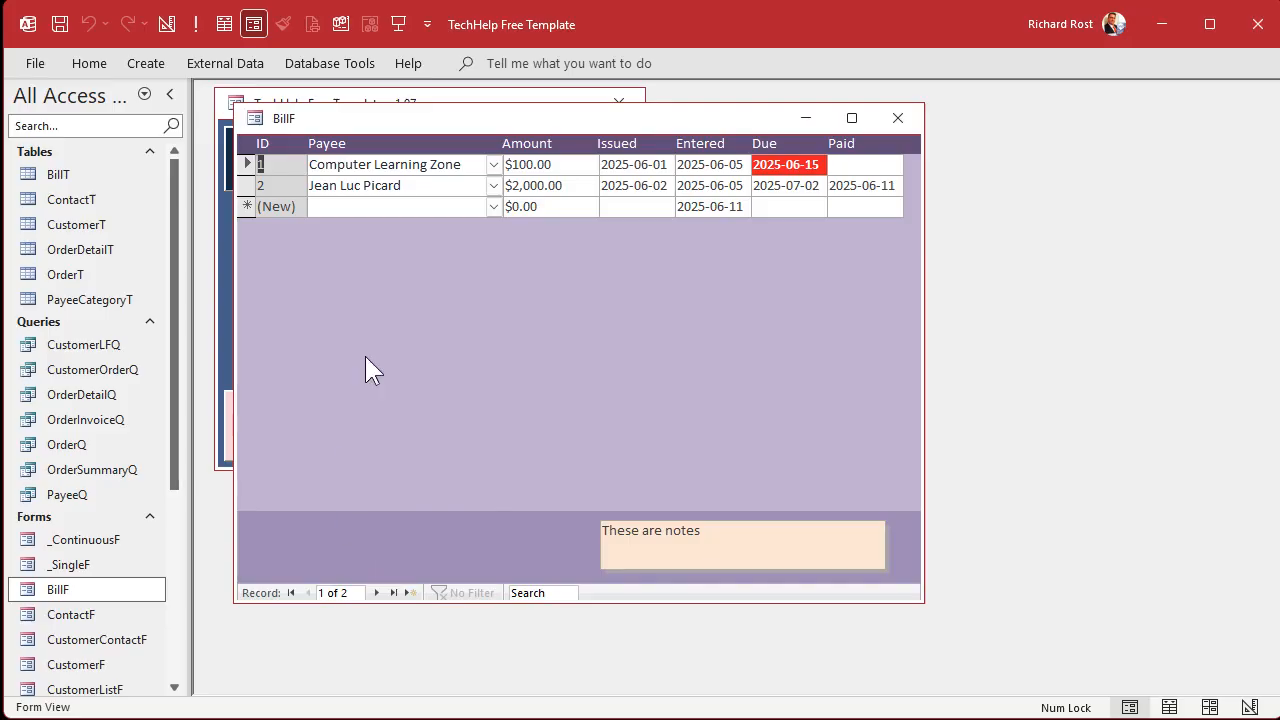
pyautogui.moveTo(668, 310)
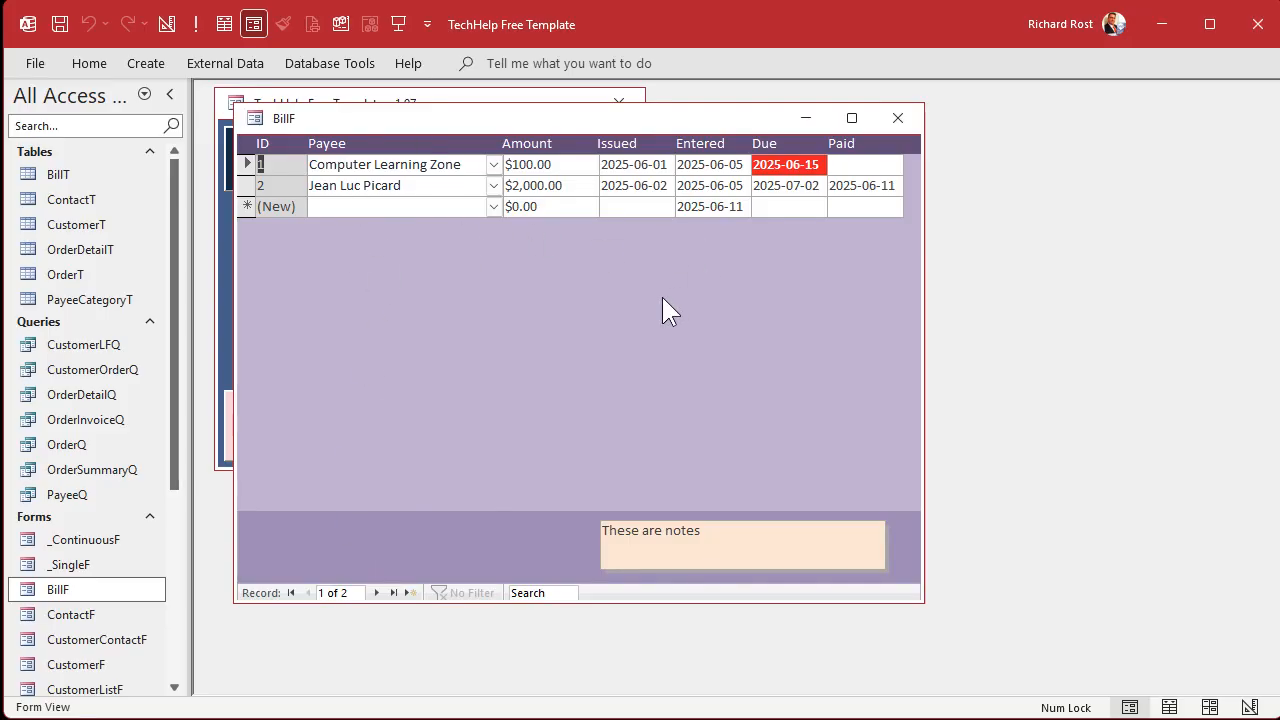
# Attempt to filter BillF down to the unpaid overdue Computer Learning Zone bill.
pyautogui.click(896, 116)
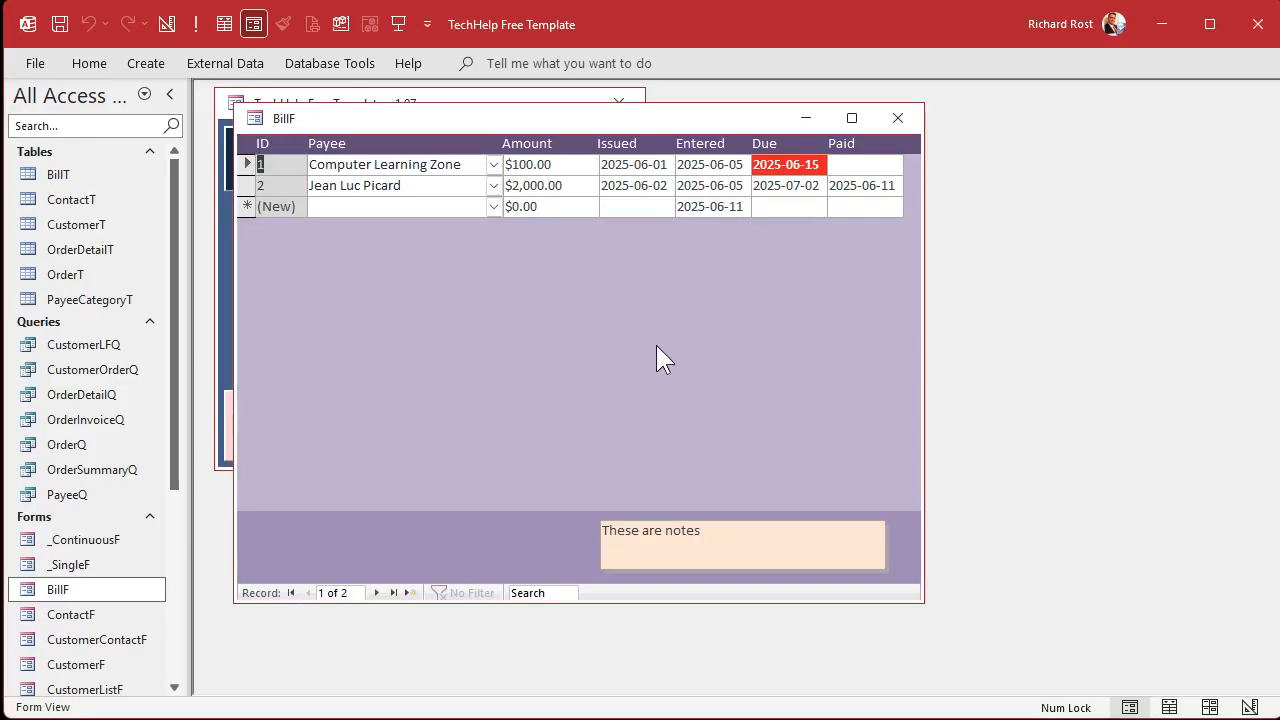
pyautogui.moveTo(832, 248)
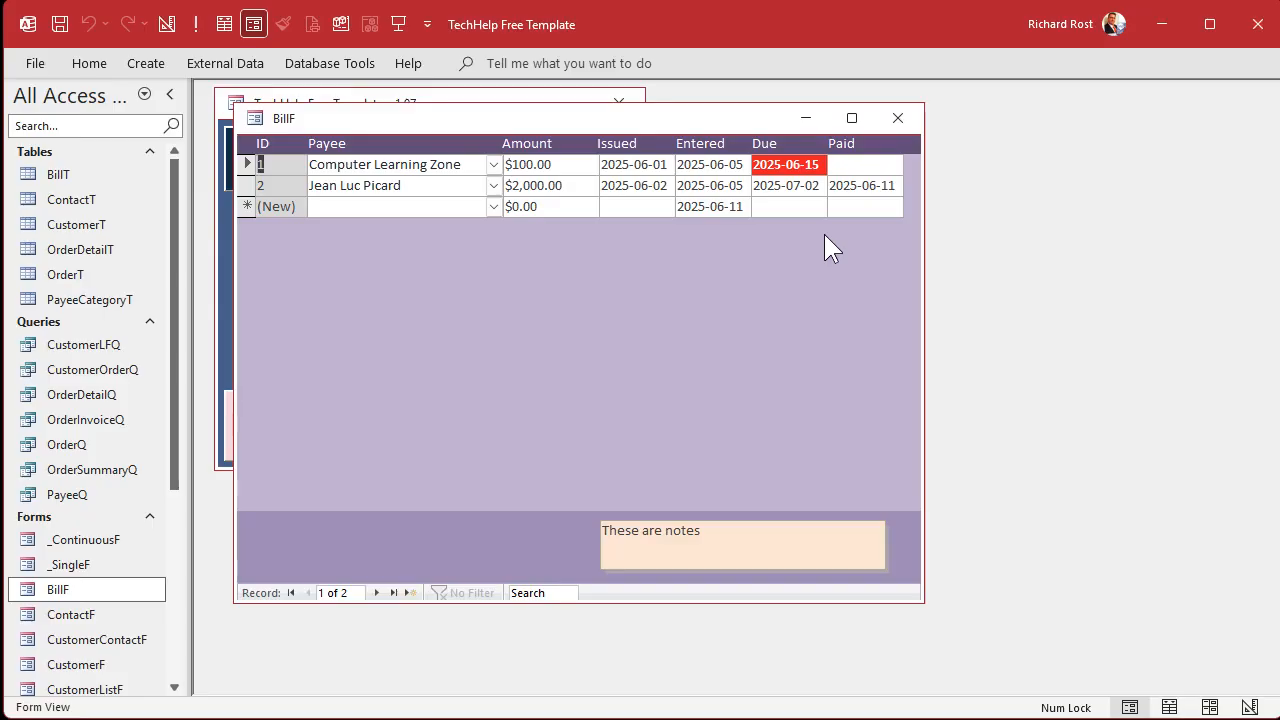
pyautogui.moveTo(688, 298)
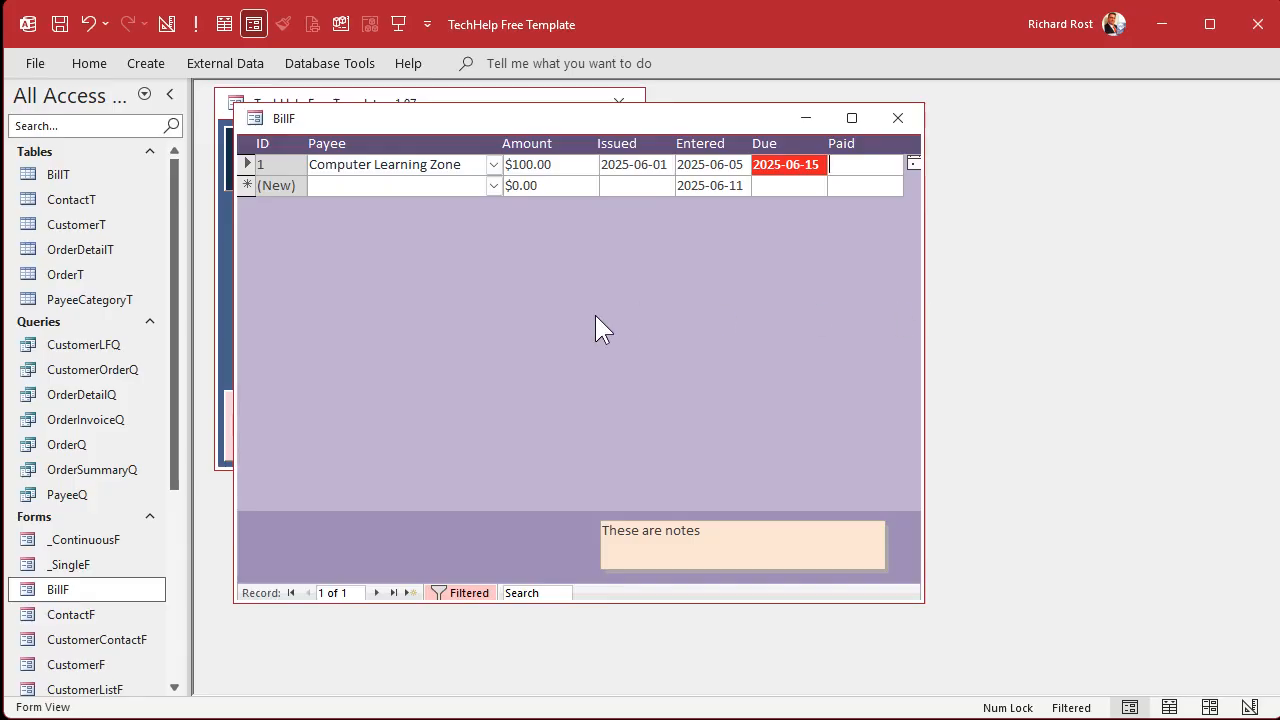
# Remove the filter and sort the bills by due date newest first, then adjust the paid date filter.
pyautogui.click(460, 592)
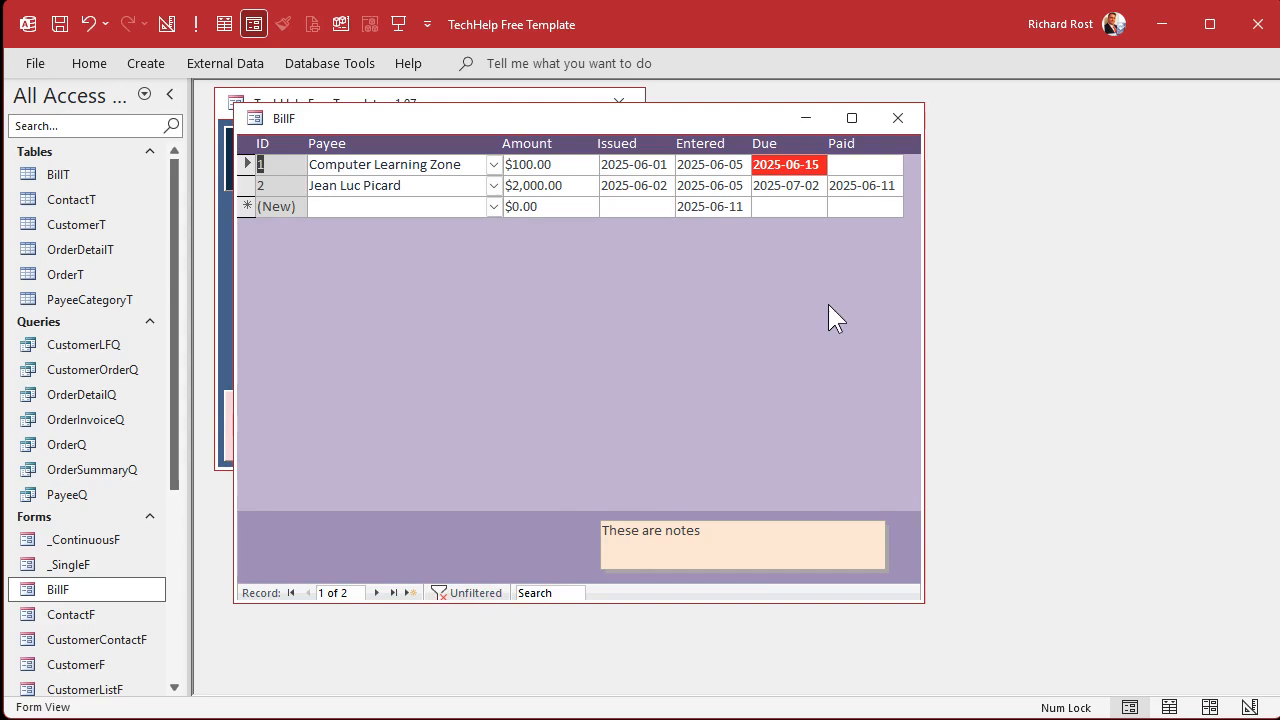
pyautogui.rightClick(788, 164)
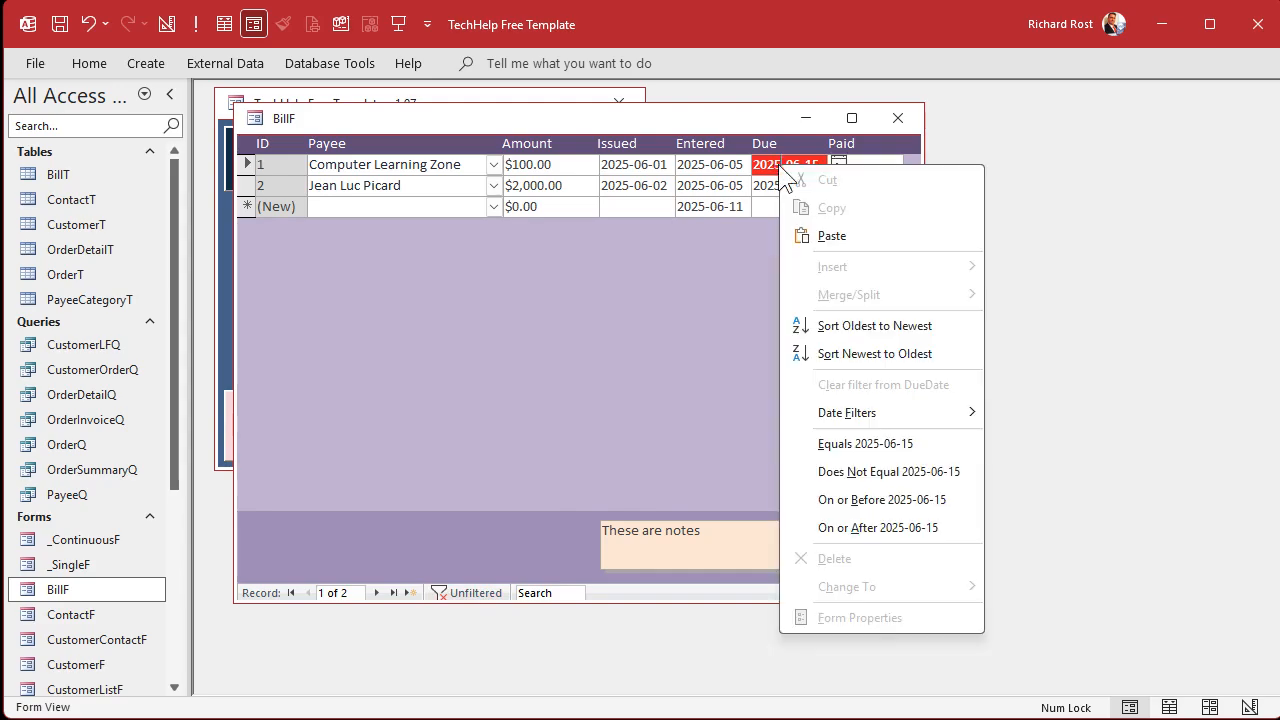
pyautogui.moveTo(874, 352)
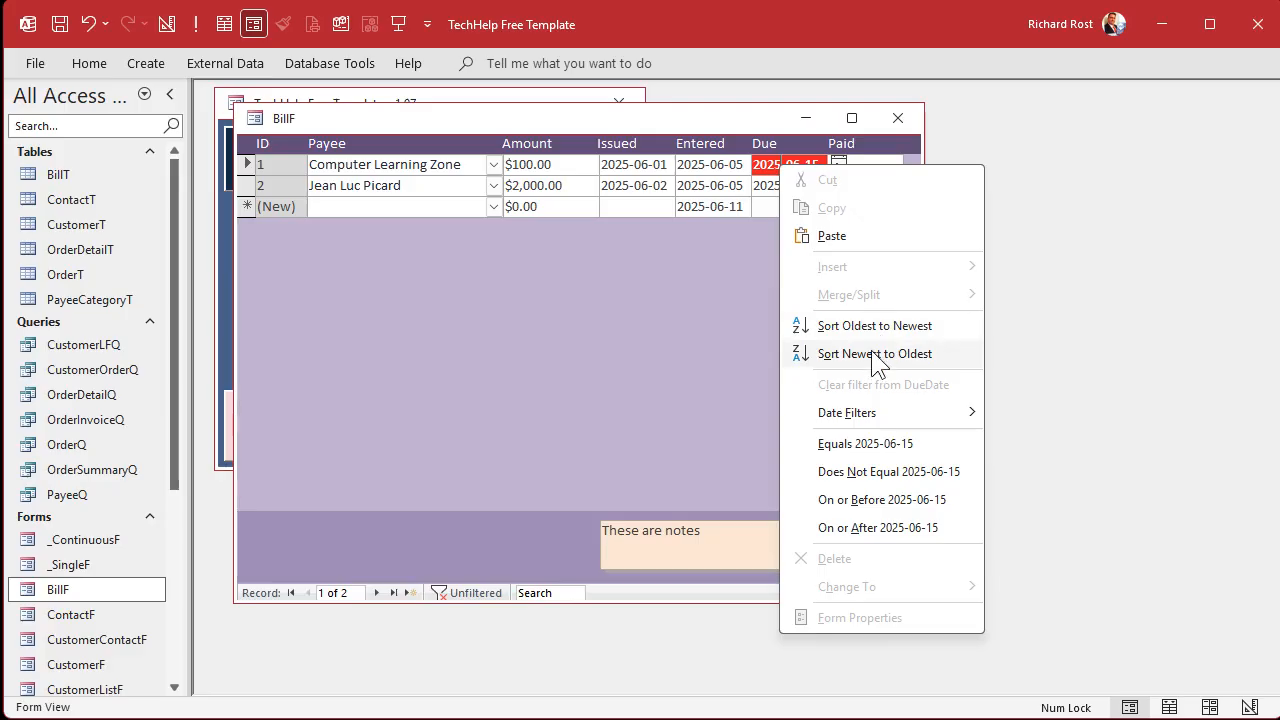
pyautogui.click(874, 352)
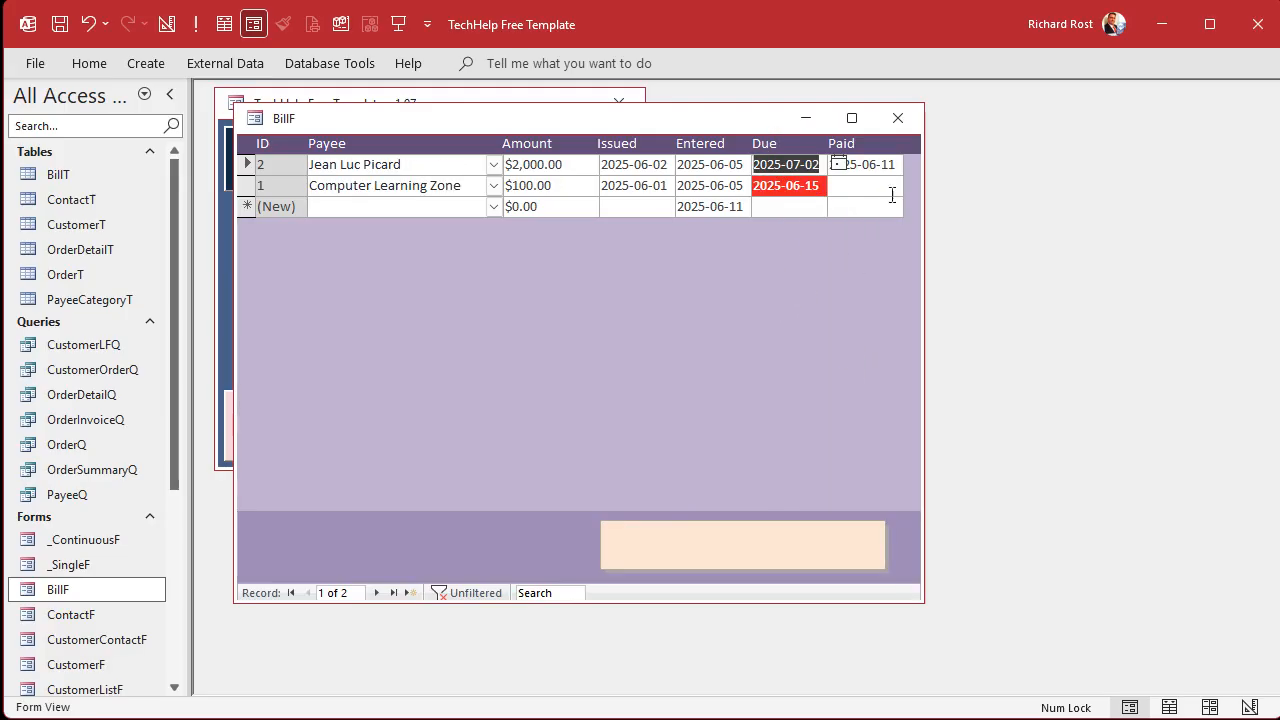
pyautogui.rightClick(860, 184)
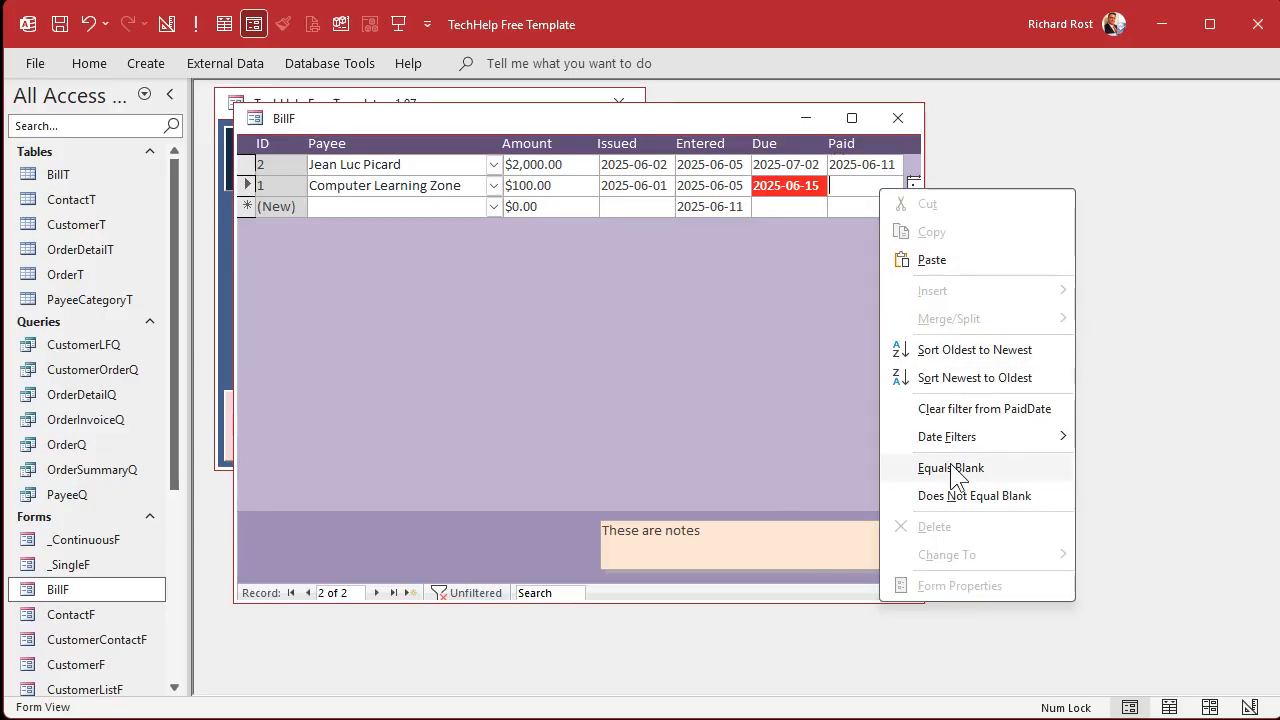
pyautogui.click(950, 468)
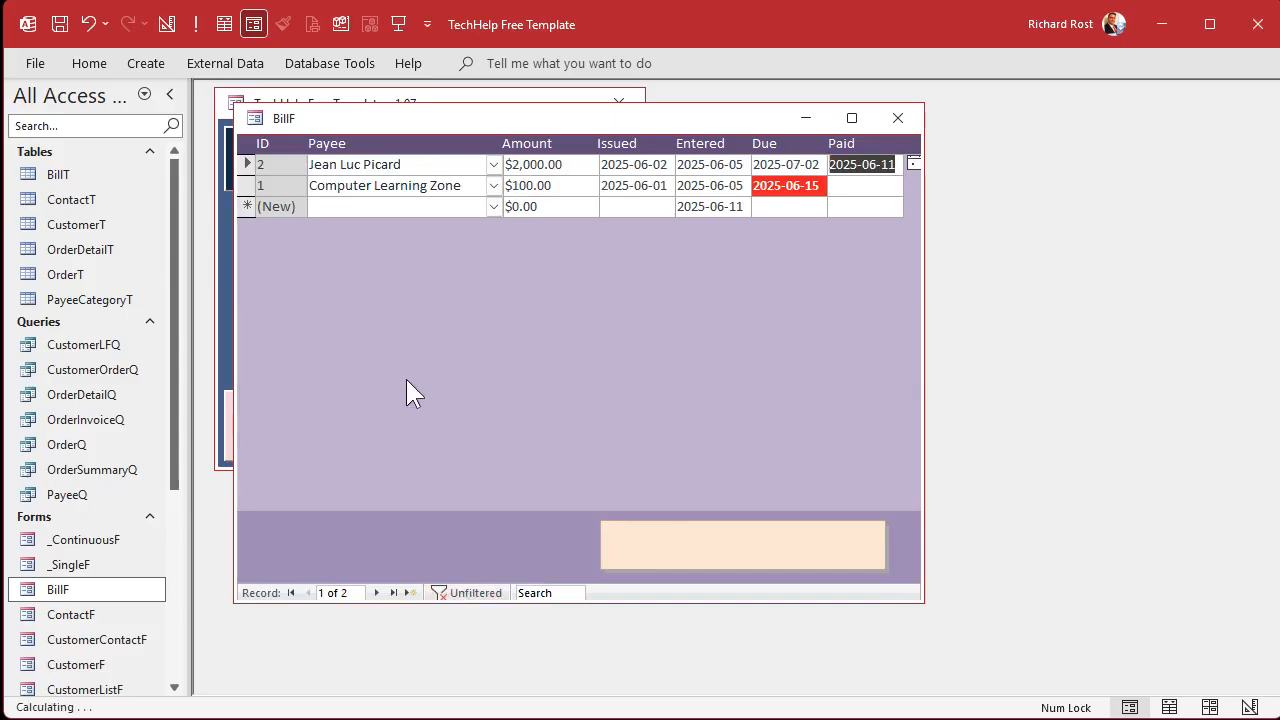
pyautogui.moveTo(624, 156)
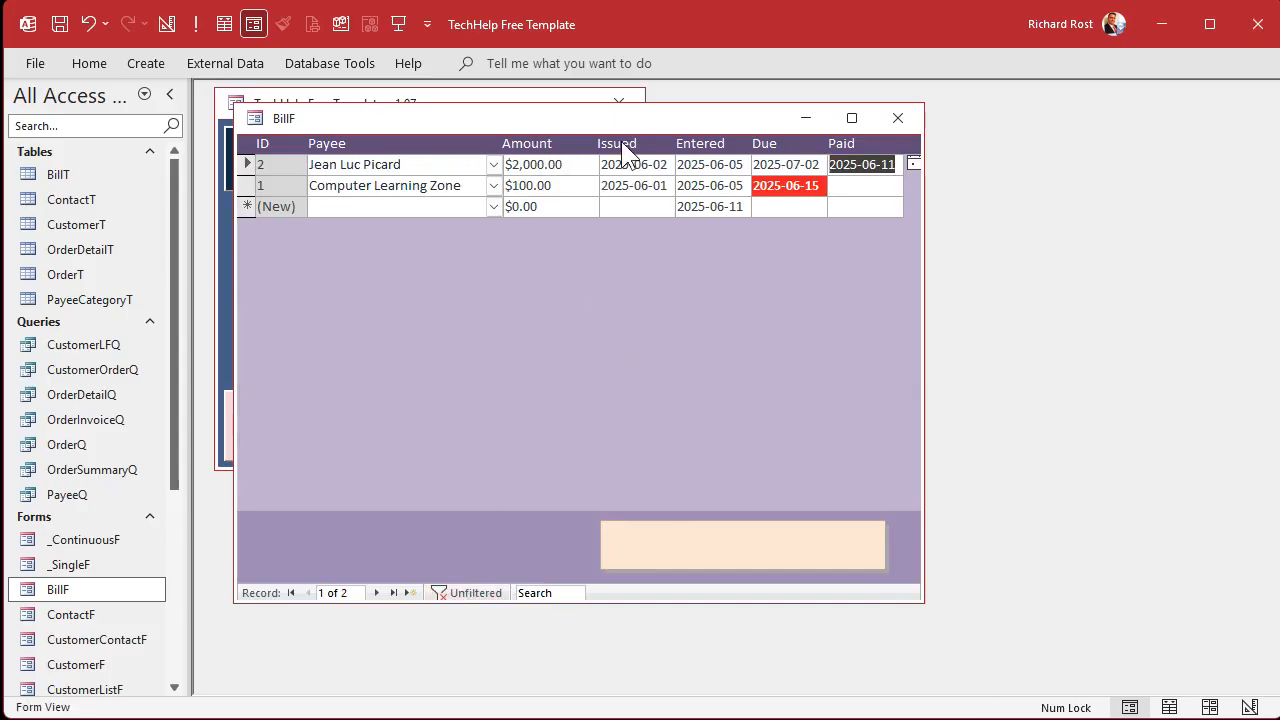
pyautogui.moveTo(680, 156)
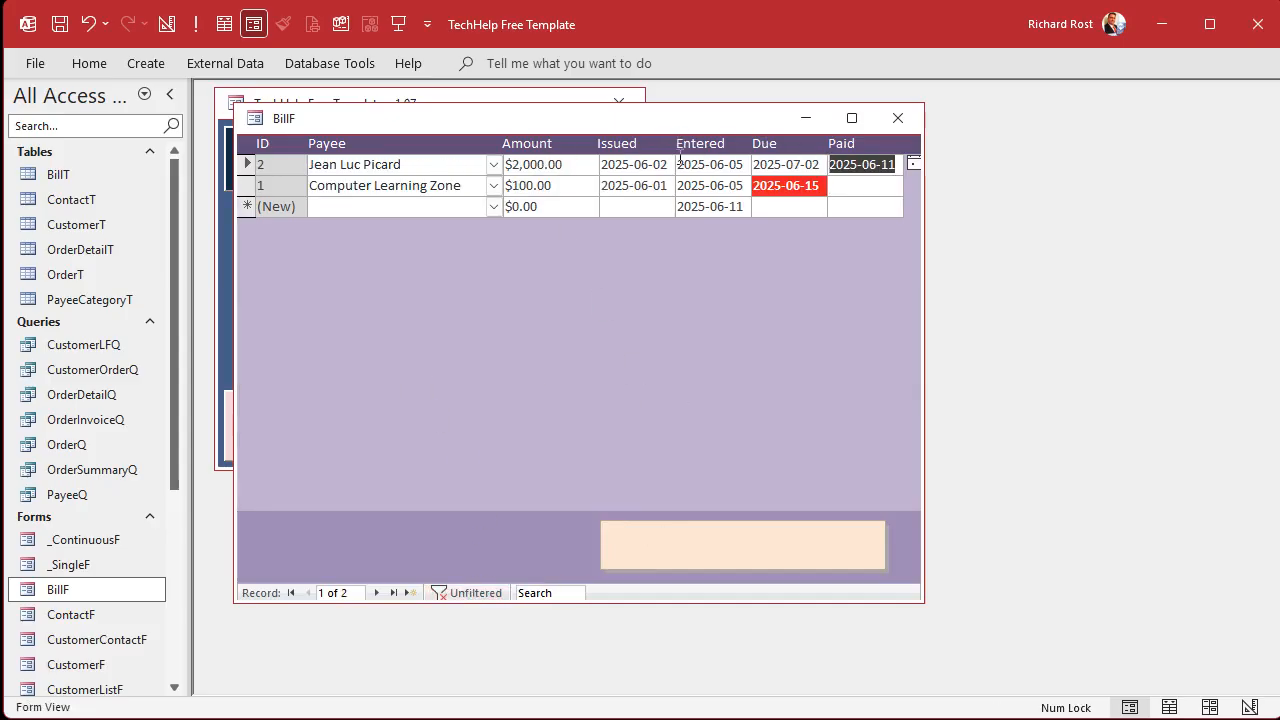
pyautogui.moveTo(586, 312)
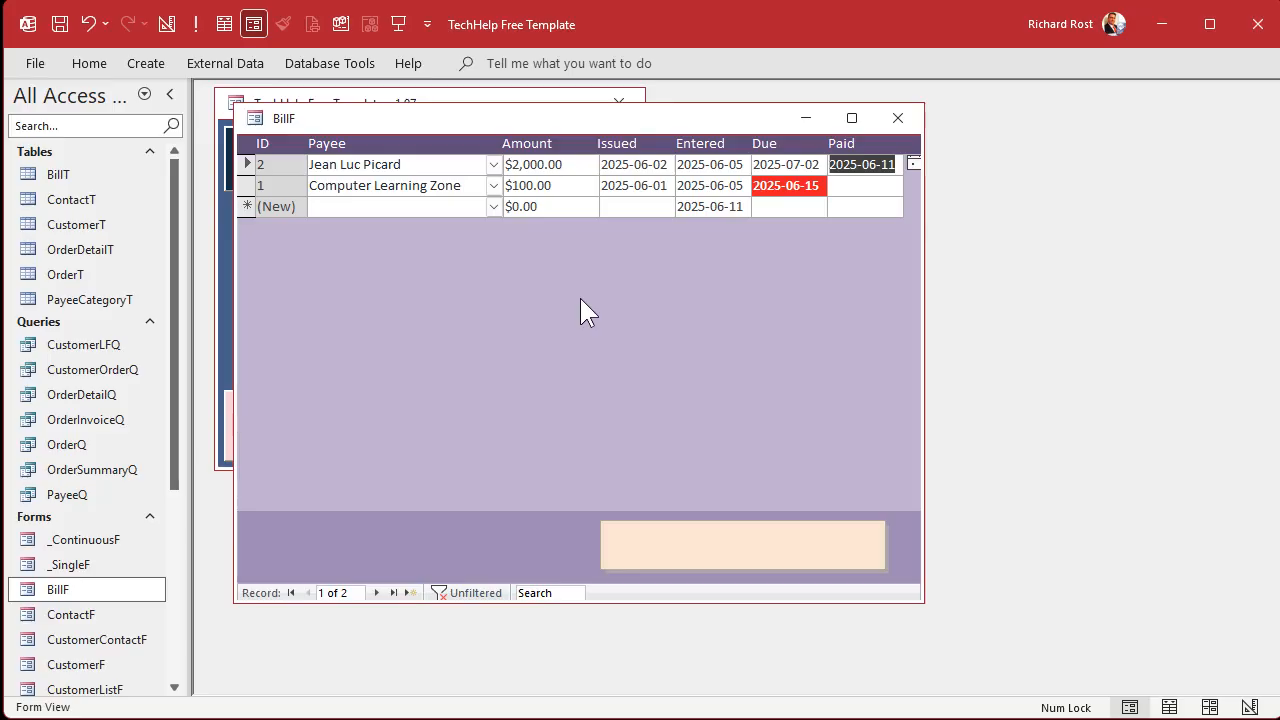
pyautogui.moveTo(476, 364)
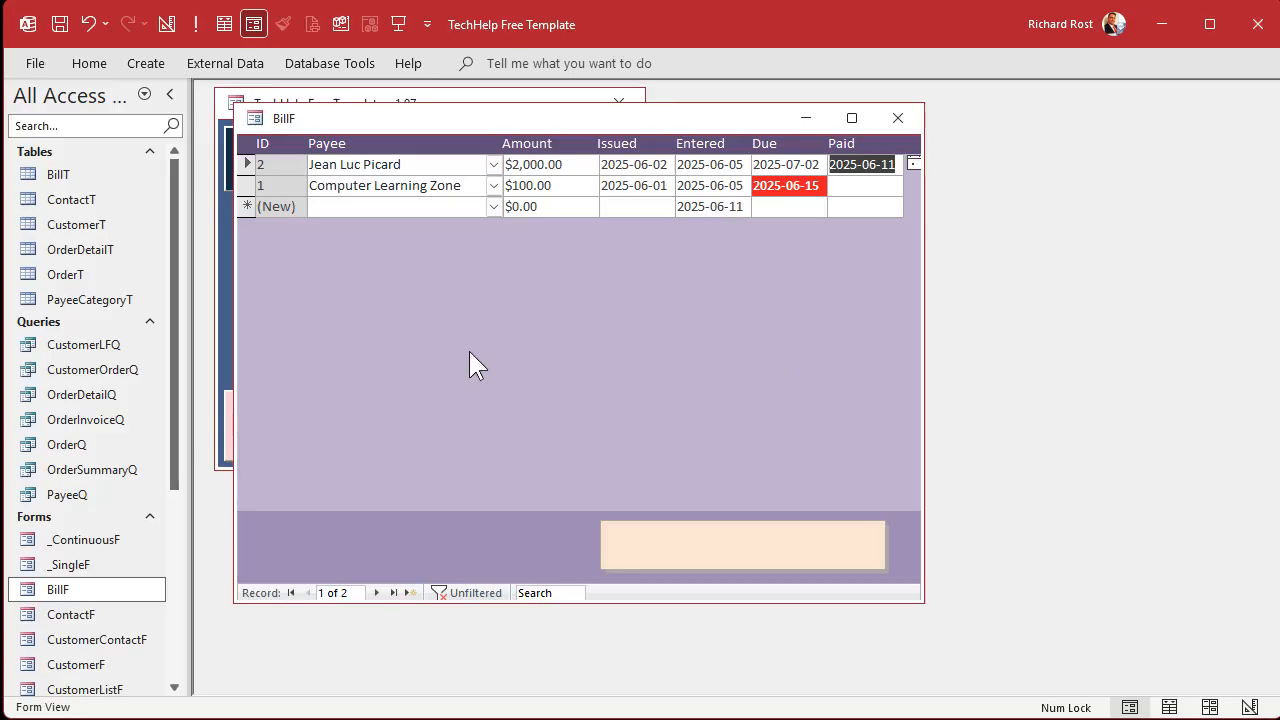
# Close BillF and open the Main Menu form in Design View.
pyautogui.click(896, 116)
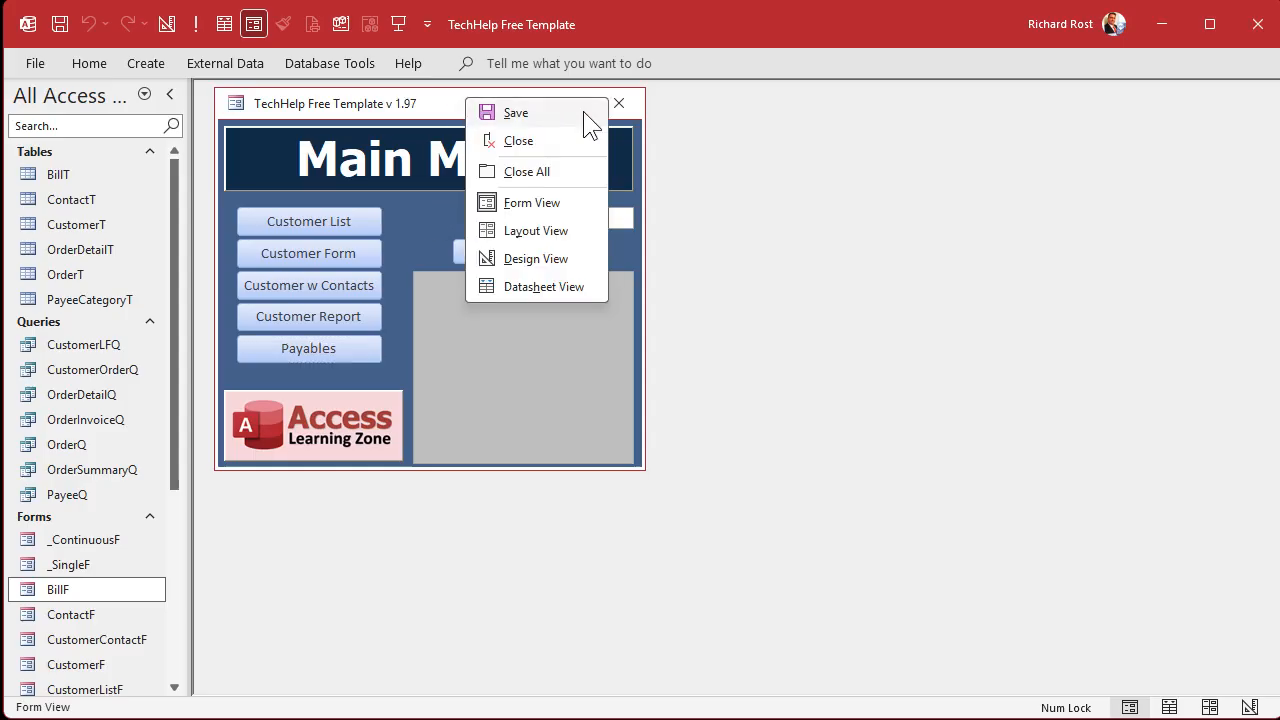
pyautogui.click(536, 258)
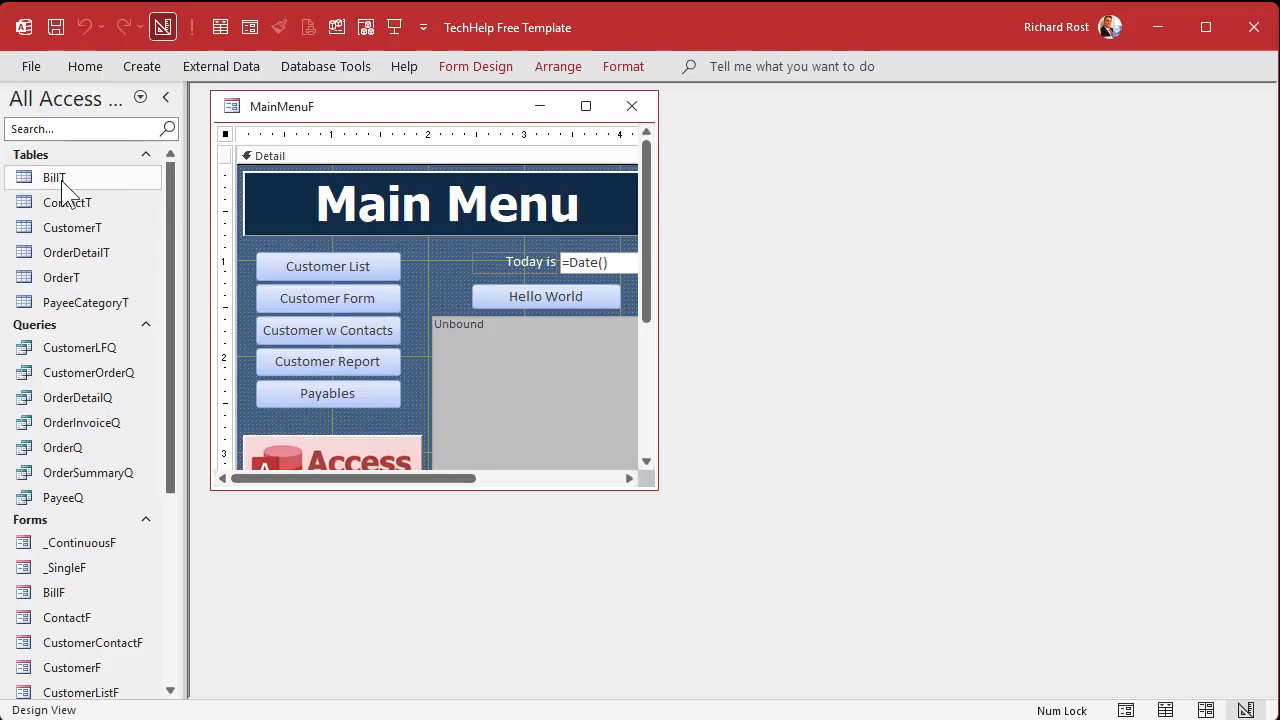
pyautogui.doubleClick(54, 176)
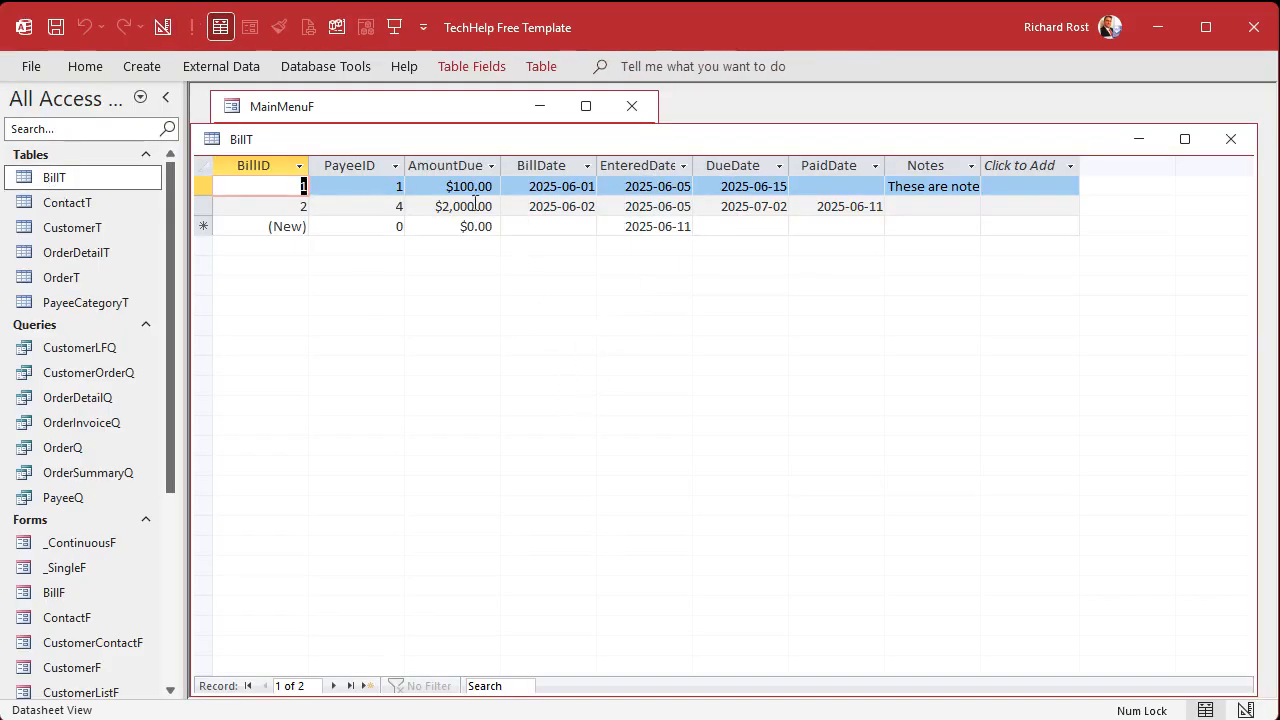
pyautogui.click(446, 164)
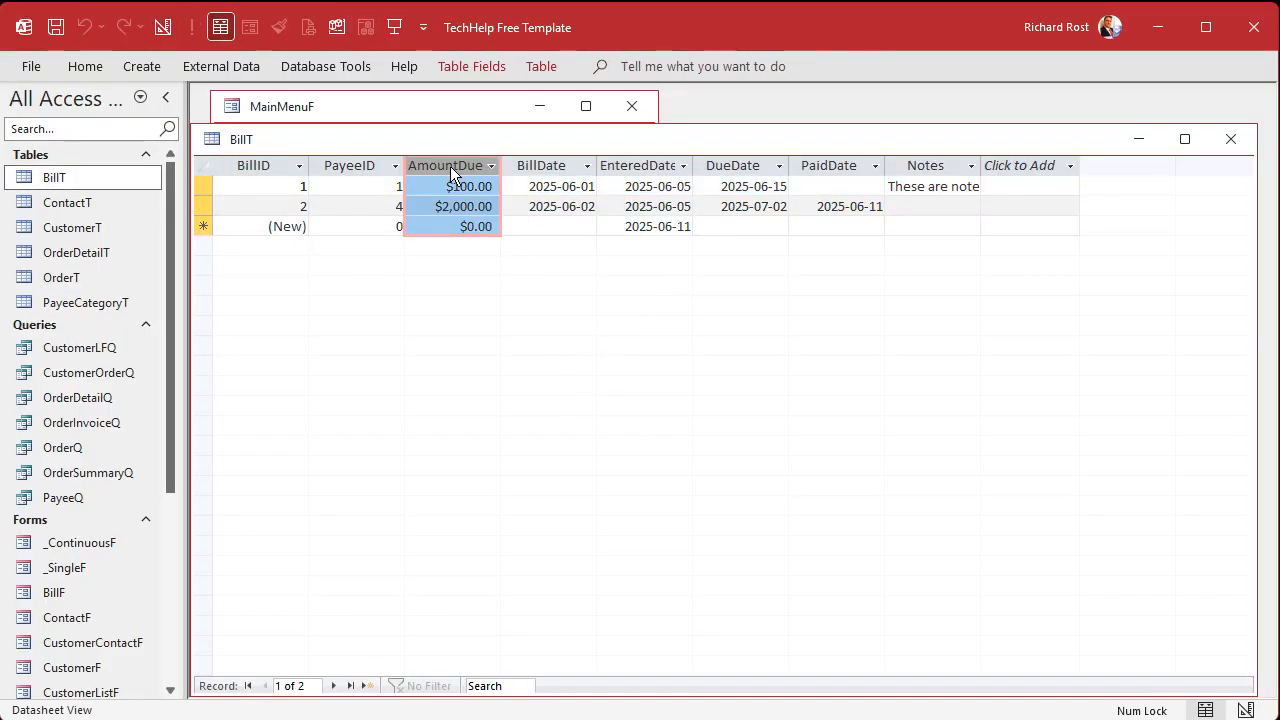
pyautogui.click(828, 164)
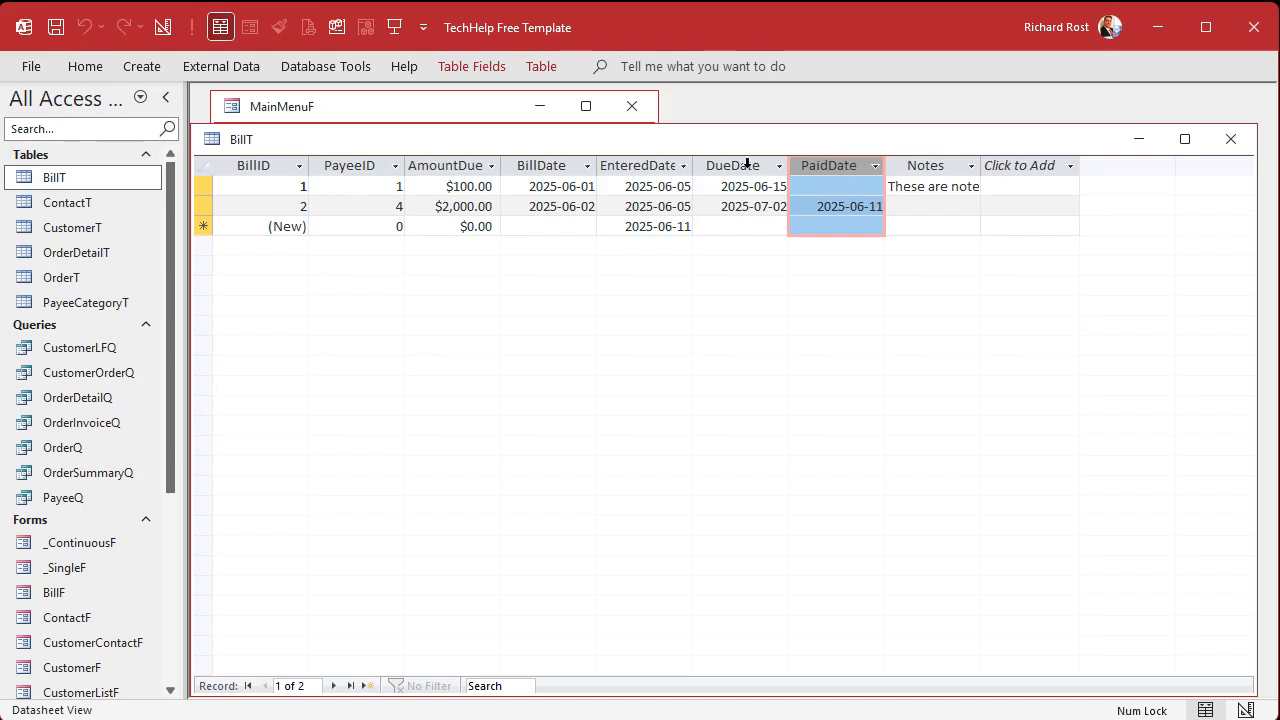
pyautogui.click(732, 164)
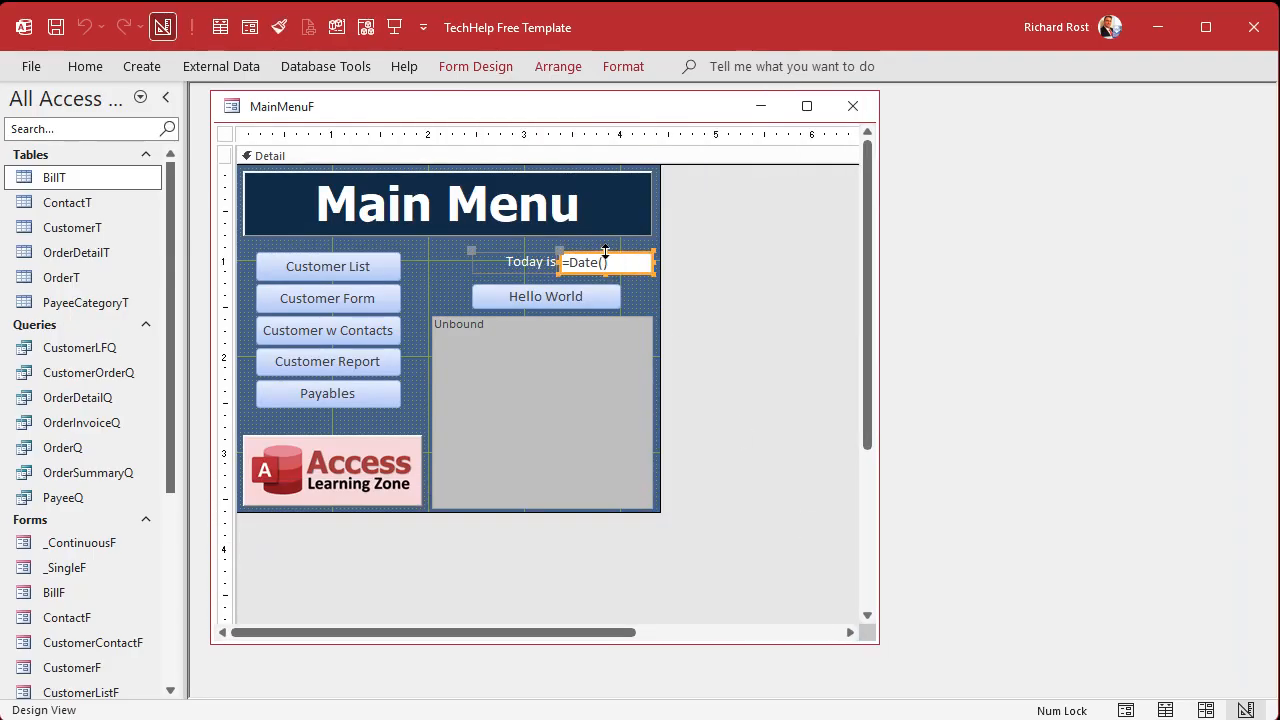
# Set the Due in 30 text box's Decimal Places to Auto and open the Zoom box for its Control Source.
pyautogui.click(544, 410)
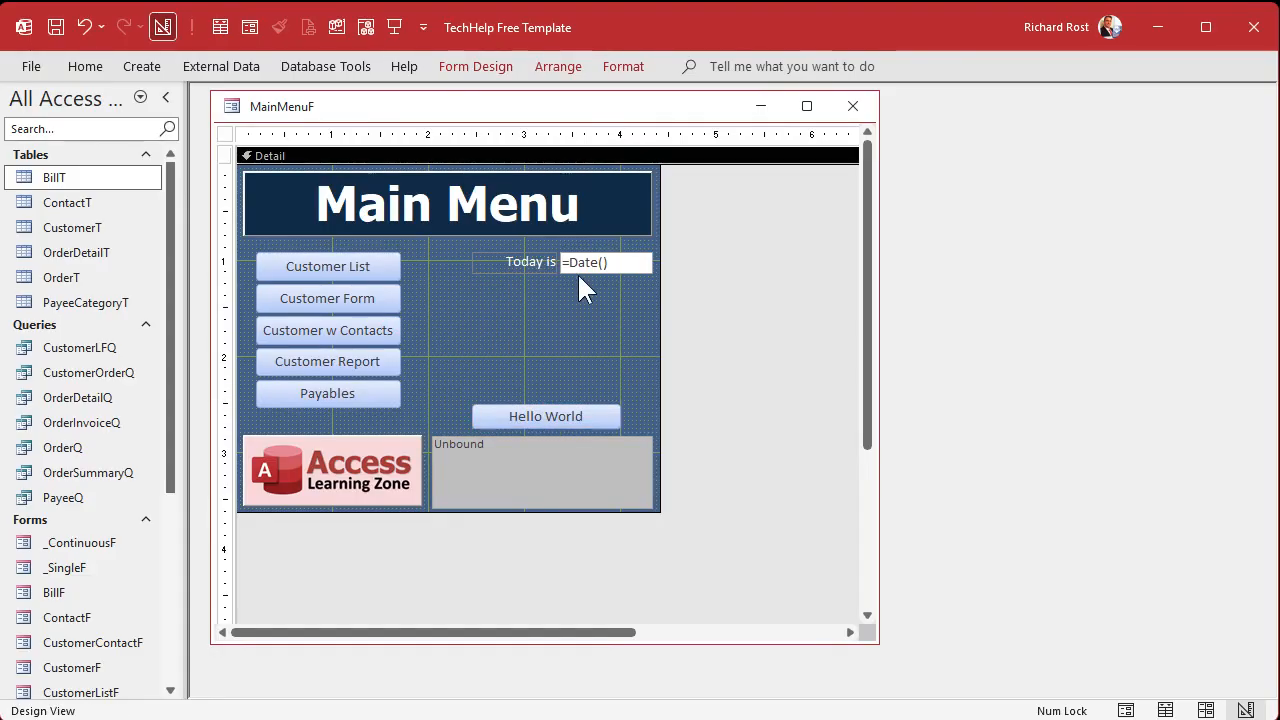
pyautogui.click(604, 262)
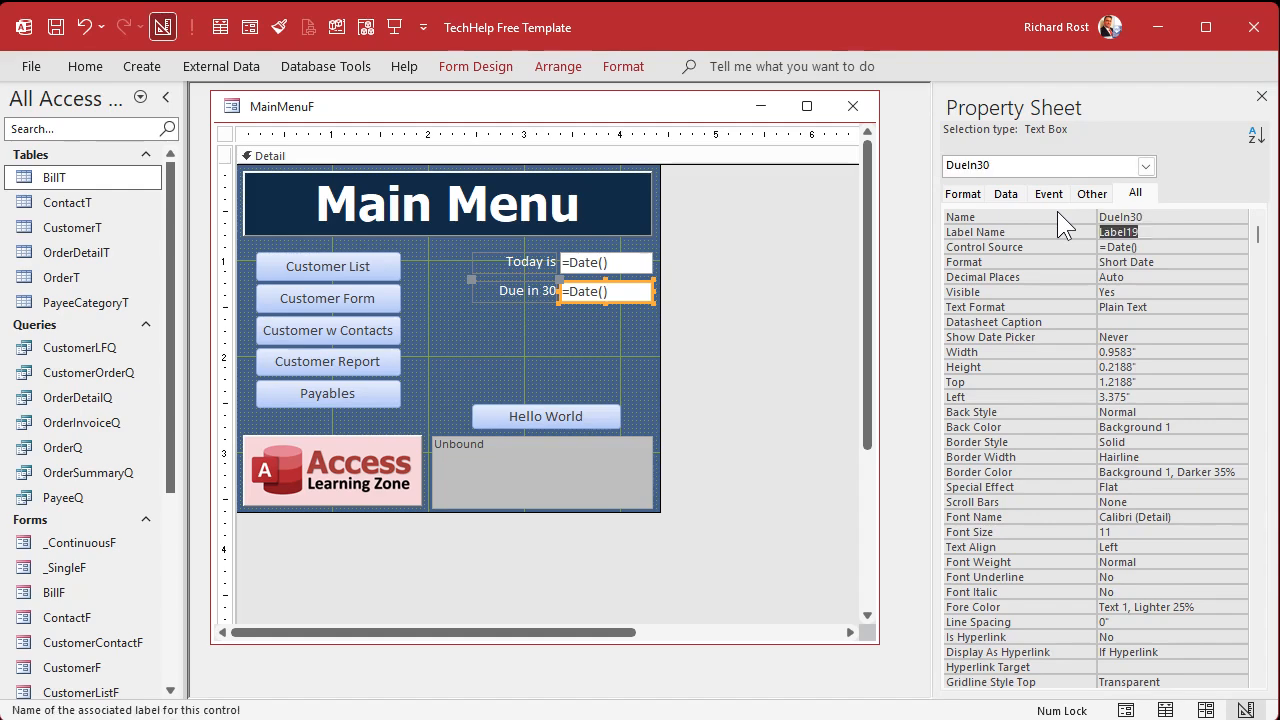
pyautogui.click(1164, 248)
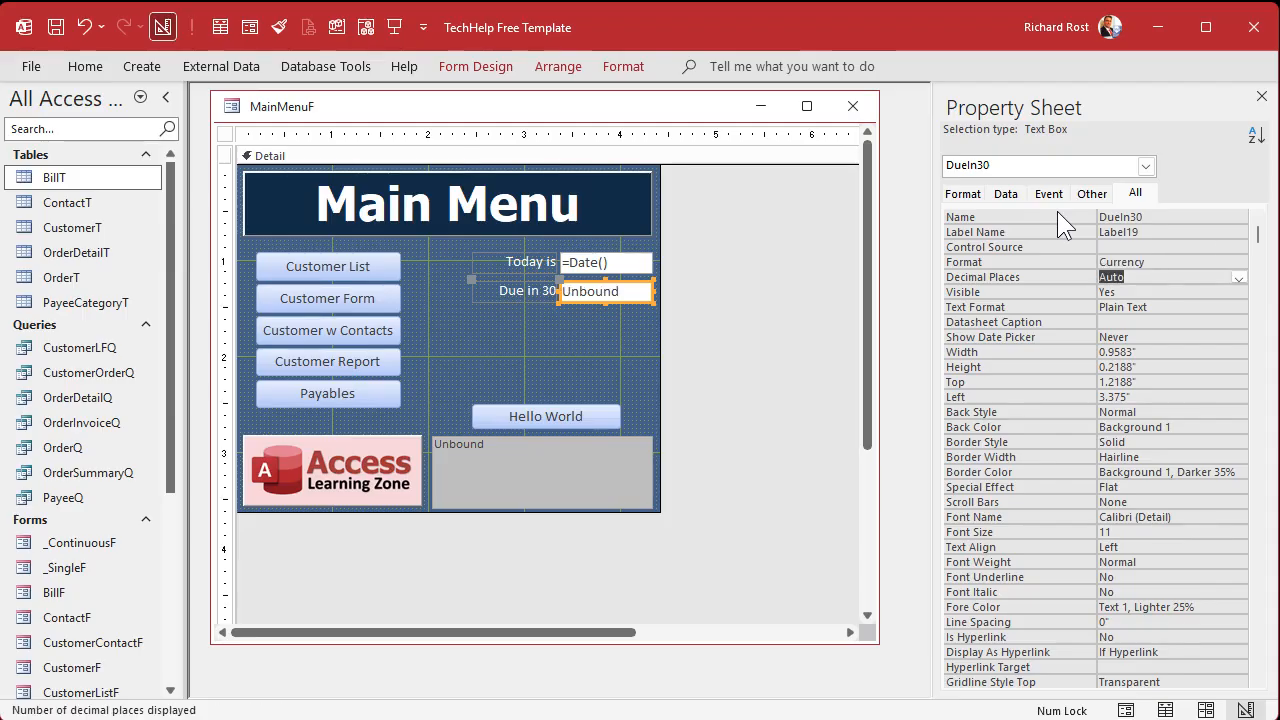
pyautogui.click(1160, 248)
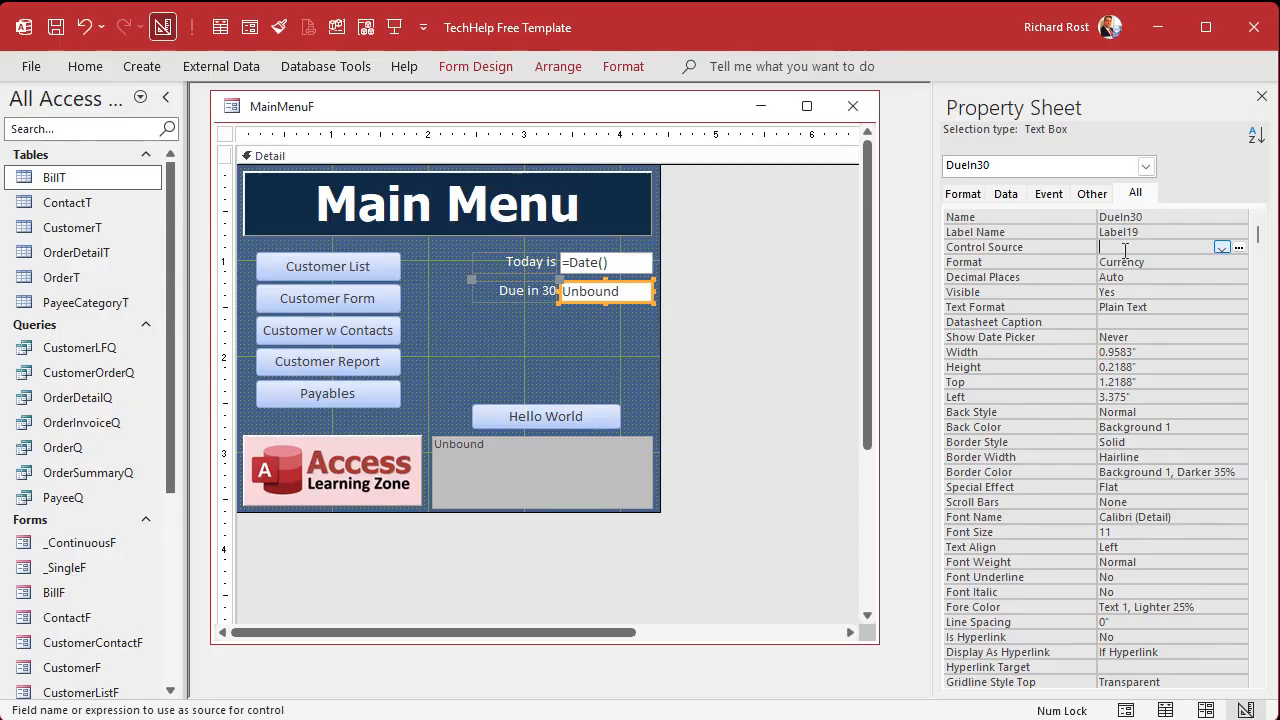
pyautogui.click(1238, 248)
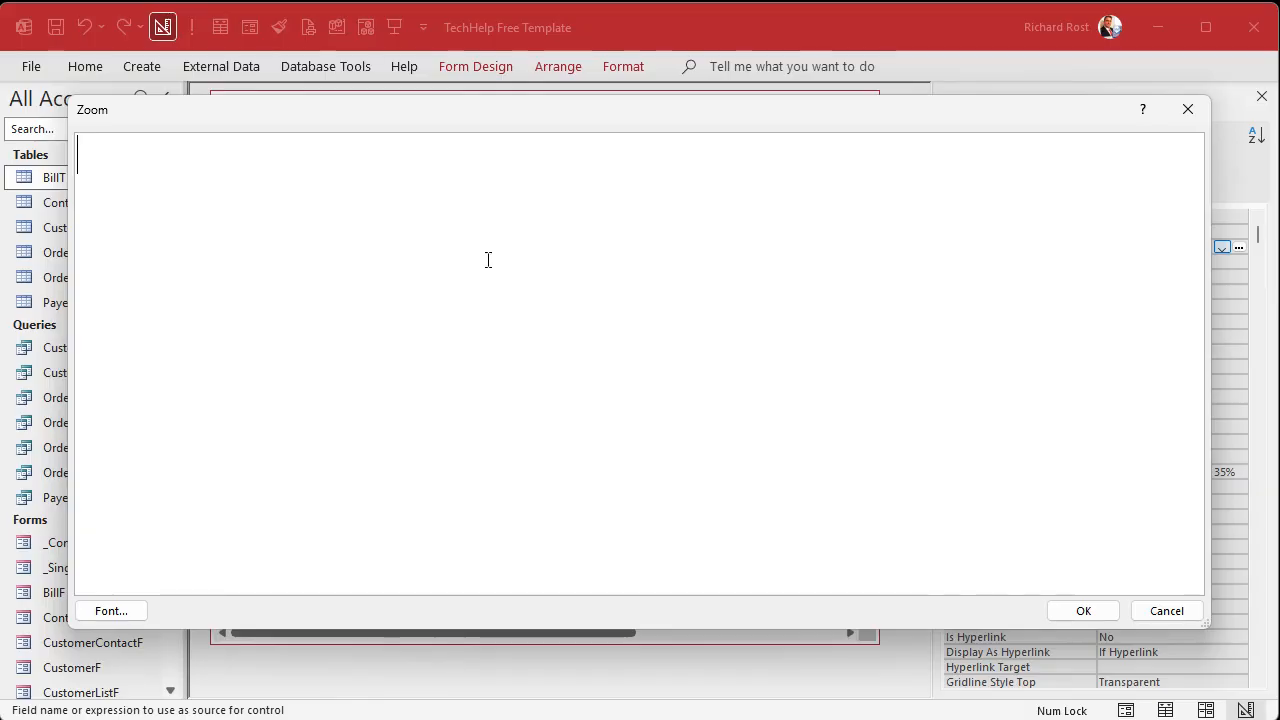
# Enter =DSum("AmountDue","BillT","IsNull(PaidDate) AND DueDate < Date()+30") as the control source and confirm.
pyautogui.write('=DSum(')
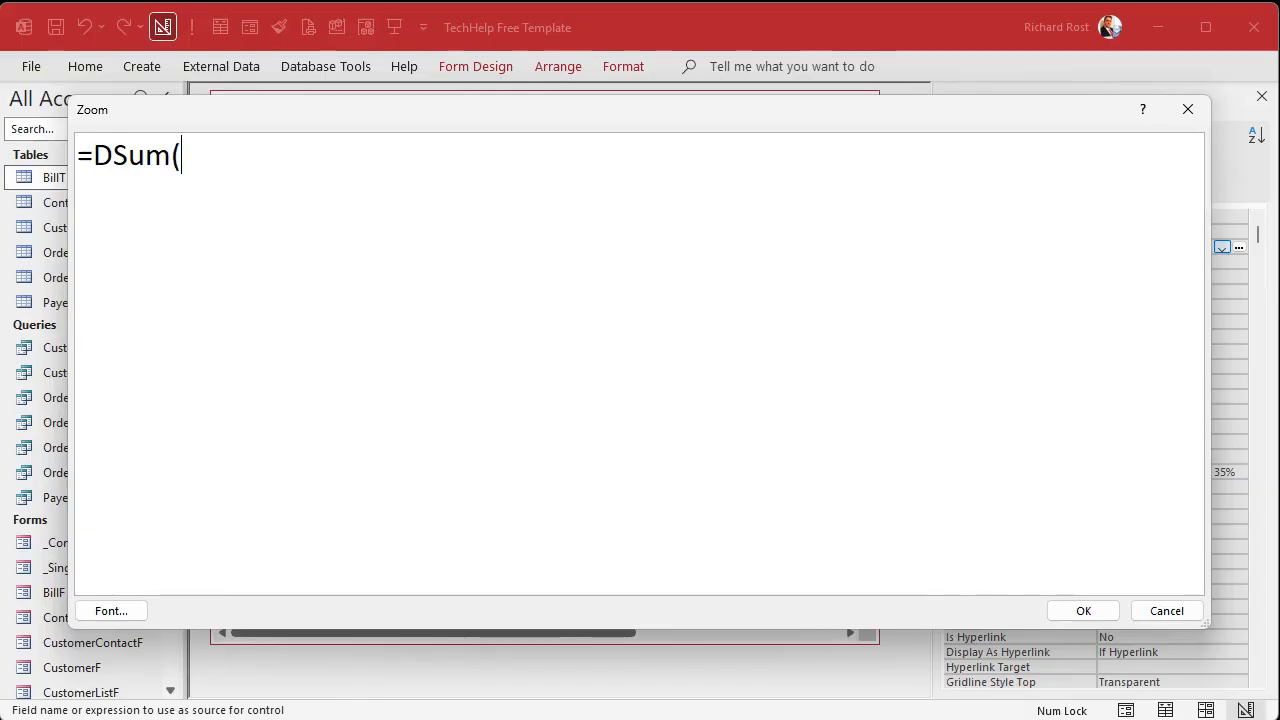
pyautogui.write('"Amou')
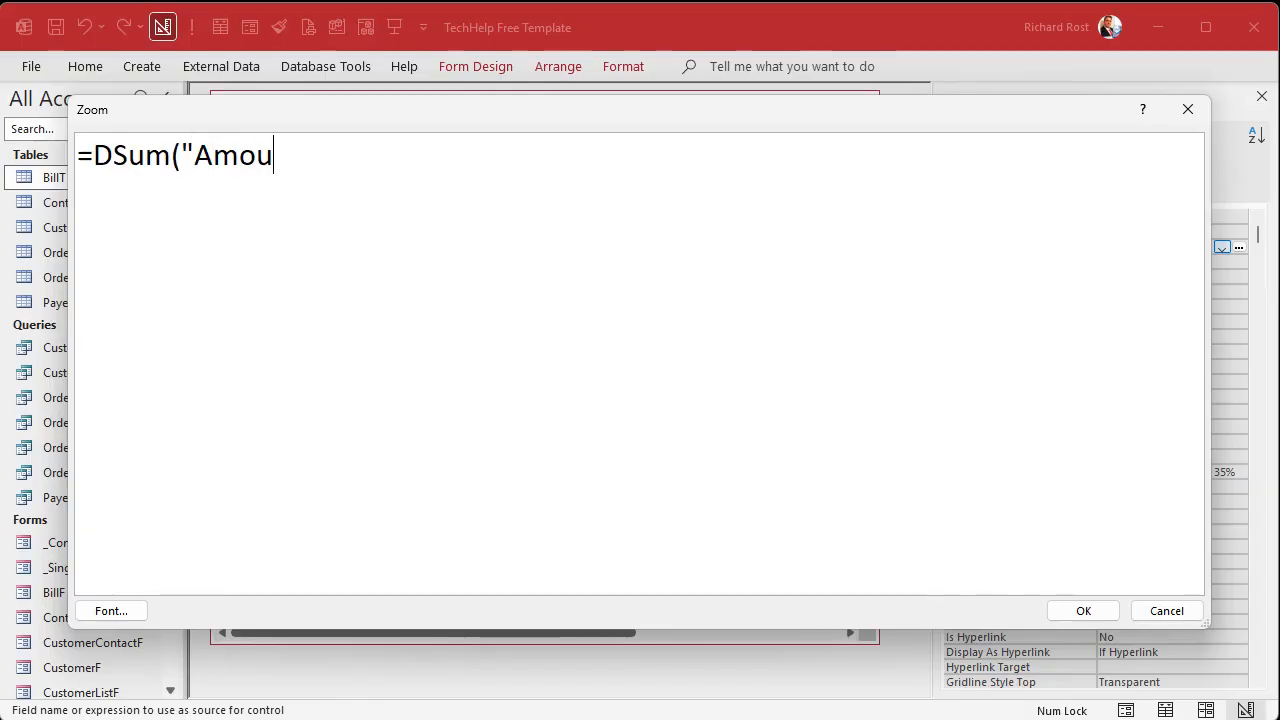
pyautogui.write('ntDUe')
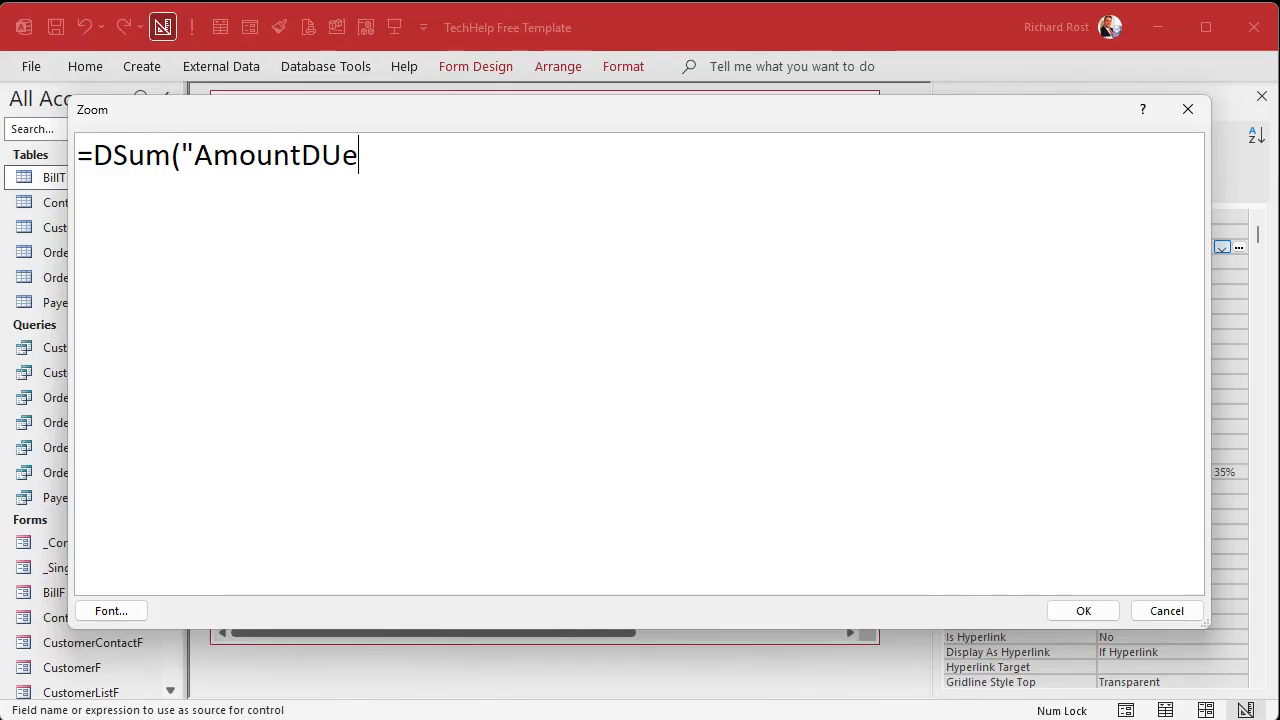
pyautogui.write('ue"')
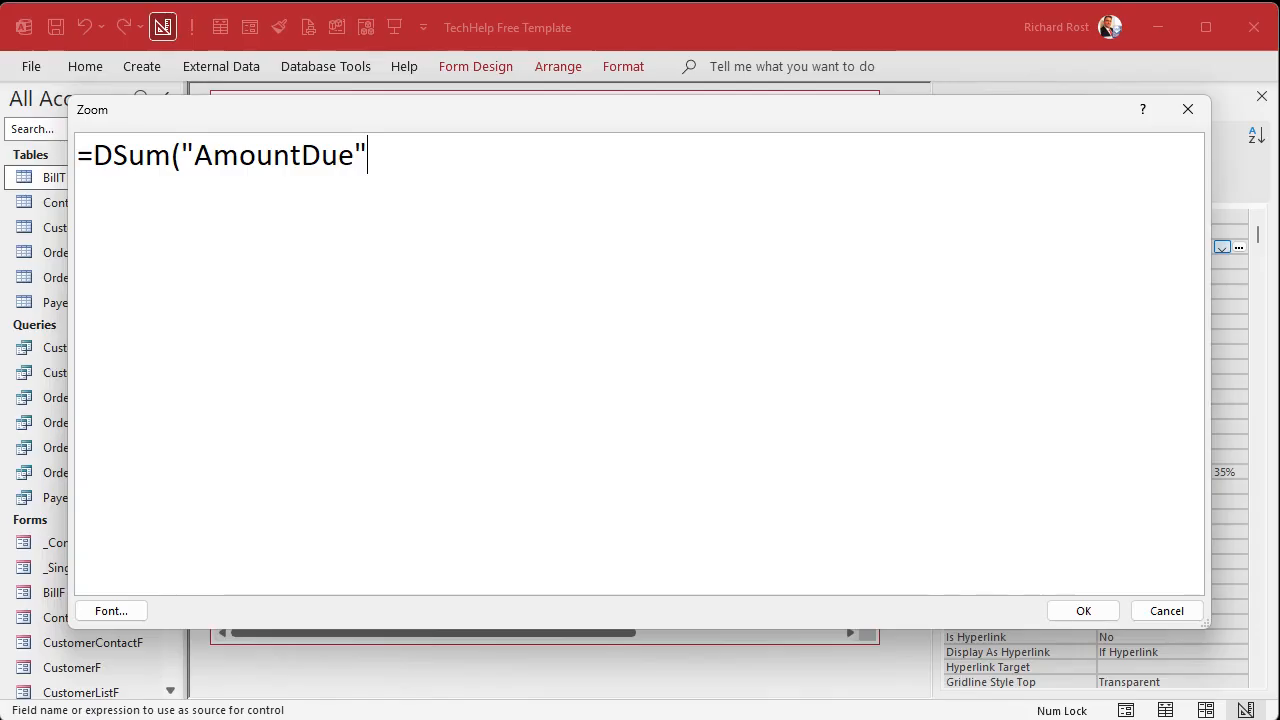
pyautogui.write(',"B')
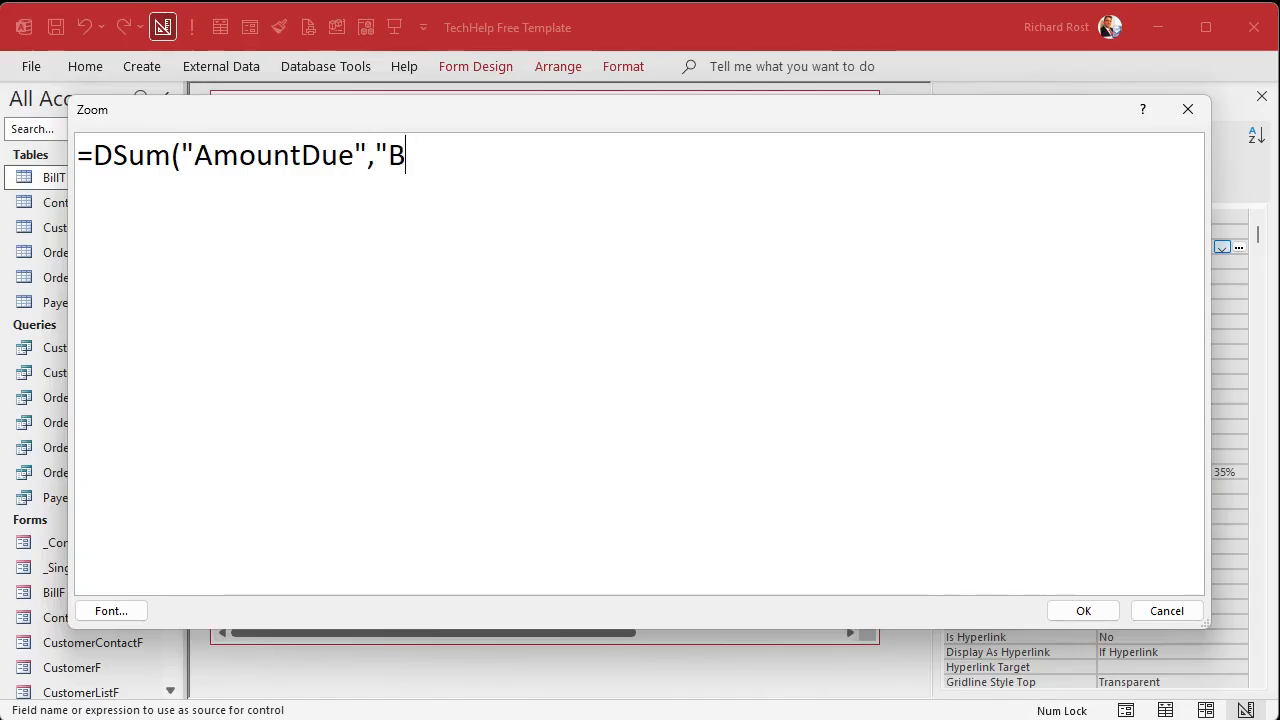
pyautogui.write('illT","')
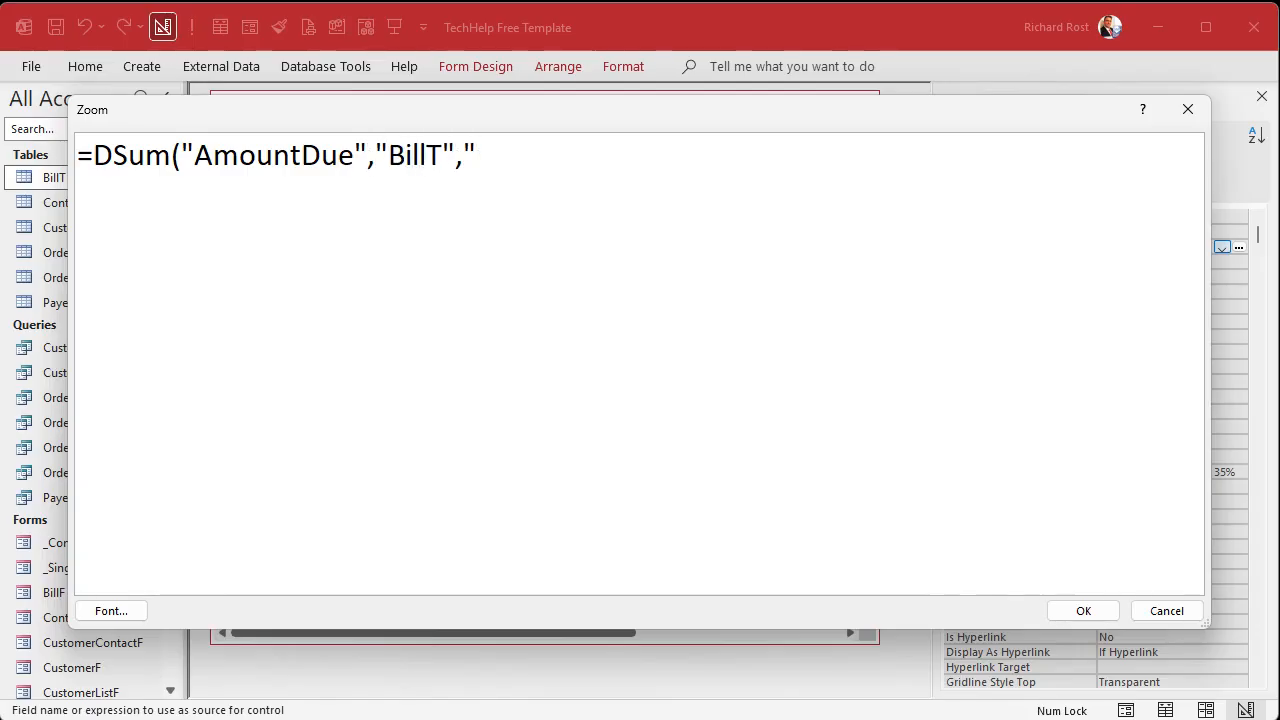
pyautogui.write('IsNu')
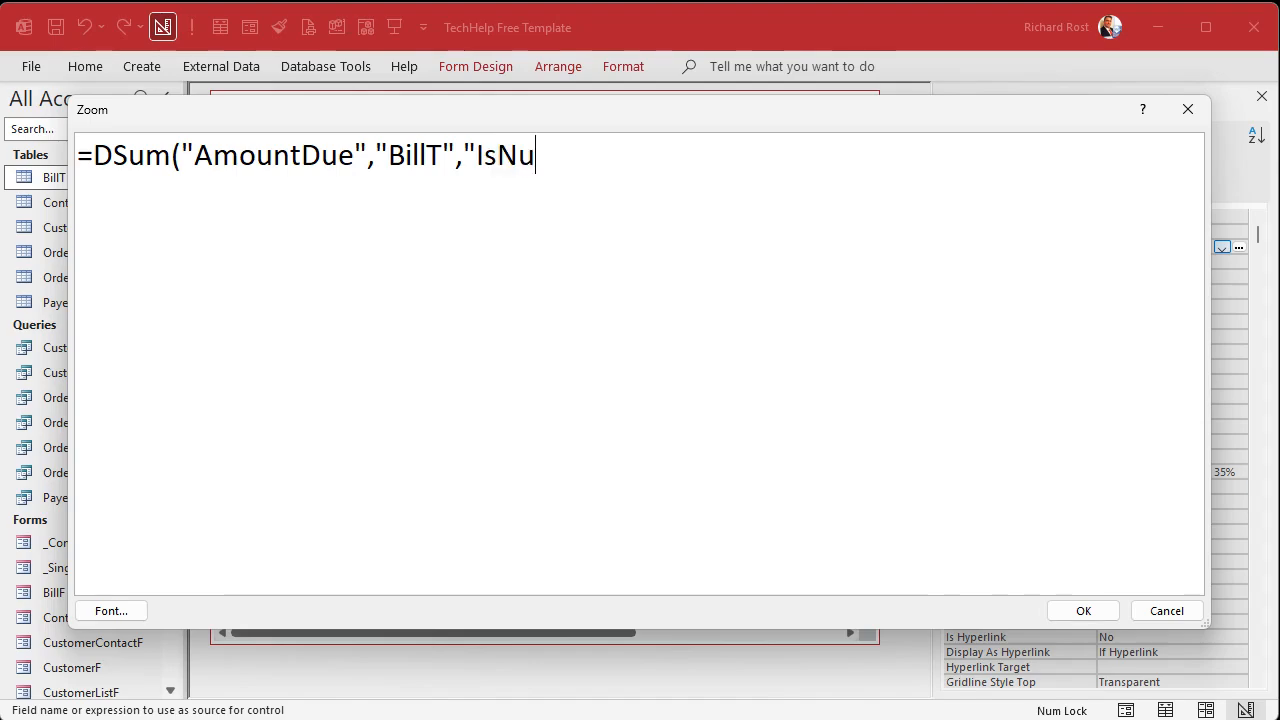
pyautogui.write('ll(PaidDate) AN')
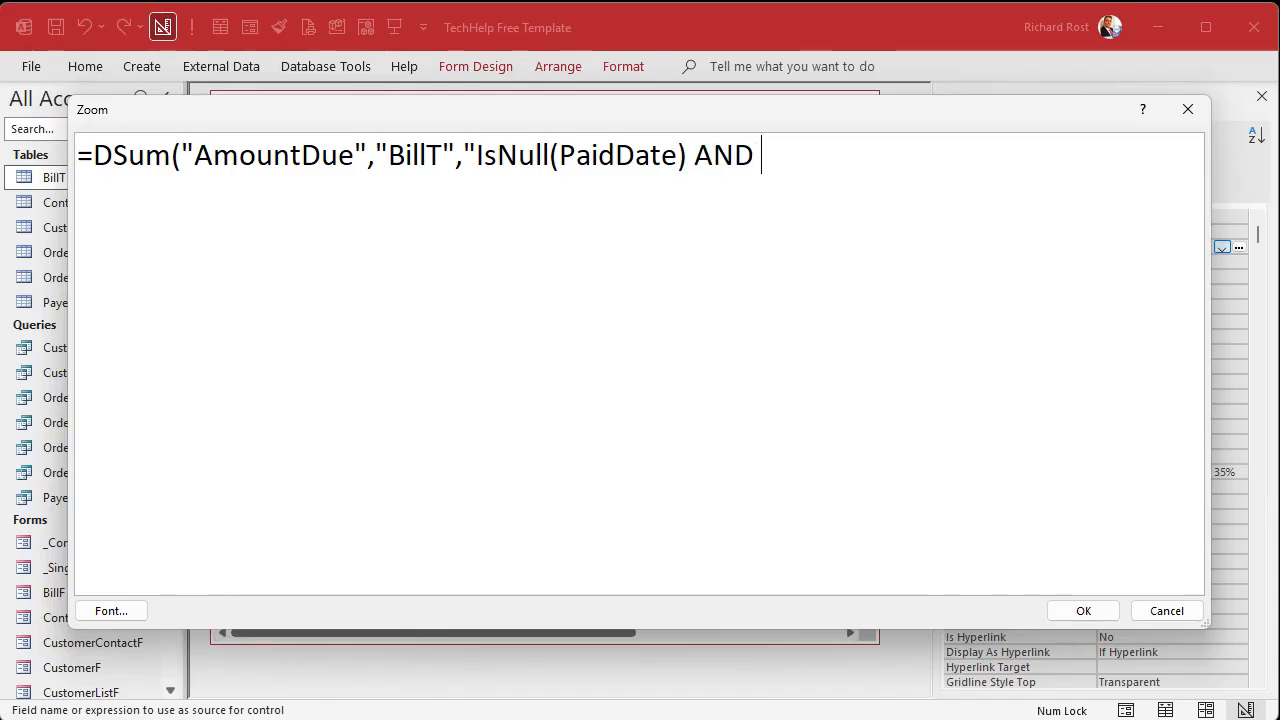
pyautogui.write('DueDate <')
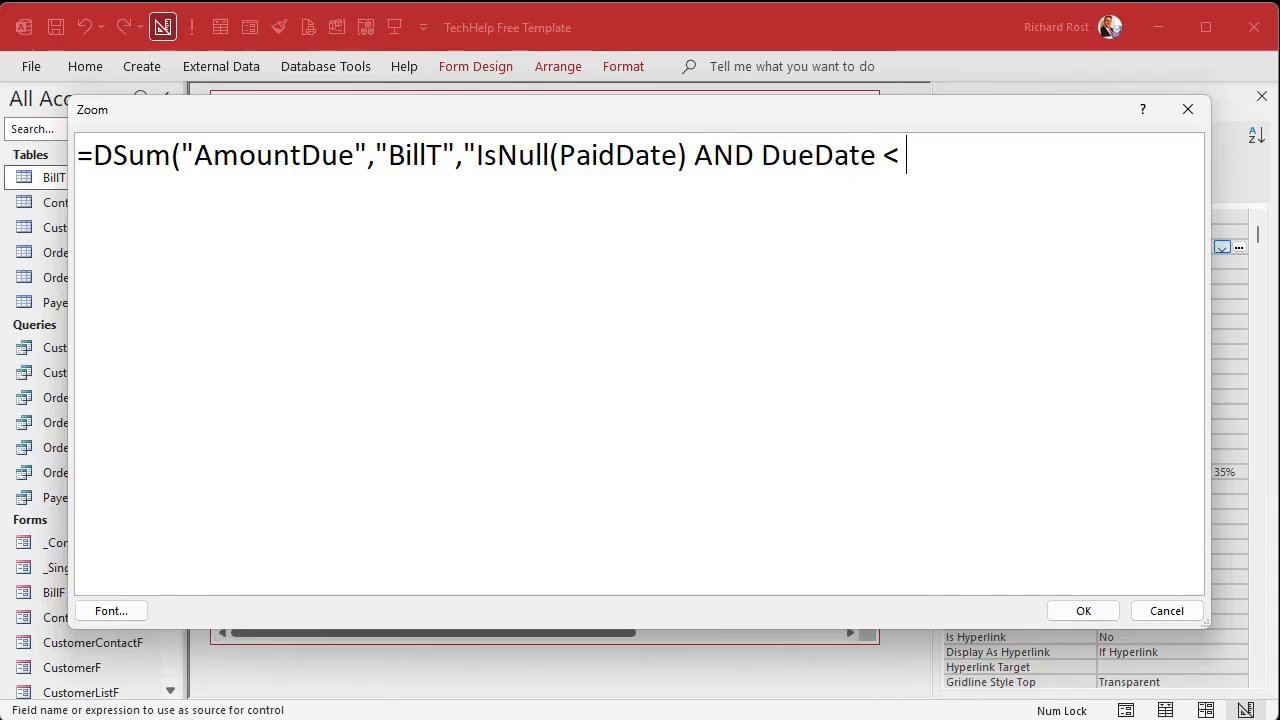
pyautogui.write('Date()+3')
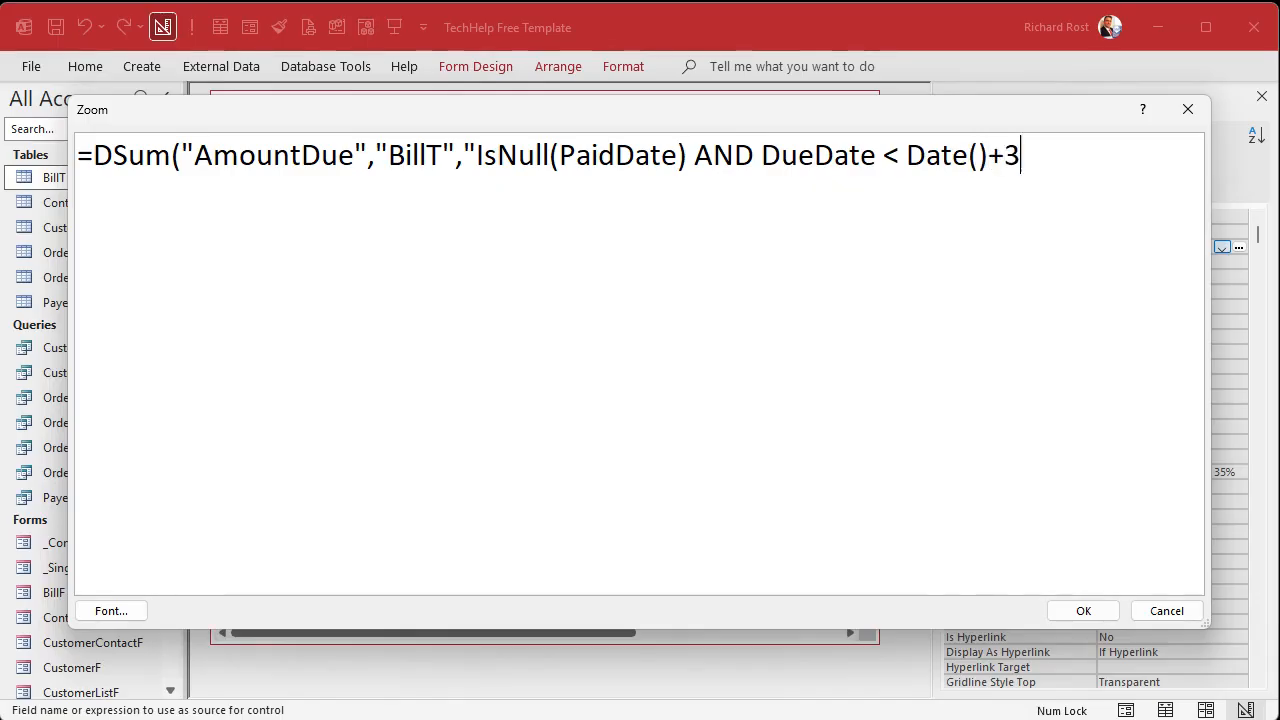
pyautogui.write('0")')
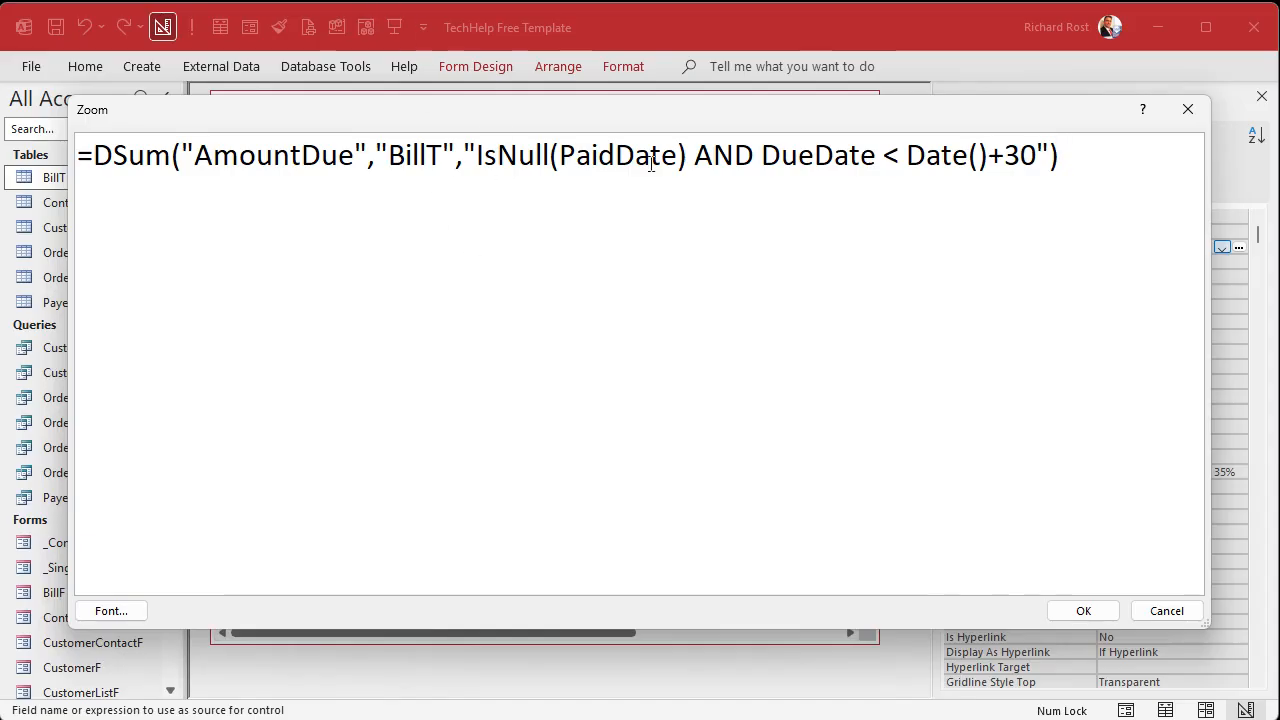
pyautogui.moveTo(880, 250)
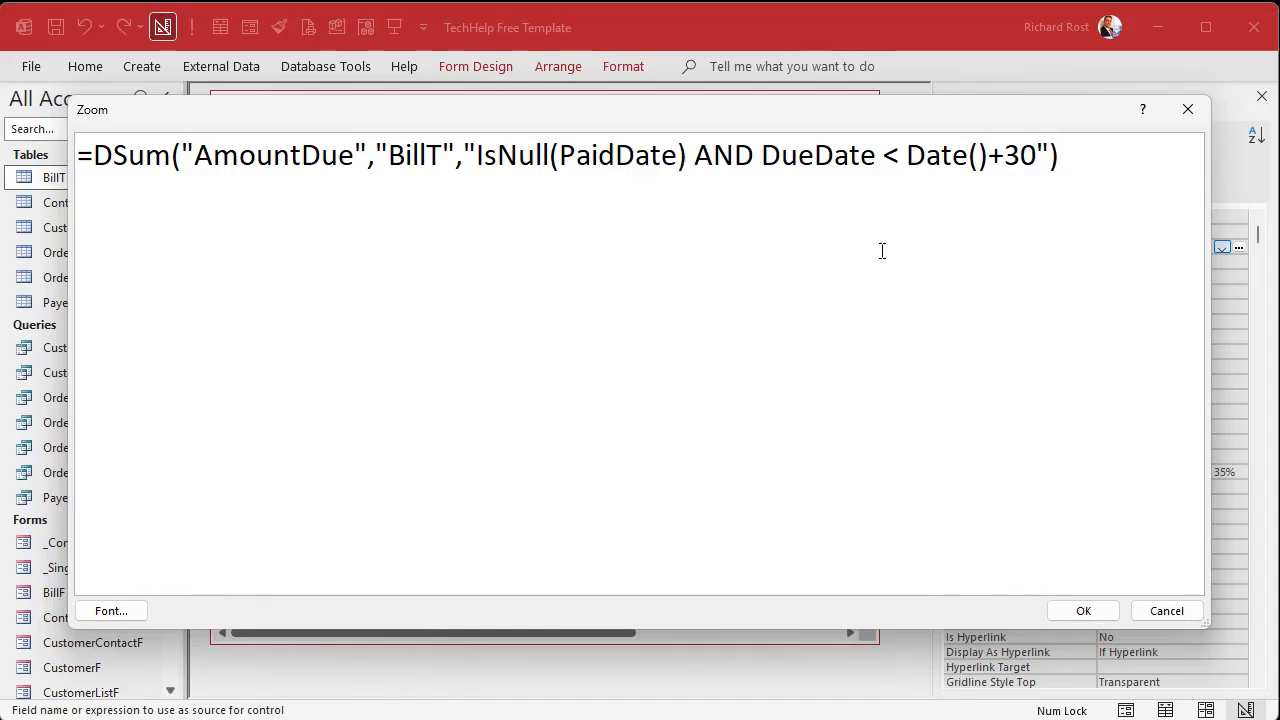
pyautogui.click(1084, 610)
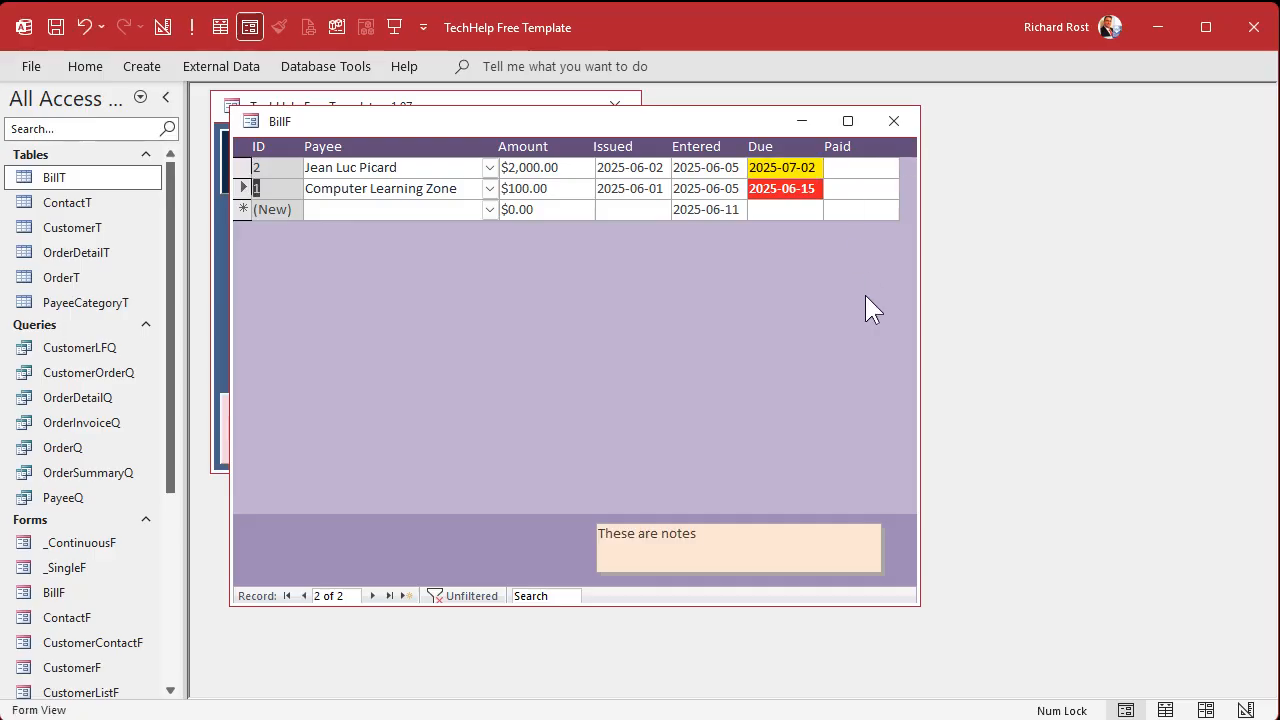
# Close BillF and Refresh All so the Main Menu's Due in 30 box totals $2,100.00.
pyautogui.click(892, 122)
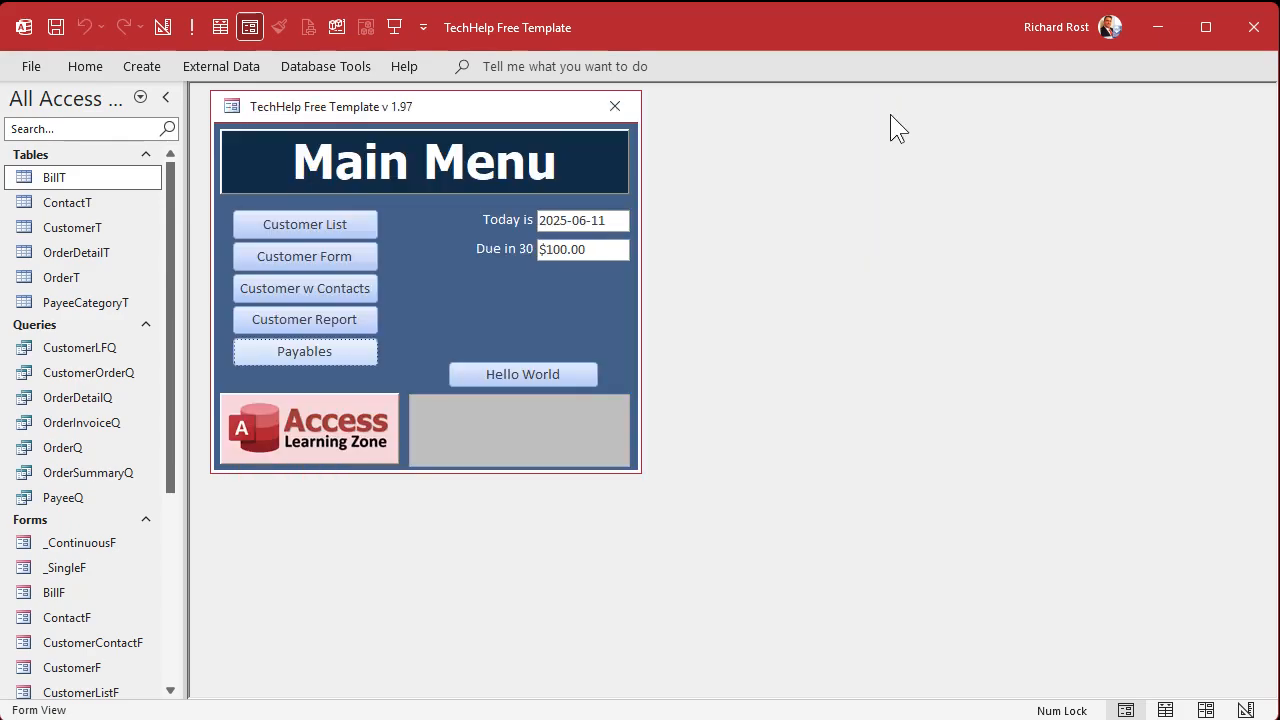
pyautogui.moveTo(560, 288)
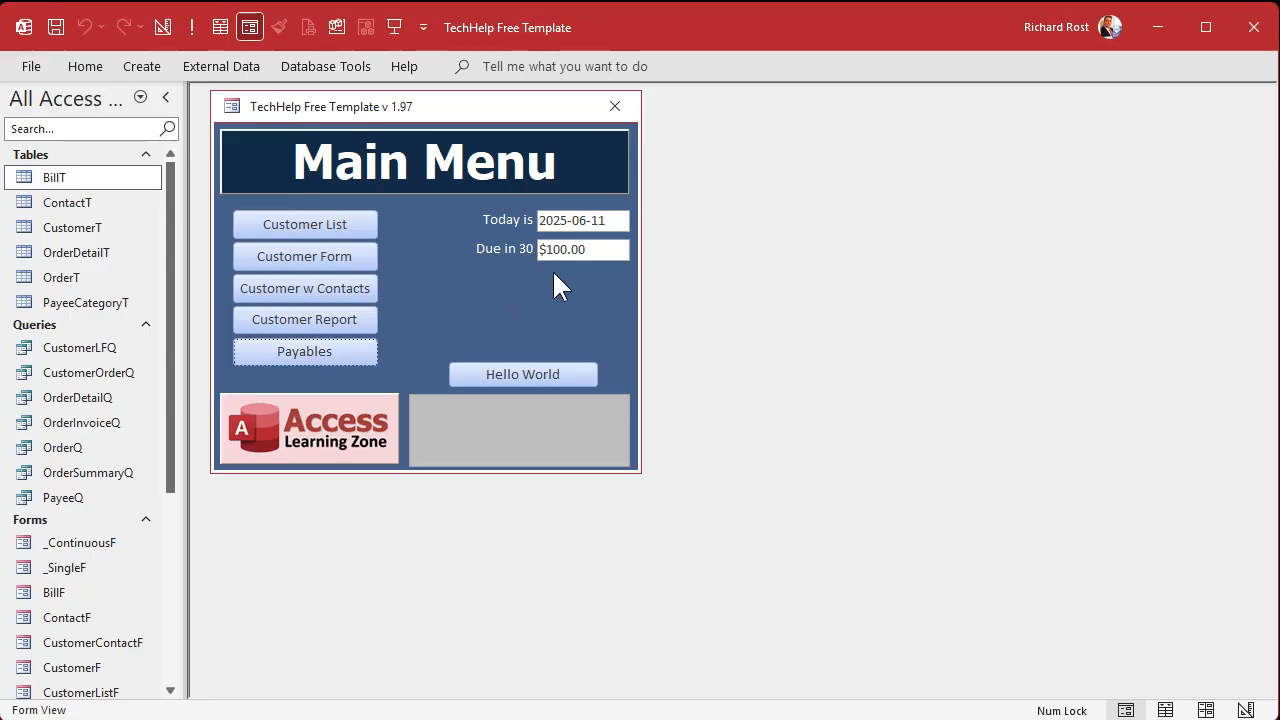
pyautogui.moveTo(558, 308)
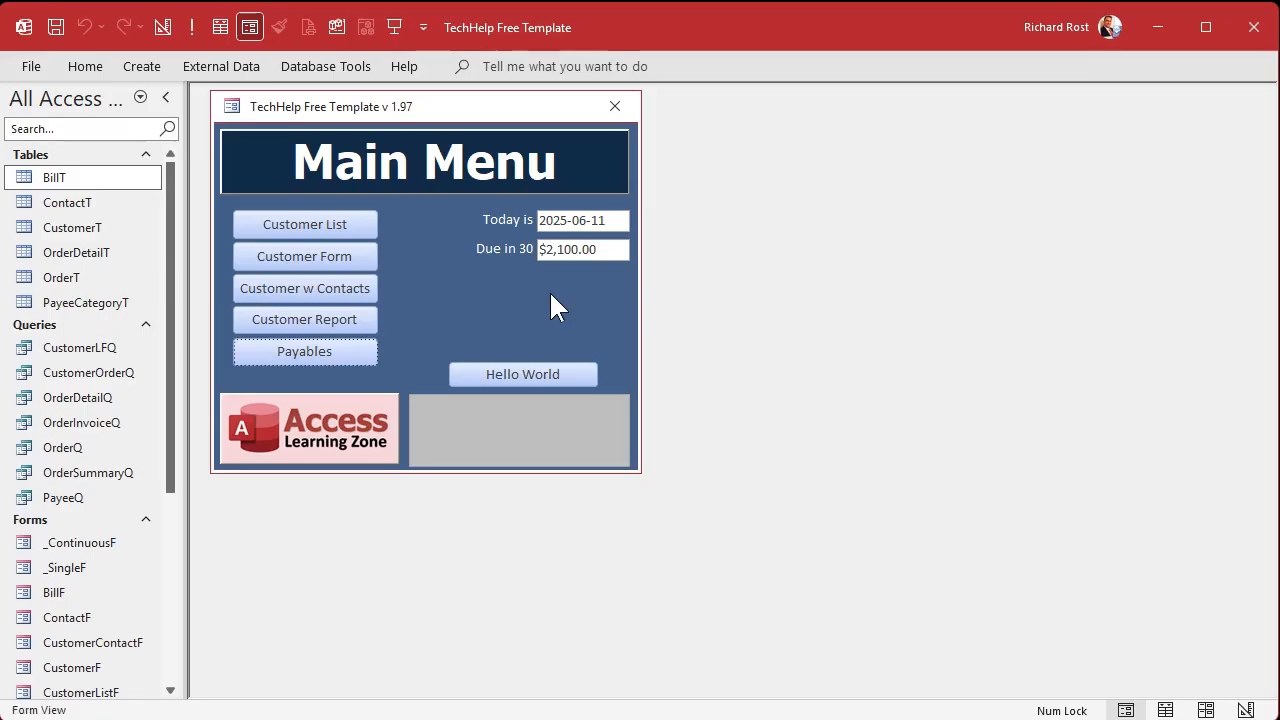
pyautogui.moveTo(550, 332)
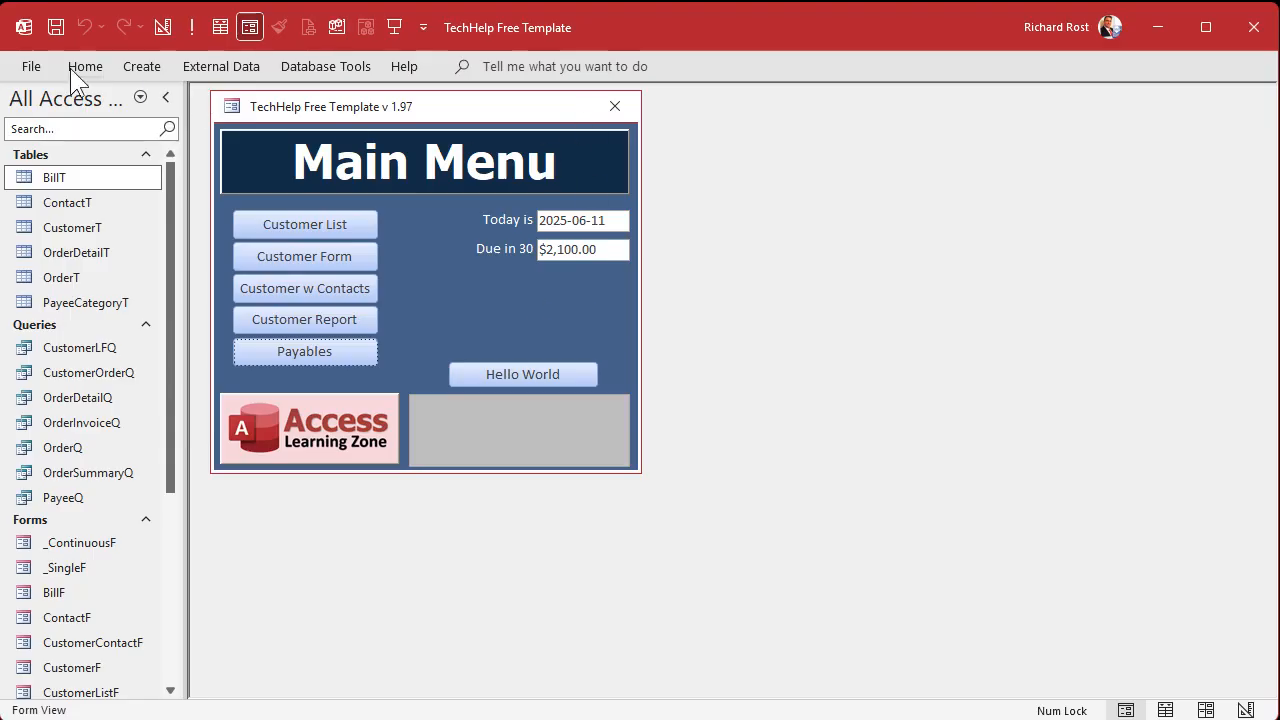
pyautogui.click(84, 66)
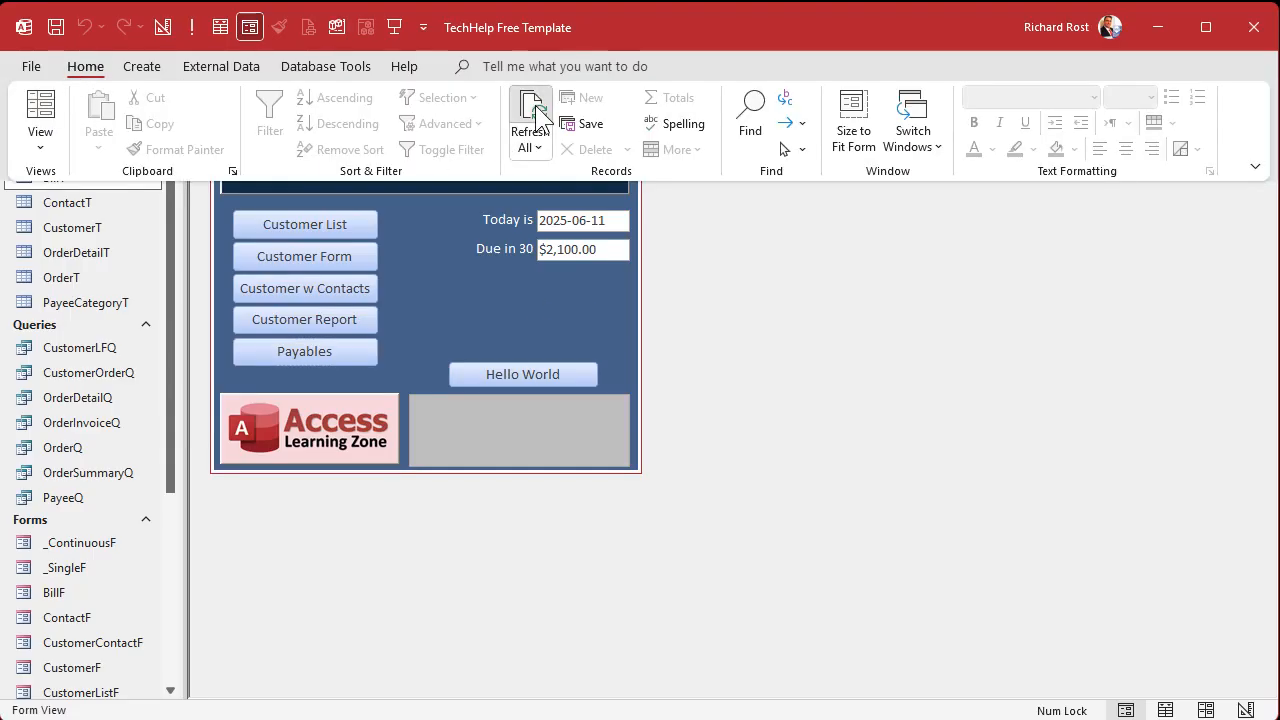
pyautogui.click(528, 112)
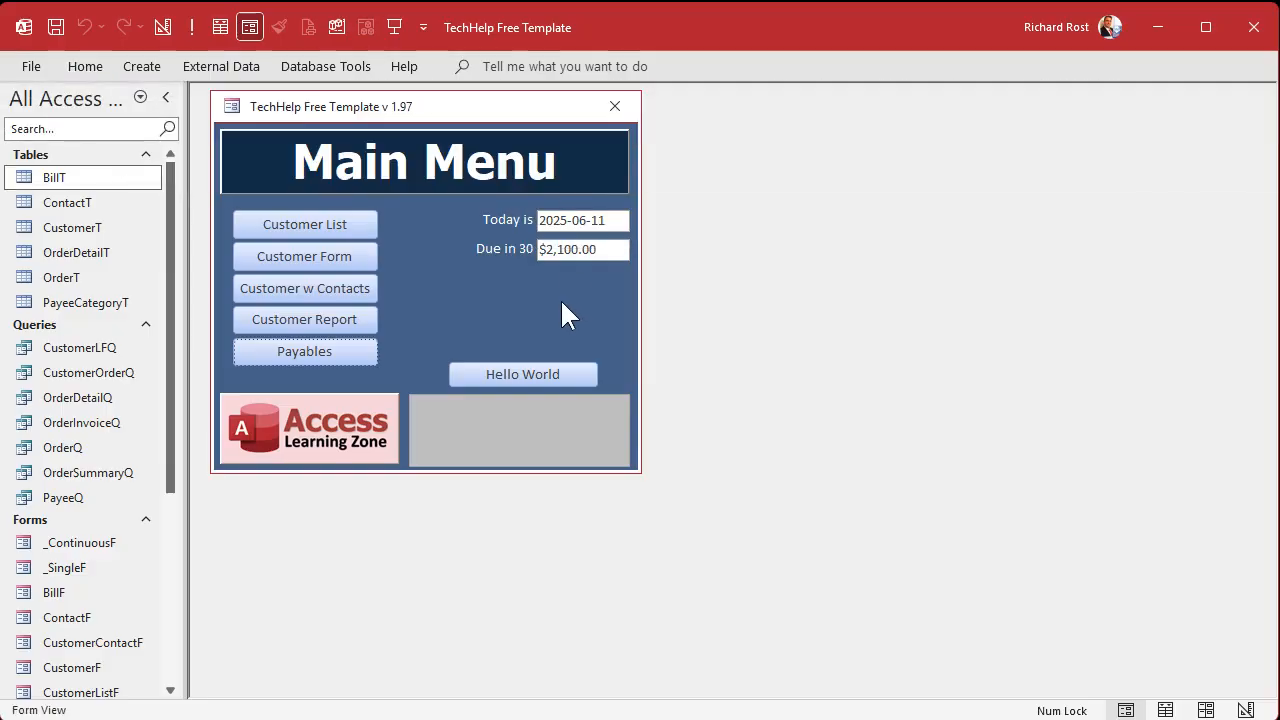
pyautogui.moveTo(558, 282)
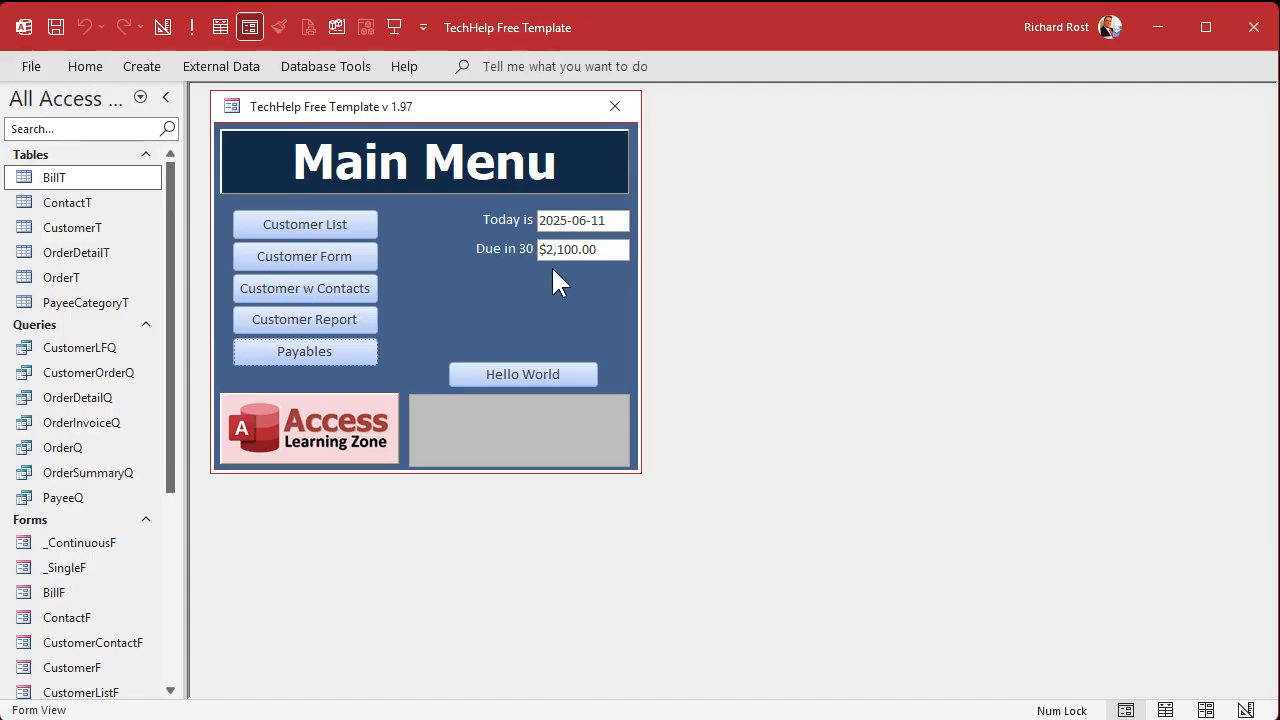
# Open the Customers form from the Main Menu button, then close it again.
pyautogui.click(304, 256)
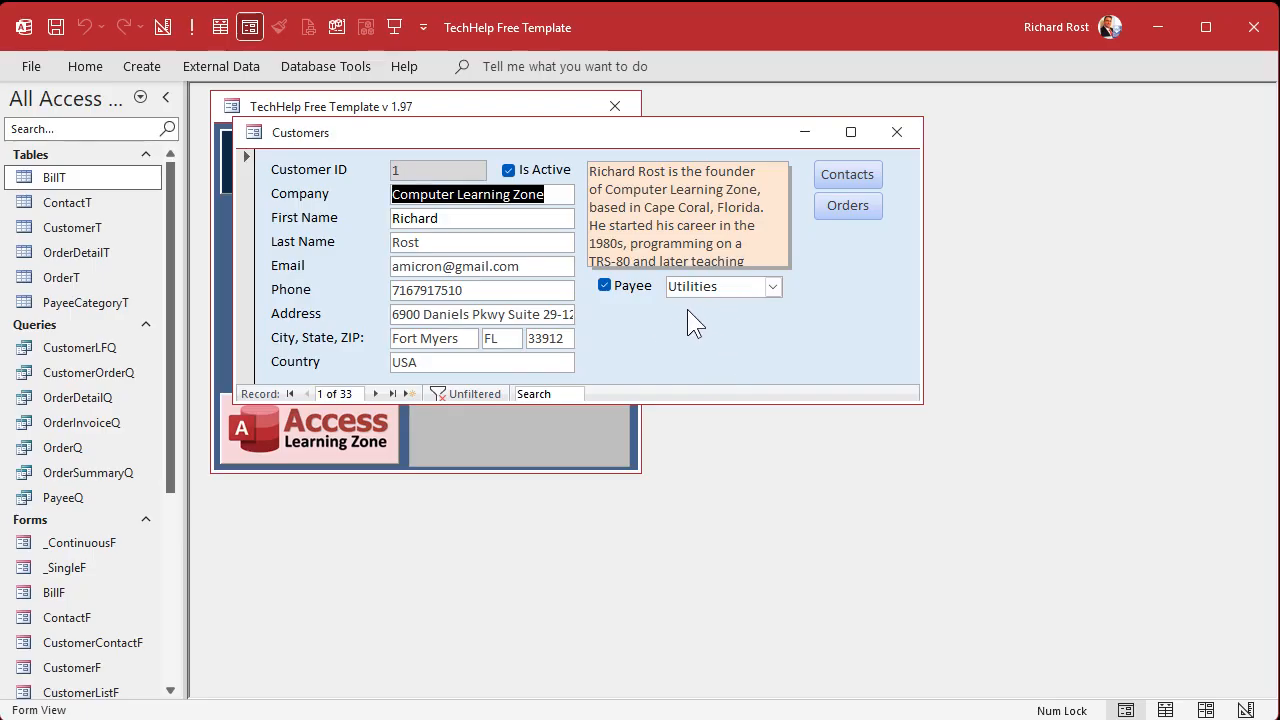
pyautogui.moveTo(668, 358)
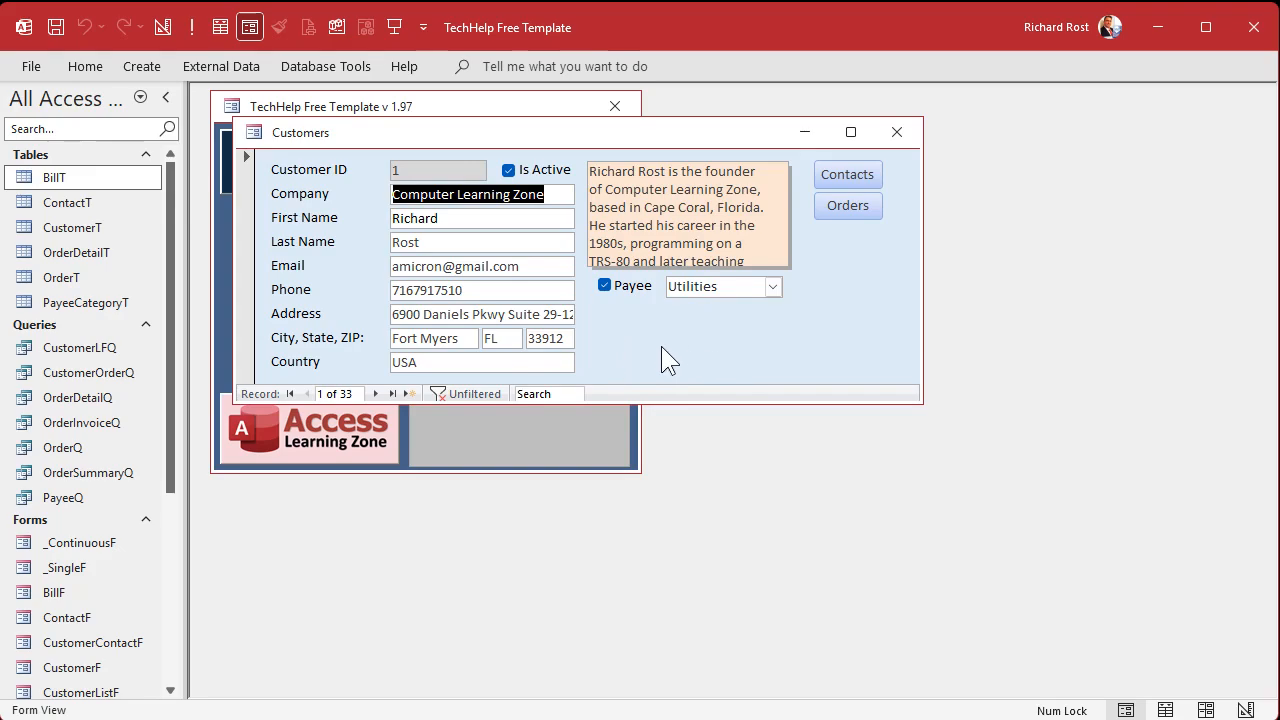
pyautogui.moveTo(726, 356)
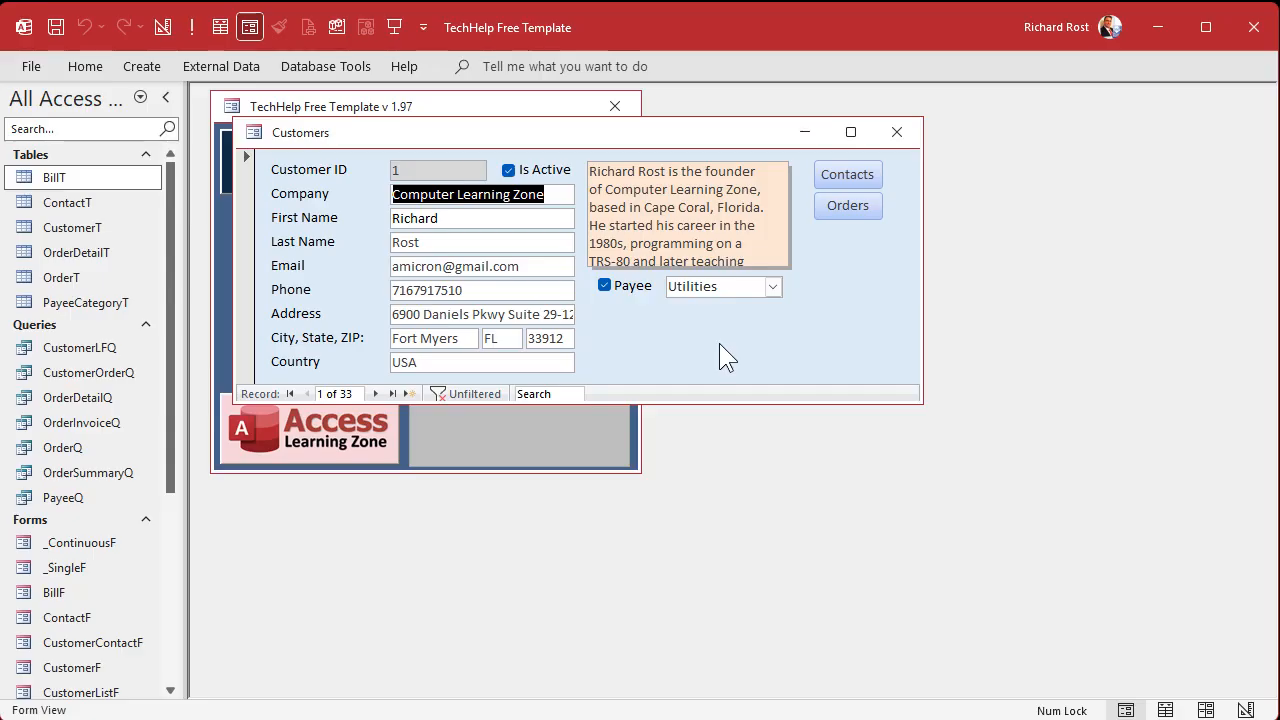
pyautogui.click(896, 132)
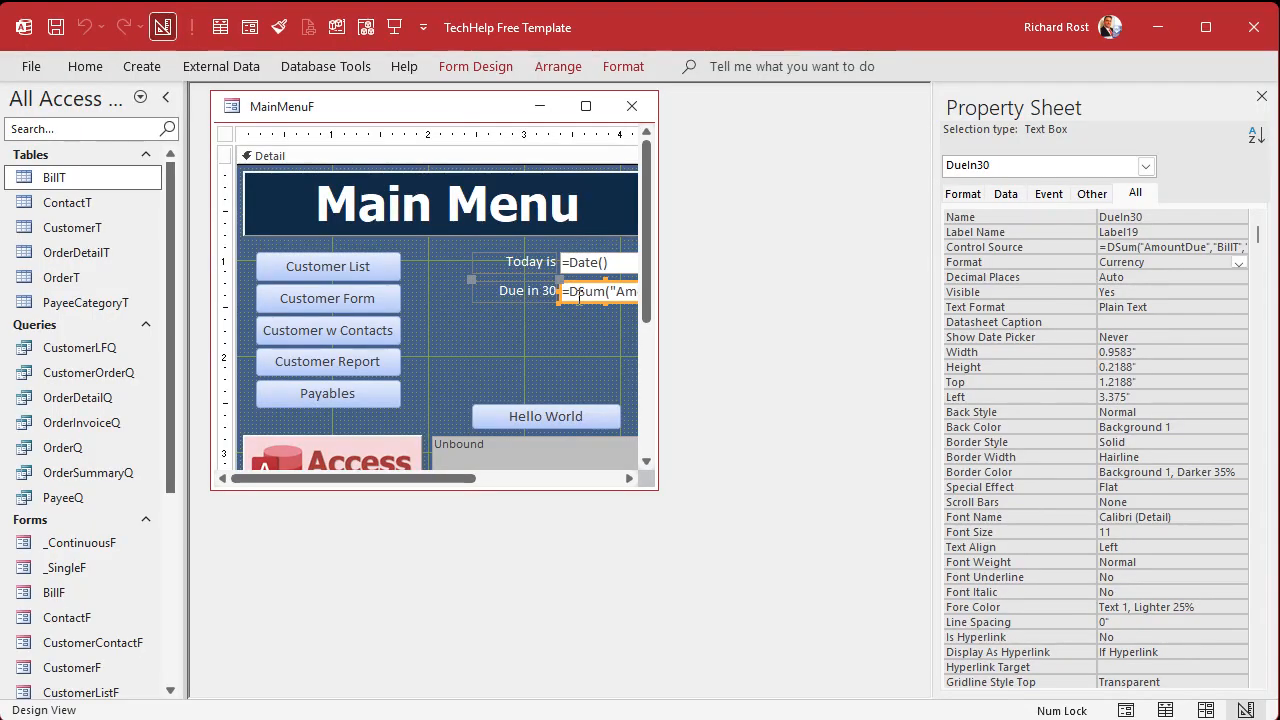
pyautogui.moveTo(584, 350)
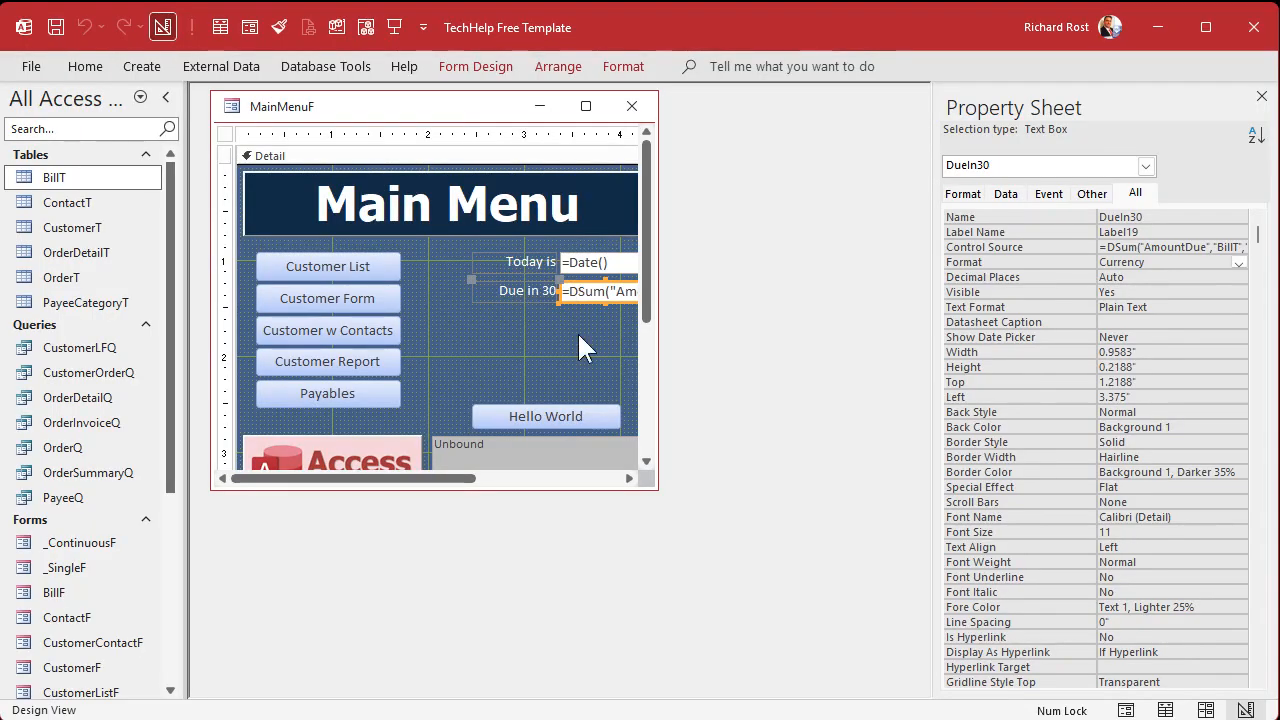
# Open CustomerF in Design View and check the Payee label's position.
pyautogui.rightClick(72, 668)
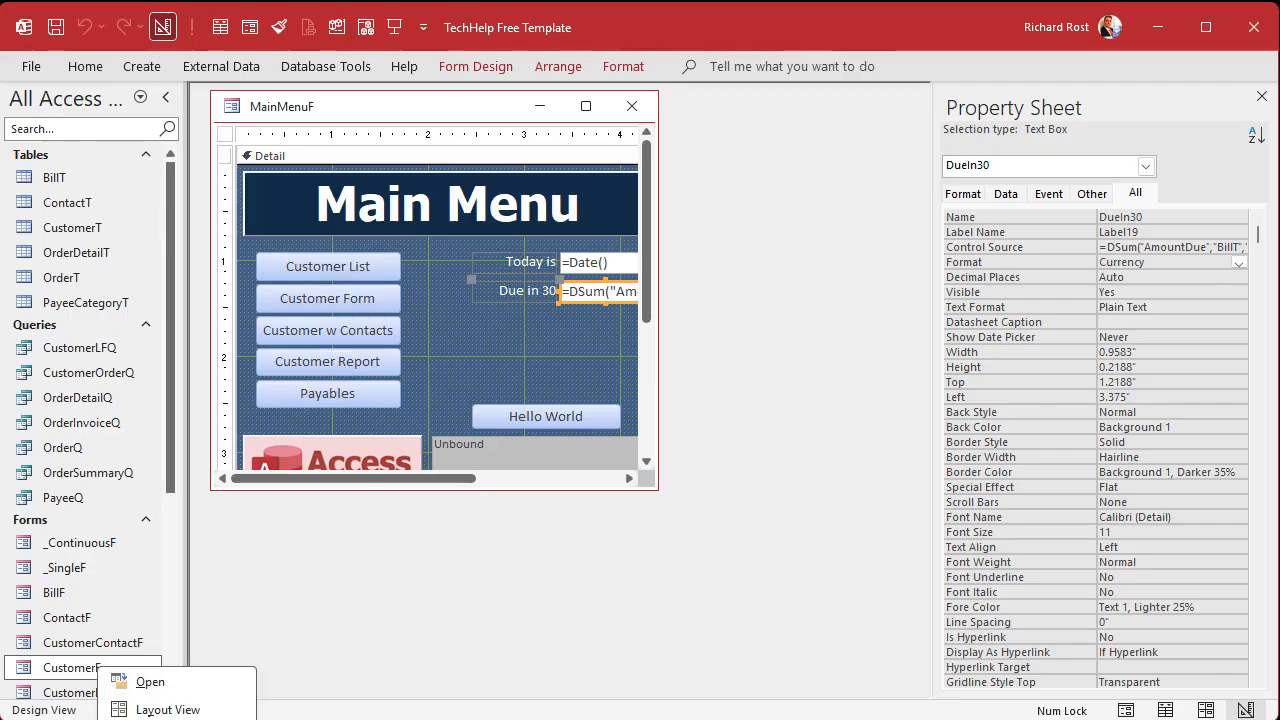
pyautogui.click(150, 680)
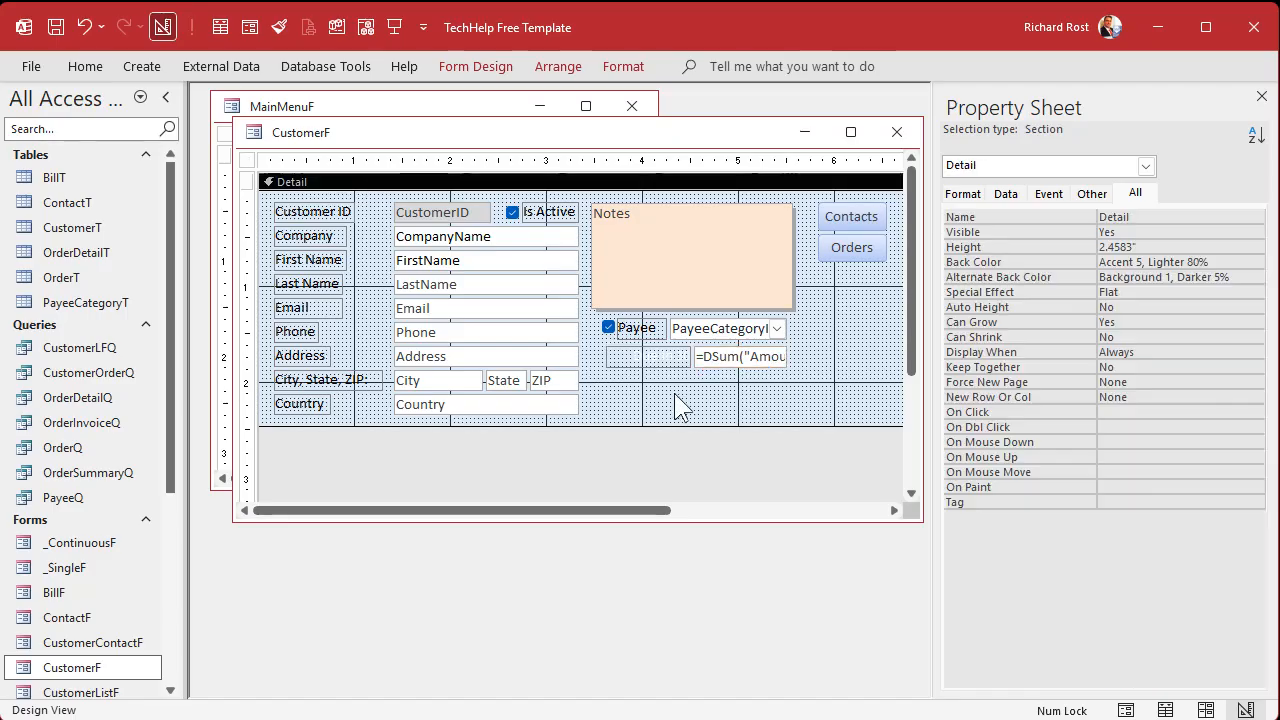
pyautogui.click(636, 328)
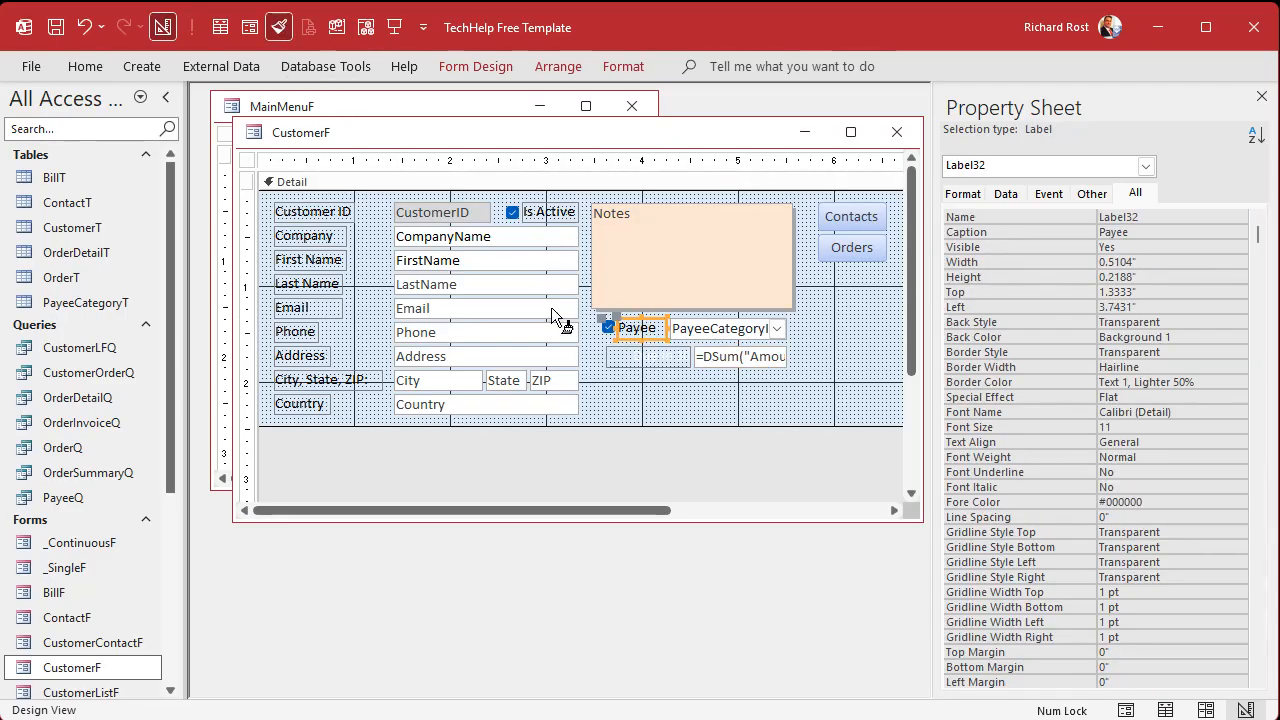
# Narrow the copied Due in 30 label and shift the DSum total box closer to it.
pyautogui.click(636, 356)
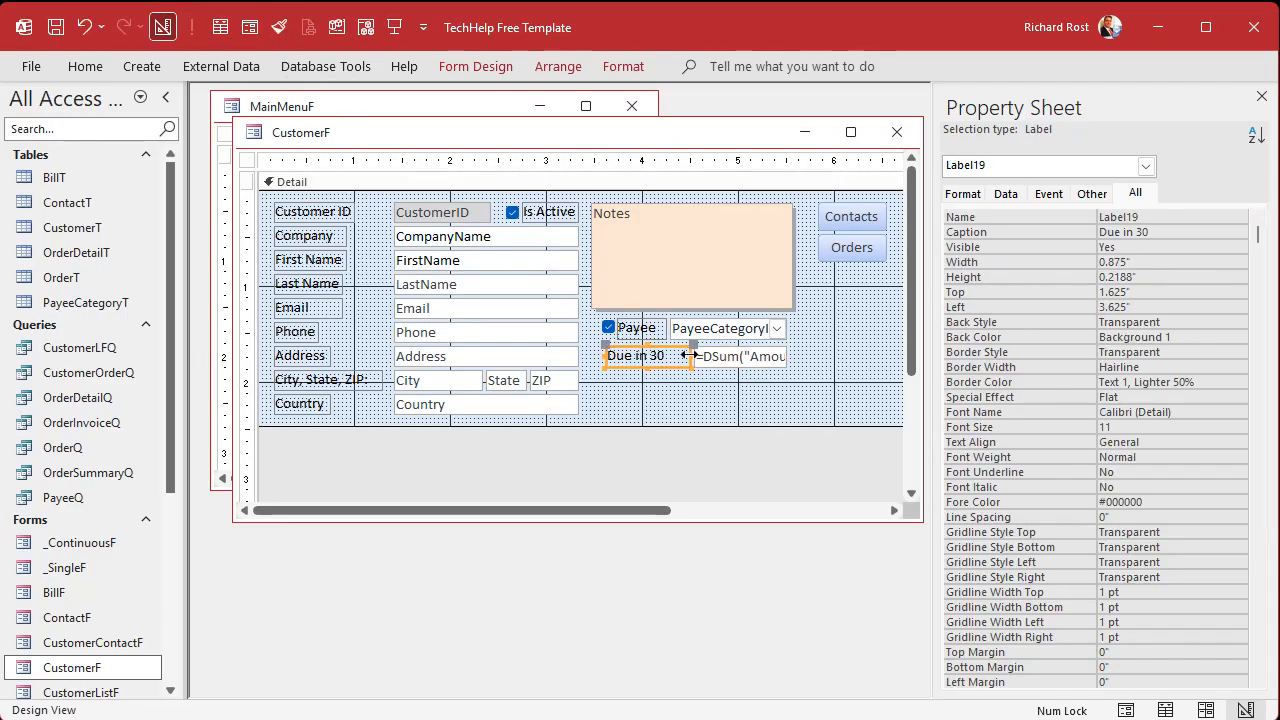
pyautogui.moveTo(698, 356); pyautogui.dragTo(672, 356)
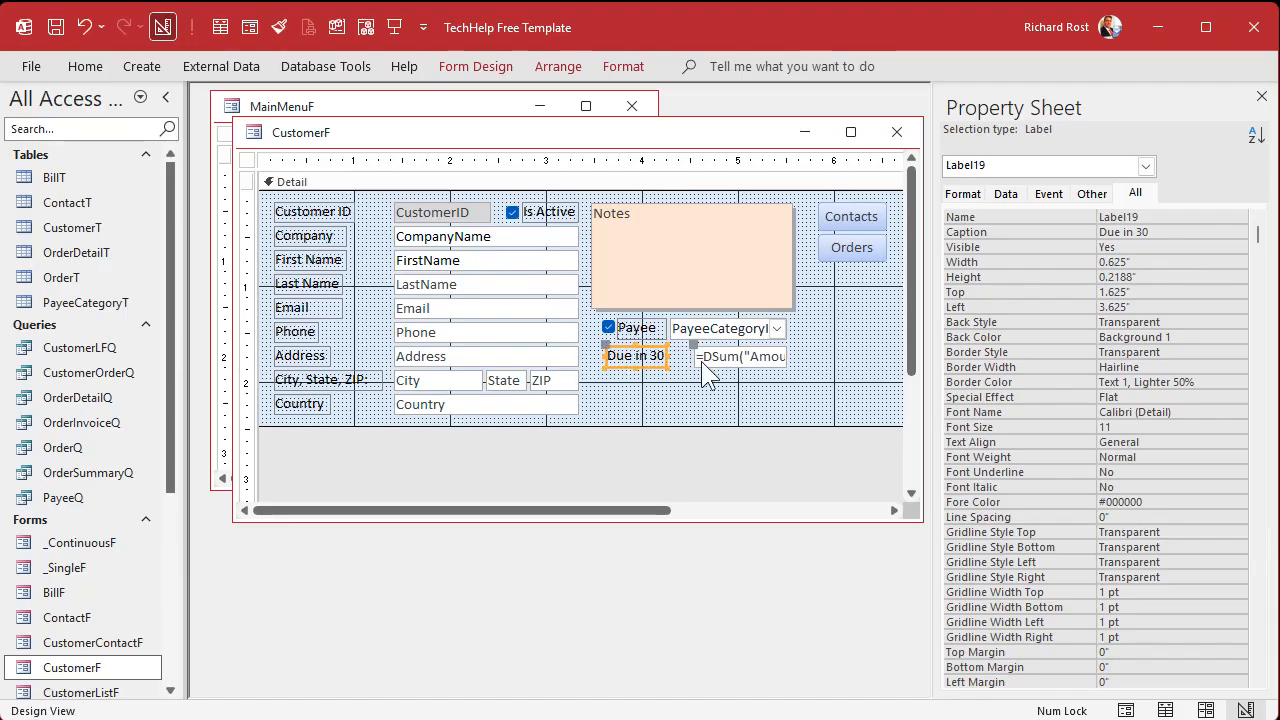
pyautogui.click(740, 356)
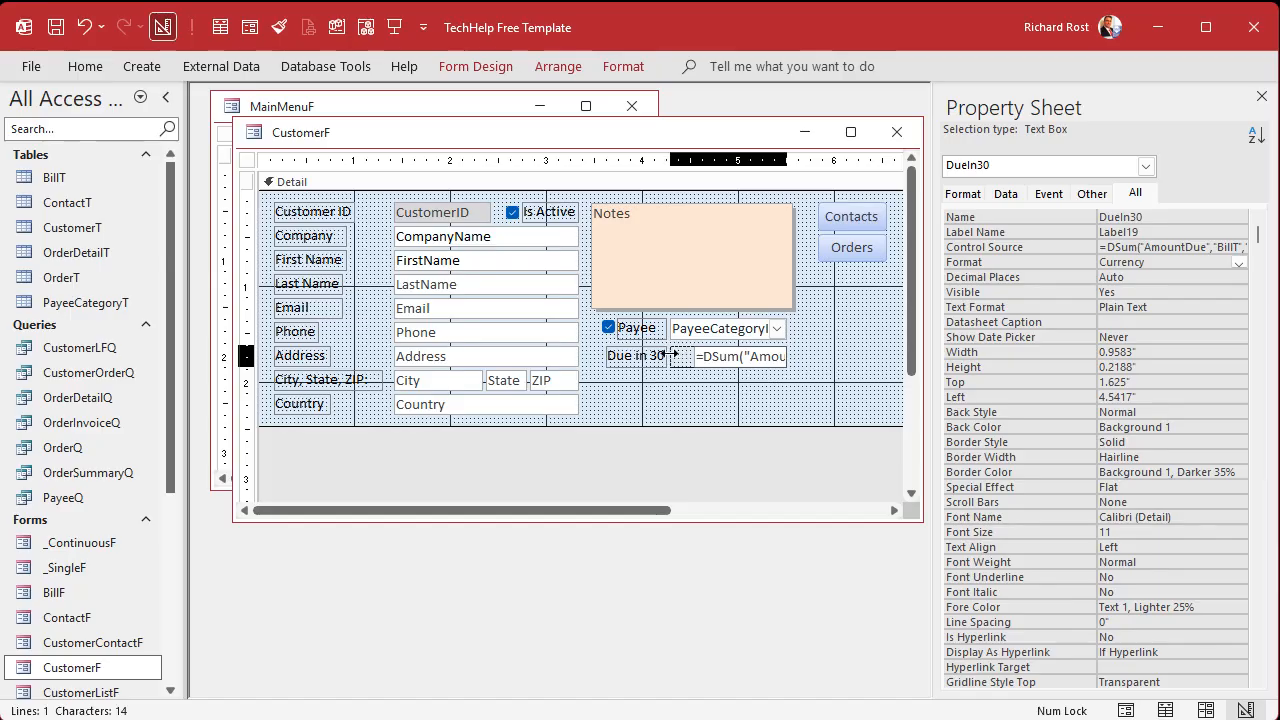
pyautogui.click(550, 180)
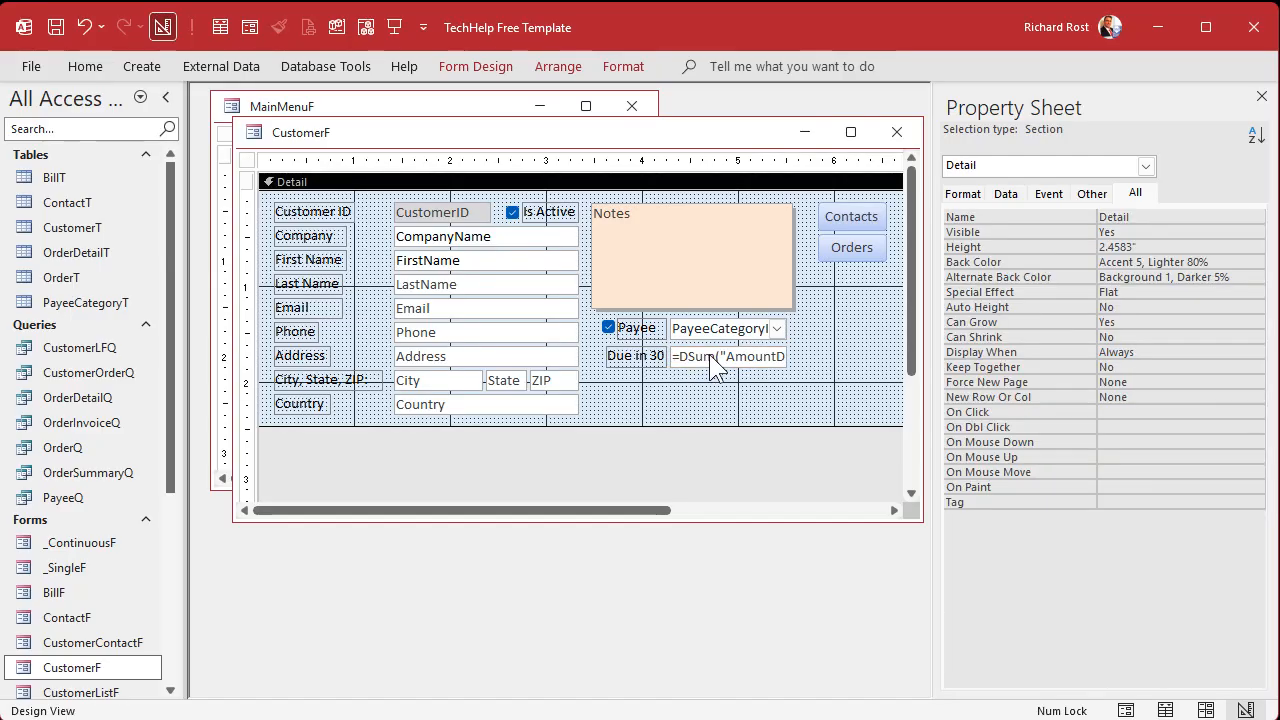
# Drop +30 from the DSum date criteria and append AND CustomerID=" & CustomerID, then confirm.
pyautogui.click(728, 356)
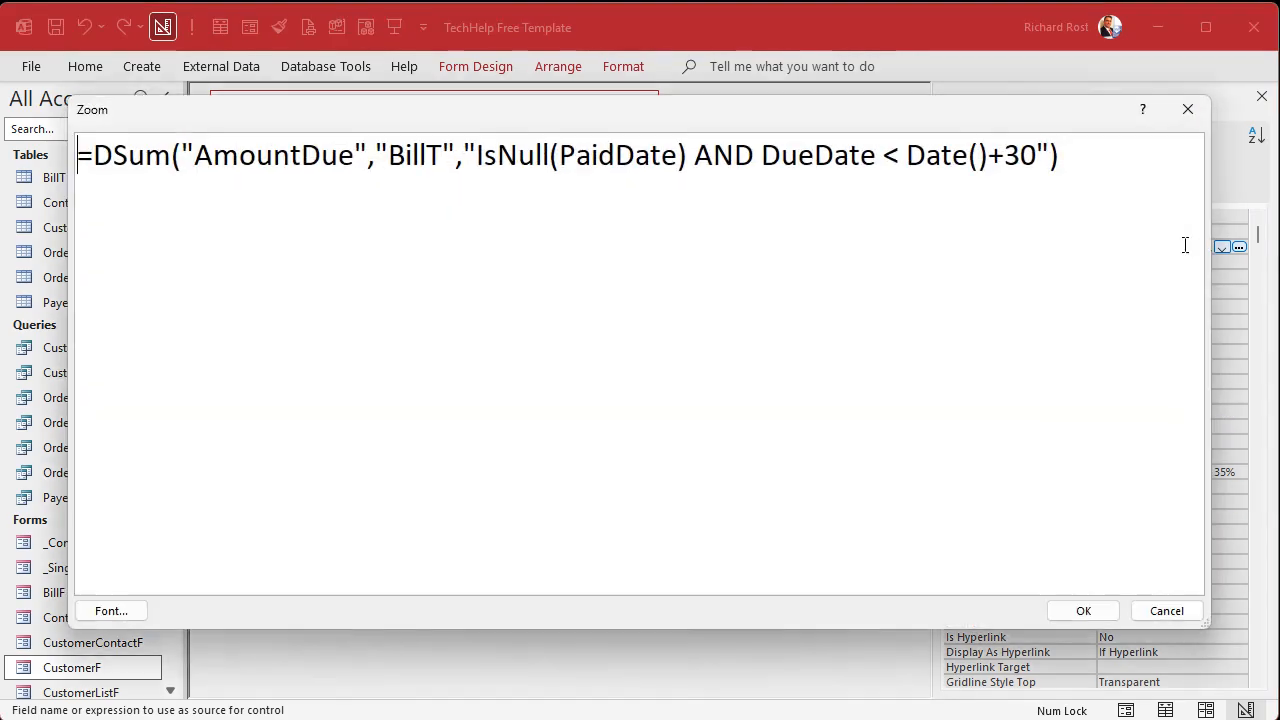
pyautogui.moveTo(726, 332)
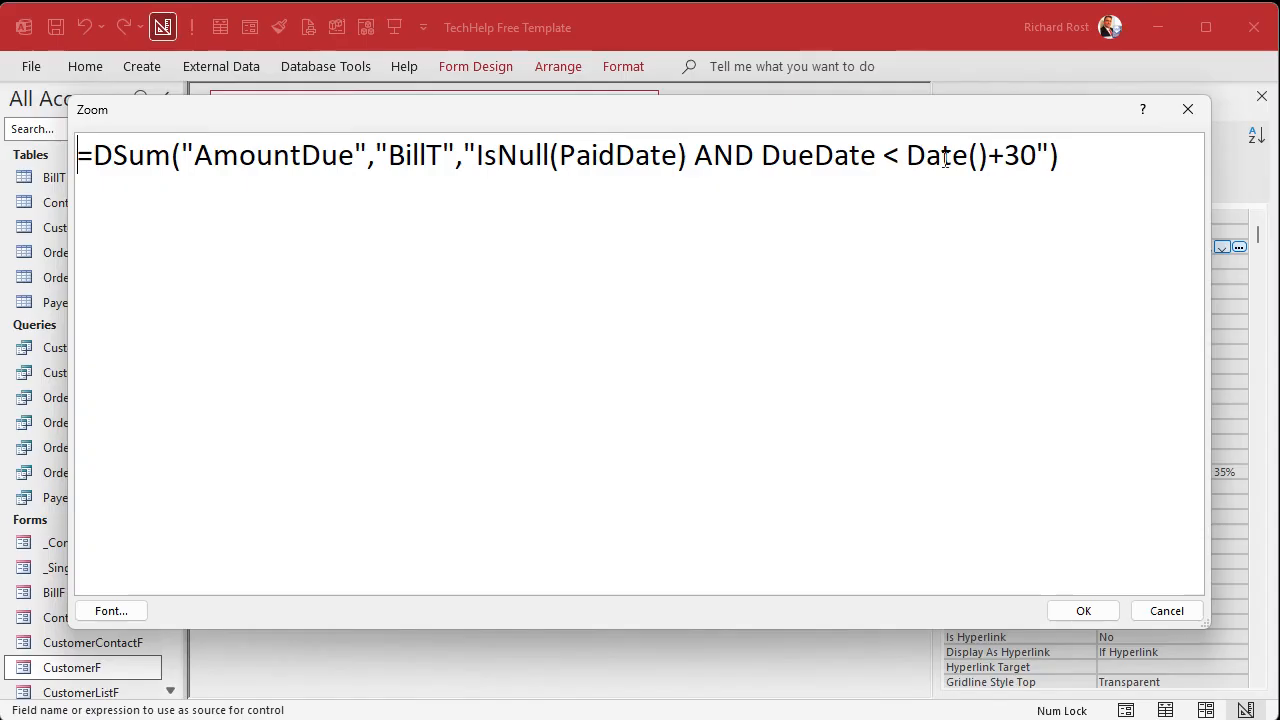
pyautogui.moveTo(760, 156); pyautogui.dragTo(1020, 156)
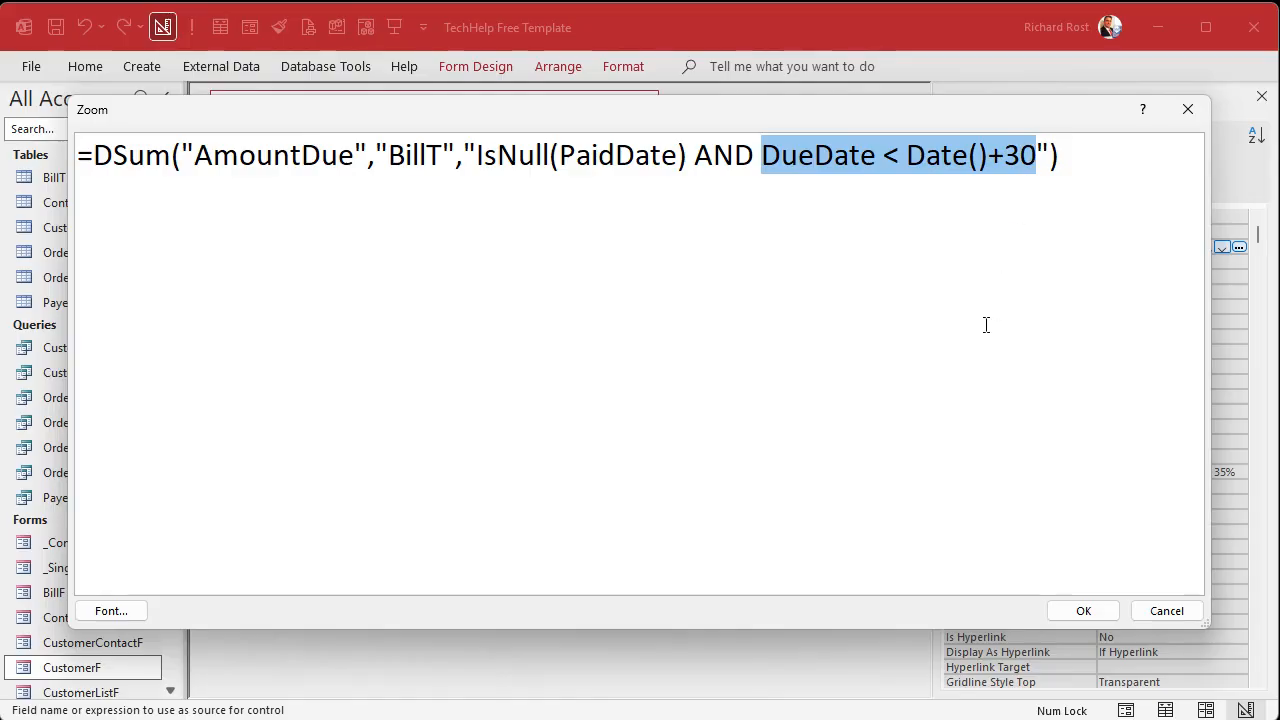
pyautogui.moveTo(944, 268)
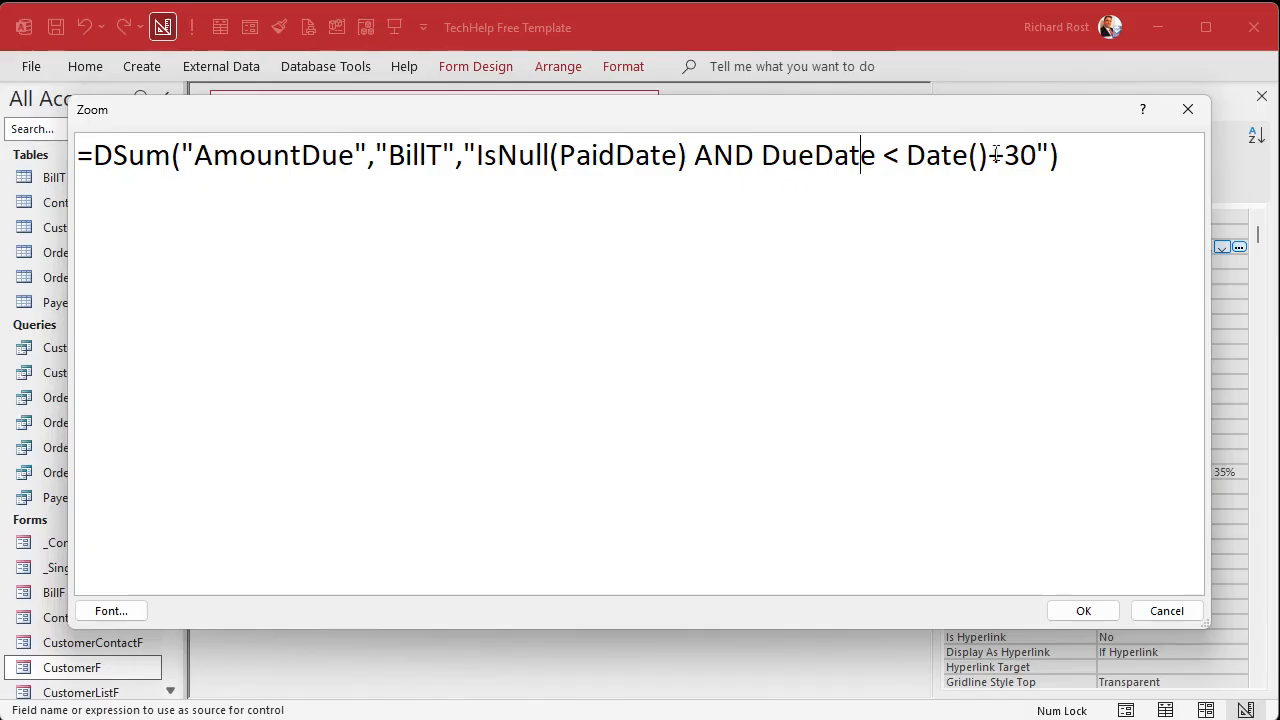
pyautogui.doubleClick(1012, 156)
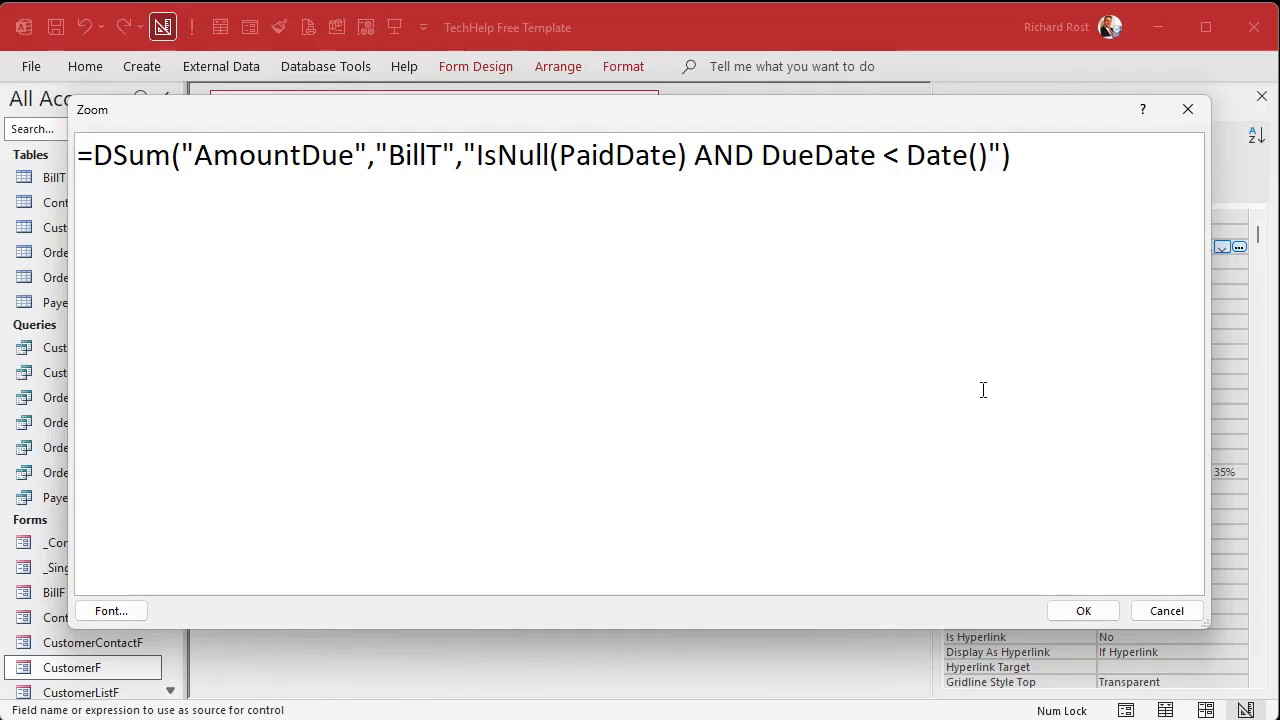
pyautogui.write('AND')
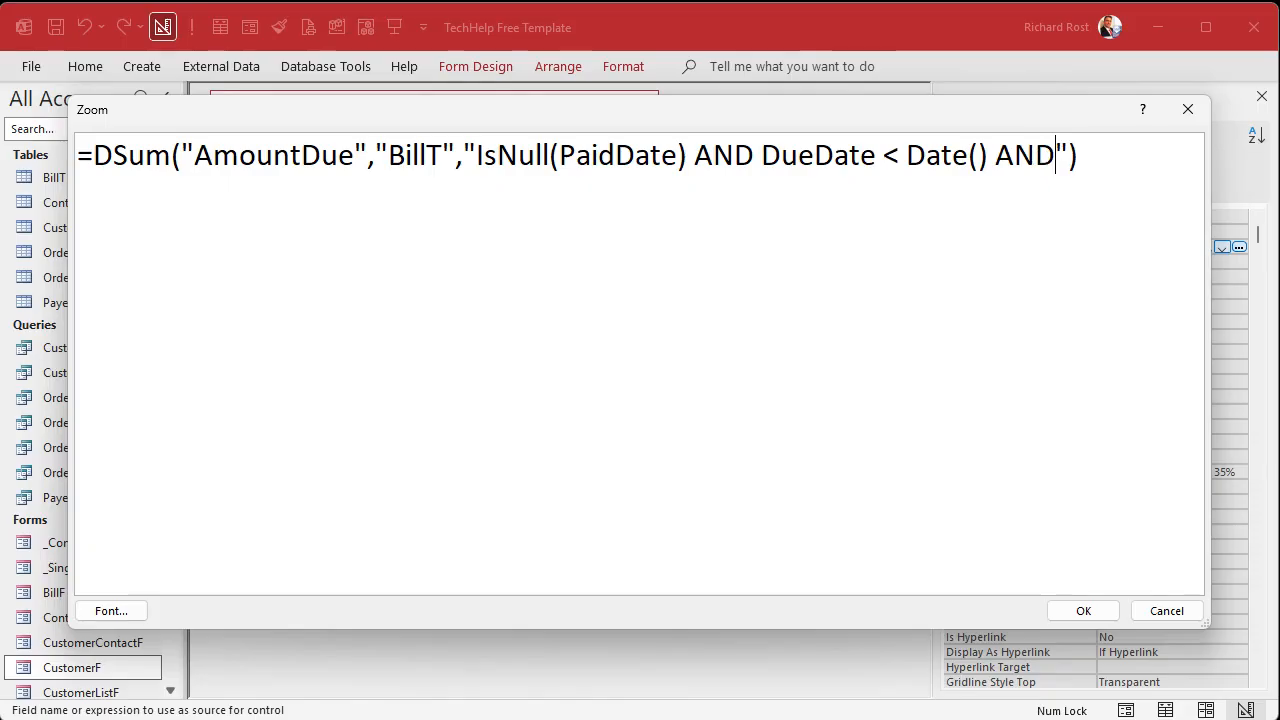
pyautogui.write('Customer')
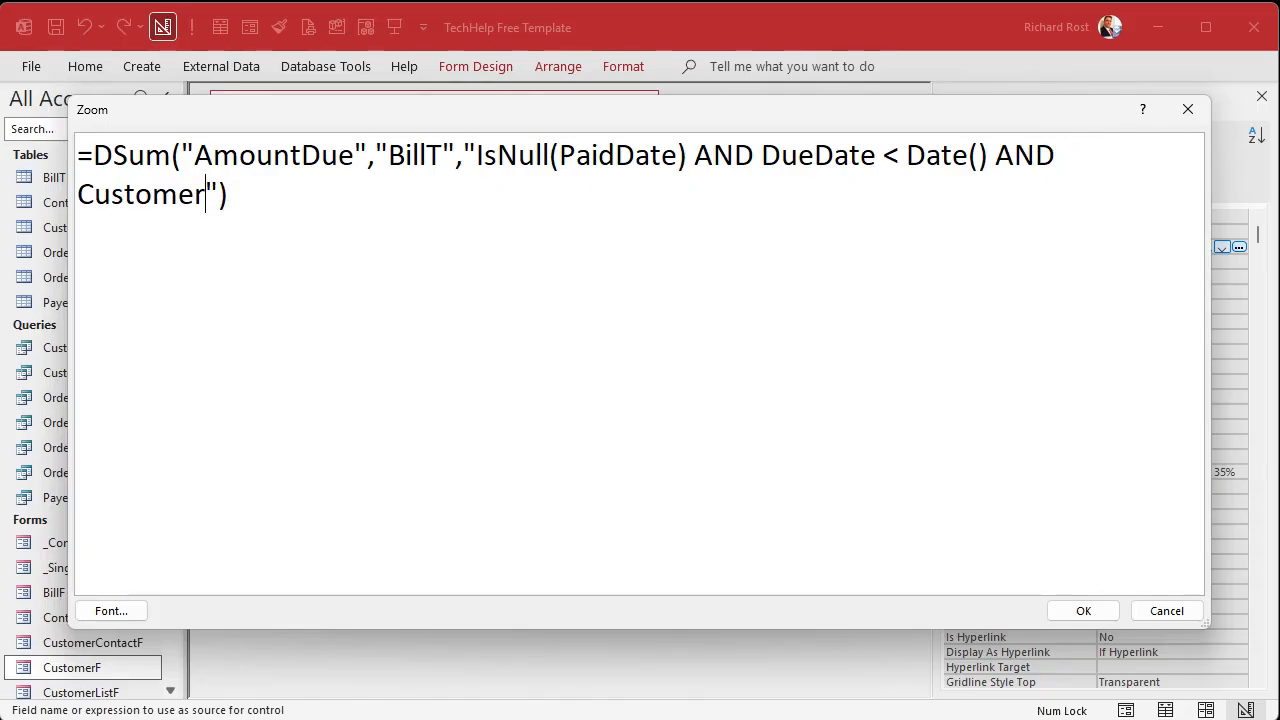
pyautogui.write('ID=')
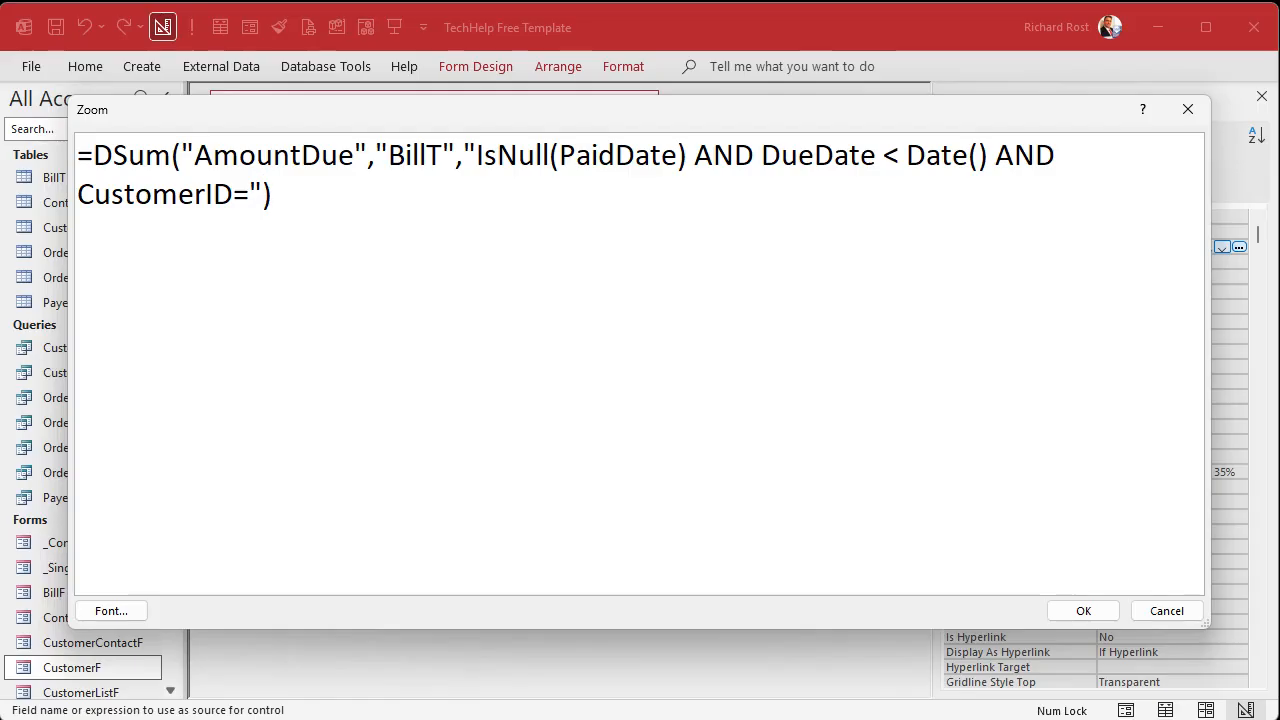
pyautogui.write('&')
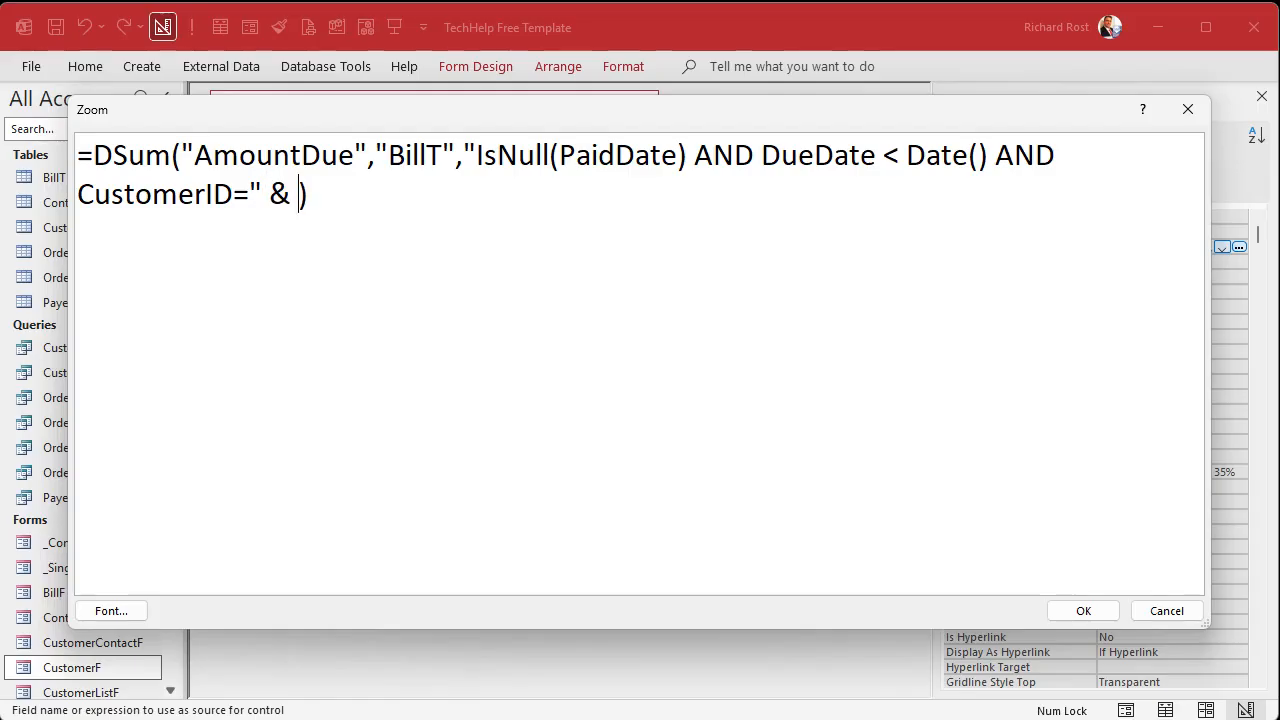
pyautogui.write('CustomerID')
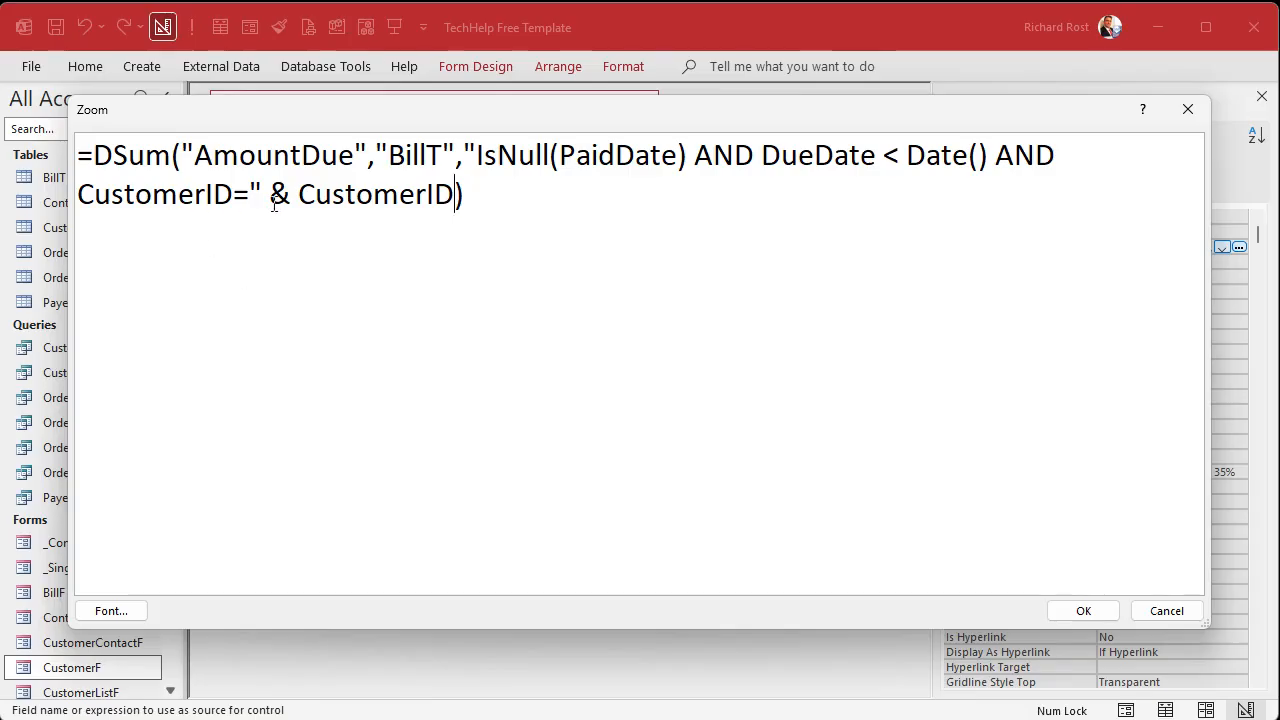
pyautogui.moveTo(1064, 576)
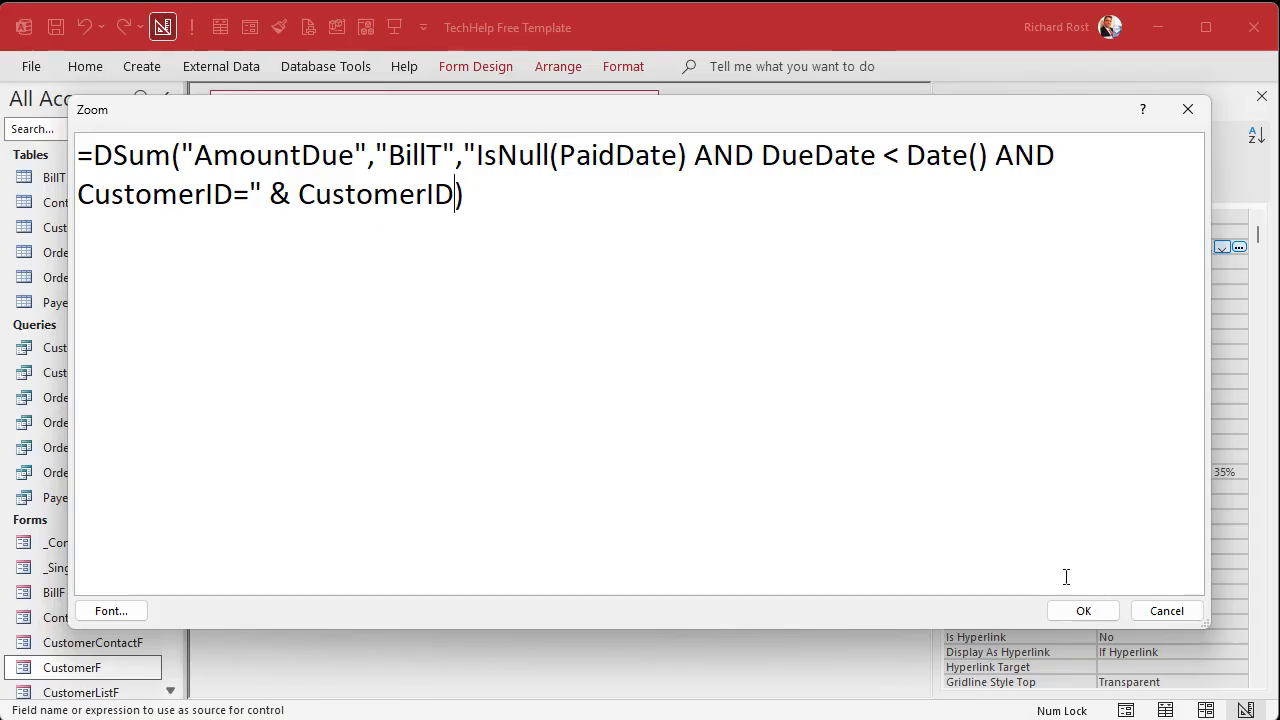
pyautogui.click(1084, 610)
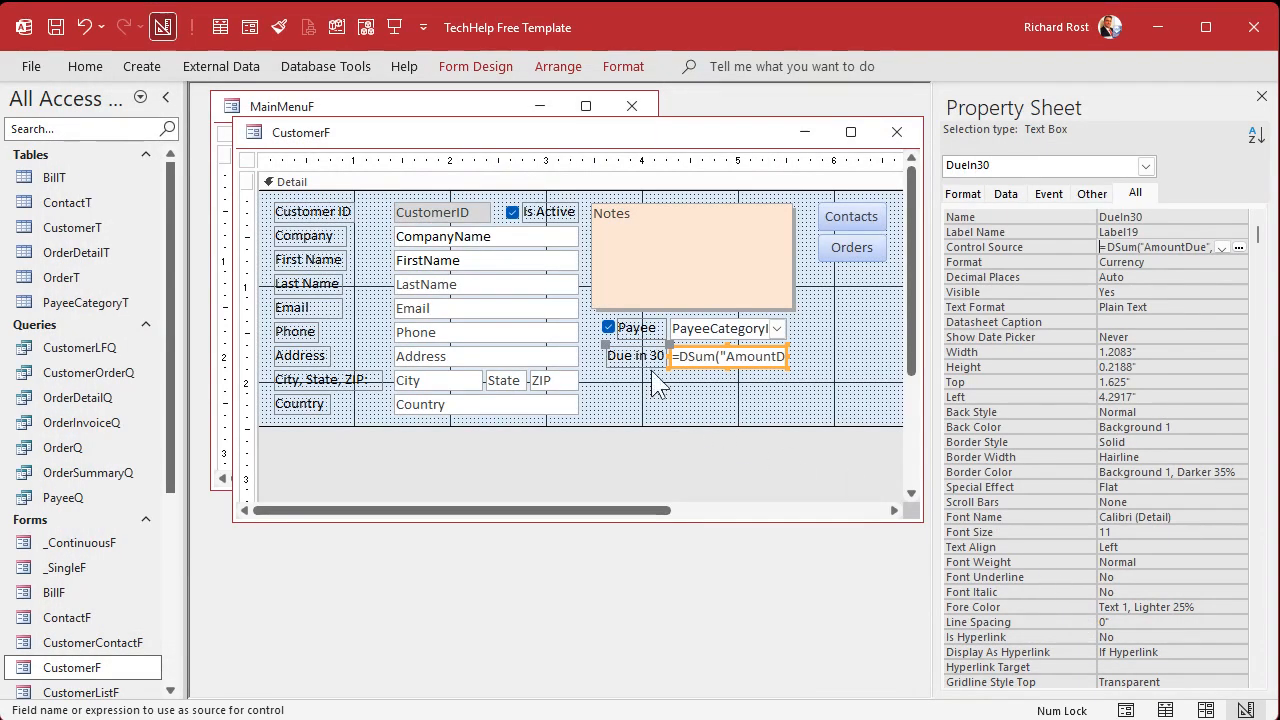
# Change the Due in 30 label's caption to Past Due.
pyautogui.click(636, 356)
pyautogui.write('Past Due')
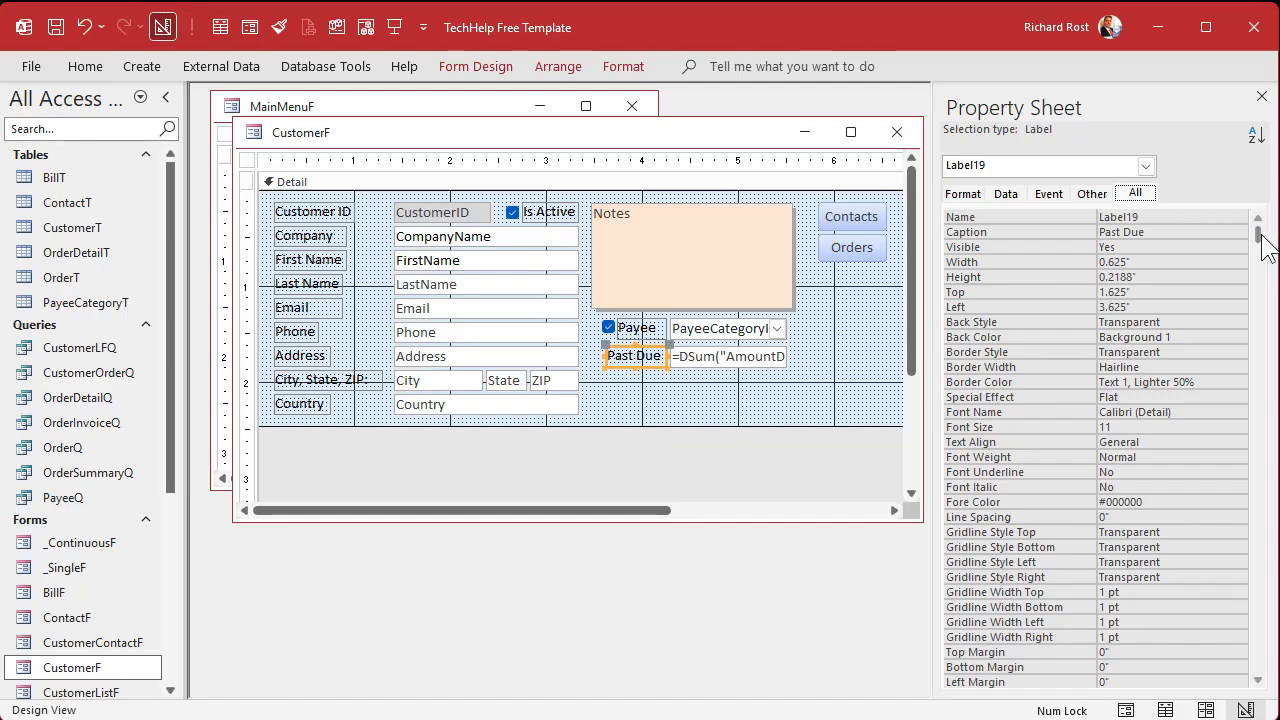
pyautogui.click(728, 356)
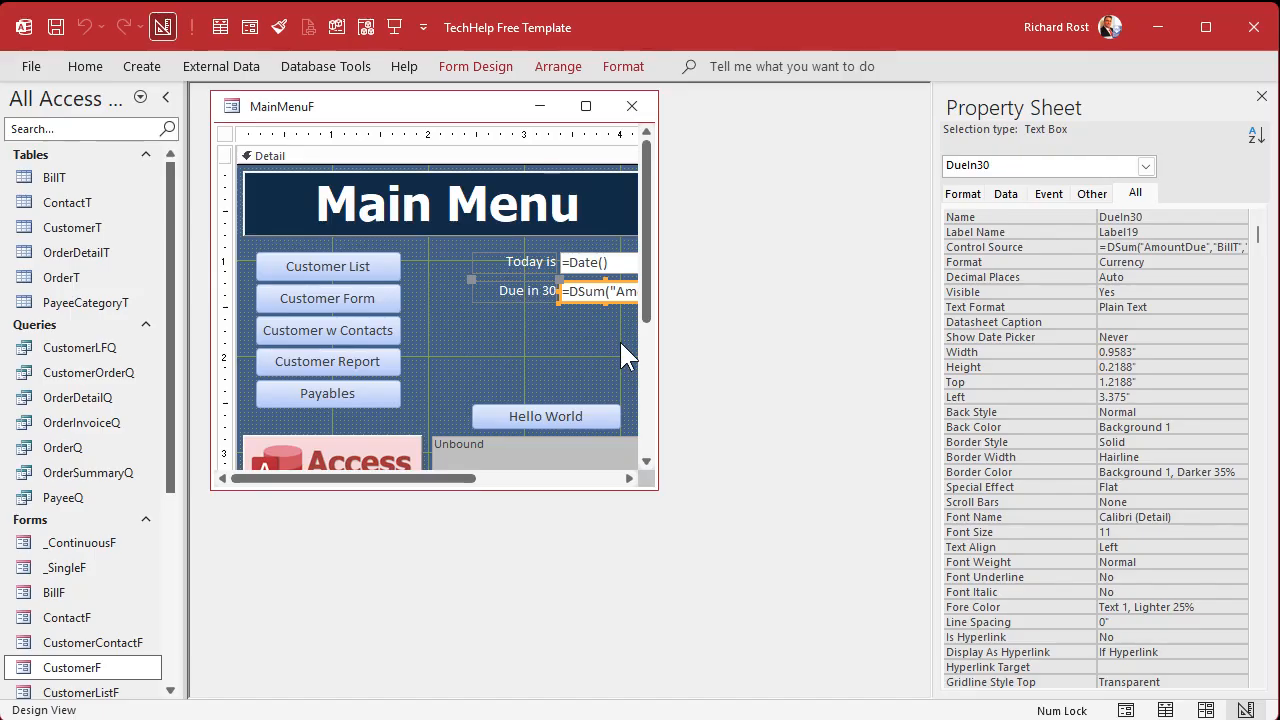
pyautogui.moveTo(584, 336)
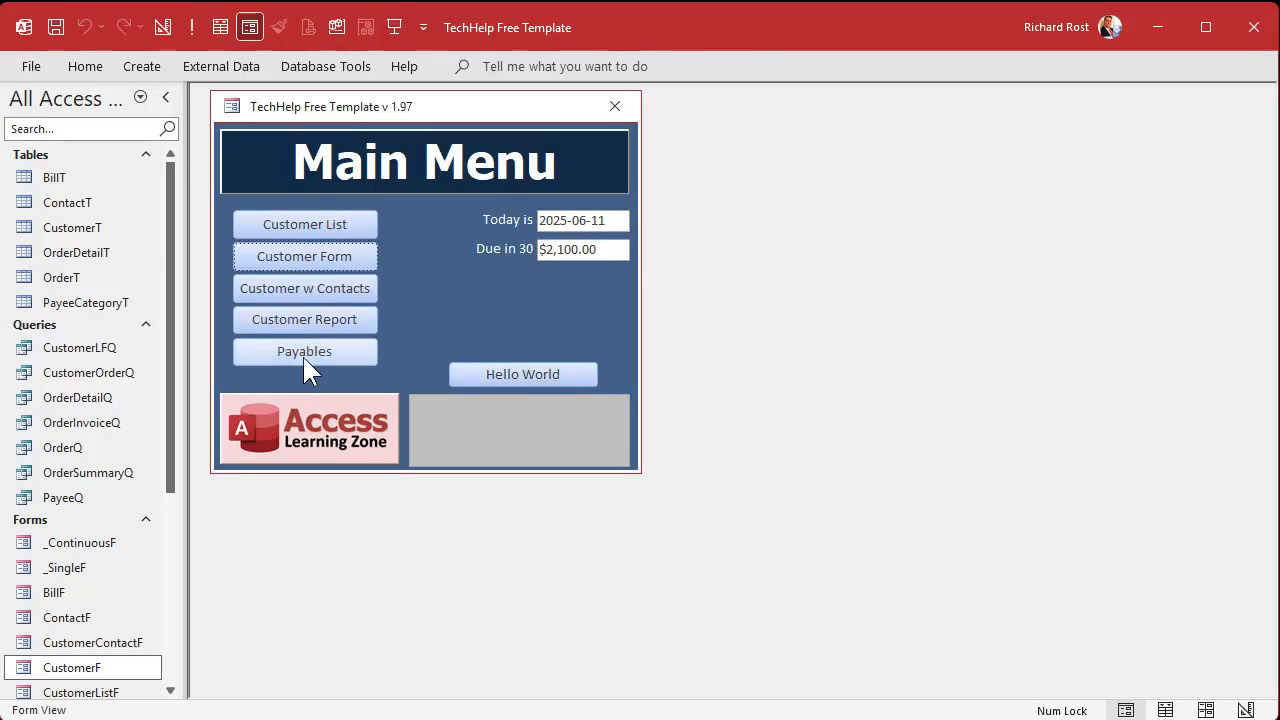
pyautogui.click(304, 352)
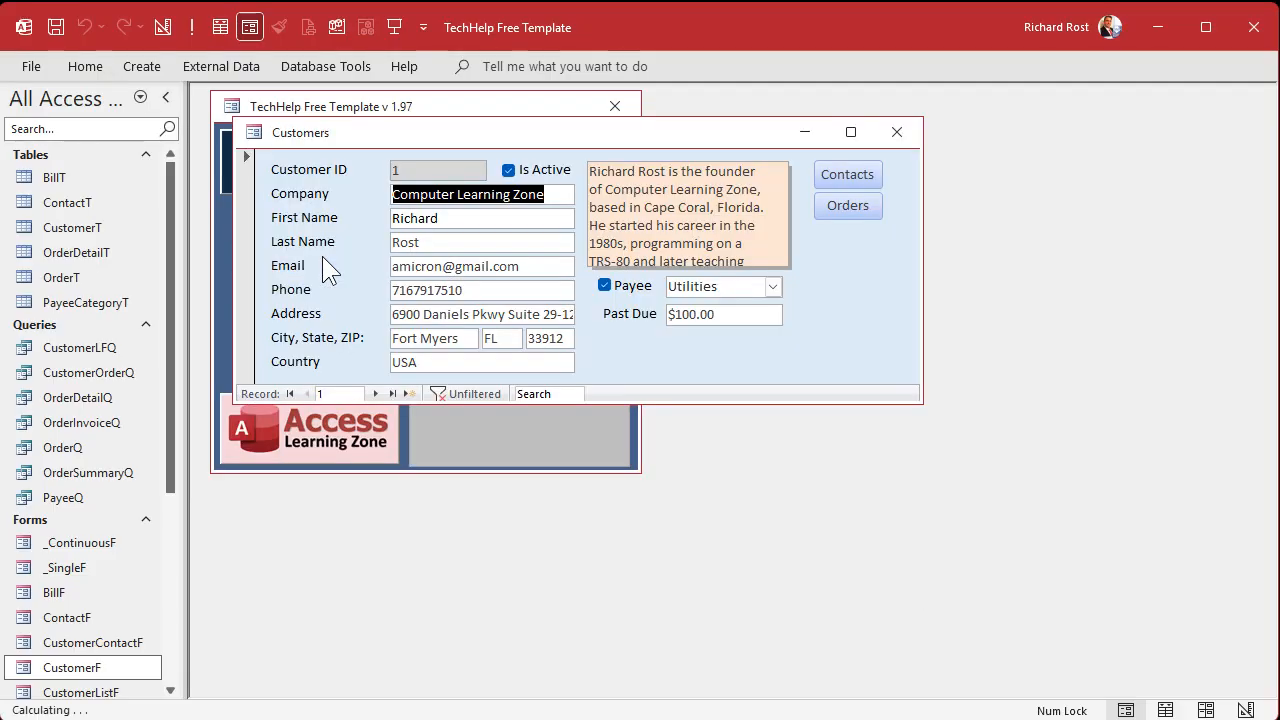
pyautogui.moveTo(716, 562)
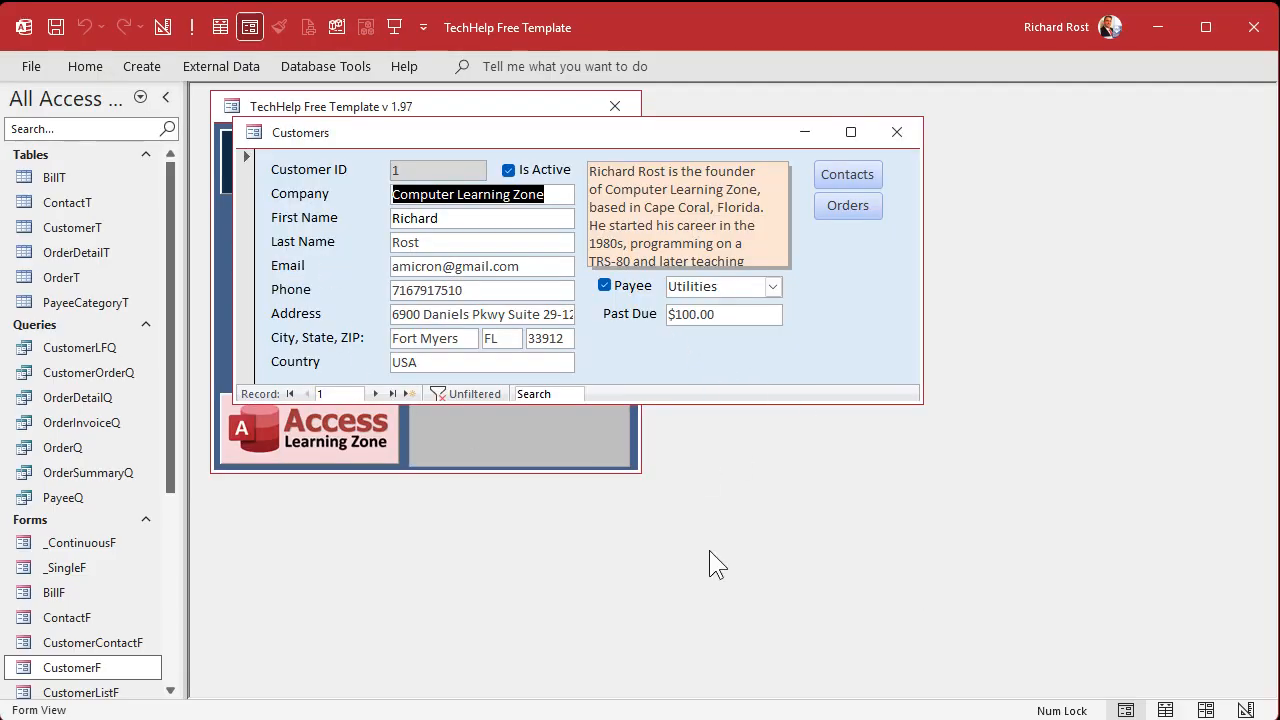
pyautogui.click(896, 132)
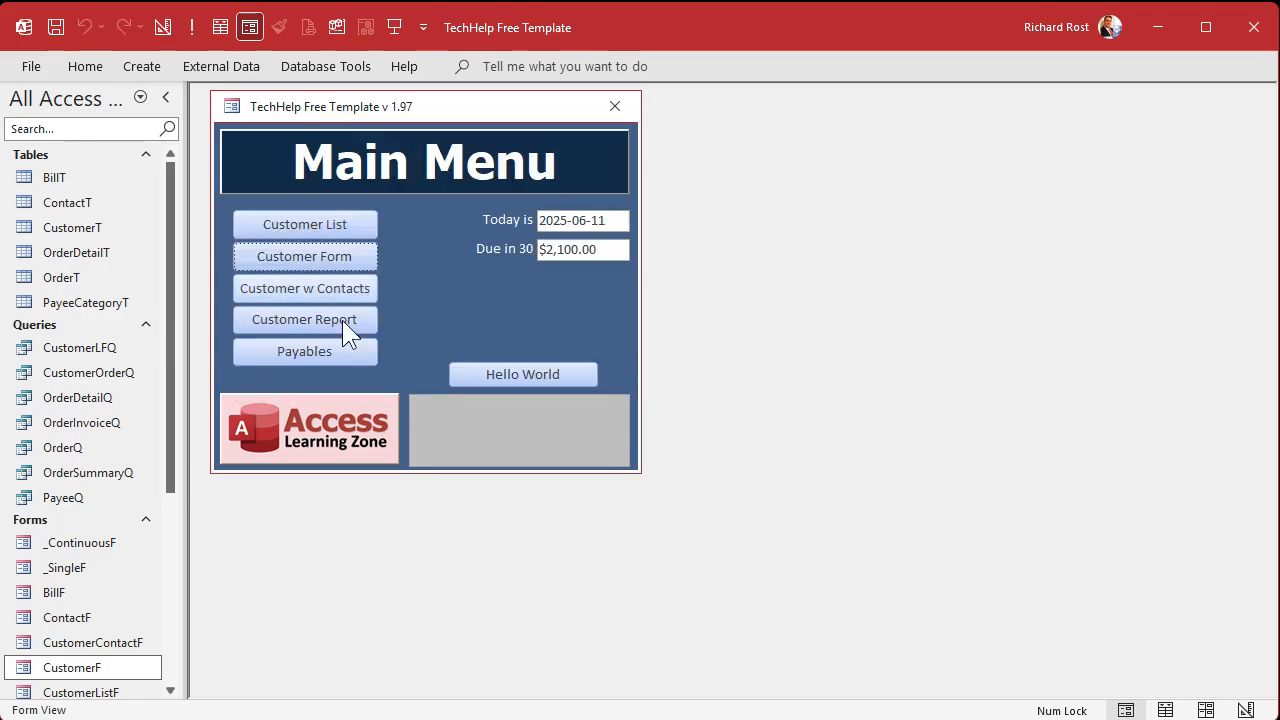
pyautogui.click(304, 352)
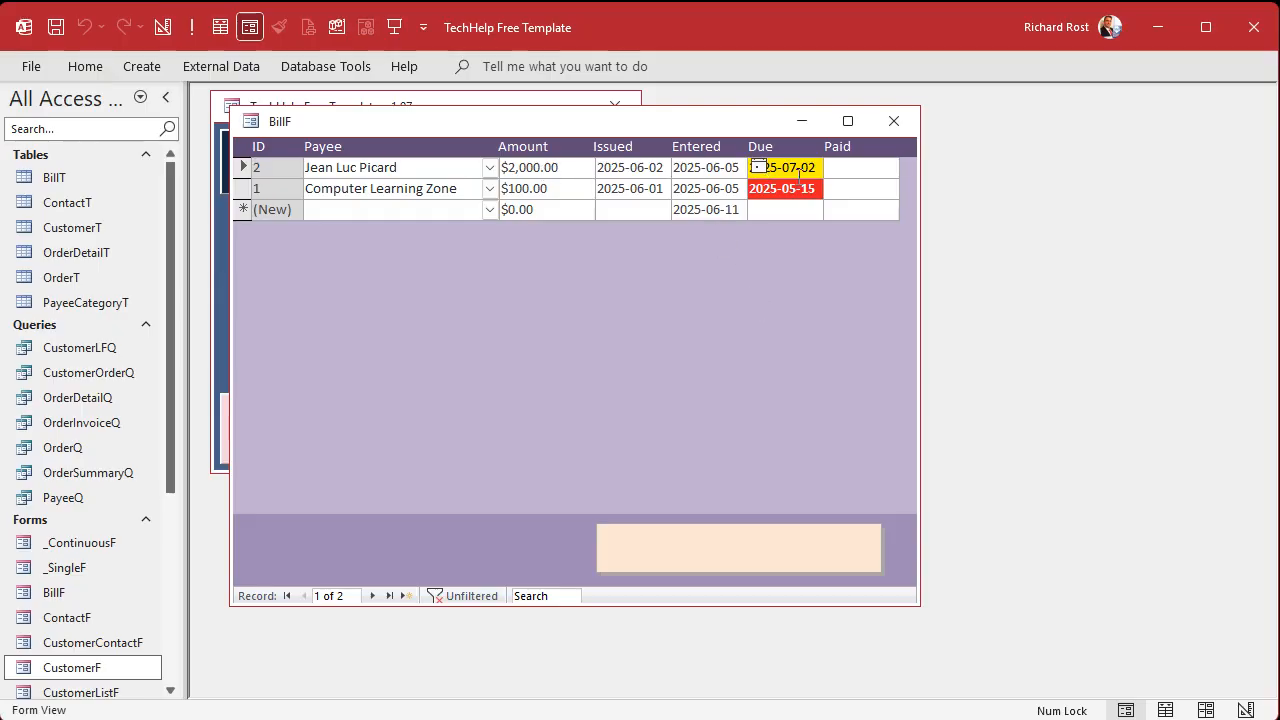
pyautogui.click(892, 120)
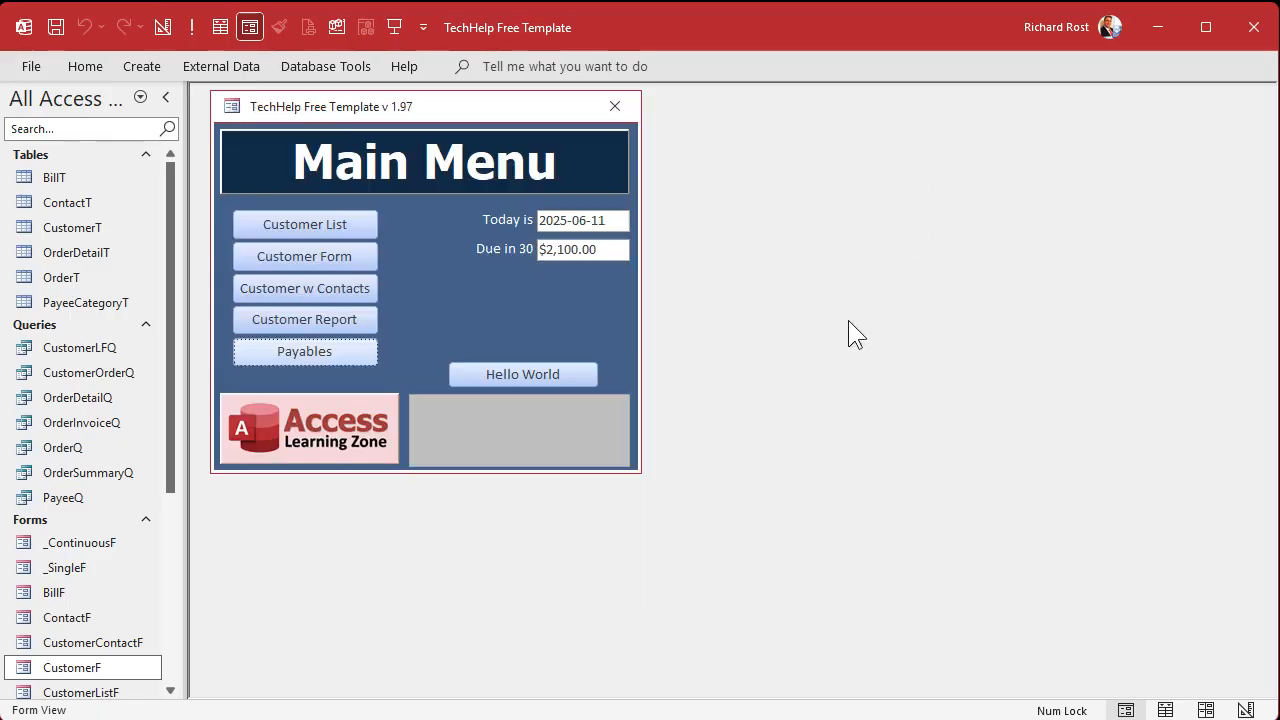
pyautogui.click(304, 256)
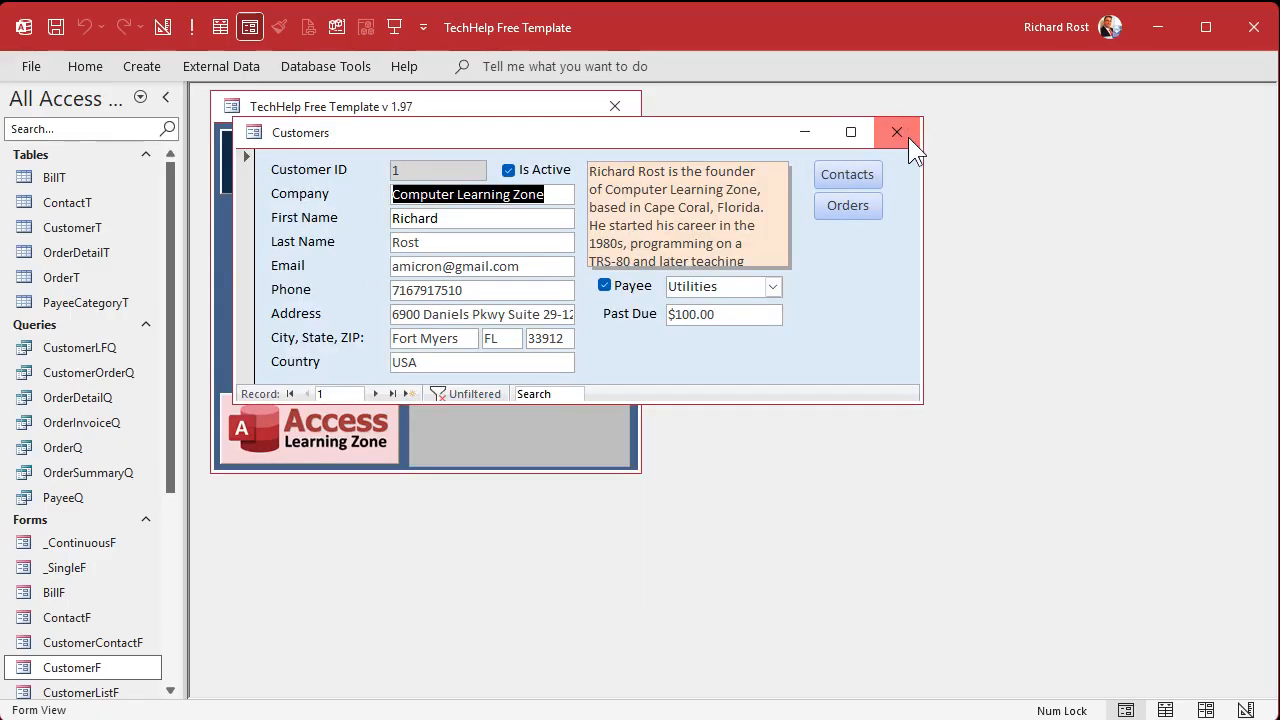
pyautogui.click(896, 132)
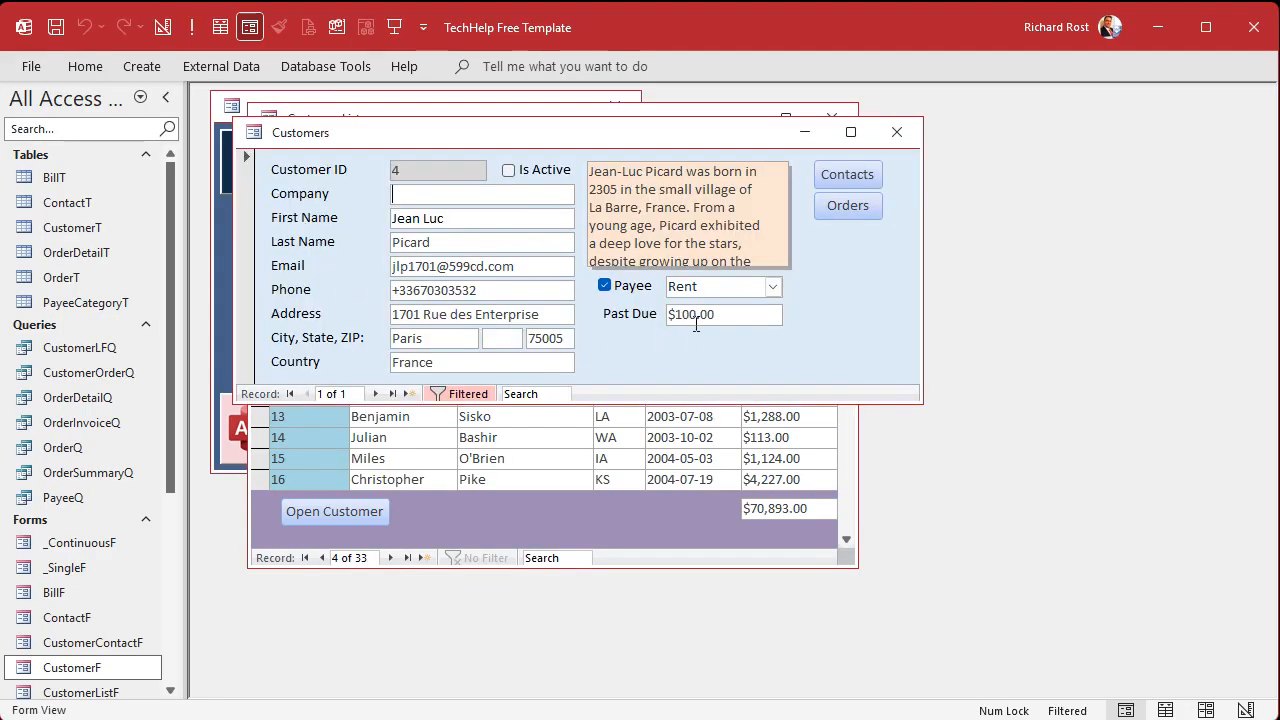
pyautogui.moveTo(762, 344)
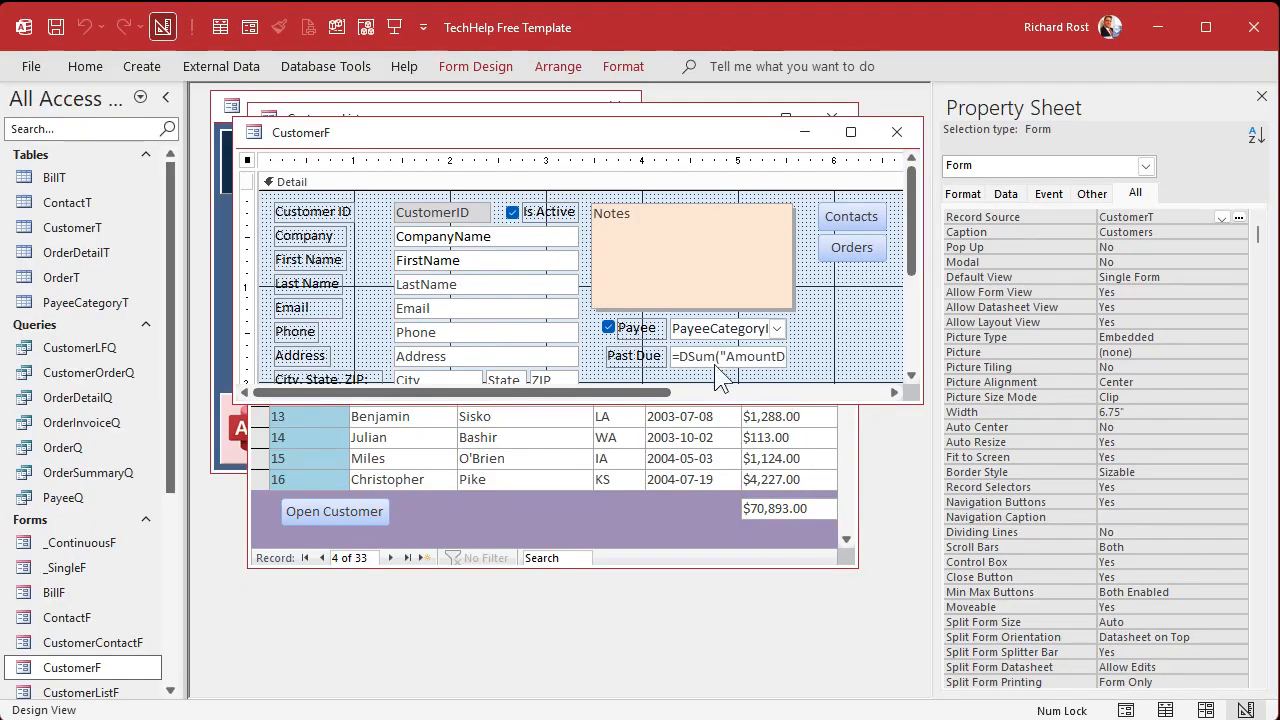
# Review the Past Due DSum in the Zoom box, checking BillT and the CustomerID criteria.
pyautogui.click(728, 356)
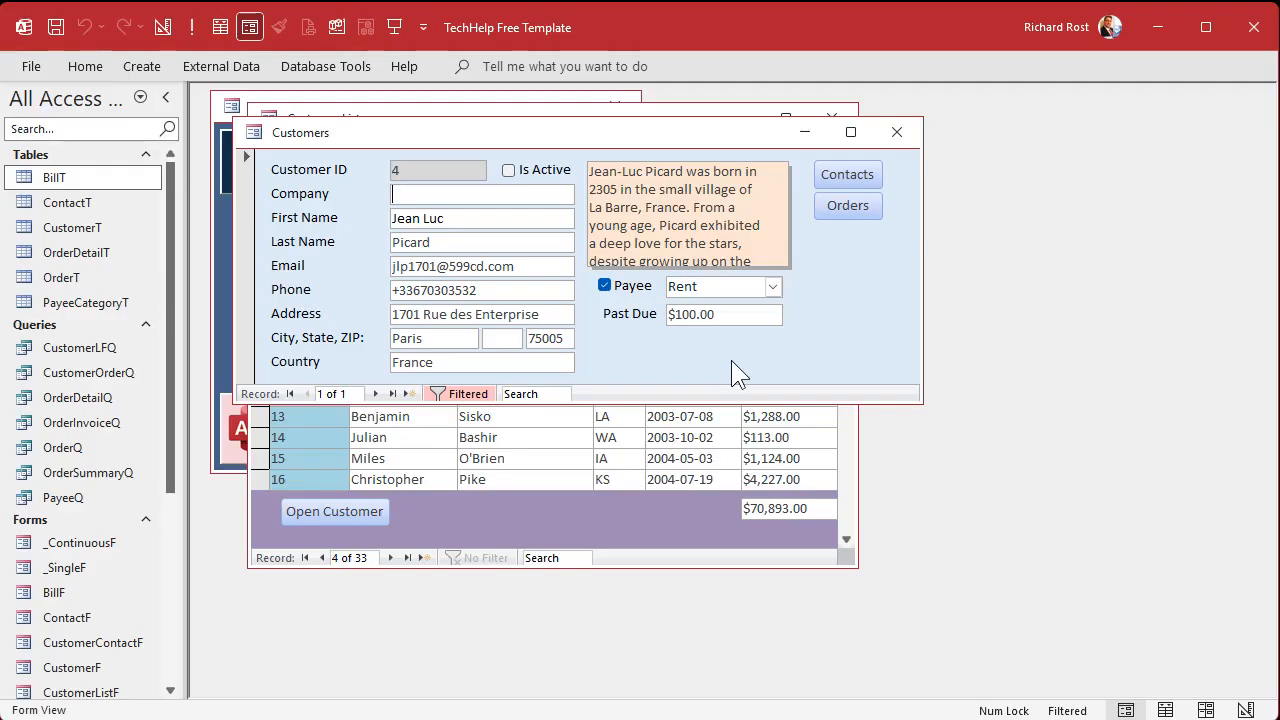
pyautogui.click(162, 28)
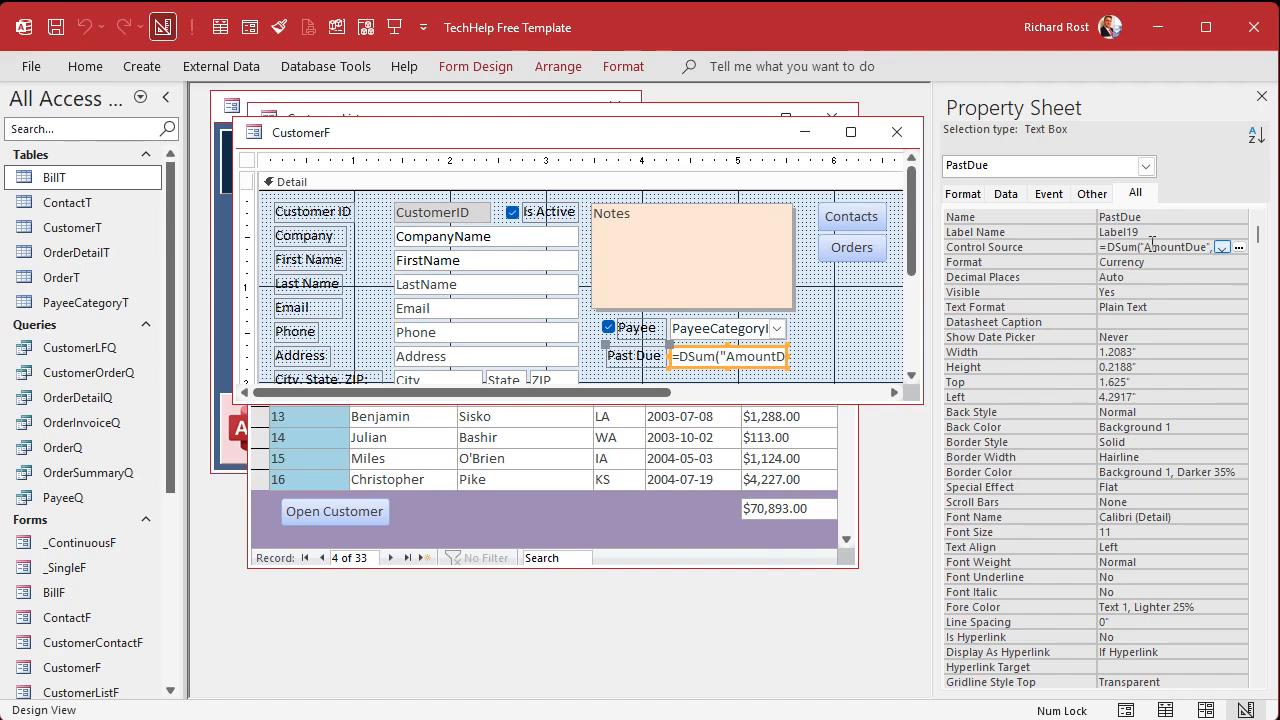
pyautogui.click(1238, 248)
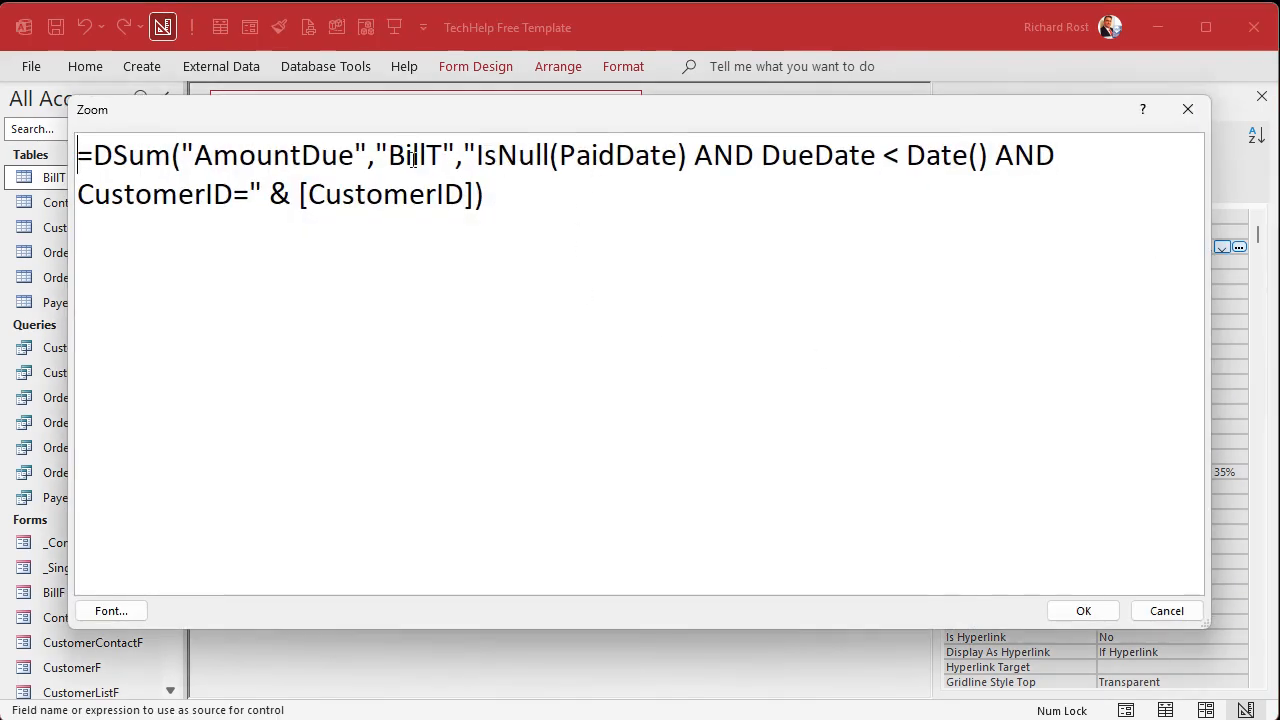
pyautogui.doubleClick(412, 156)
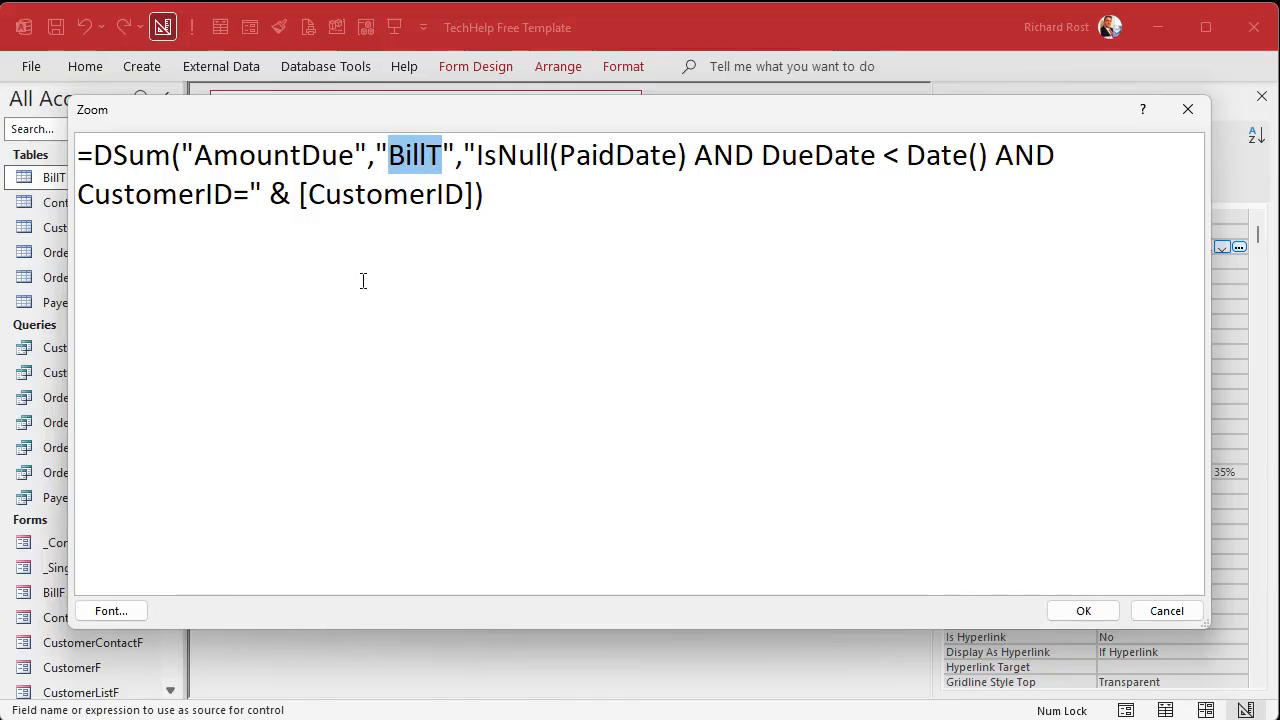
pyautogui.doubleClick(154, 194)
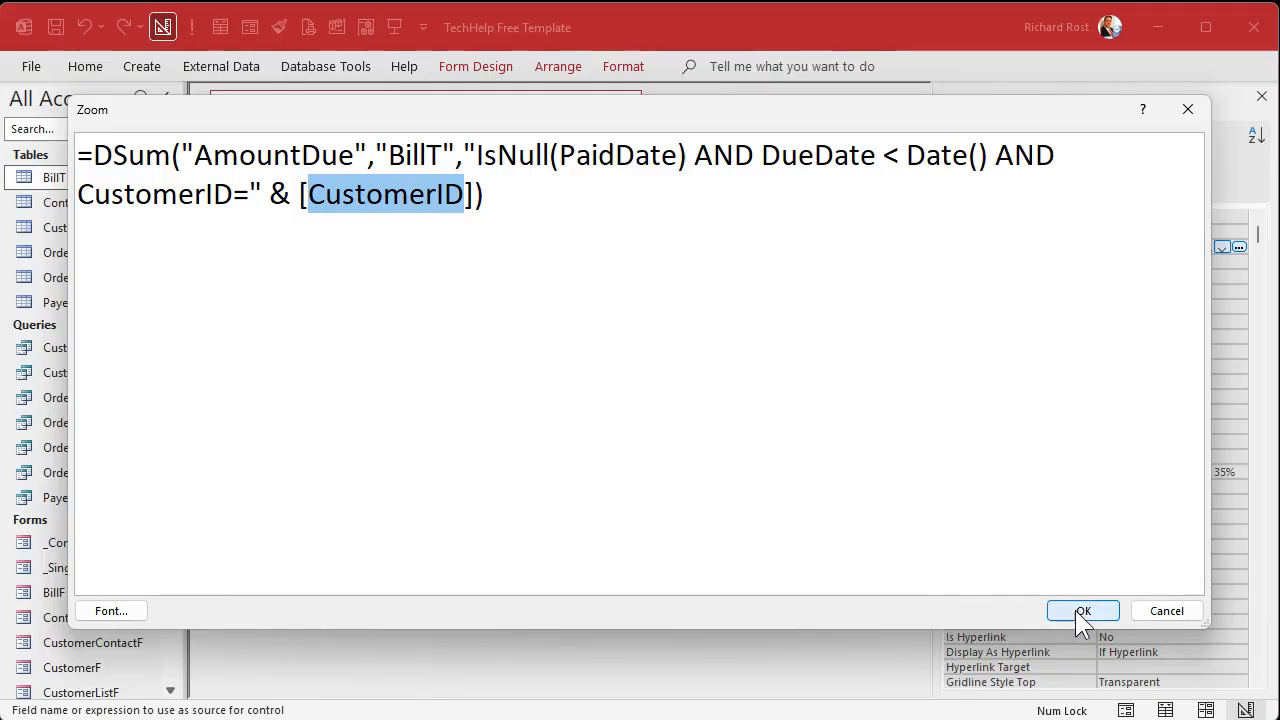
pyautogui.click(1084, 612)
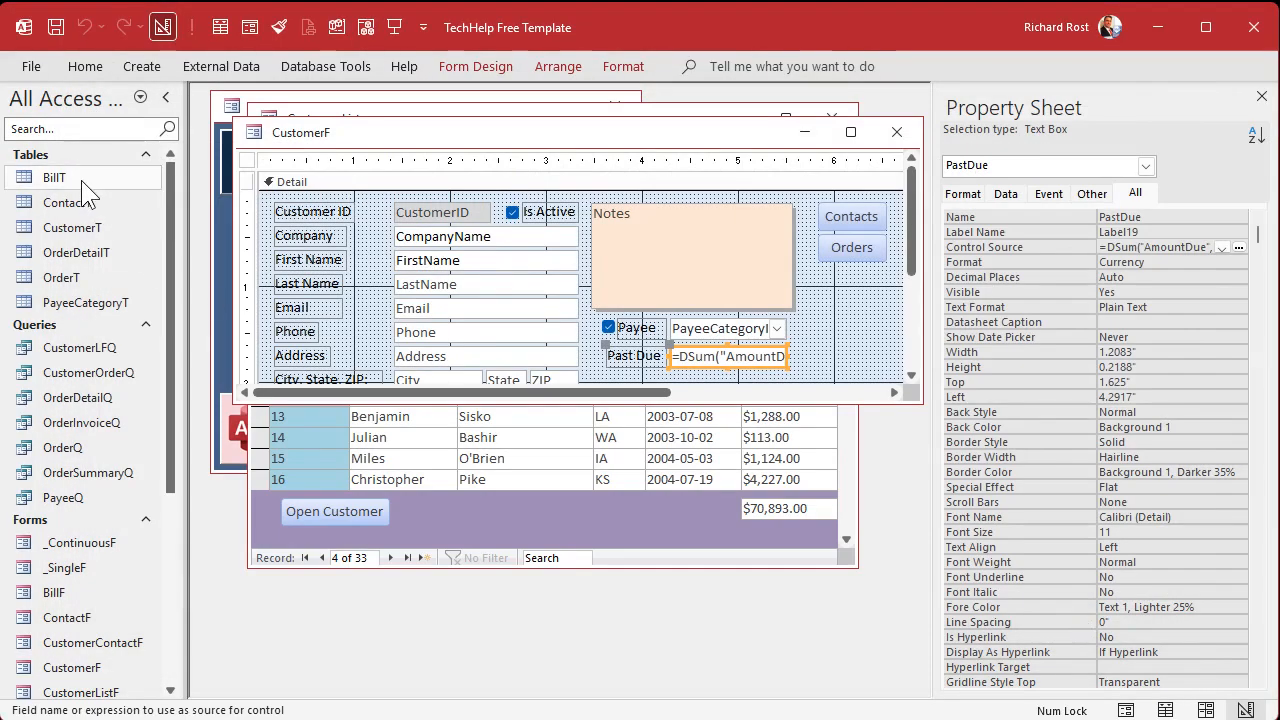
# Open the BillT table to see how bills are linked to customers.
pyautogui.doubleClick(54, 176)
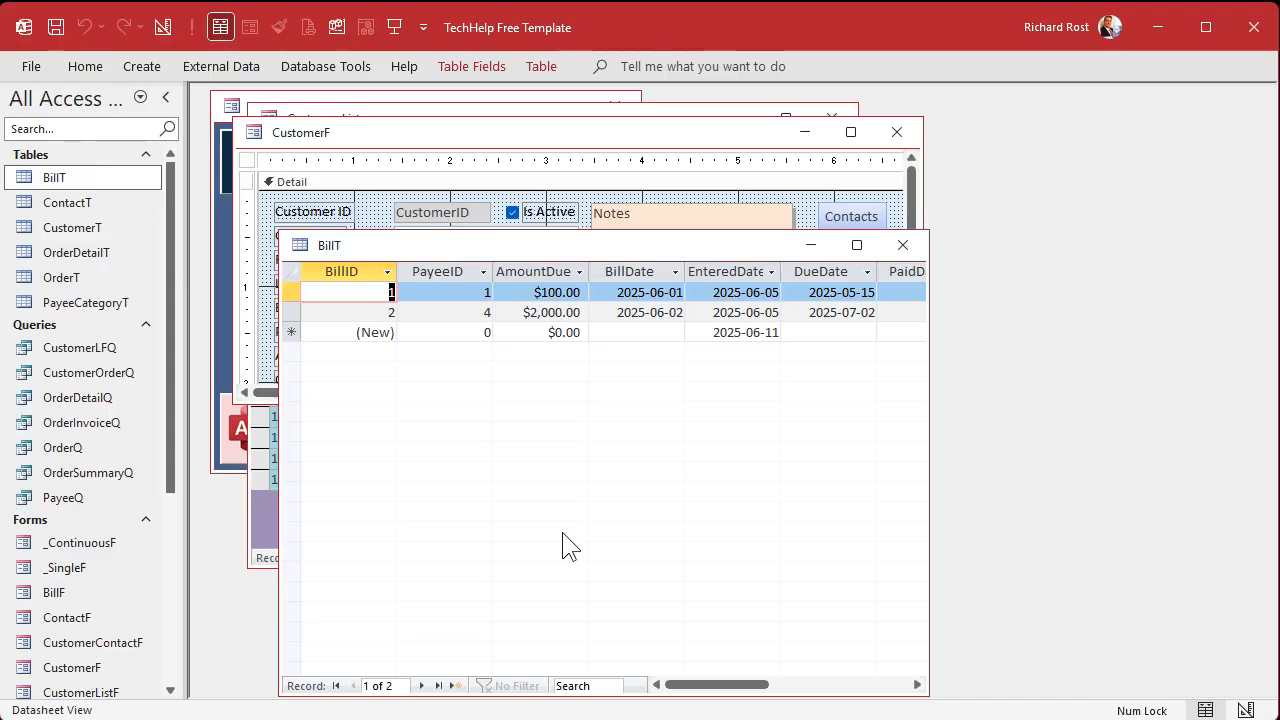
# Check the PayeeID column of the bills, then close the BillT table.
pyautogui.click(436, 272)
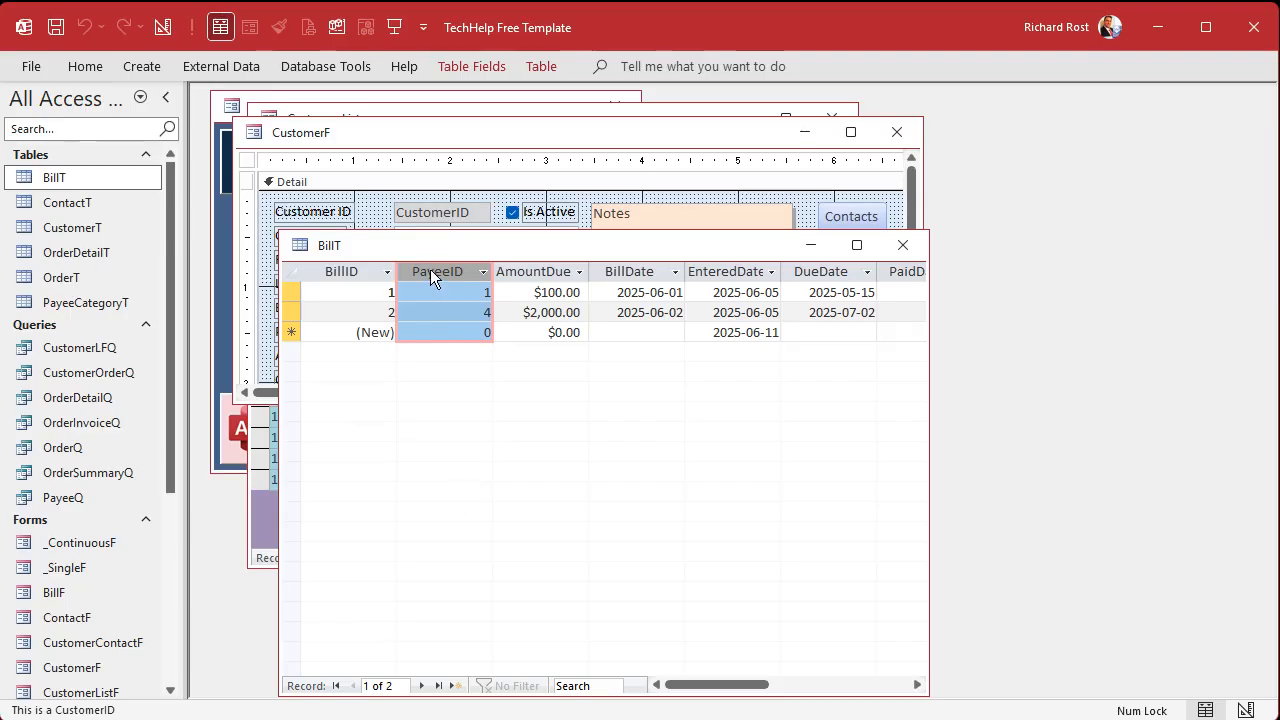
pyautogui.moveTo(444, 360)
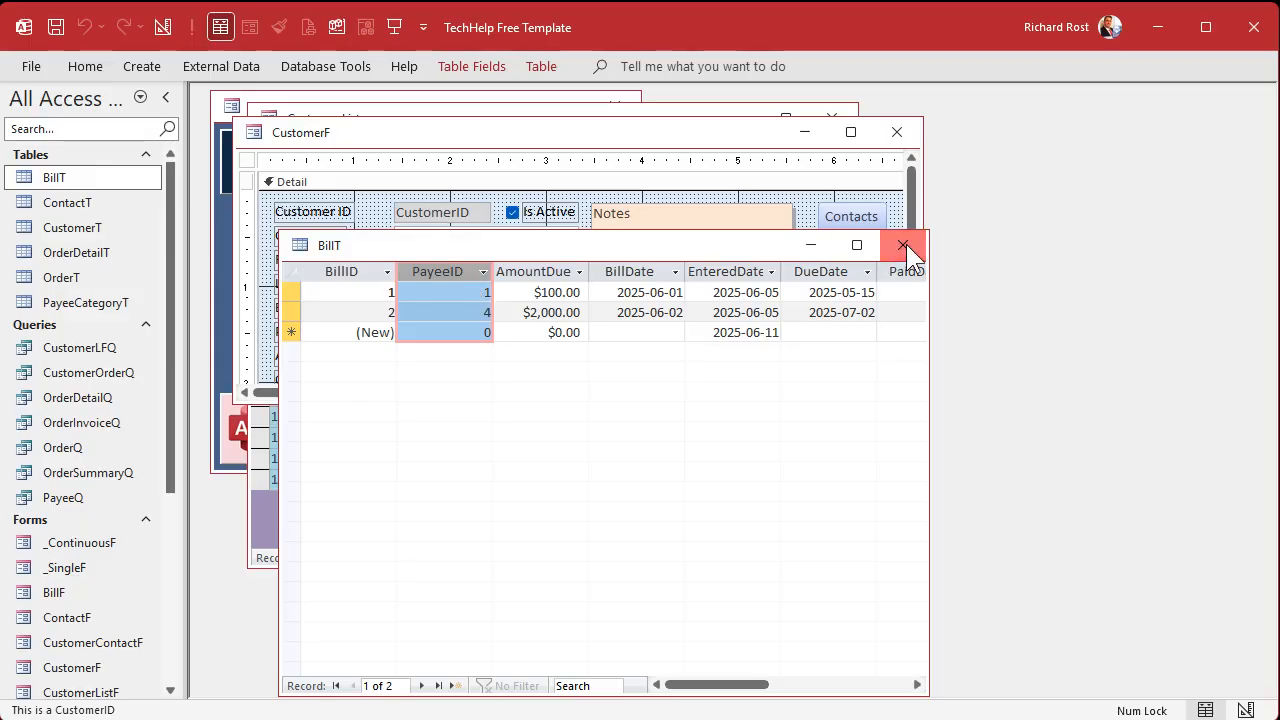
pyautogui.click(904, 244)
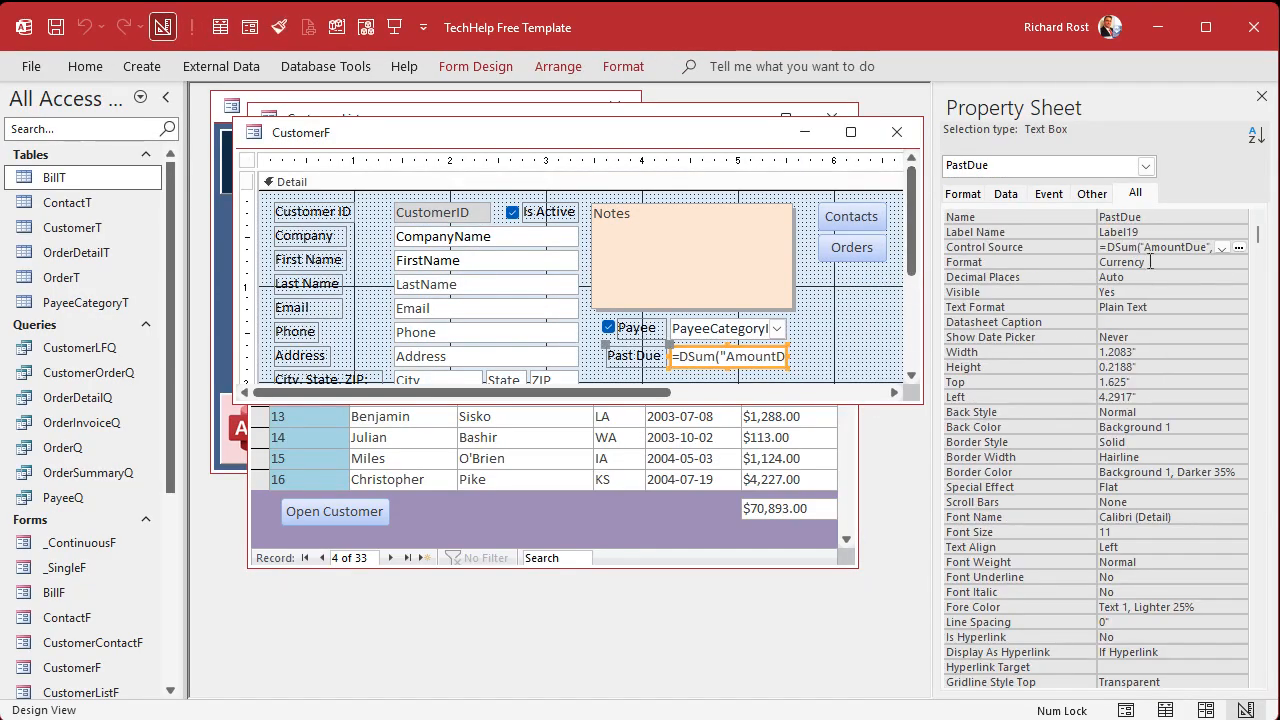
# Change the Past Due criteria to PayeeID=" & CustomerID and confirm.
pyautogui.click(1238, 248)
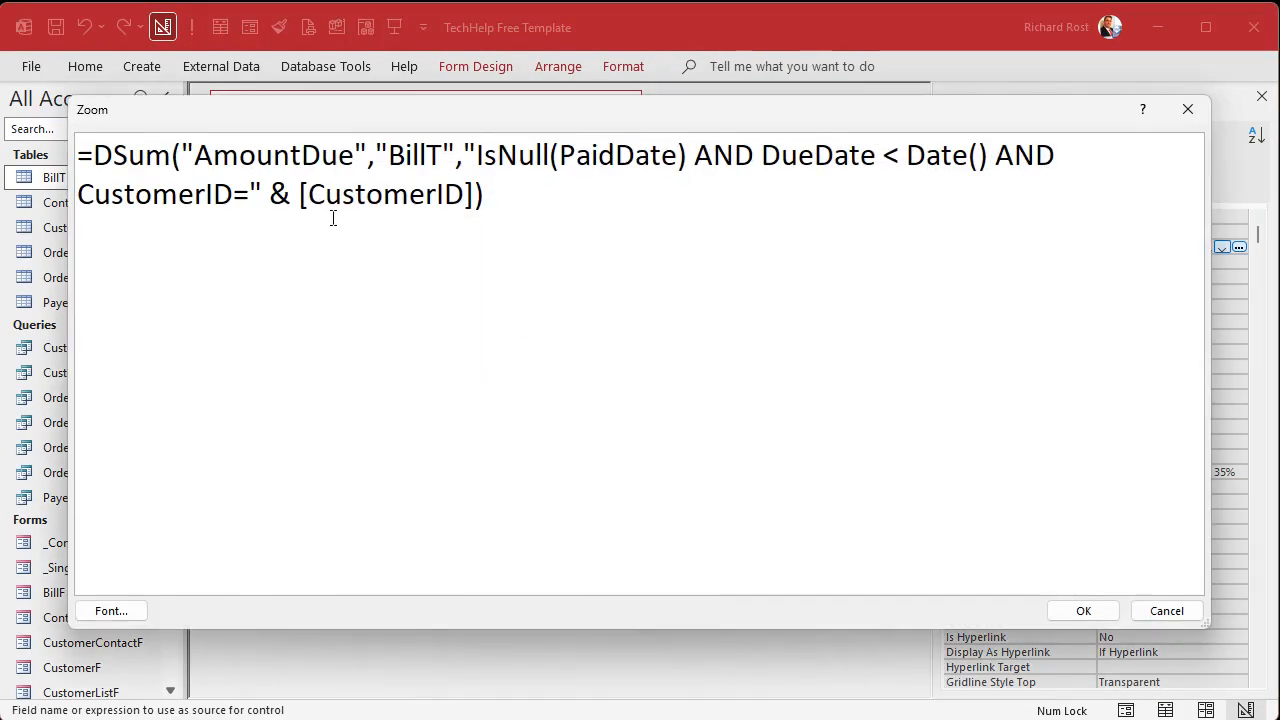
pyautogui.write('Paye')
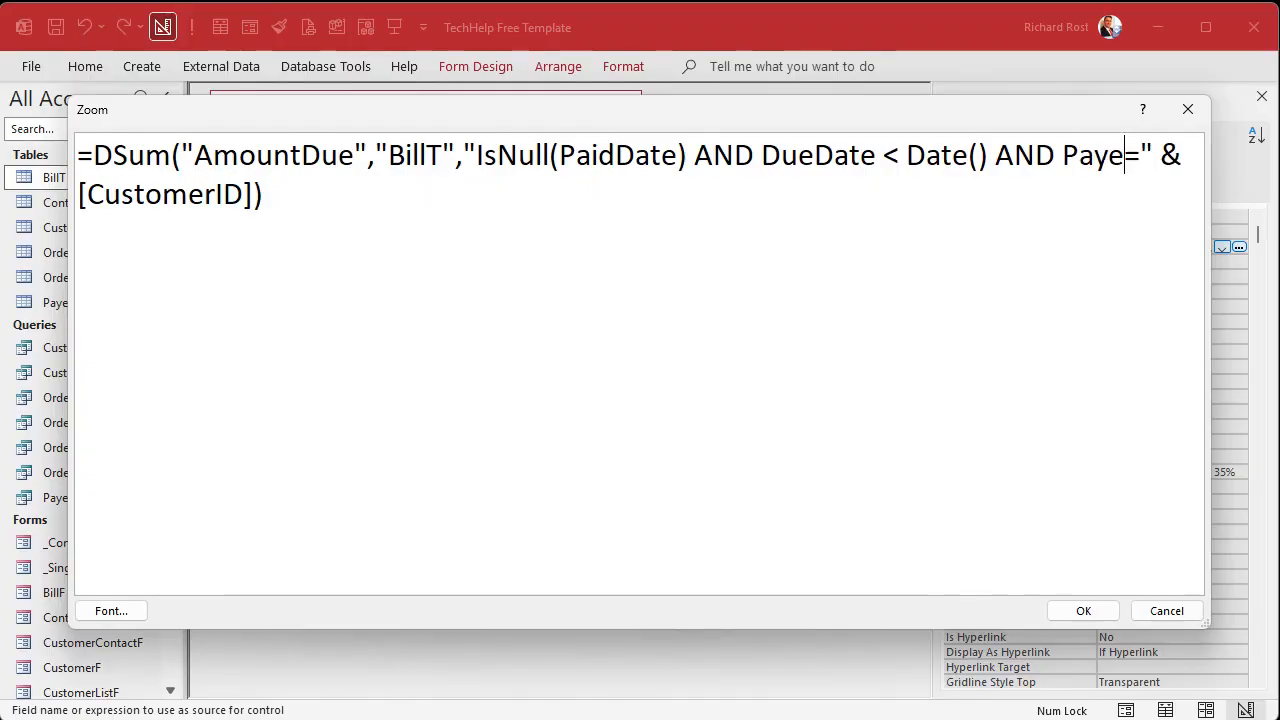
pyautogui.write('eID')
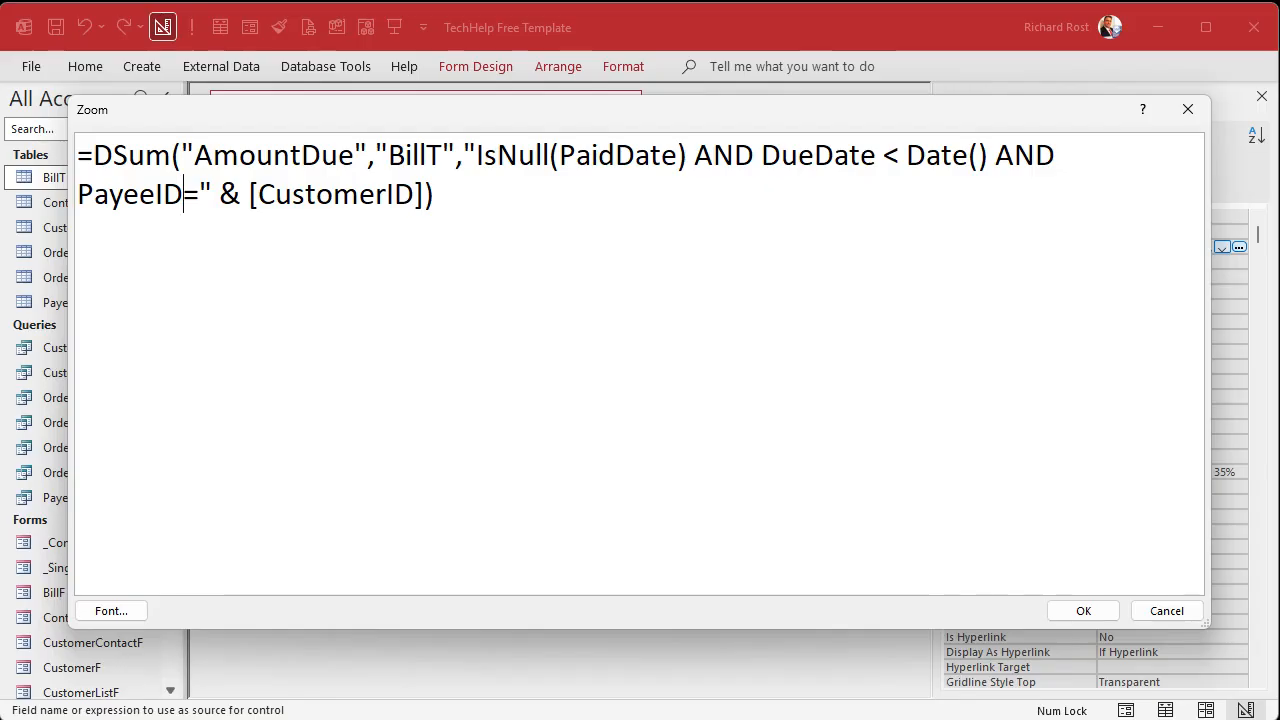
pyautogui.moveTo(590, 236)
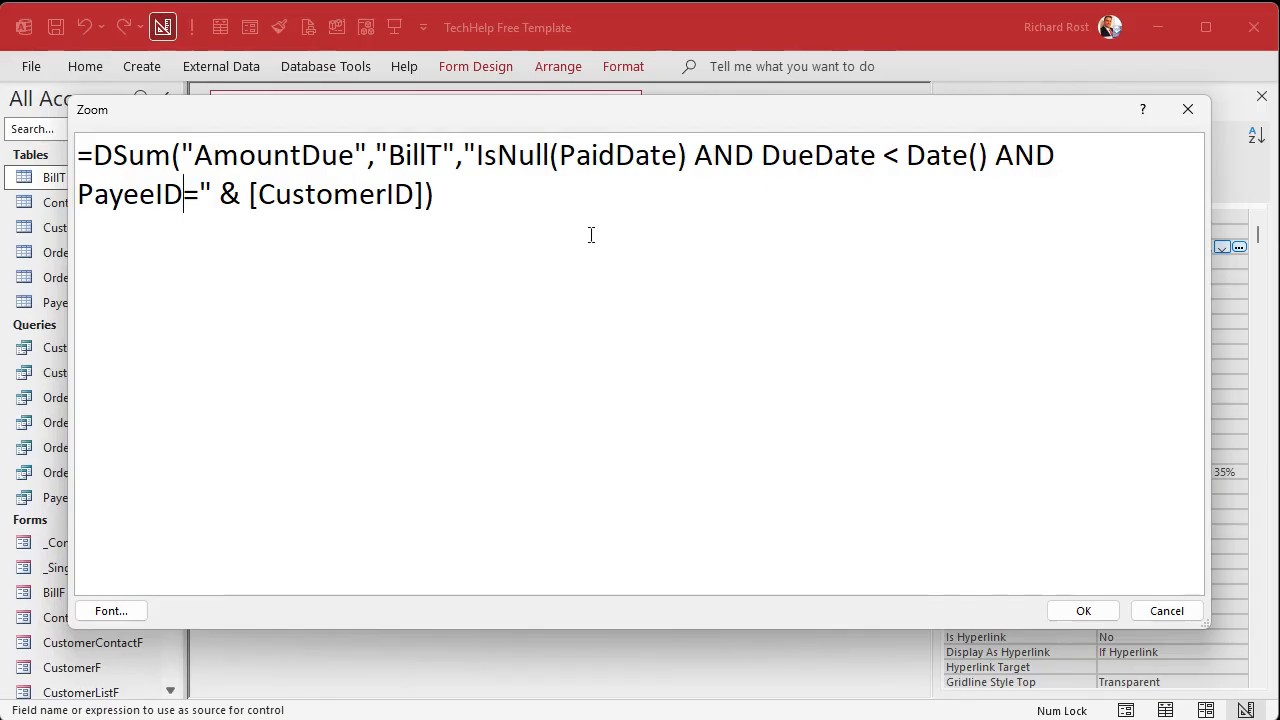
pyautogui.moveTo(436, 336)
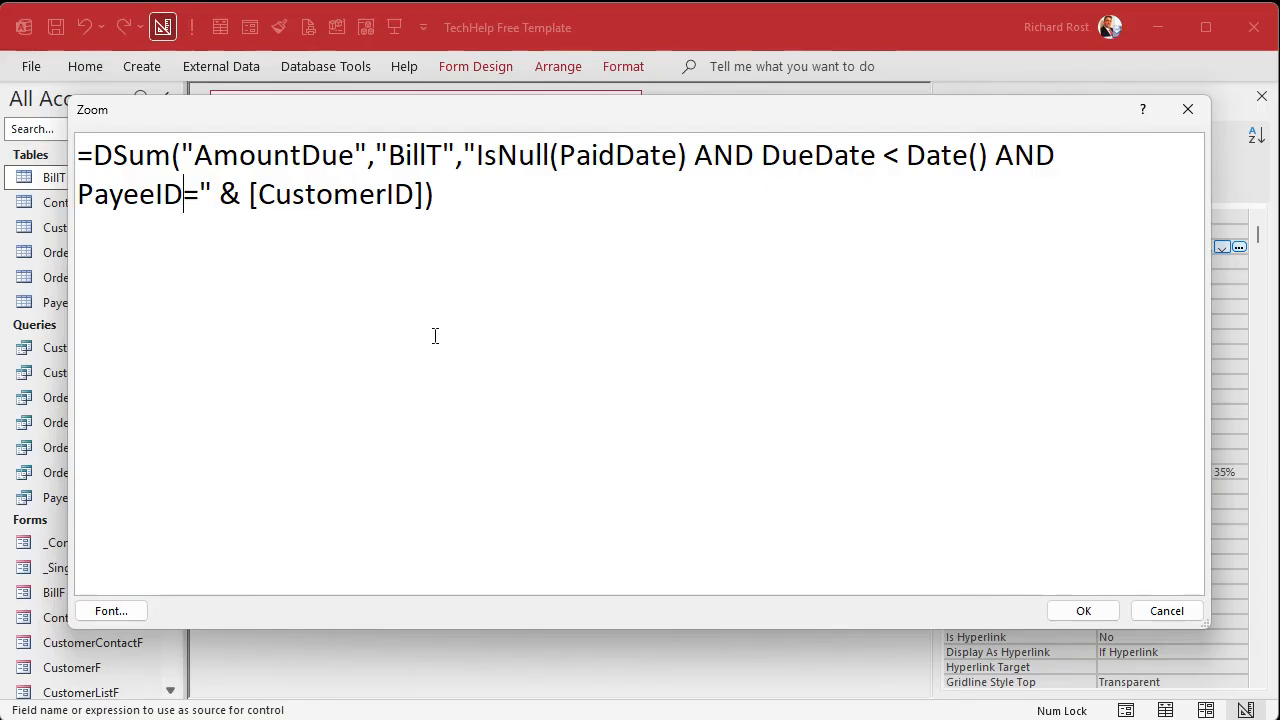
pyautogui.moveTo(604, 308)
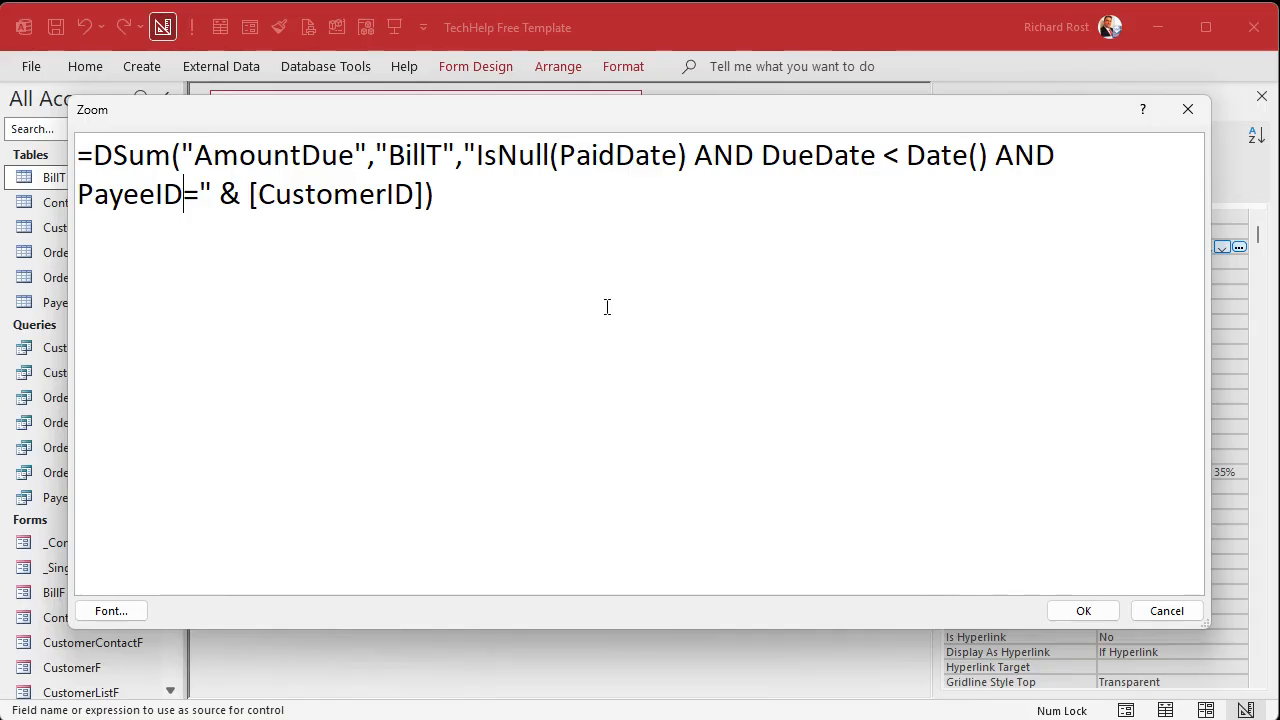
pyautogui.click(1084, 610)
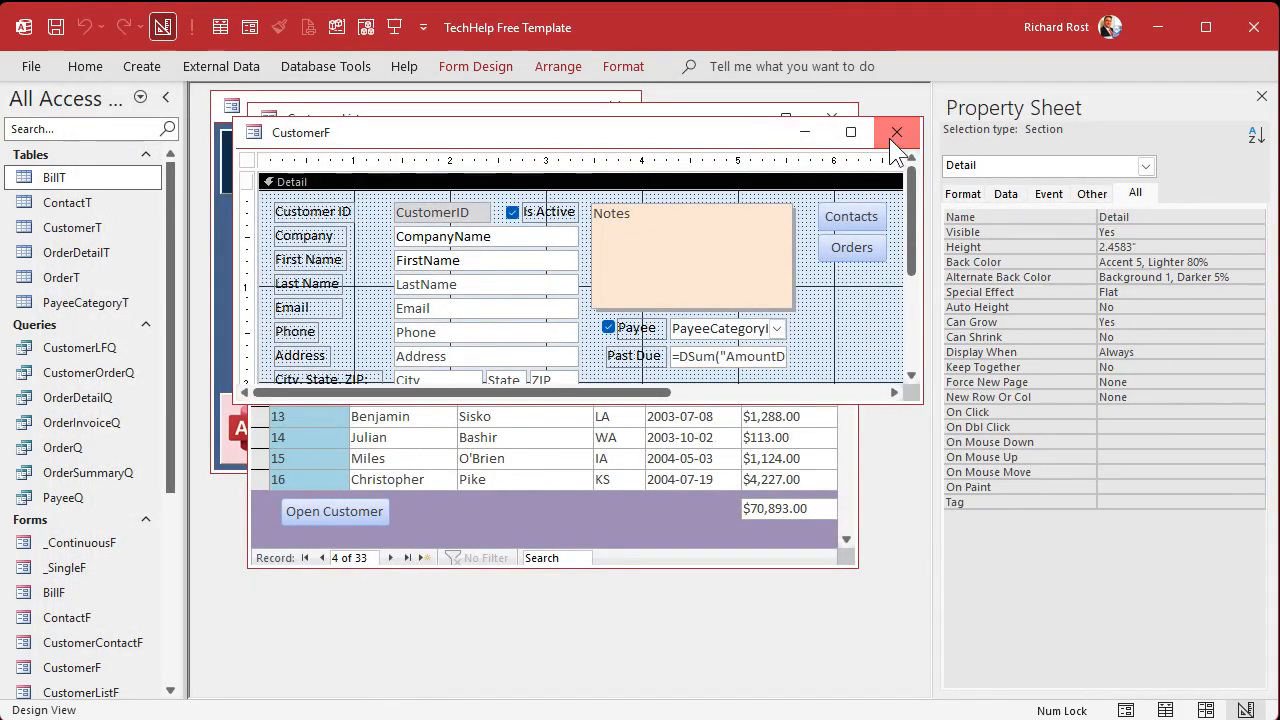
# Wrap the Past Due DSum in Nz(...,0) so blank results show zero.
pyautogui.click(896, 132)
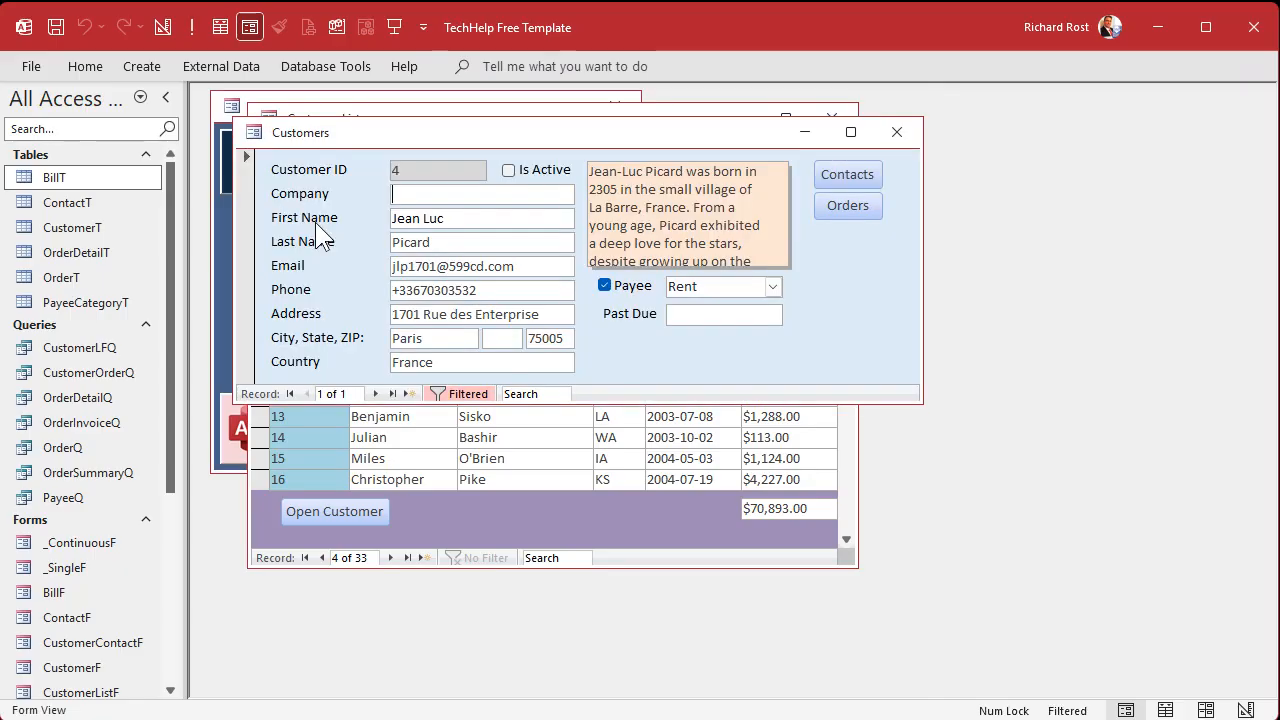
pyautogui.moveTo(760, 412)
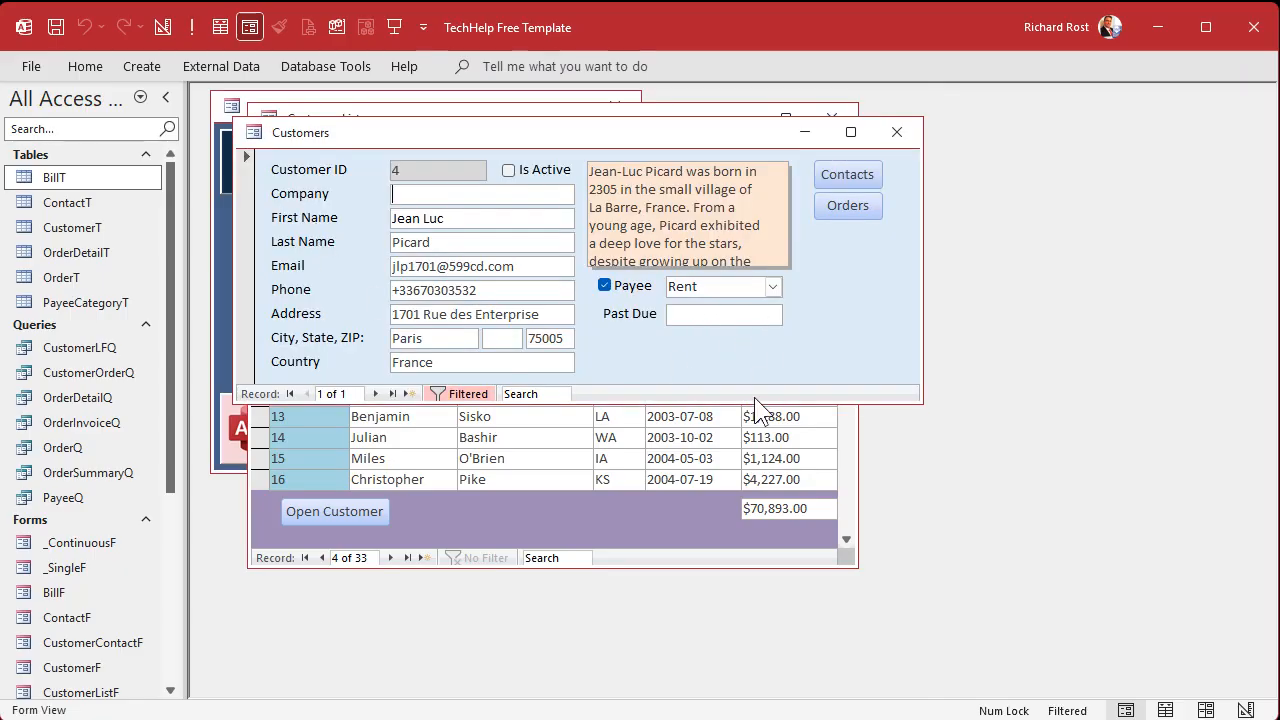
pyautogui.moveTo(776, 350)
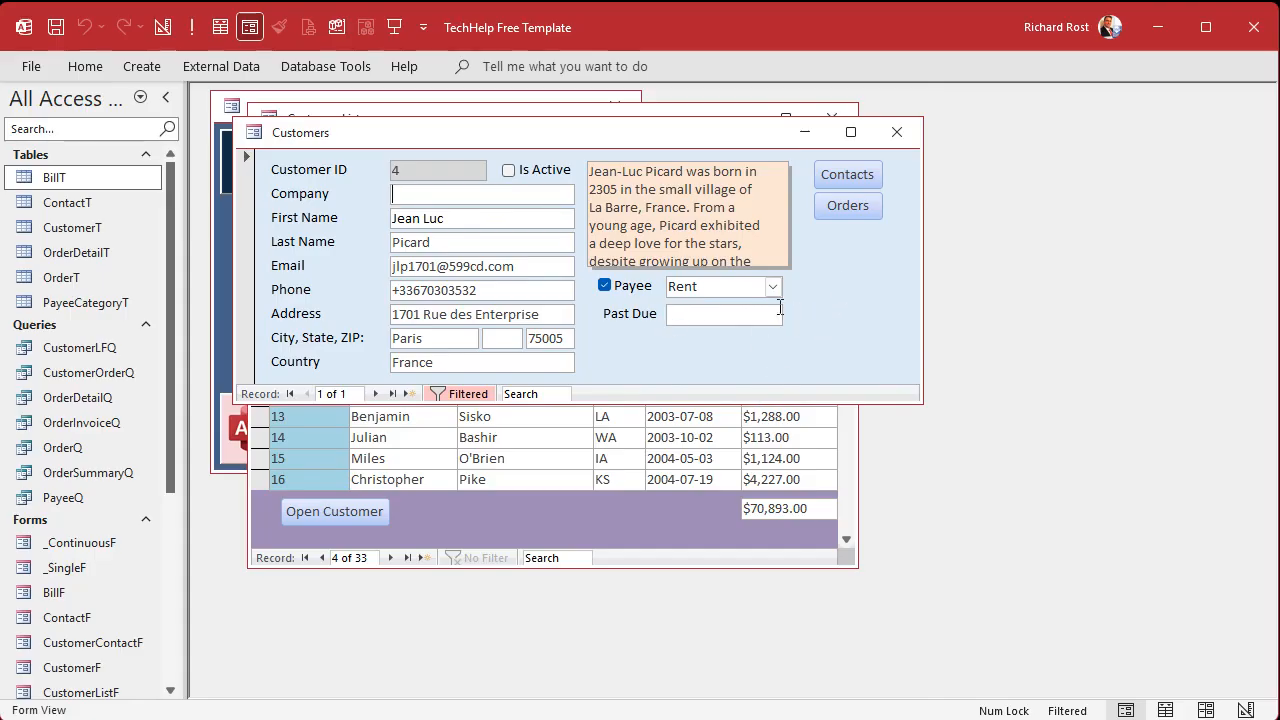
pyautogui.click(1244, 710)
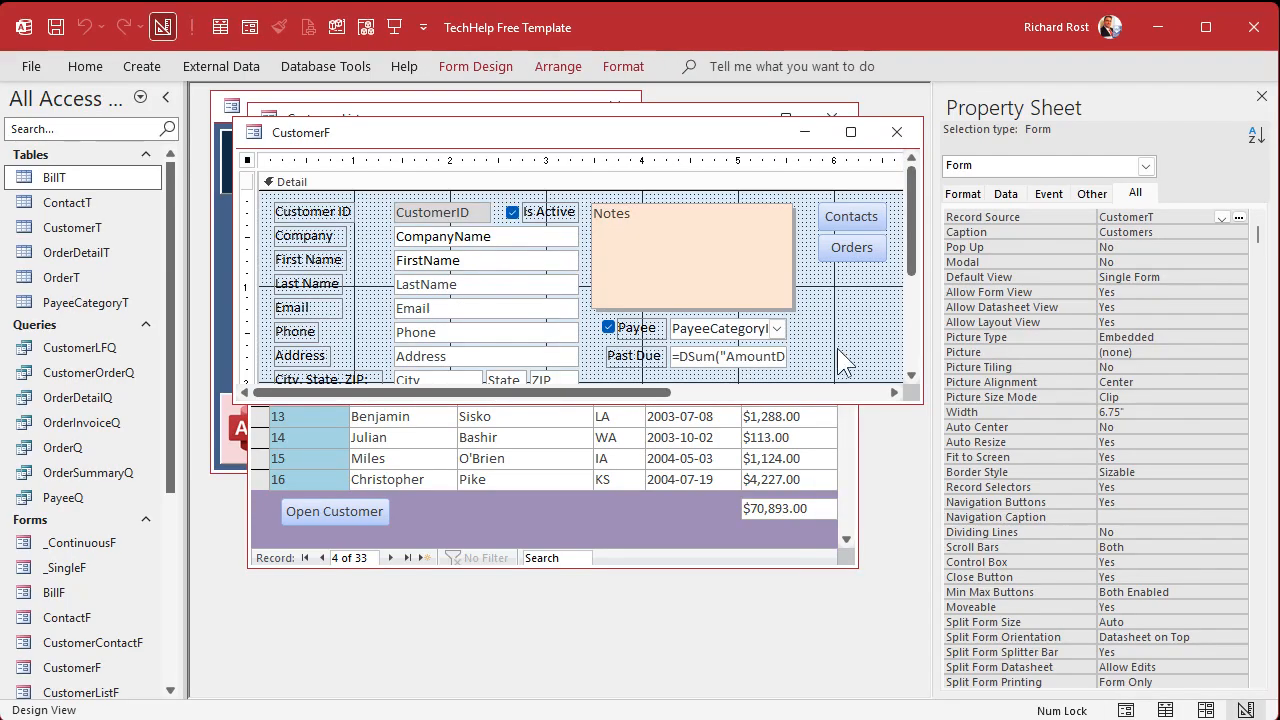
pyautogui.click(724, 356)
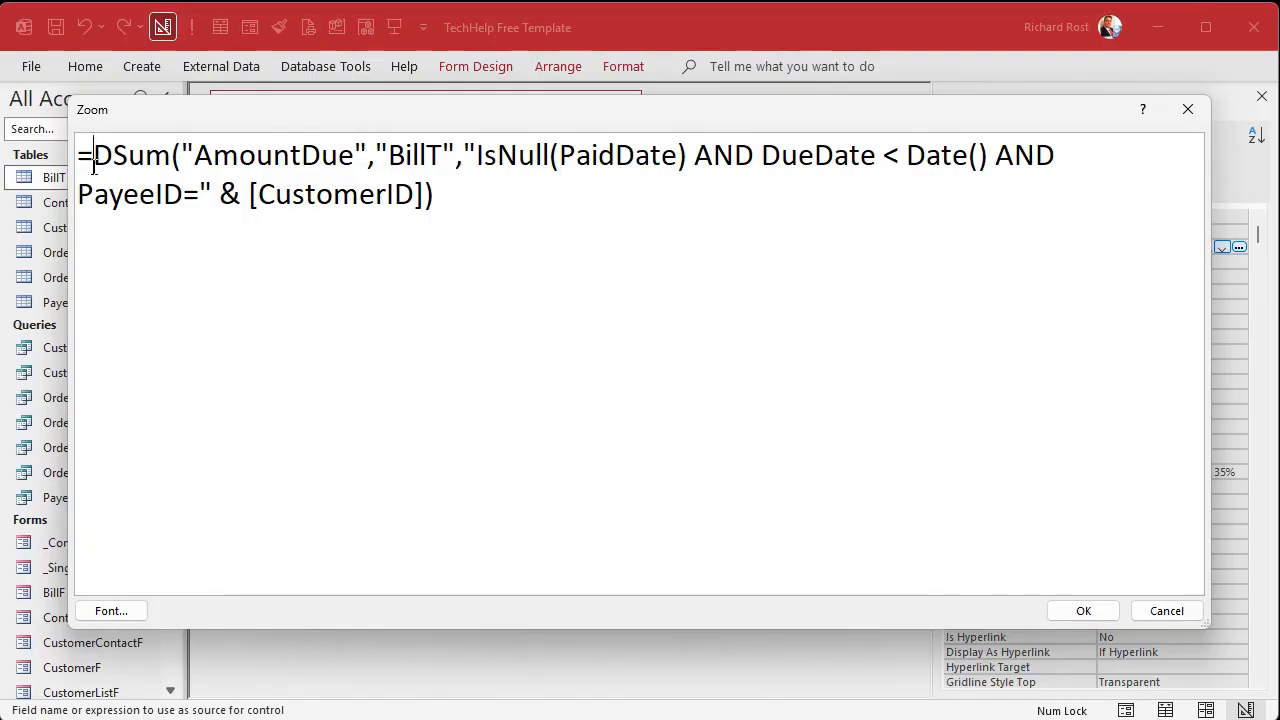
pyautogui.write('Nz(')
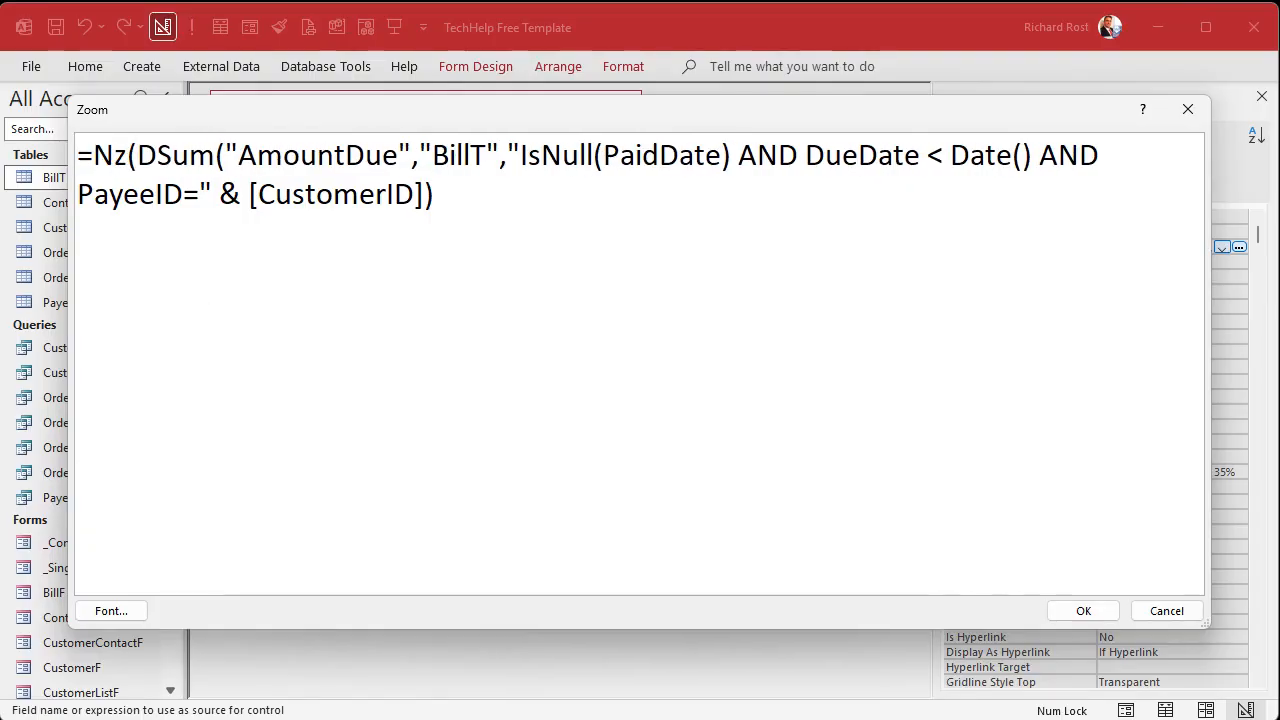
pyautogui.write(',')
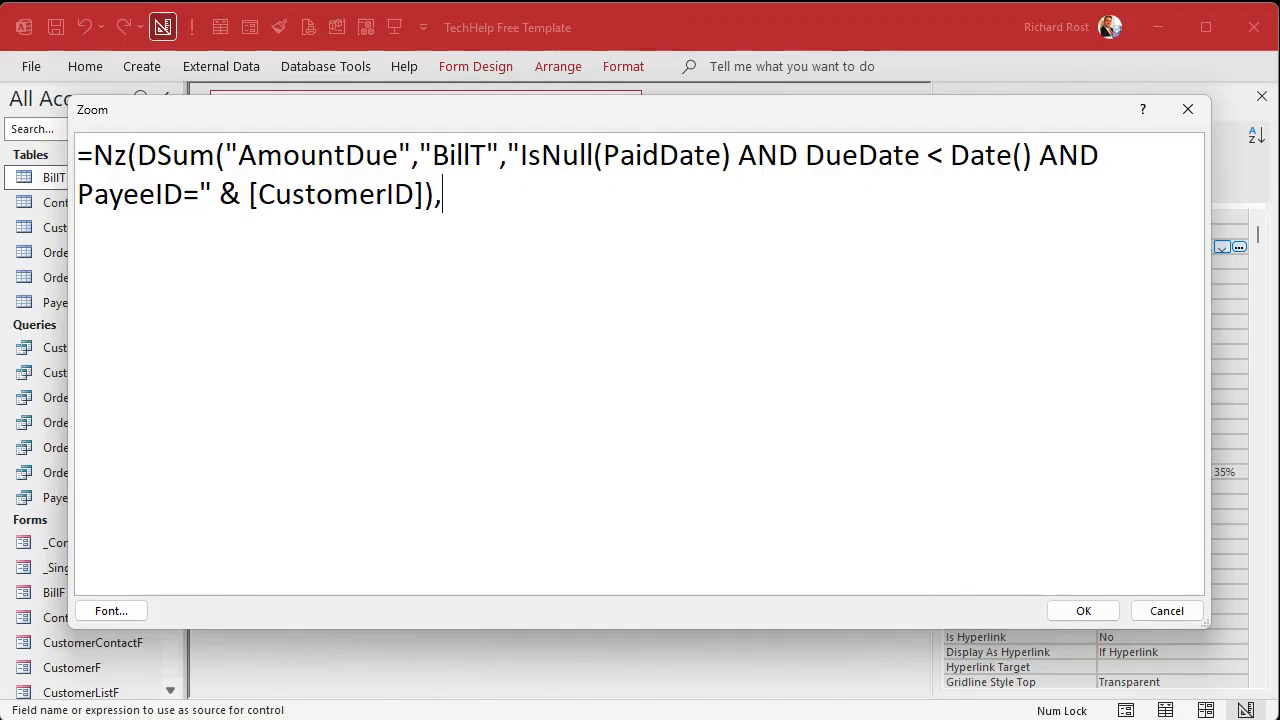
pyautogui.write('0)')
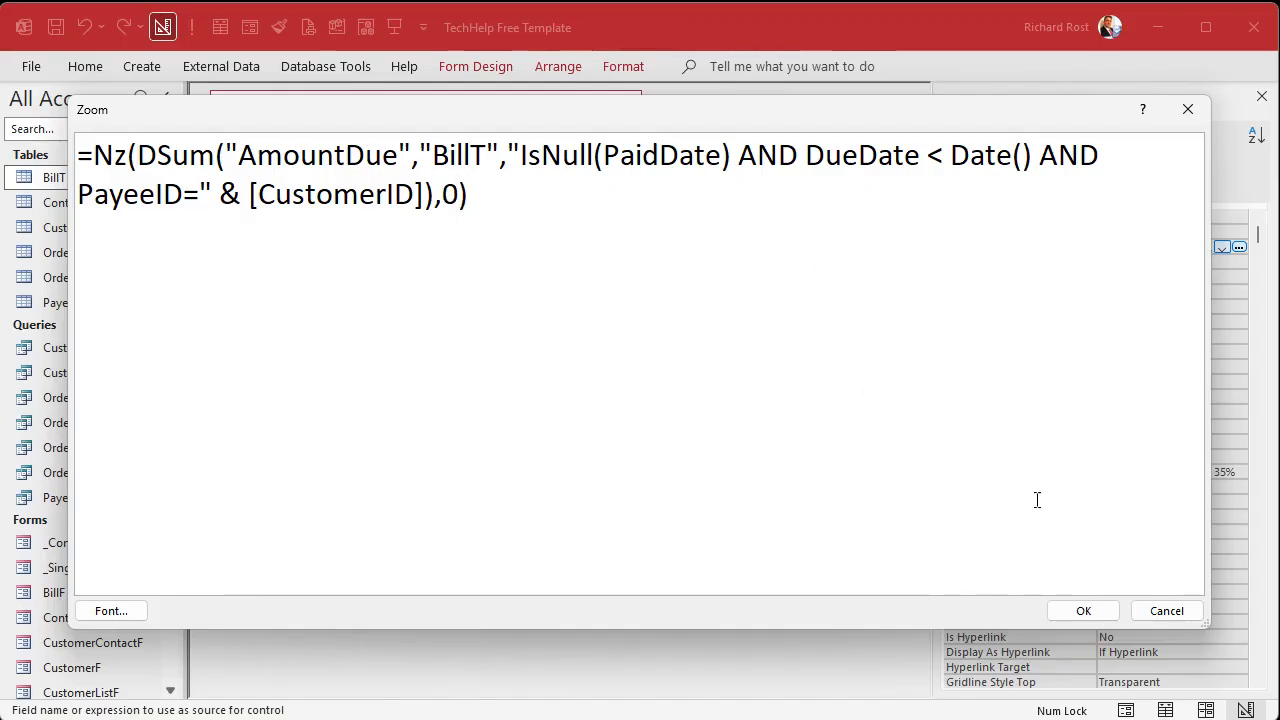
pyautogui.click(1084, 610)
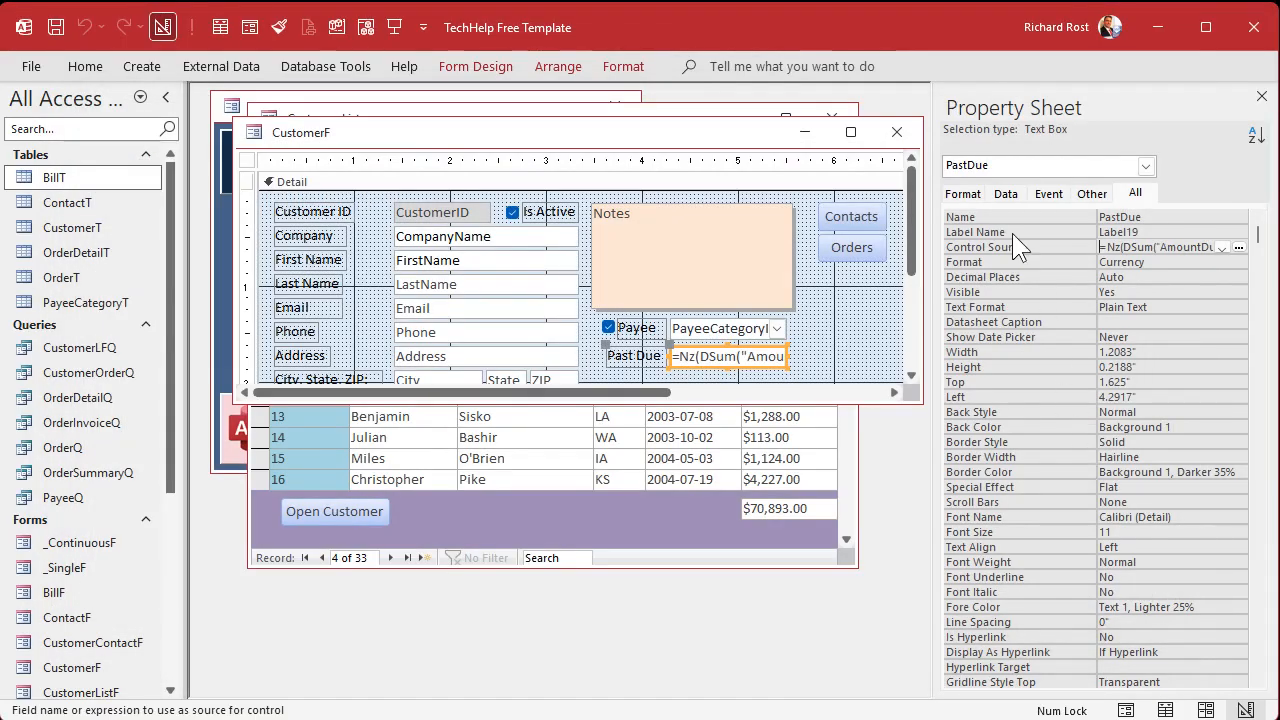